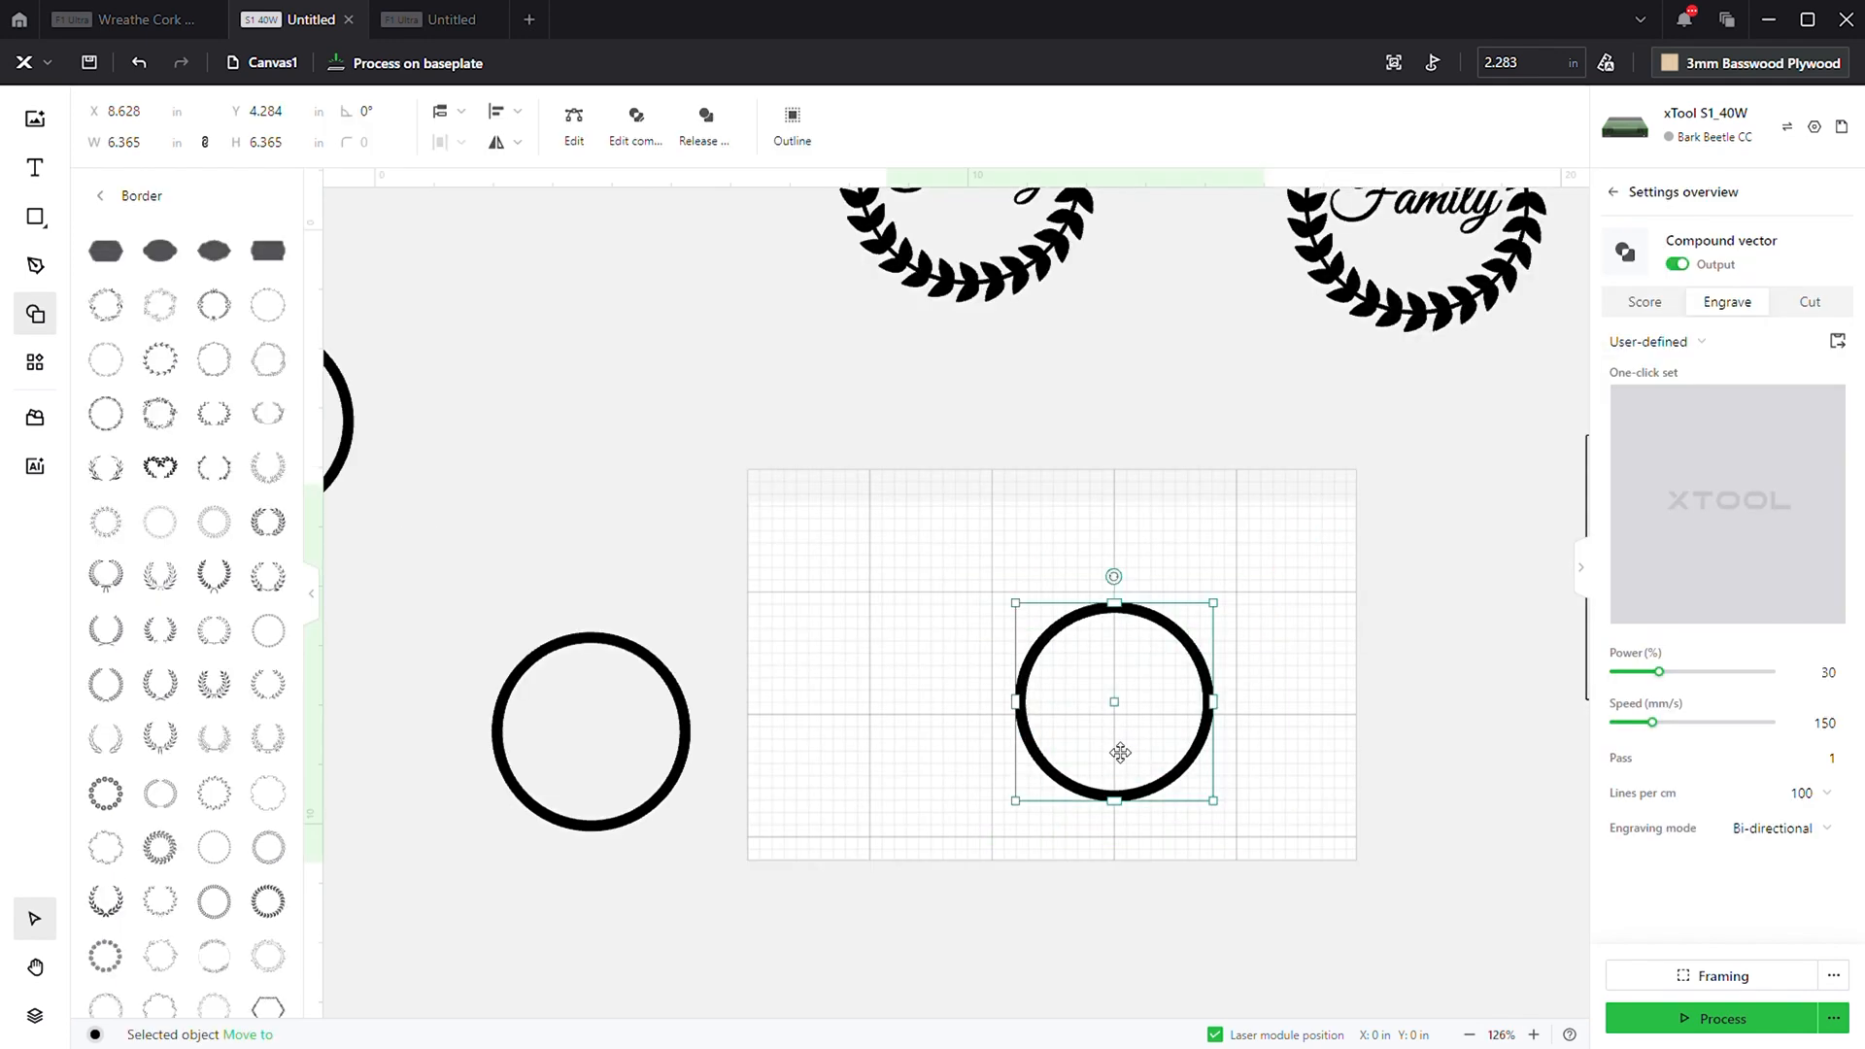
- Reposition the solid circle outline slightly, leaving it engraved at 30% power, 150 mm/s
{"action": "left_click_drag", "start_coordinate": [1114, 699], "coordinate": [1053, 686]}
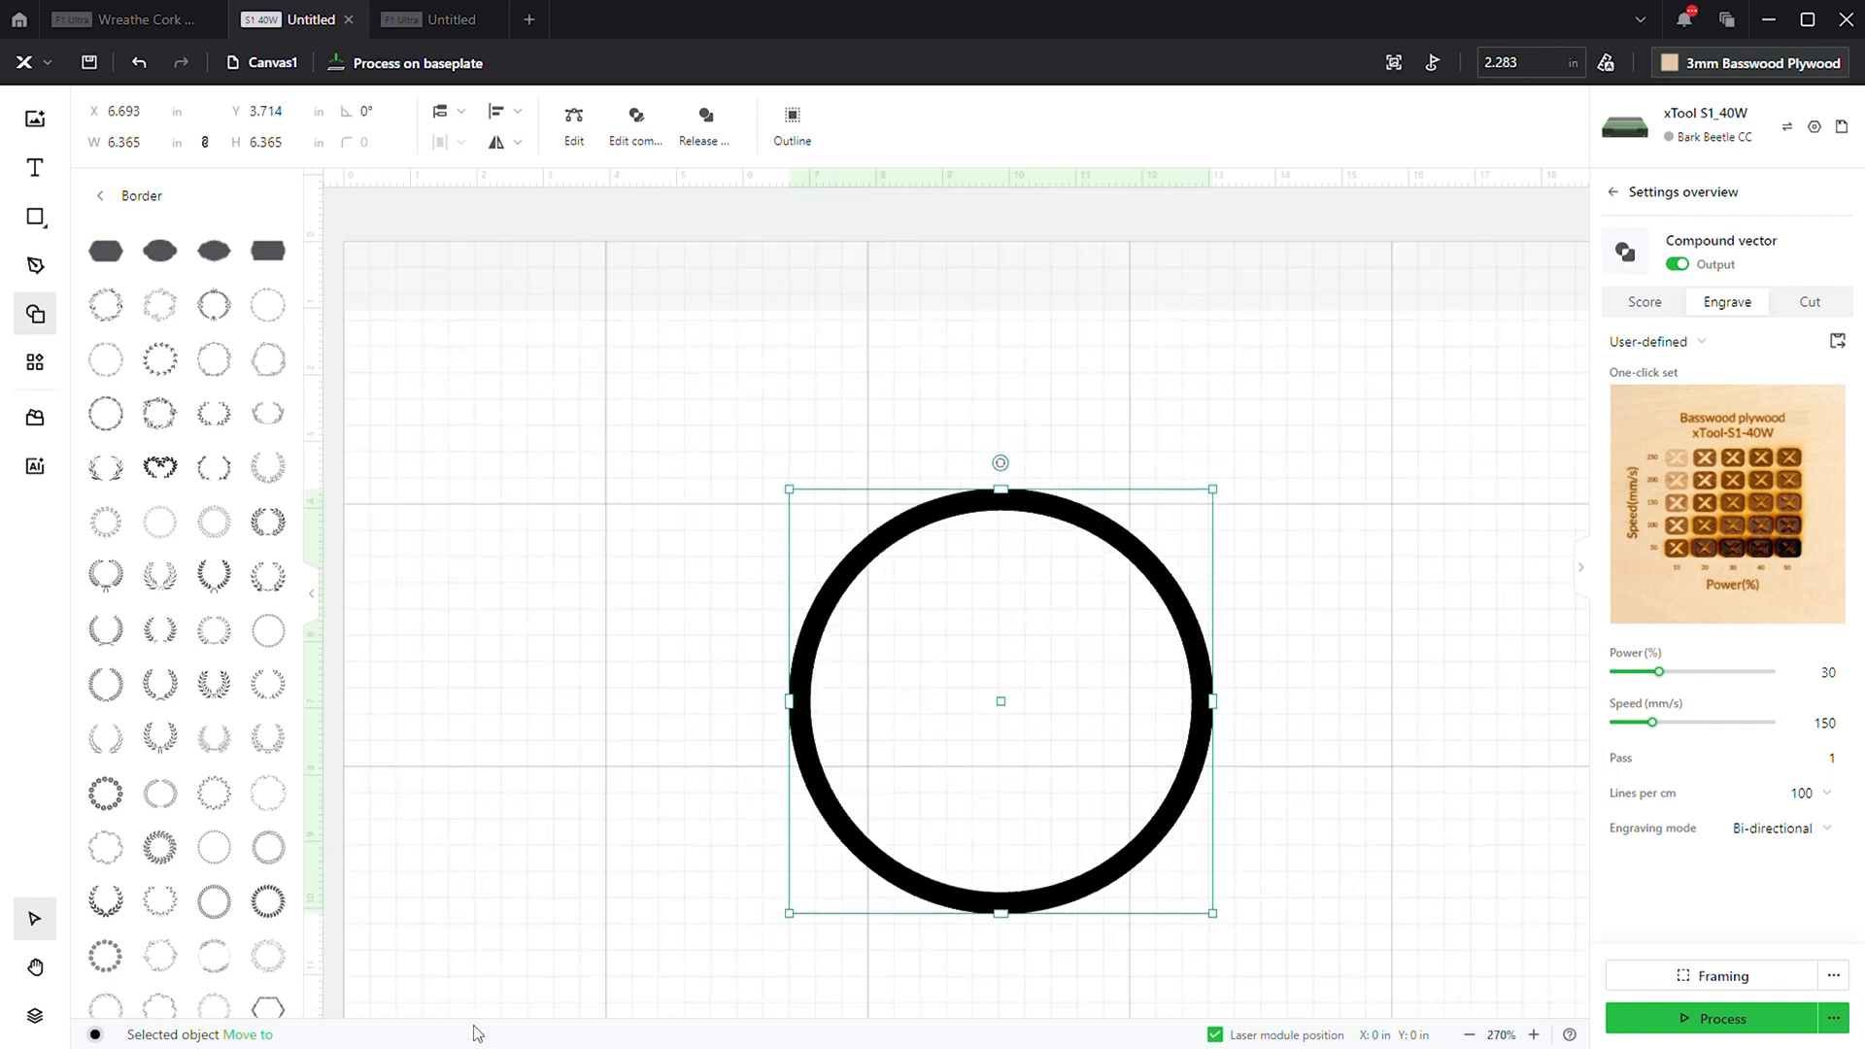
{"action": "left_click", "coordinate": [1726, 502]}
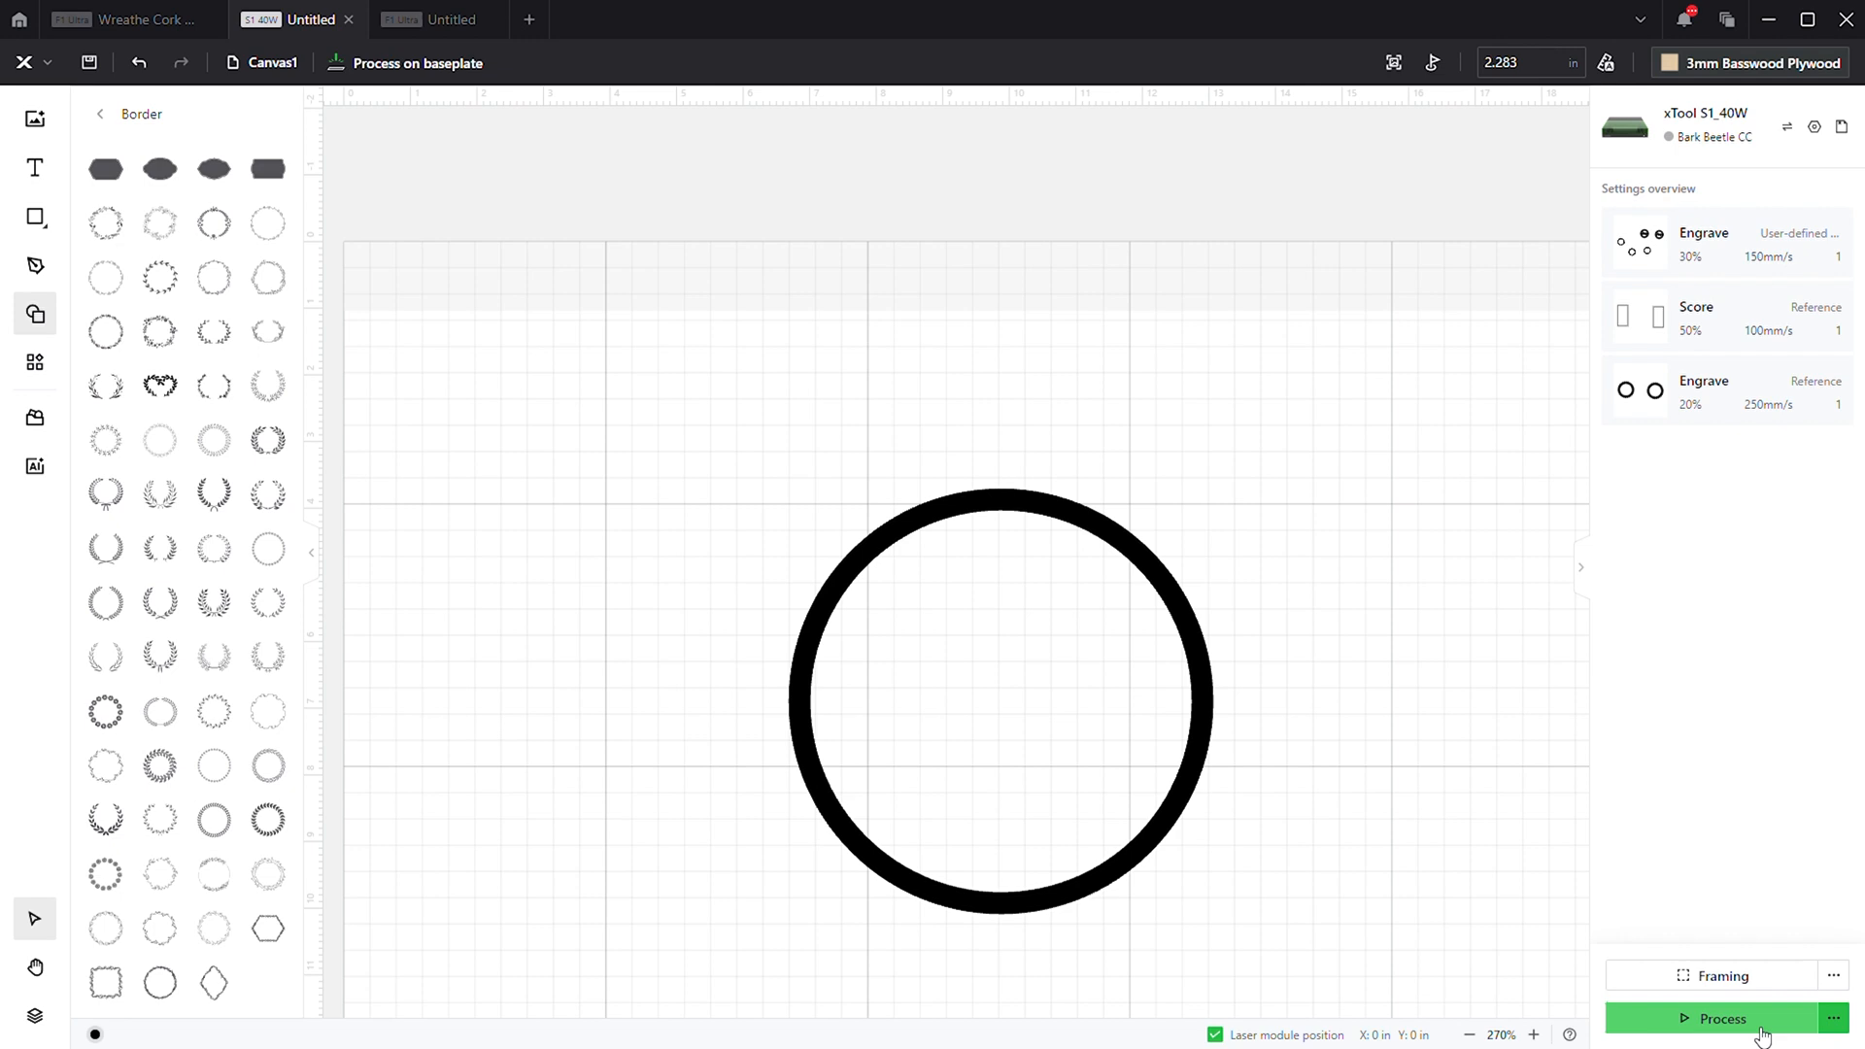
{"action": "left_click", "coordinate": [1722, 1018]}
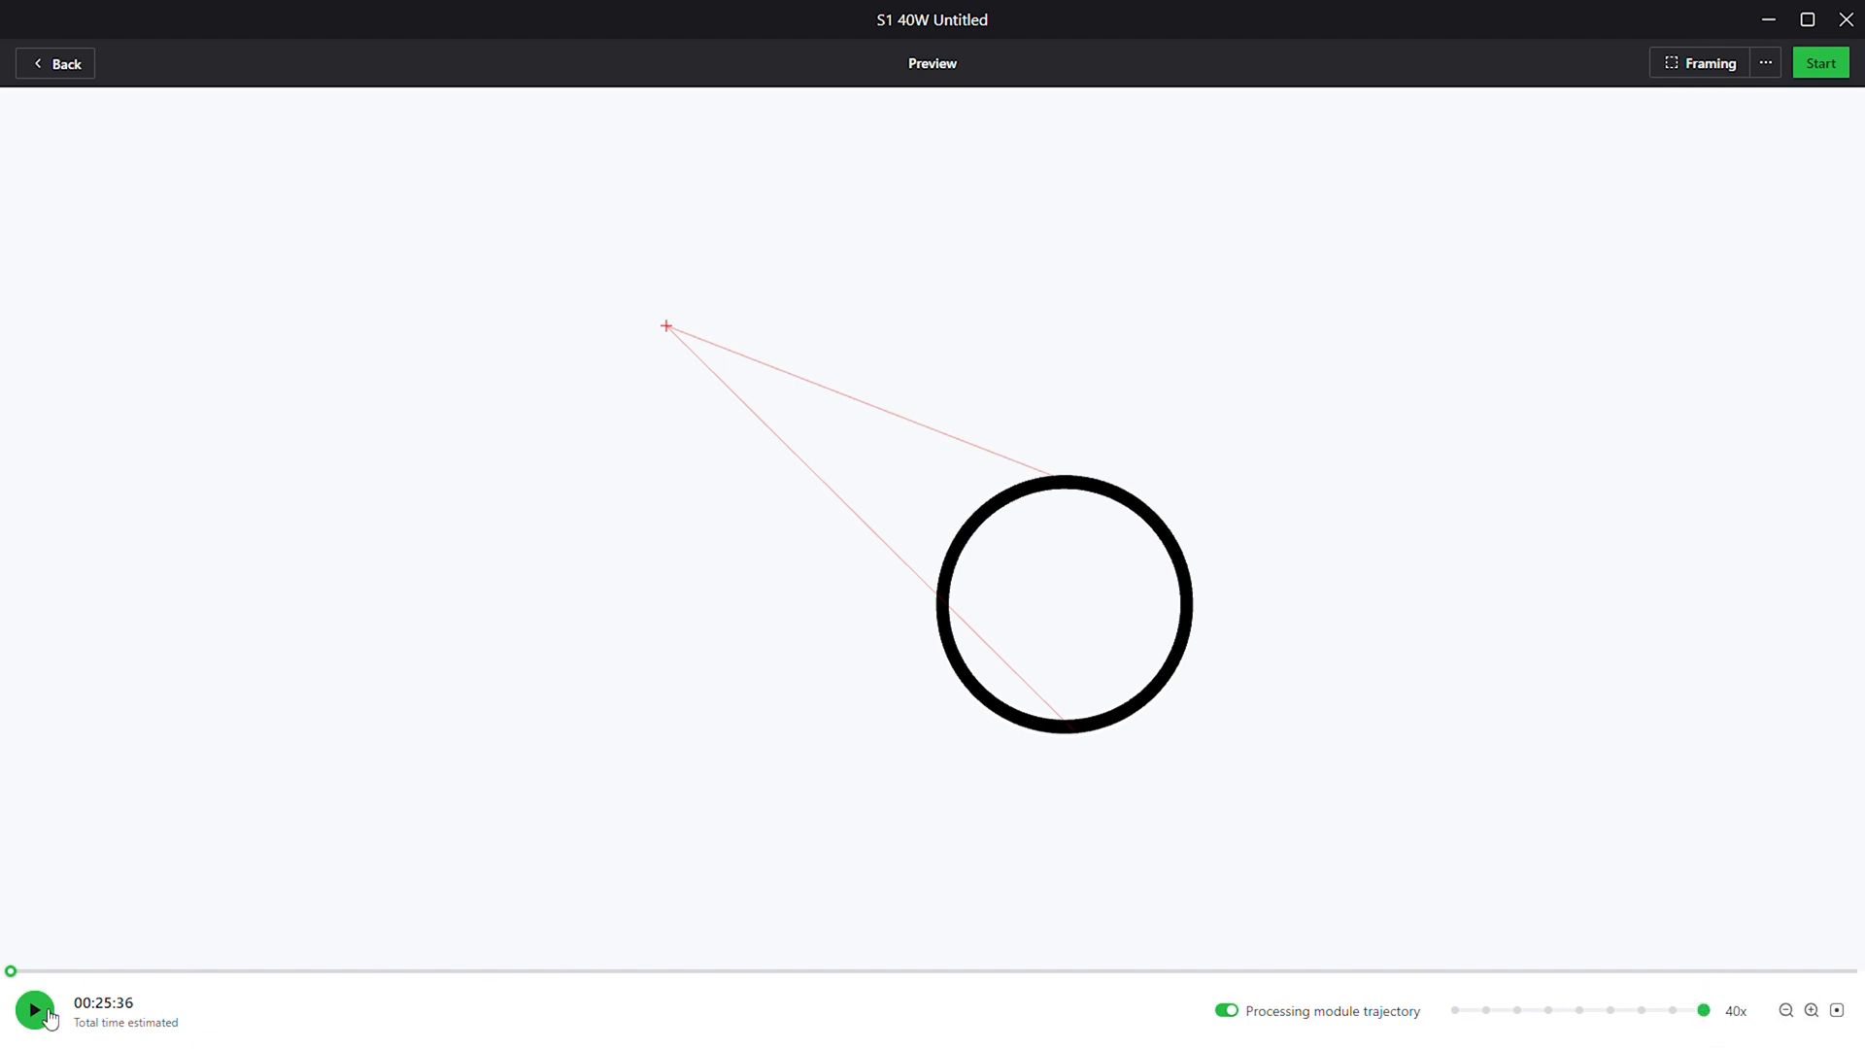
{"action": "left_click", "coordinate": [33, 1009]}
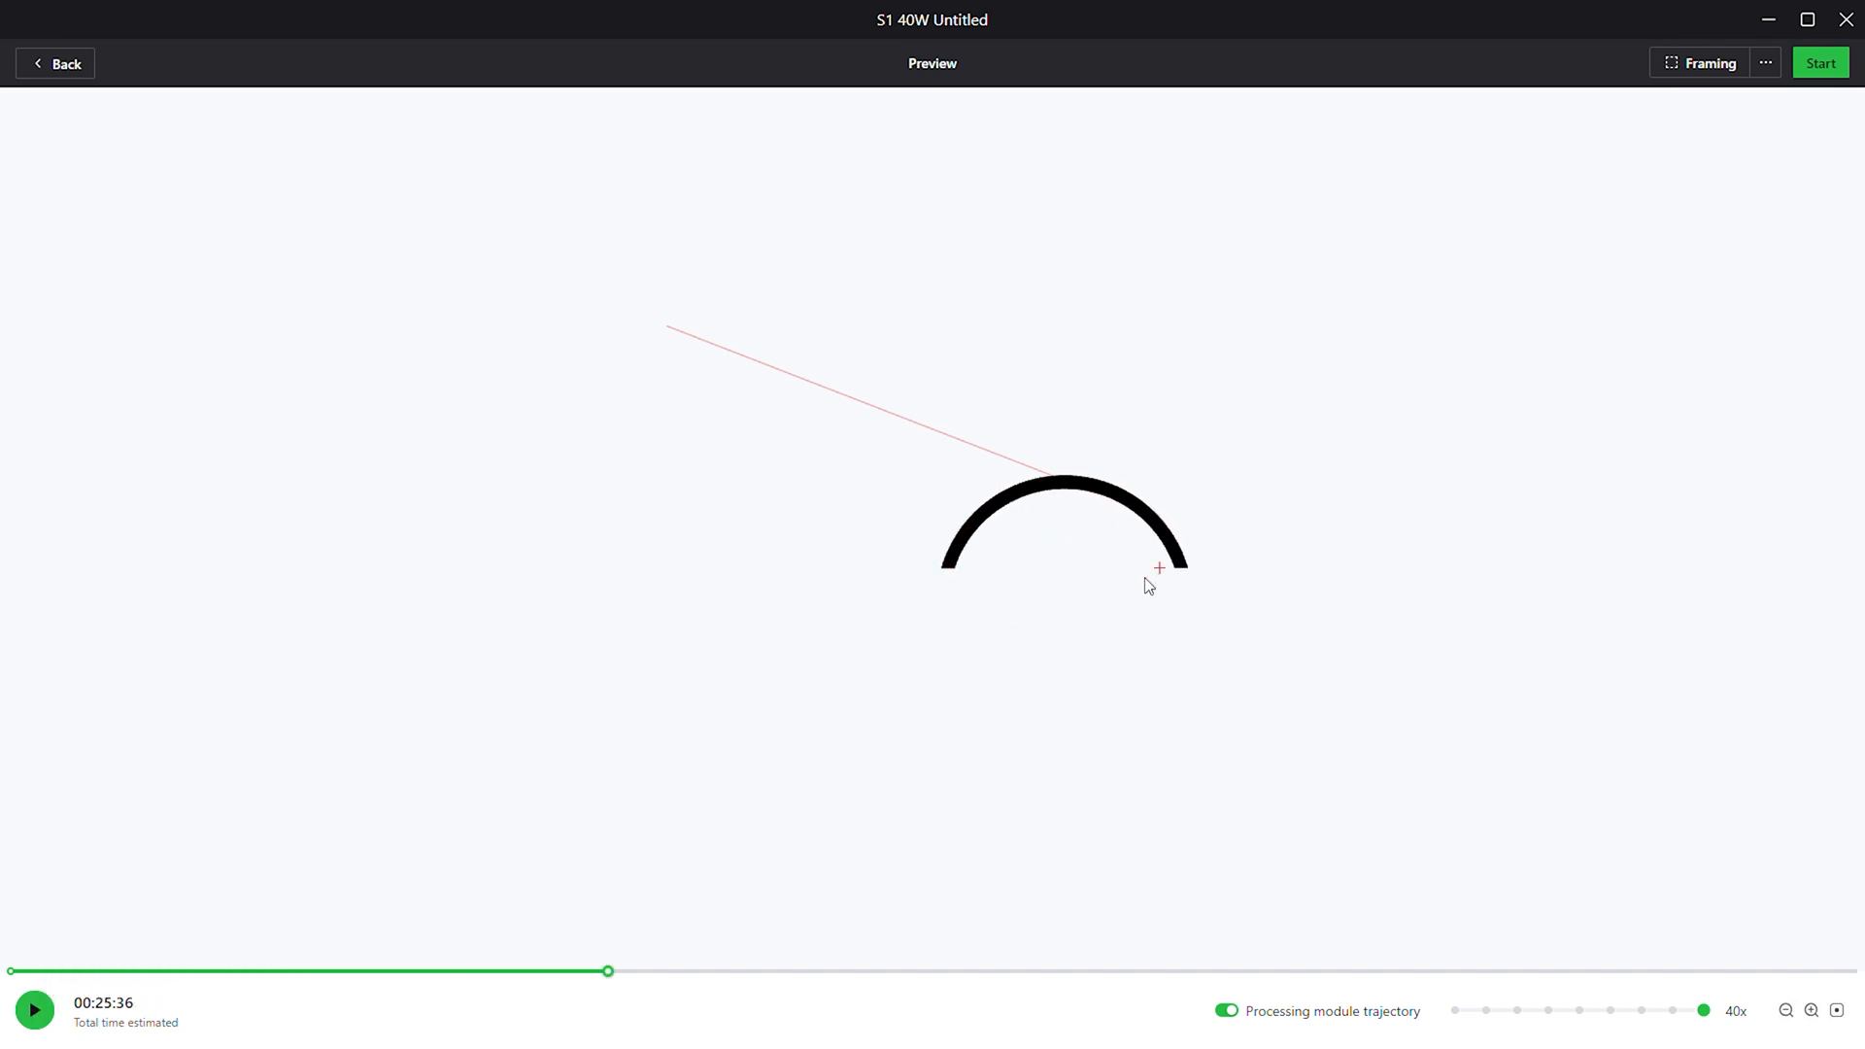
{"action": "left_click", "coordinate": [33, 1008]}
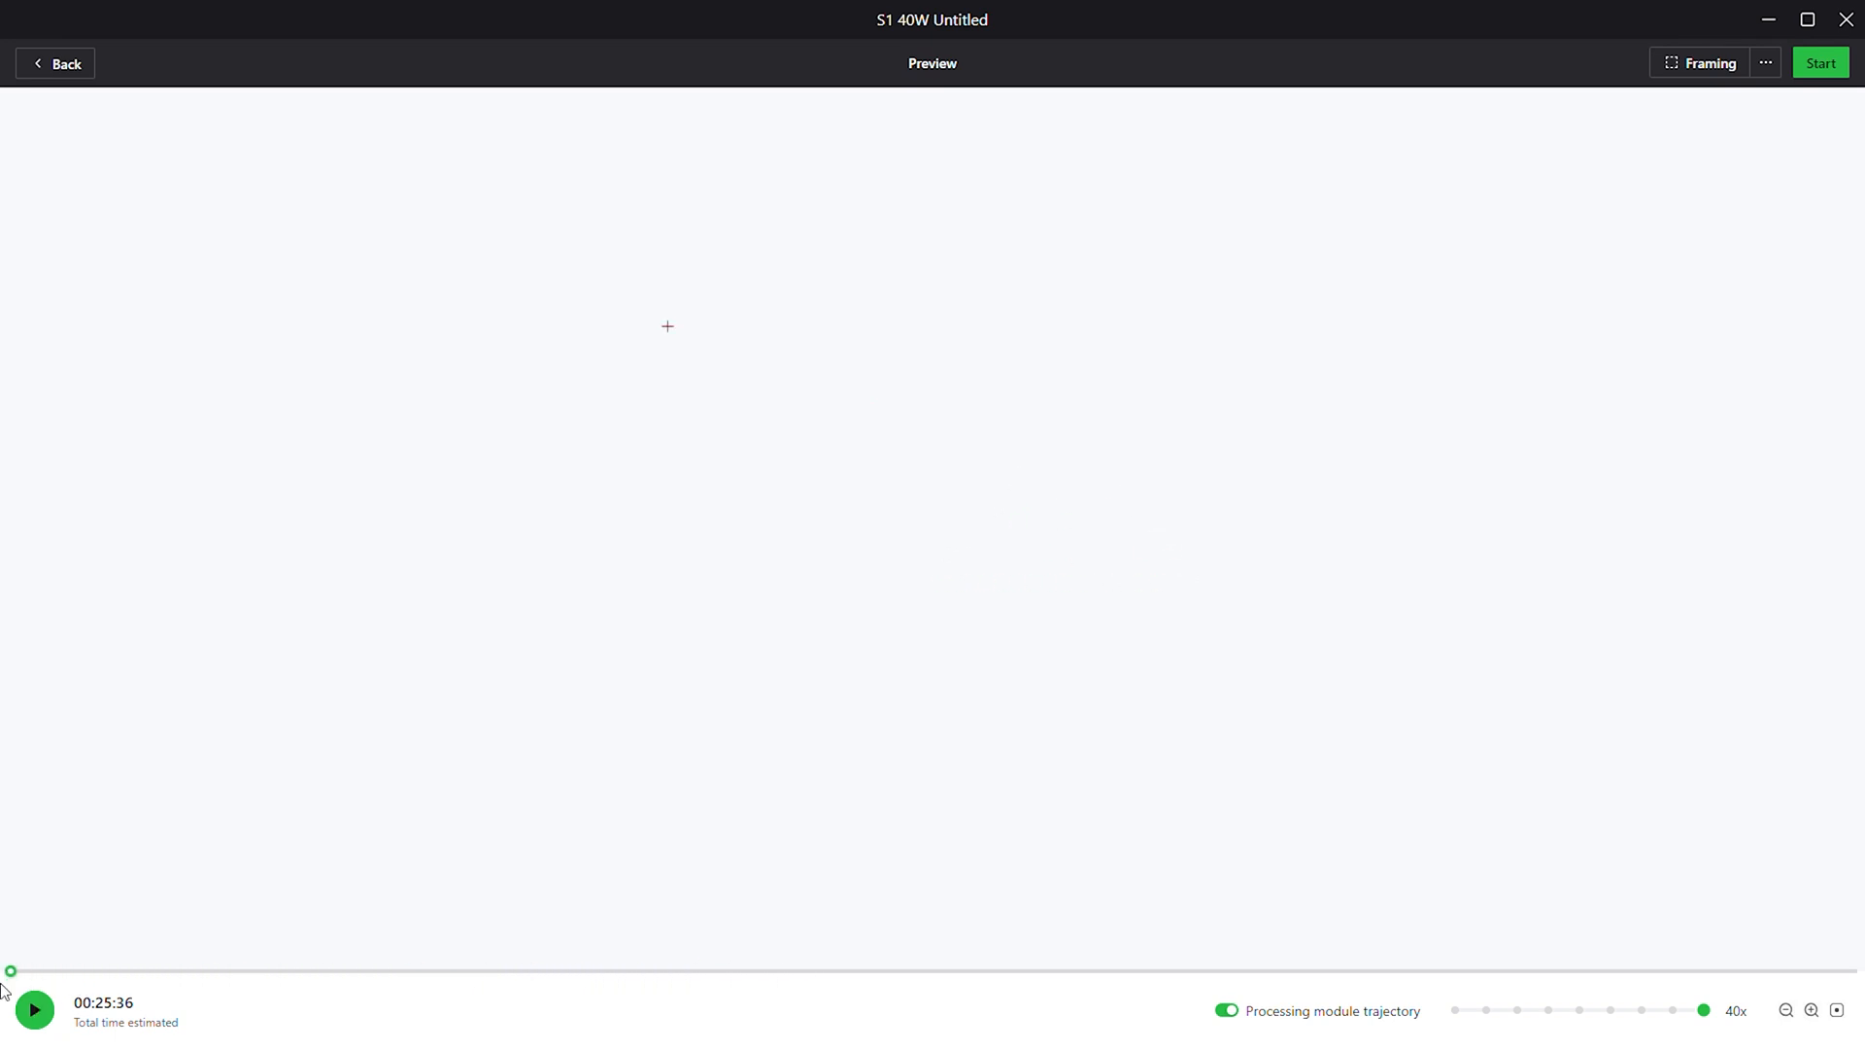
{"action": "left_click", "coordinate": [56, 62]}
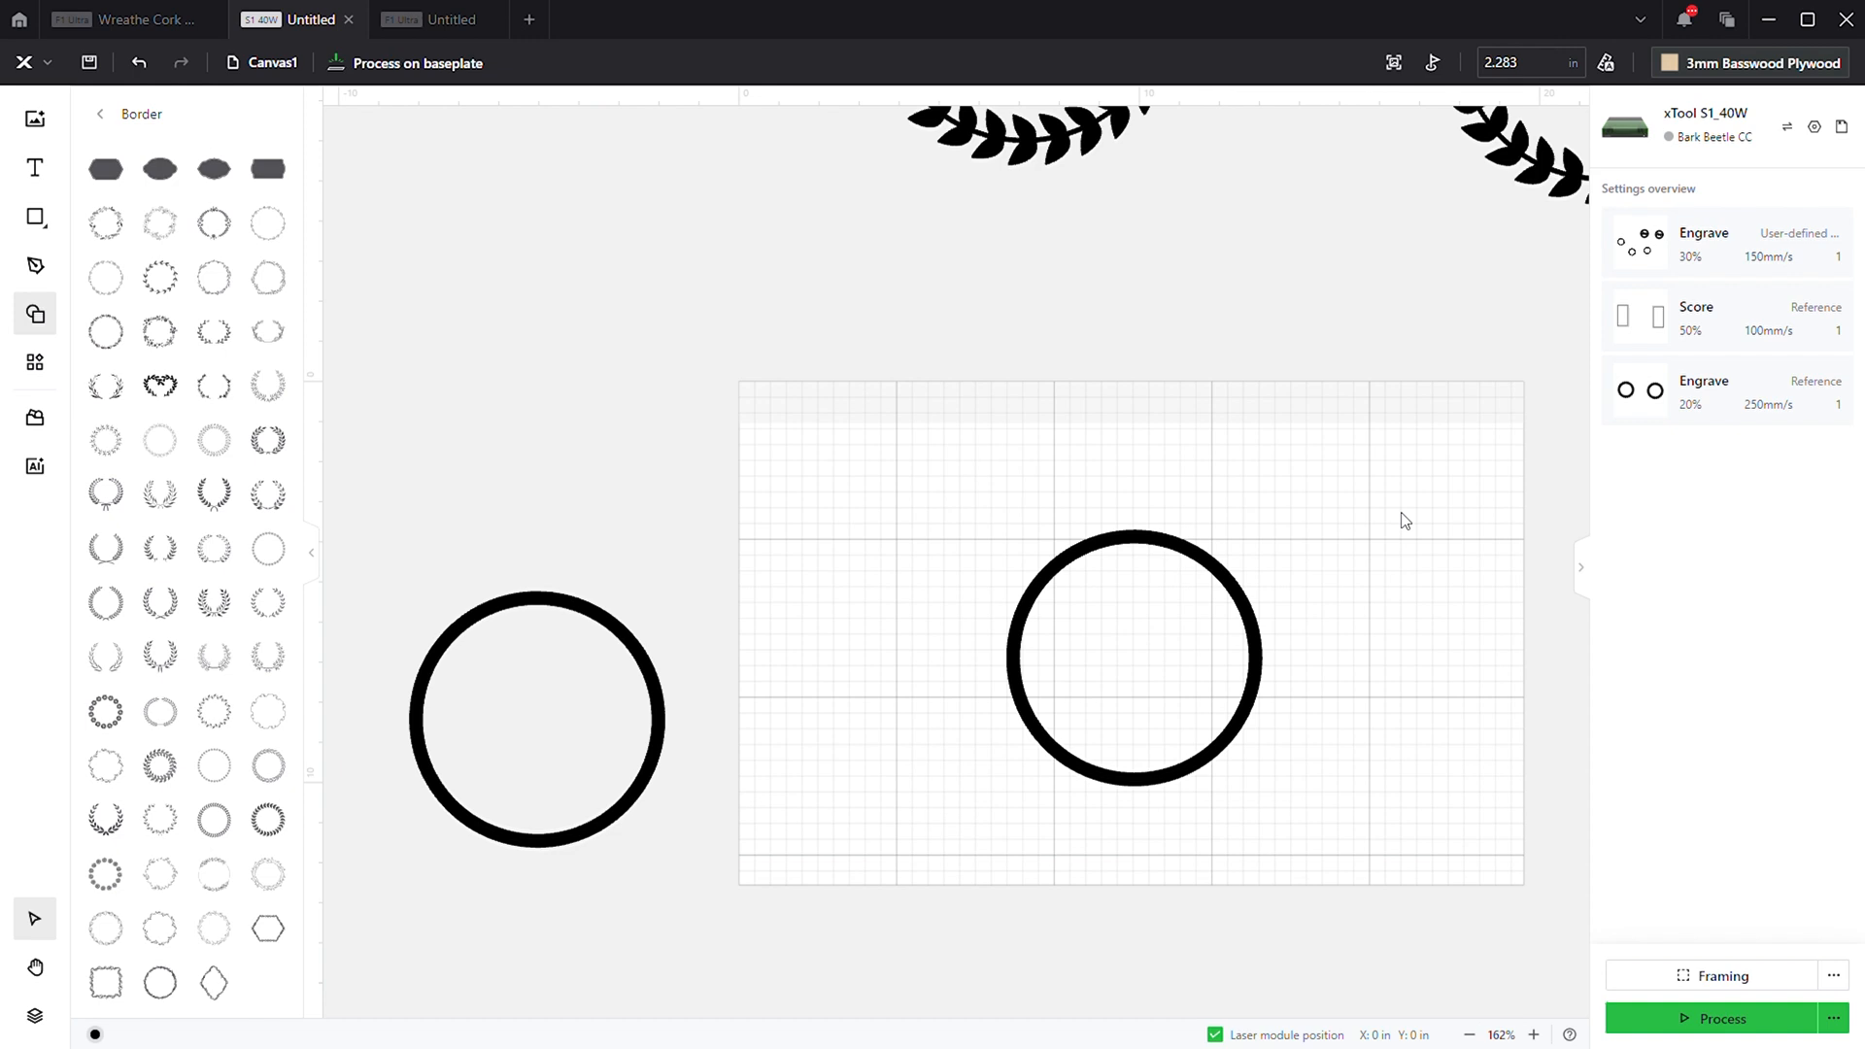
- Cut the solid circle vertically into a left and right half-ring
{"action": "left_click_drag", "start_coordinate": [536, 719], "coordinate": [513, 389]}
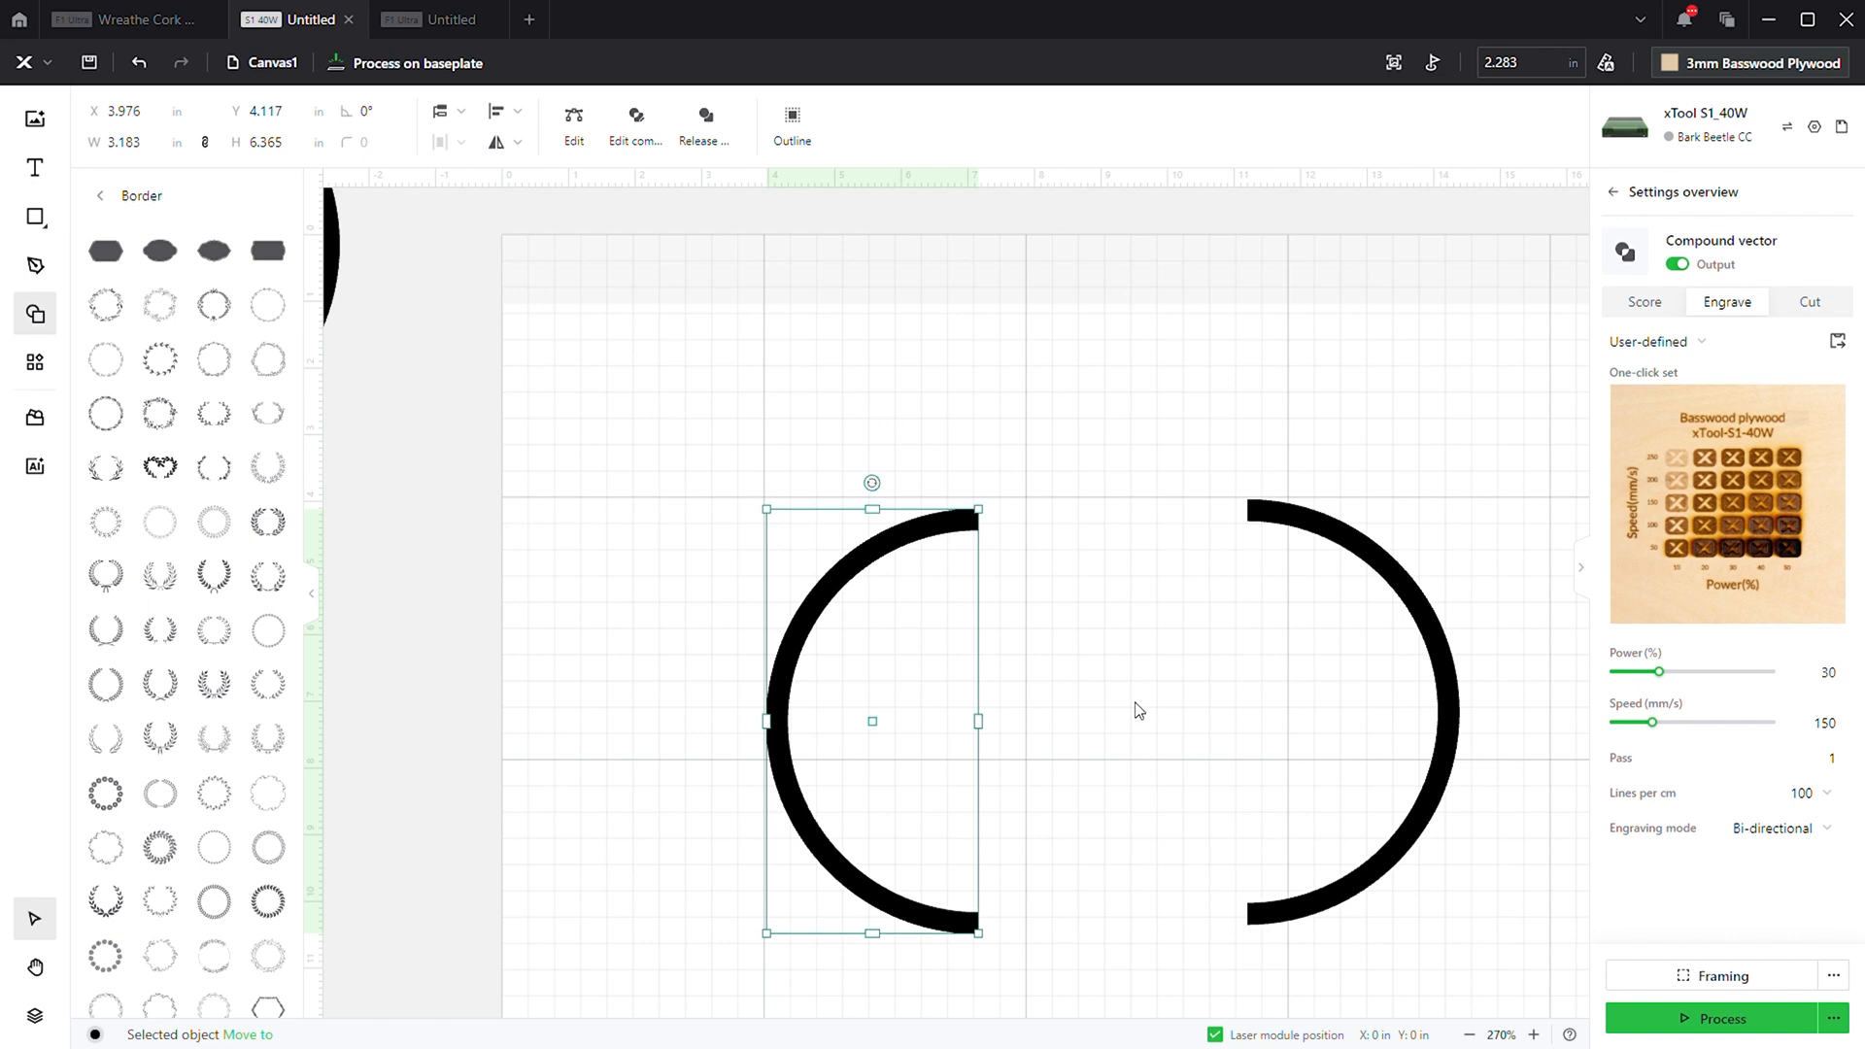
{"action": "mouse_move", "coordinate": [799, 352]}
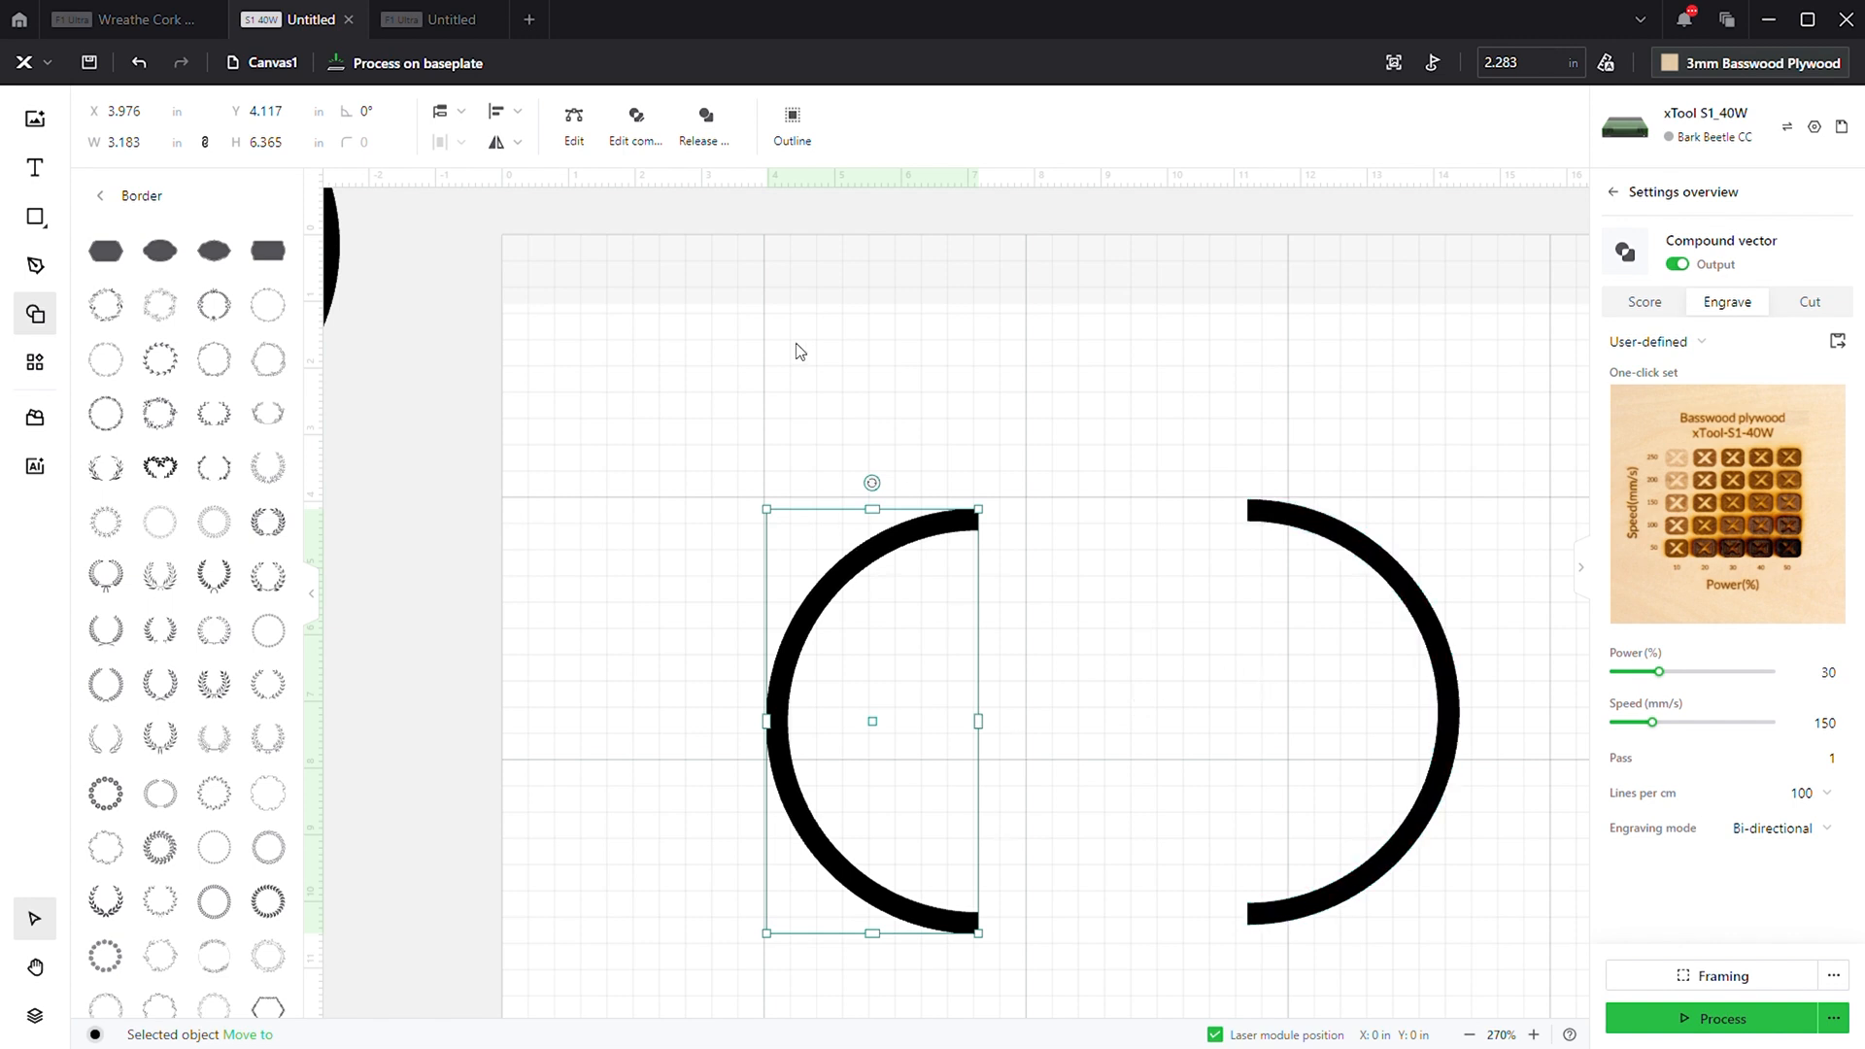
{"action": "mouse_move", "coordinate": [1466, 636]}
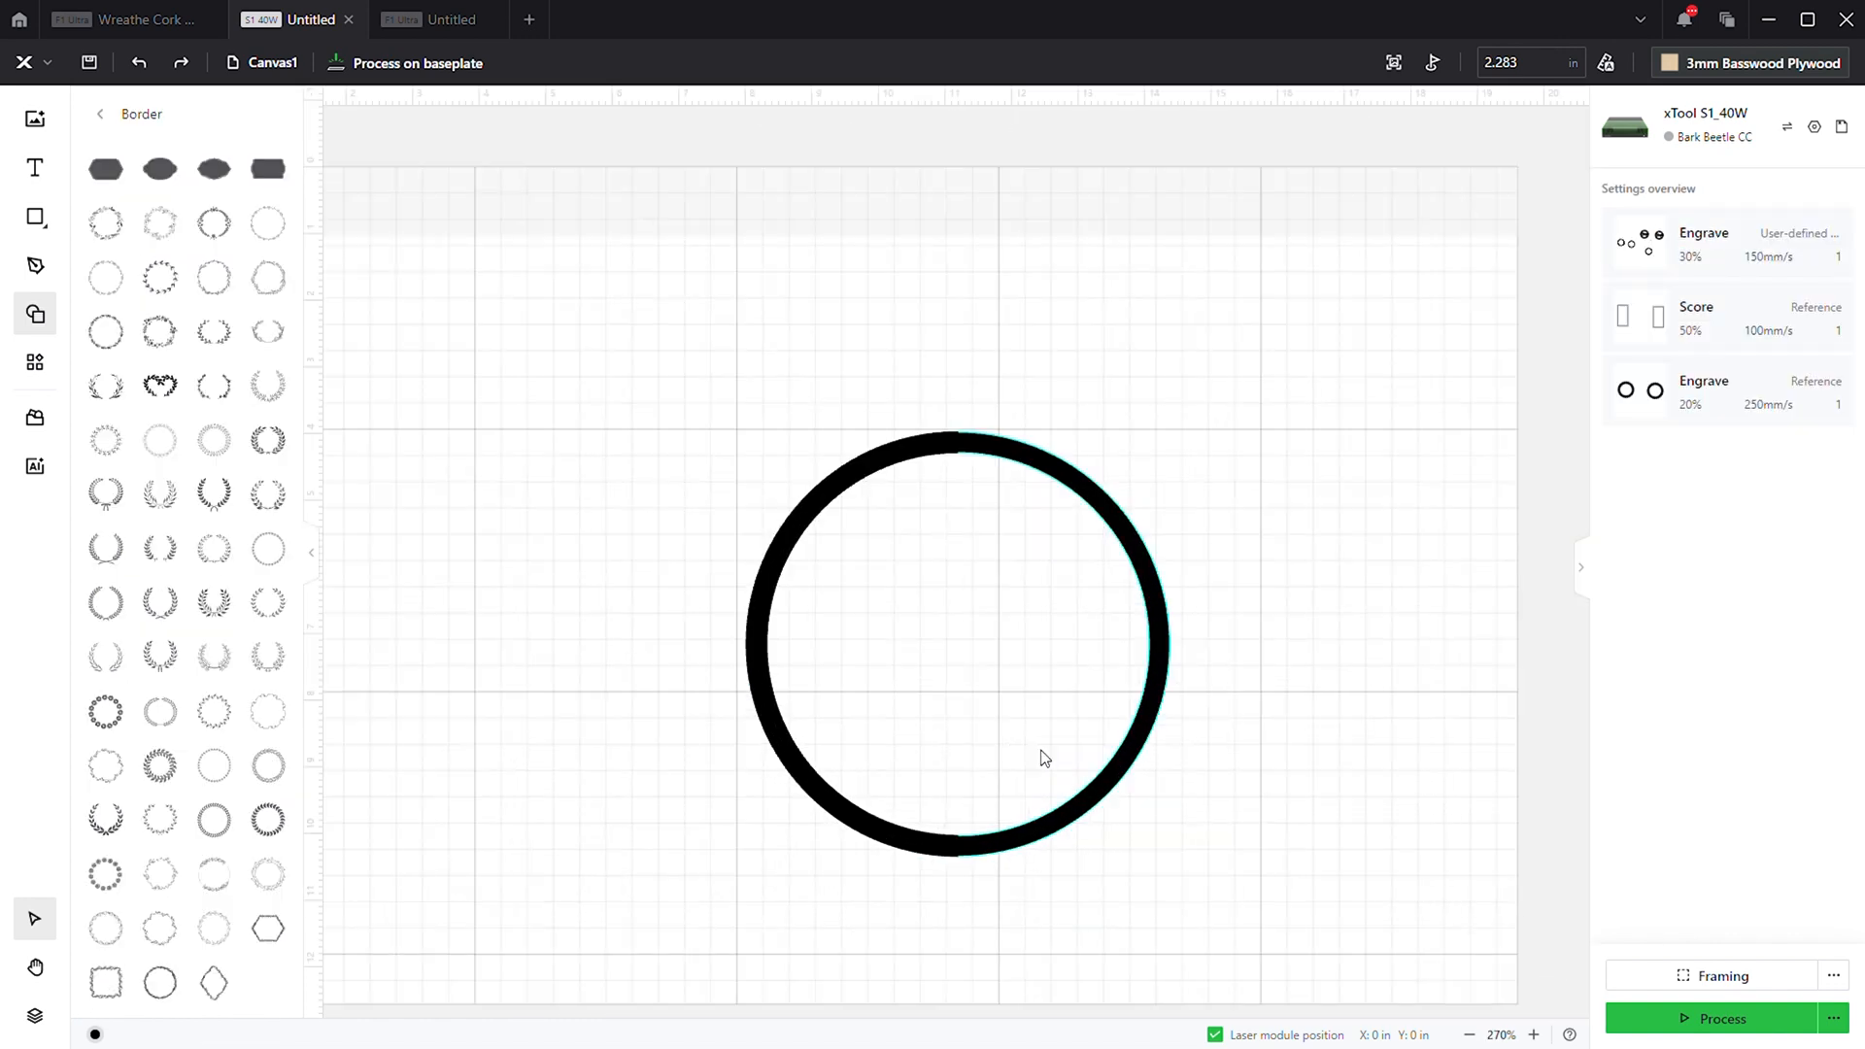
- Choose how the processing path is planned in the processing settings
{"action": "left_click", "coordinate": [1836, 1019]}
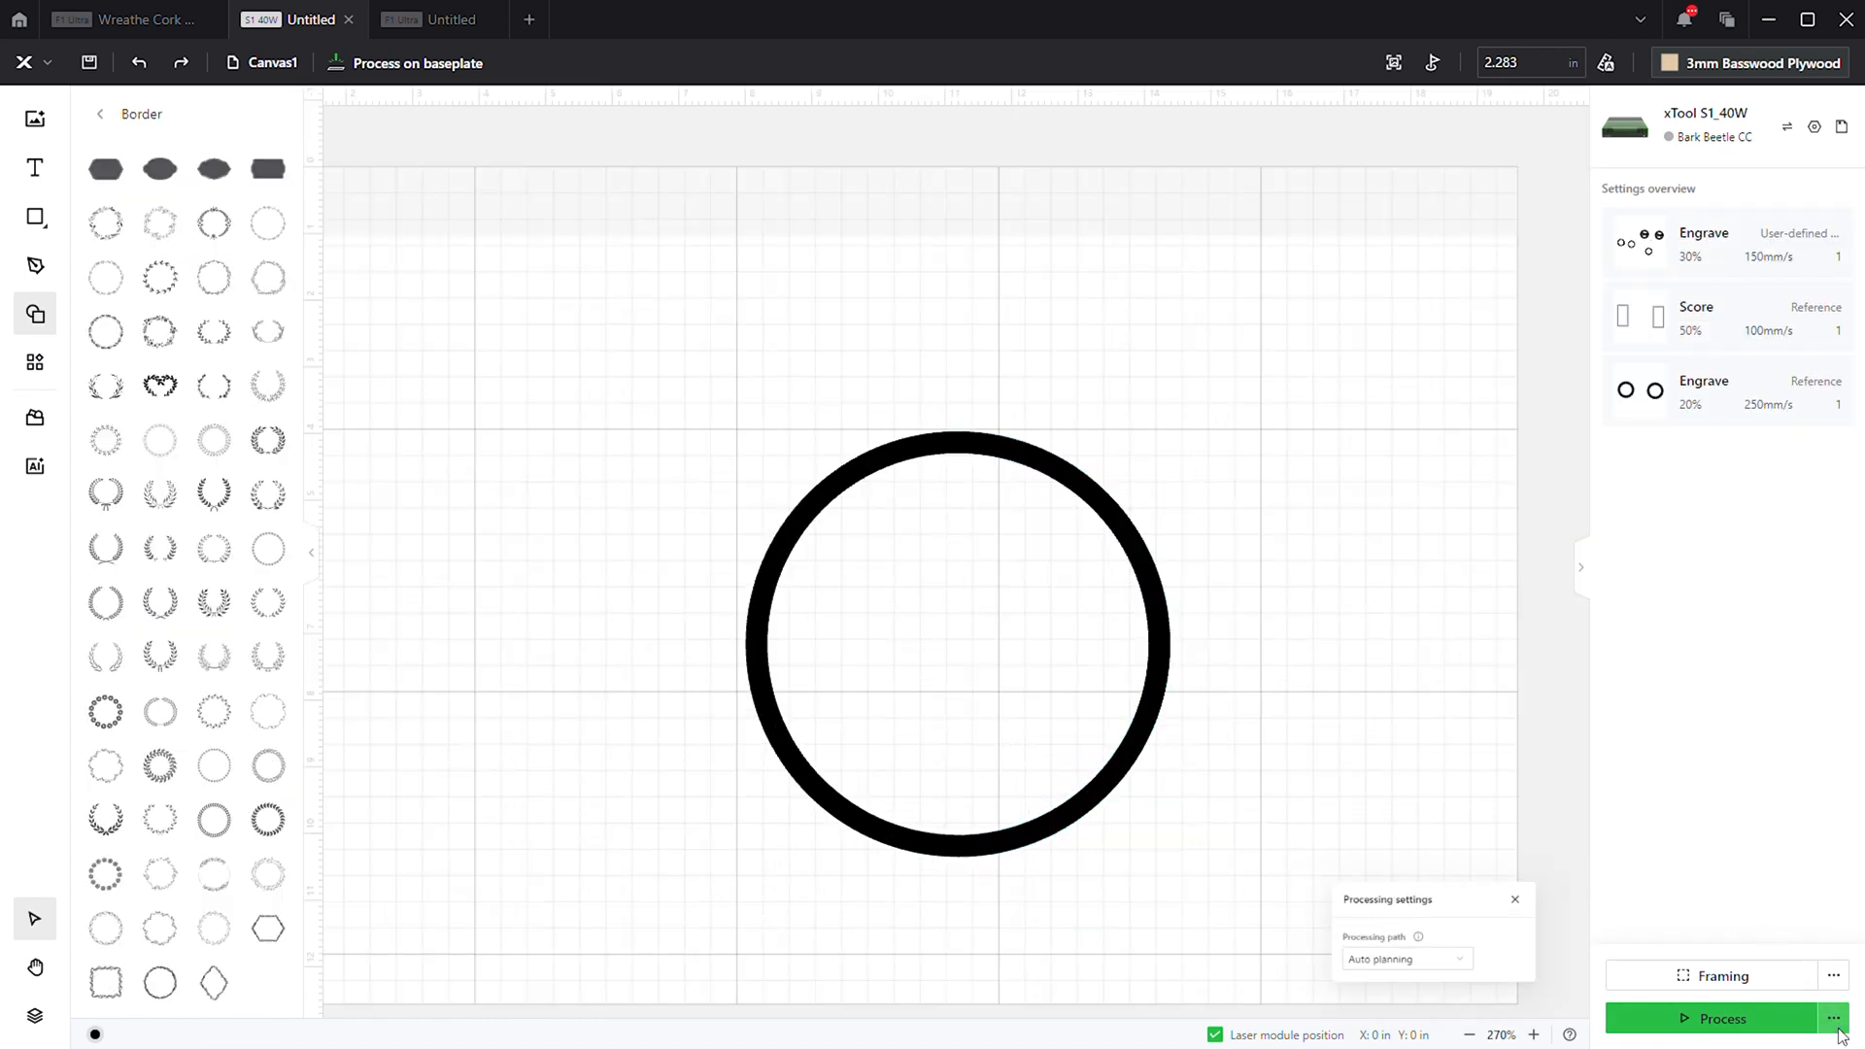
{"action": "left_click", "coordinate": [1407, 958]}
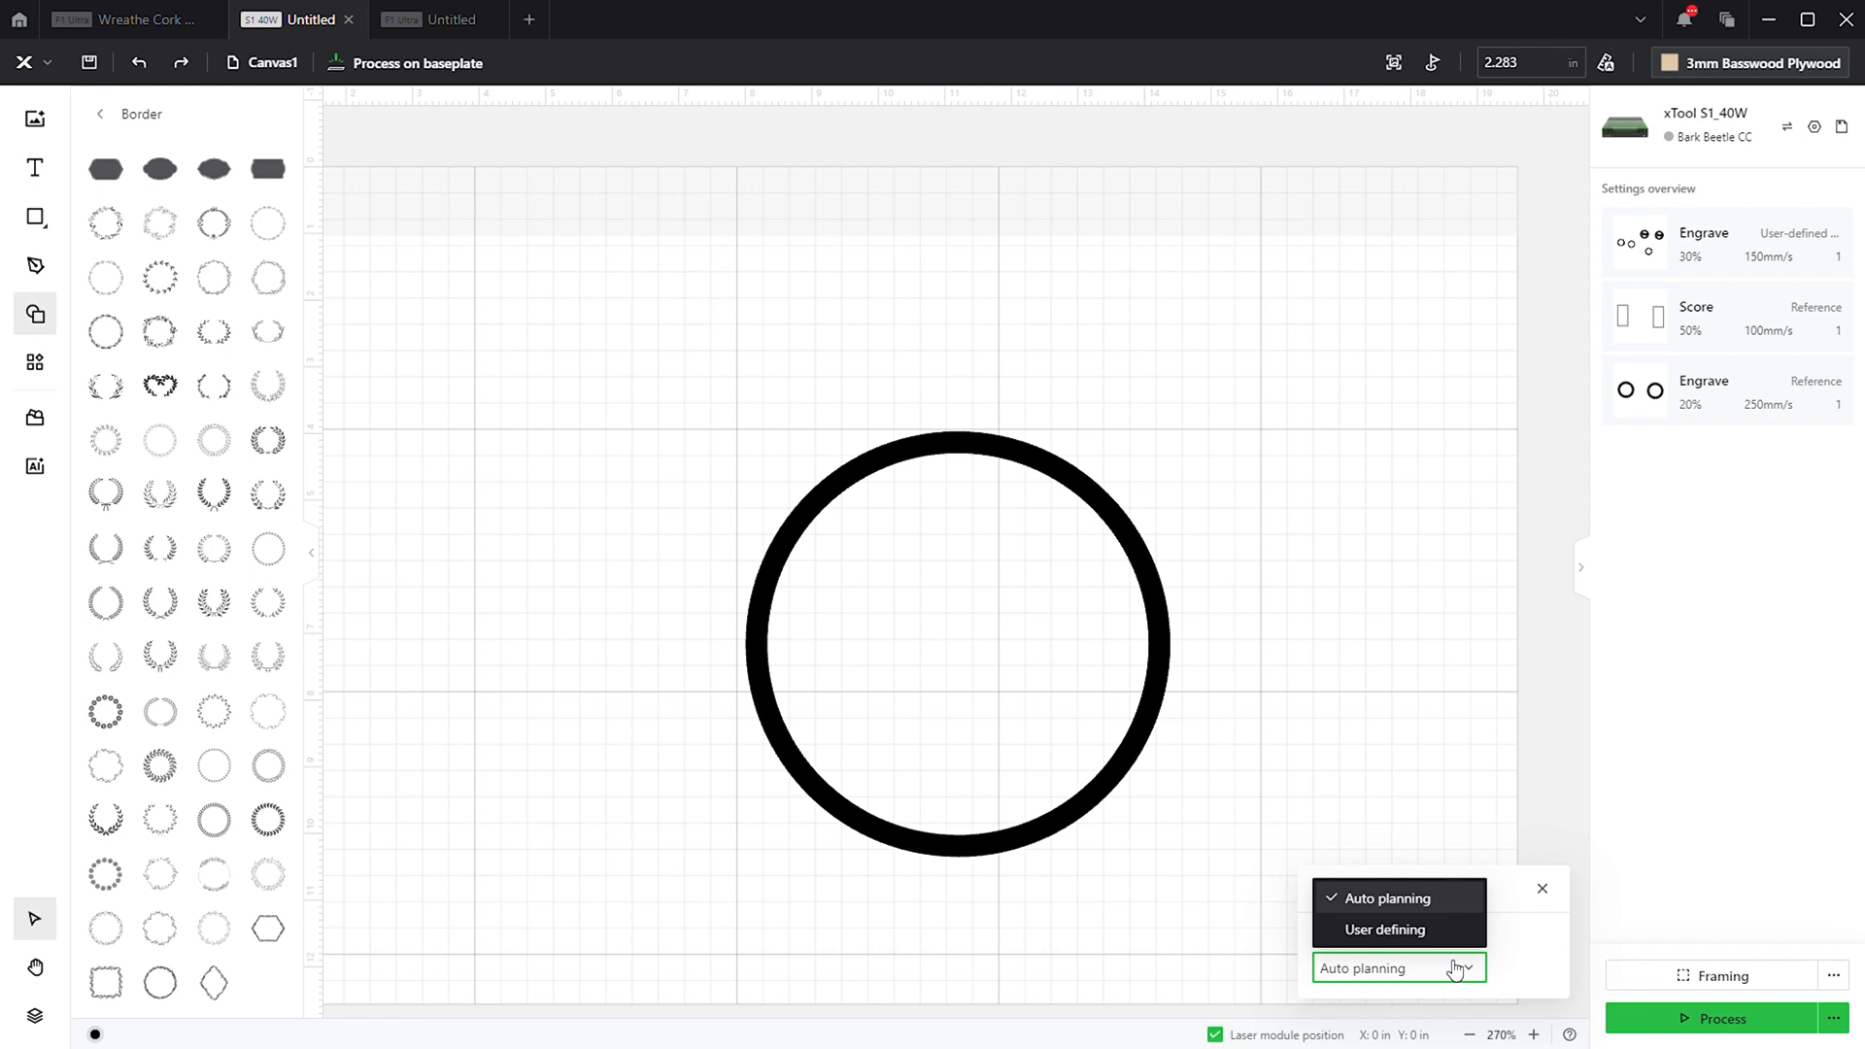
{"action": "left_click", "coordinate": [1384, 929]}
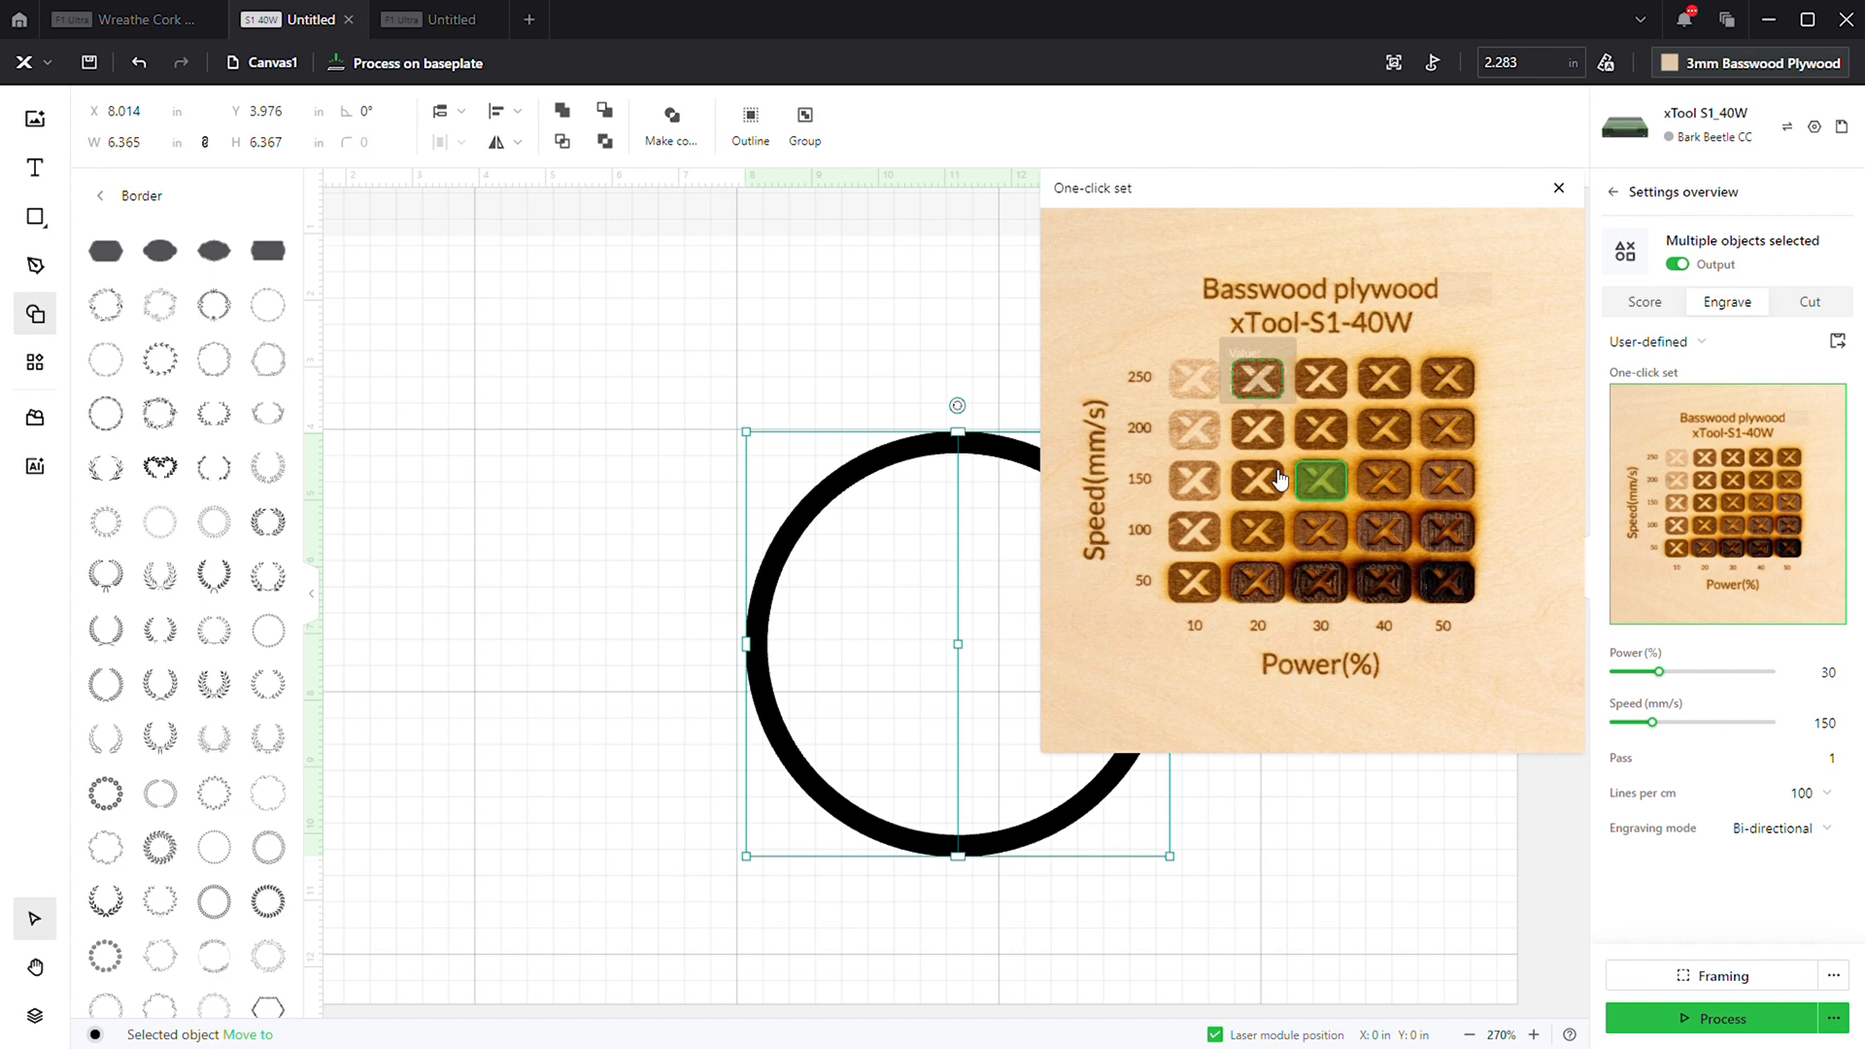
- Deselect the two halves and start the engraving preview of the rejoined ring
{"action": "left_click", "coordinate": [1558, 188]}
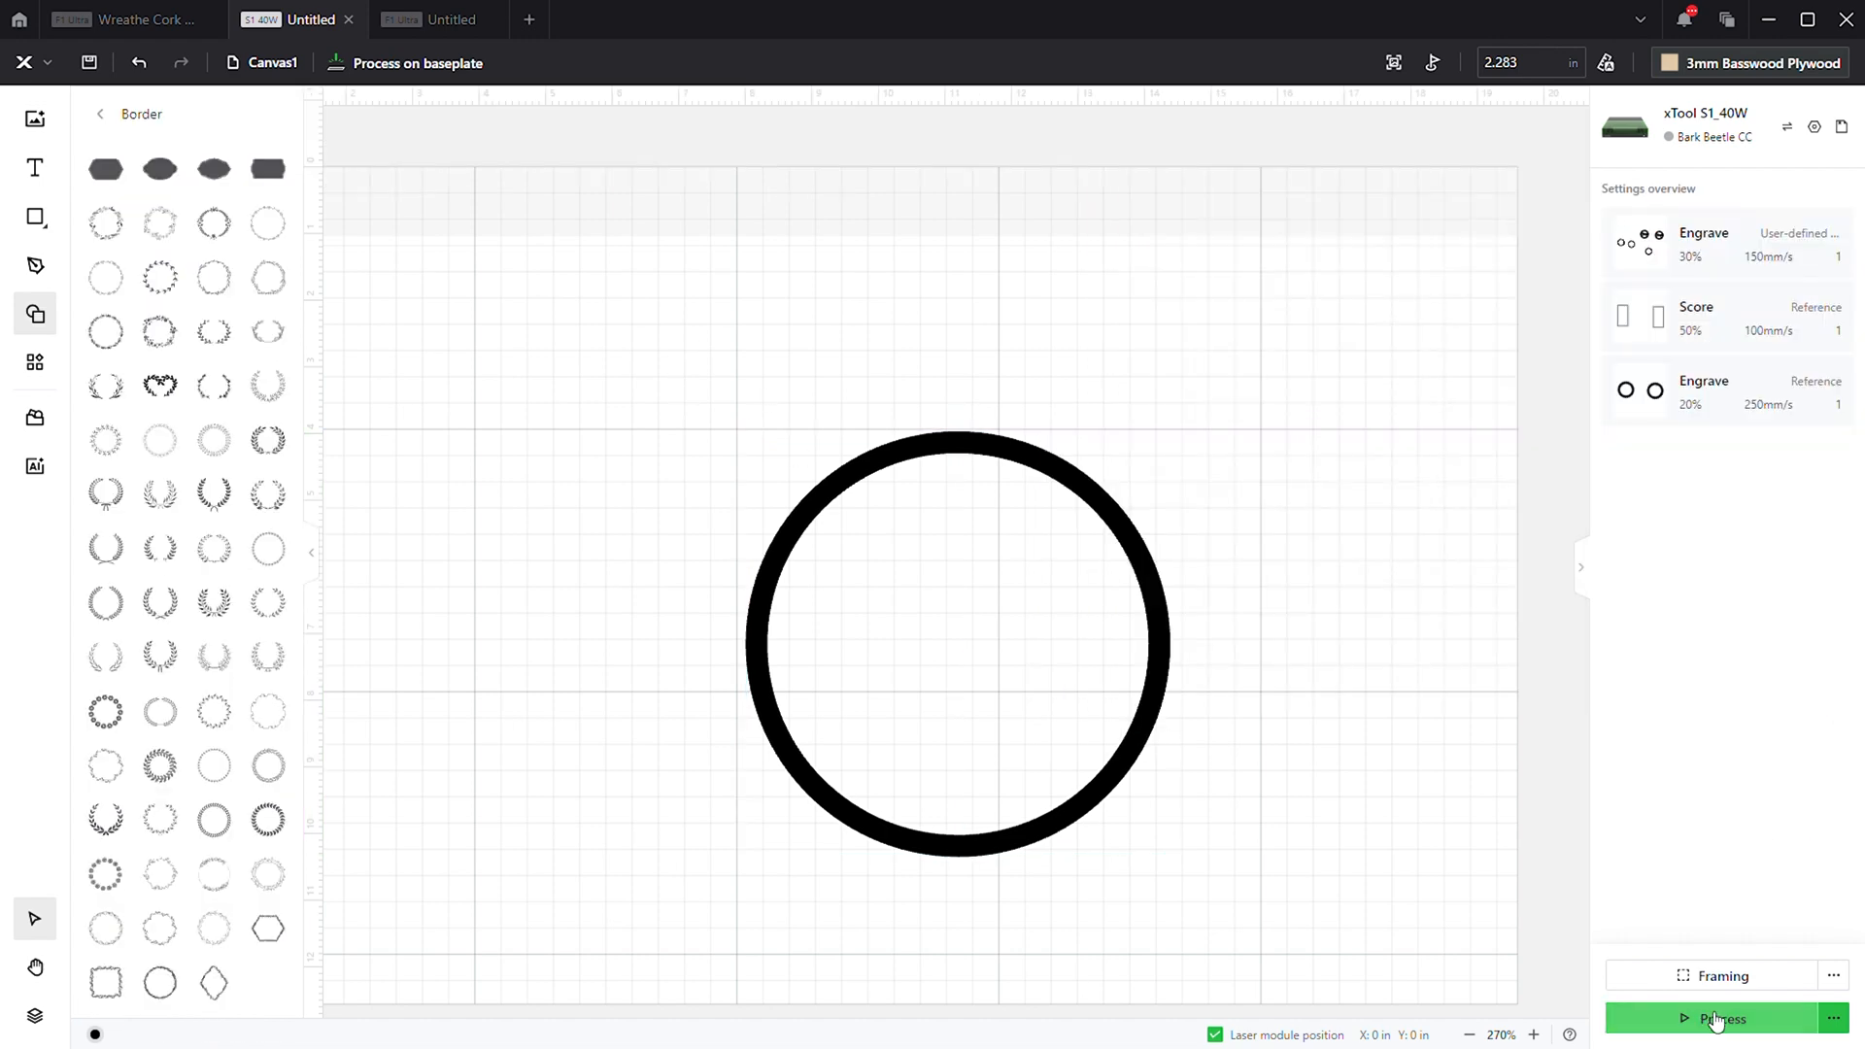
{"action": "left_click", "coordinate": [1721, 1019]}
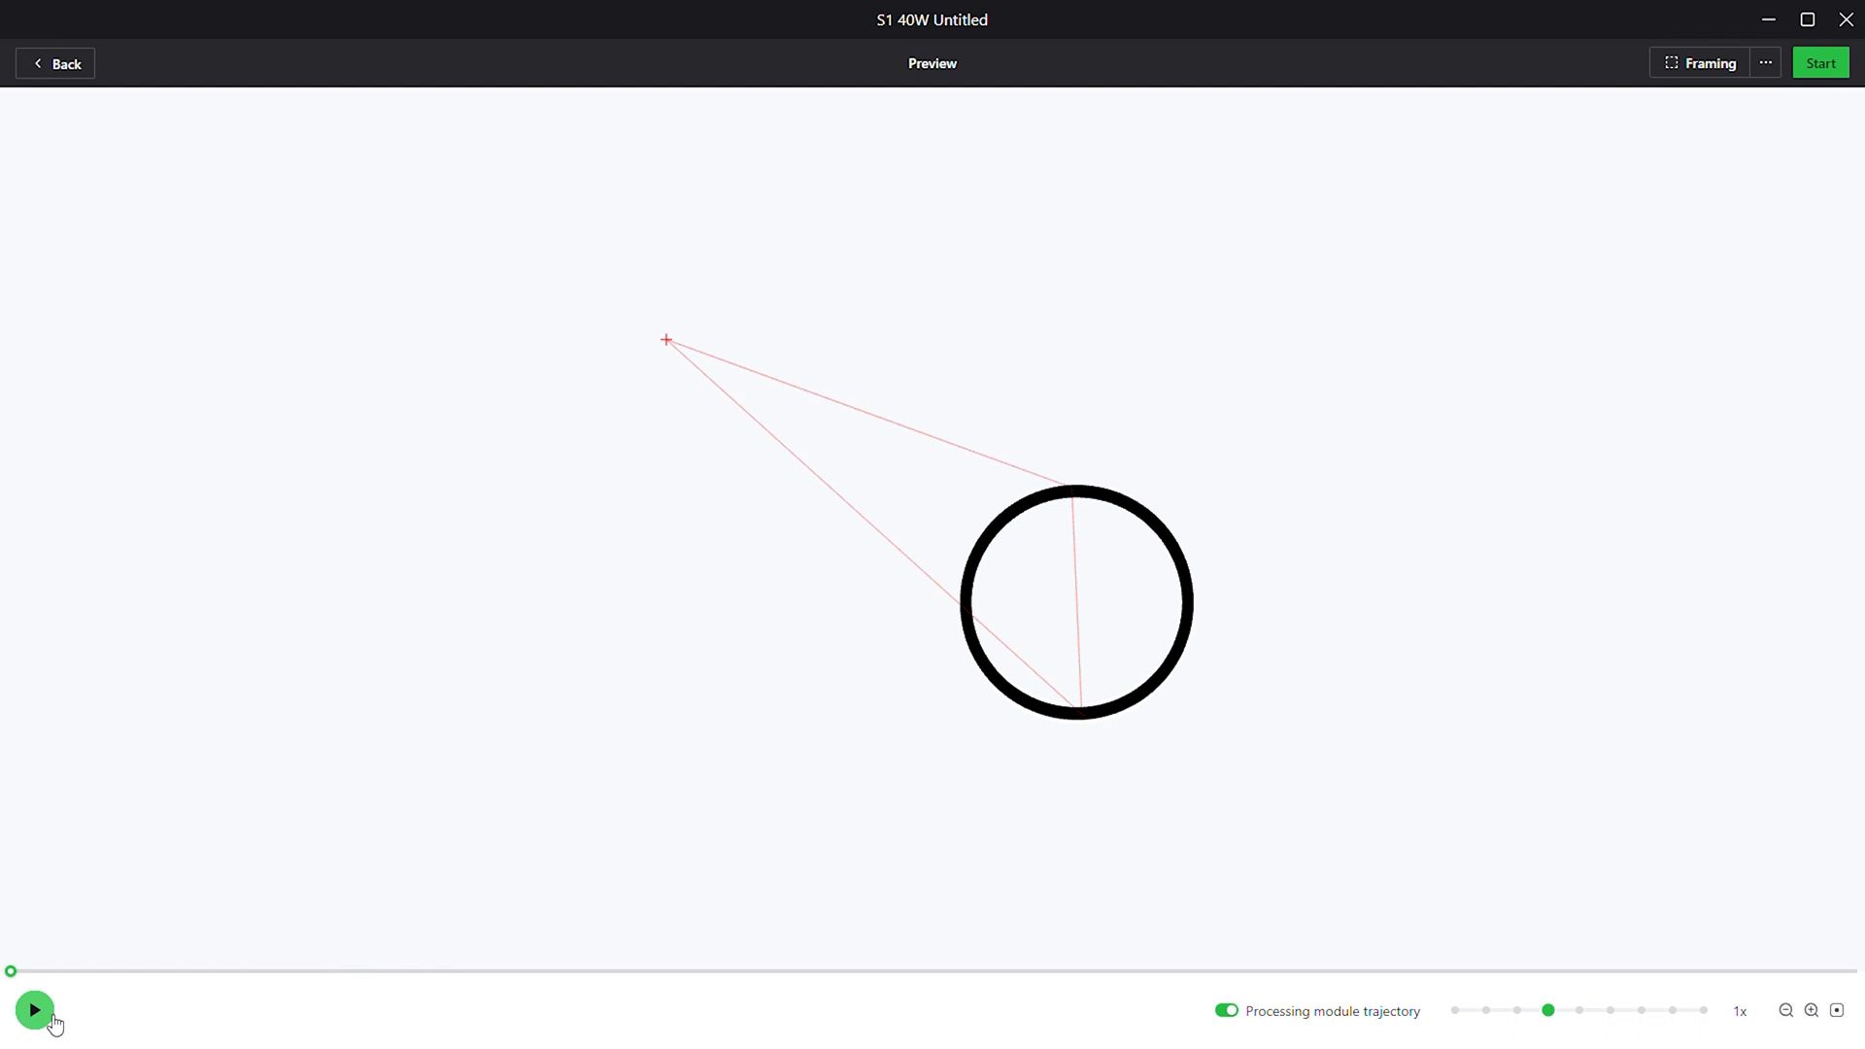
- Play the split circle's simulated engraving, scrub the timeline forward and back, then return to the canvas
{"action": "left_click", "coordinate": [33, 1010]}
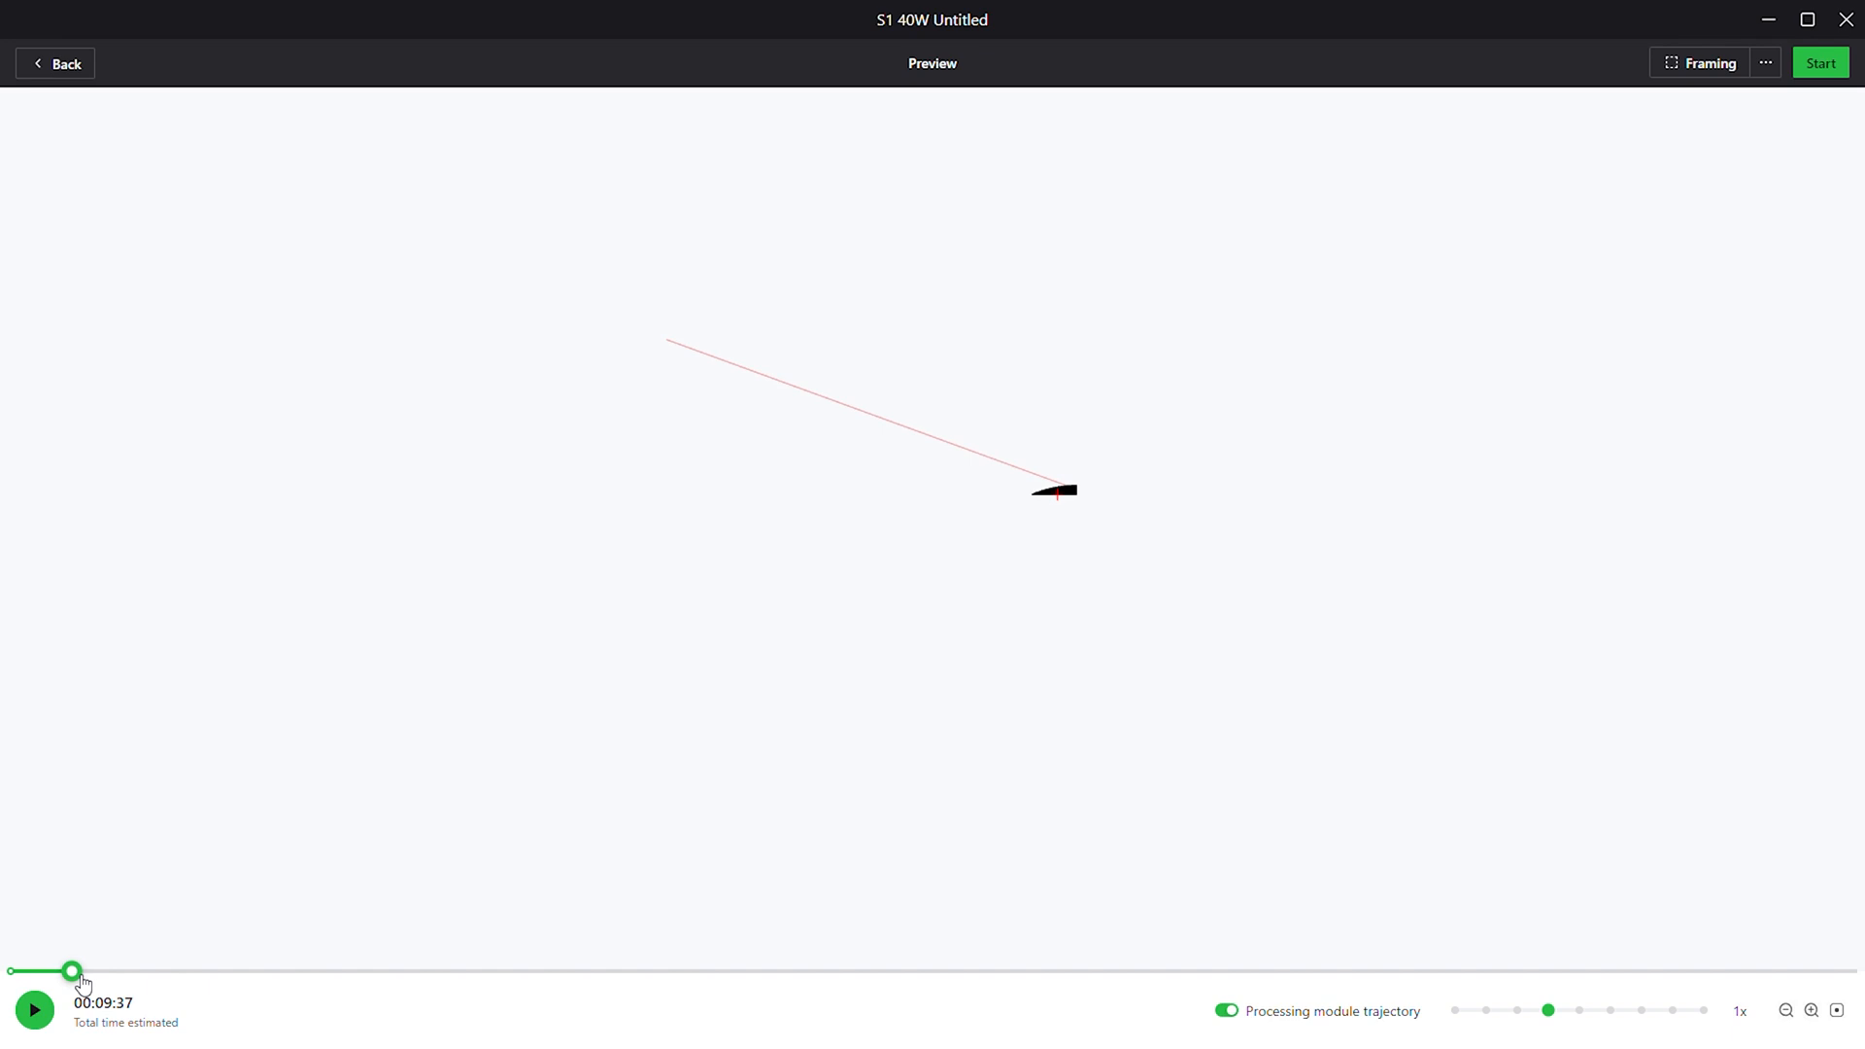
{"action": "left_click_drag", "start_coordinate": [72, 971], "coordinate": [655, 972]}
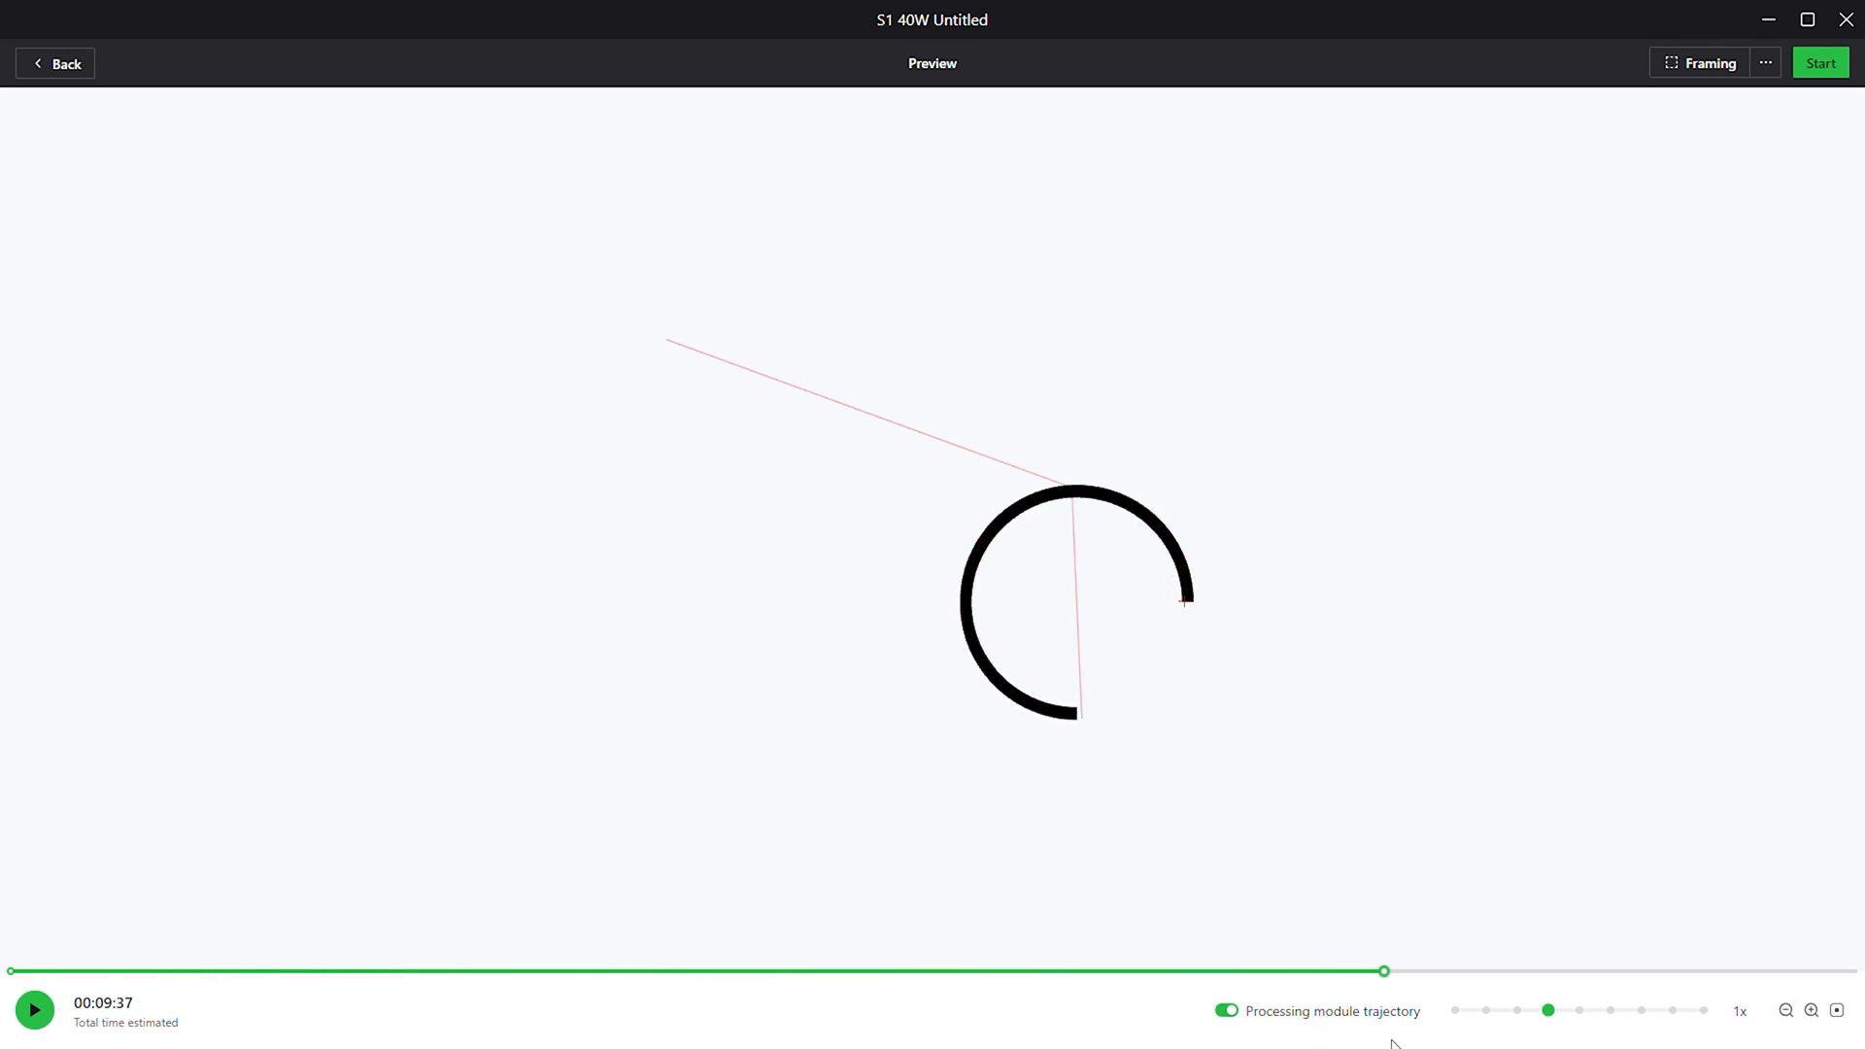
{"action": "left_click_drag", "start_coordinate": [1383, 971], "coordinate": [1172, 971]}
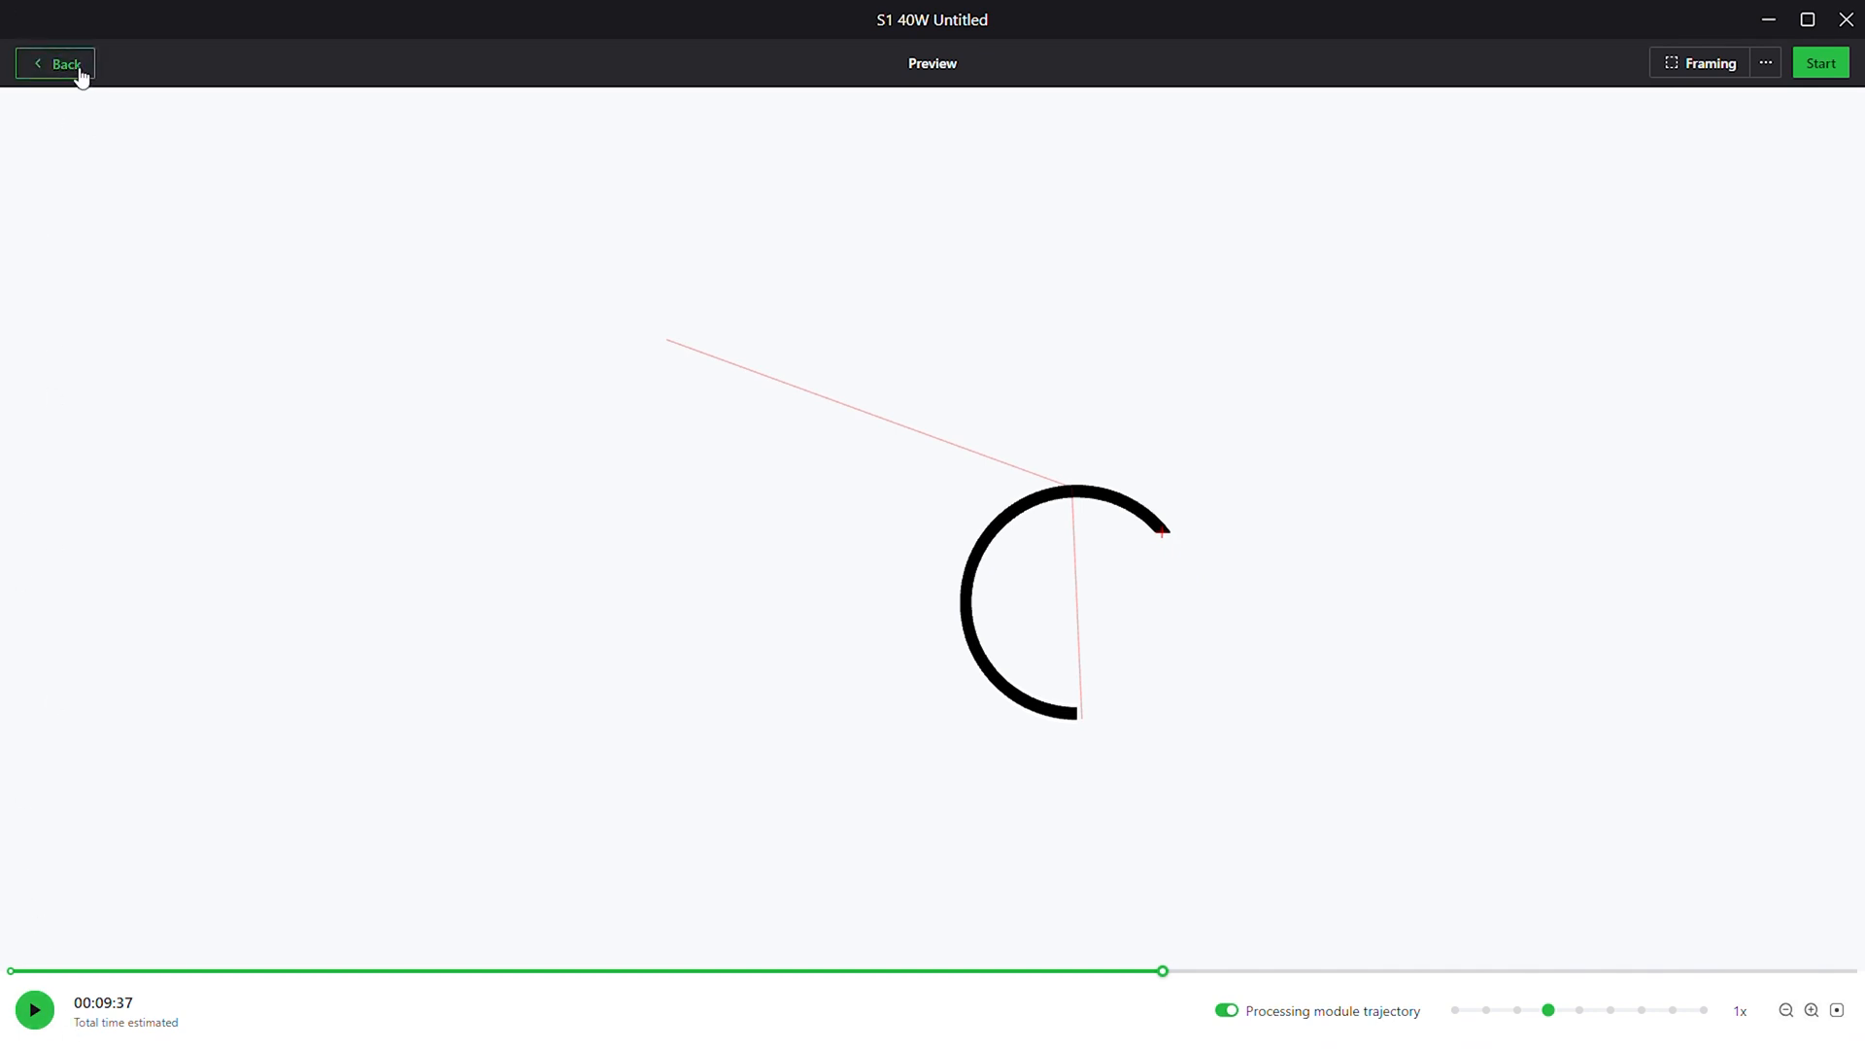
{"action": "left_click", "coordinate": [55, 62]}
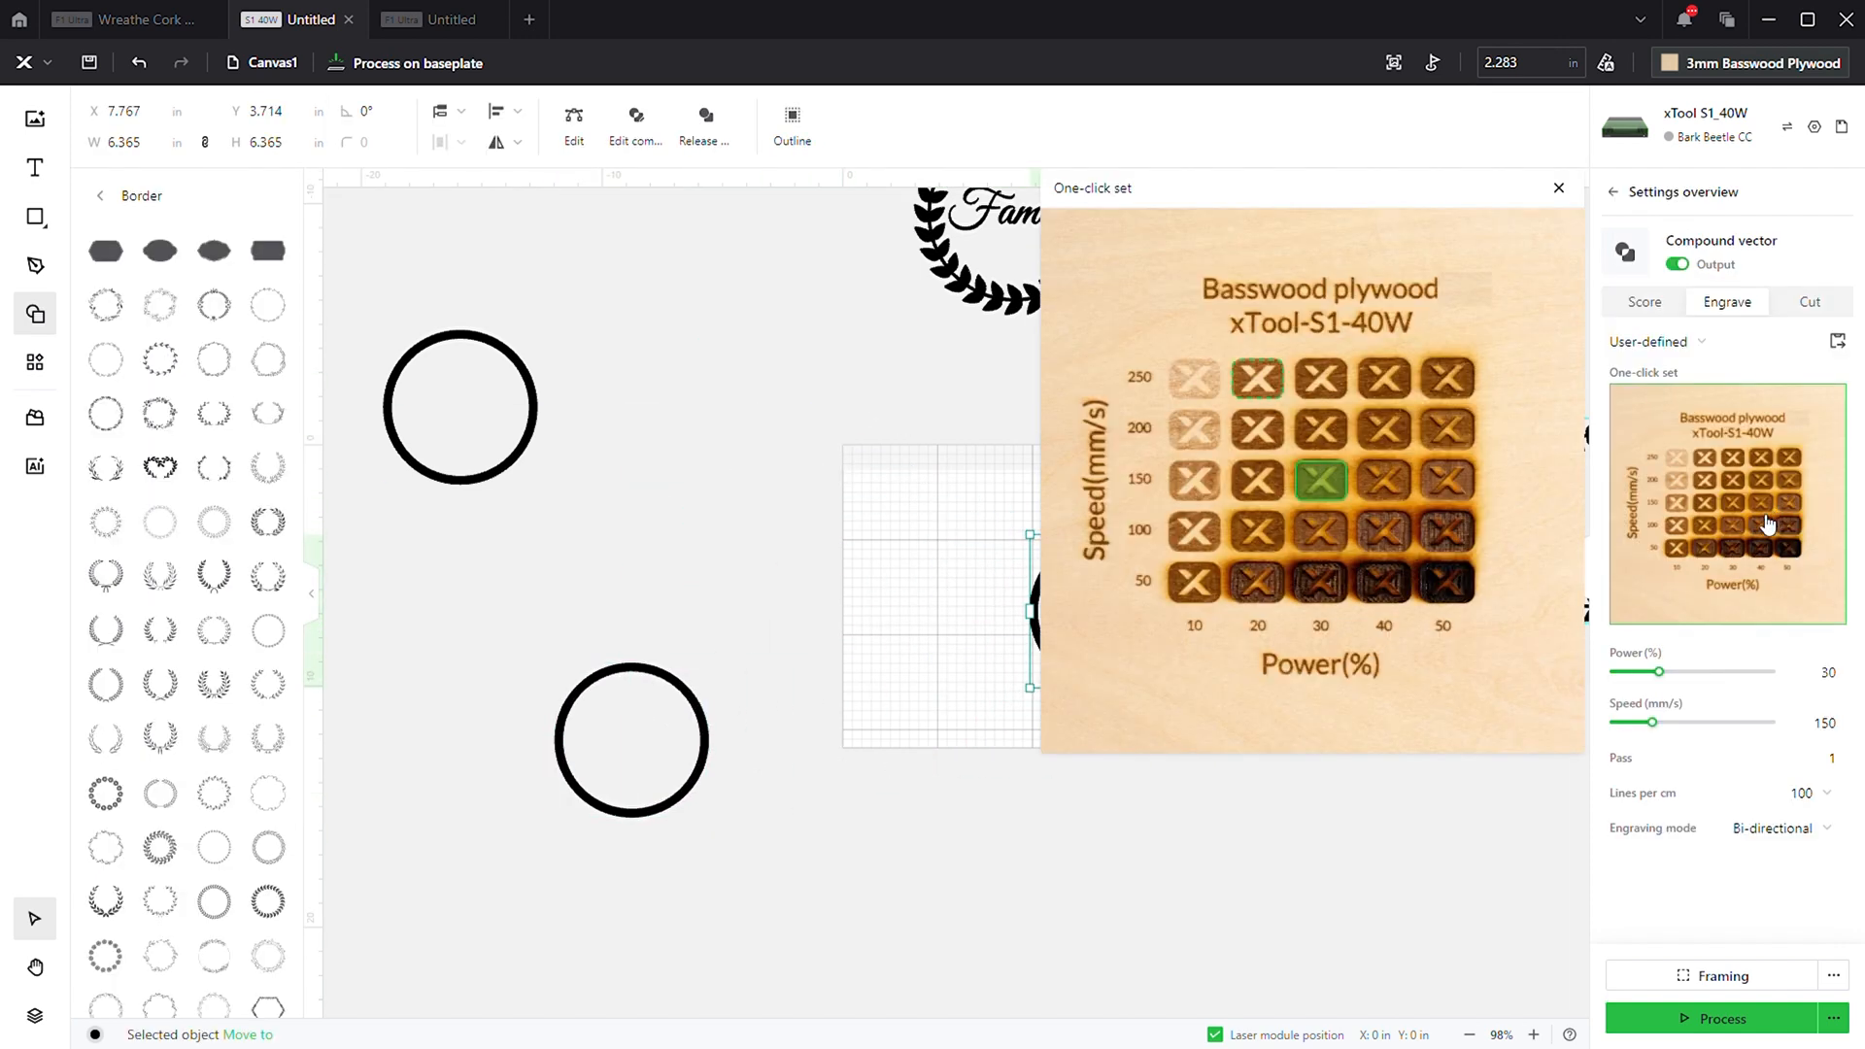
{"action": "left_click", "coordinate": [1559, 189]}
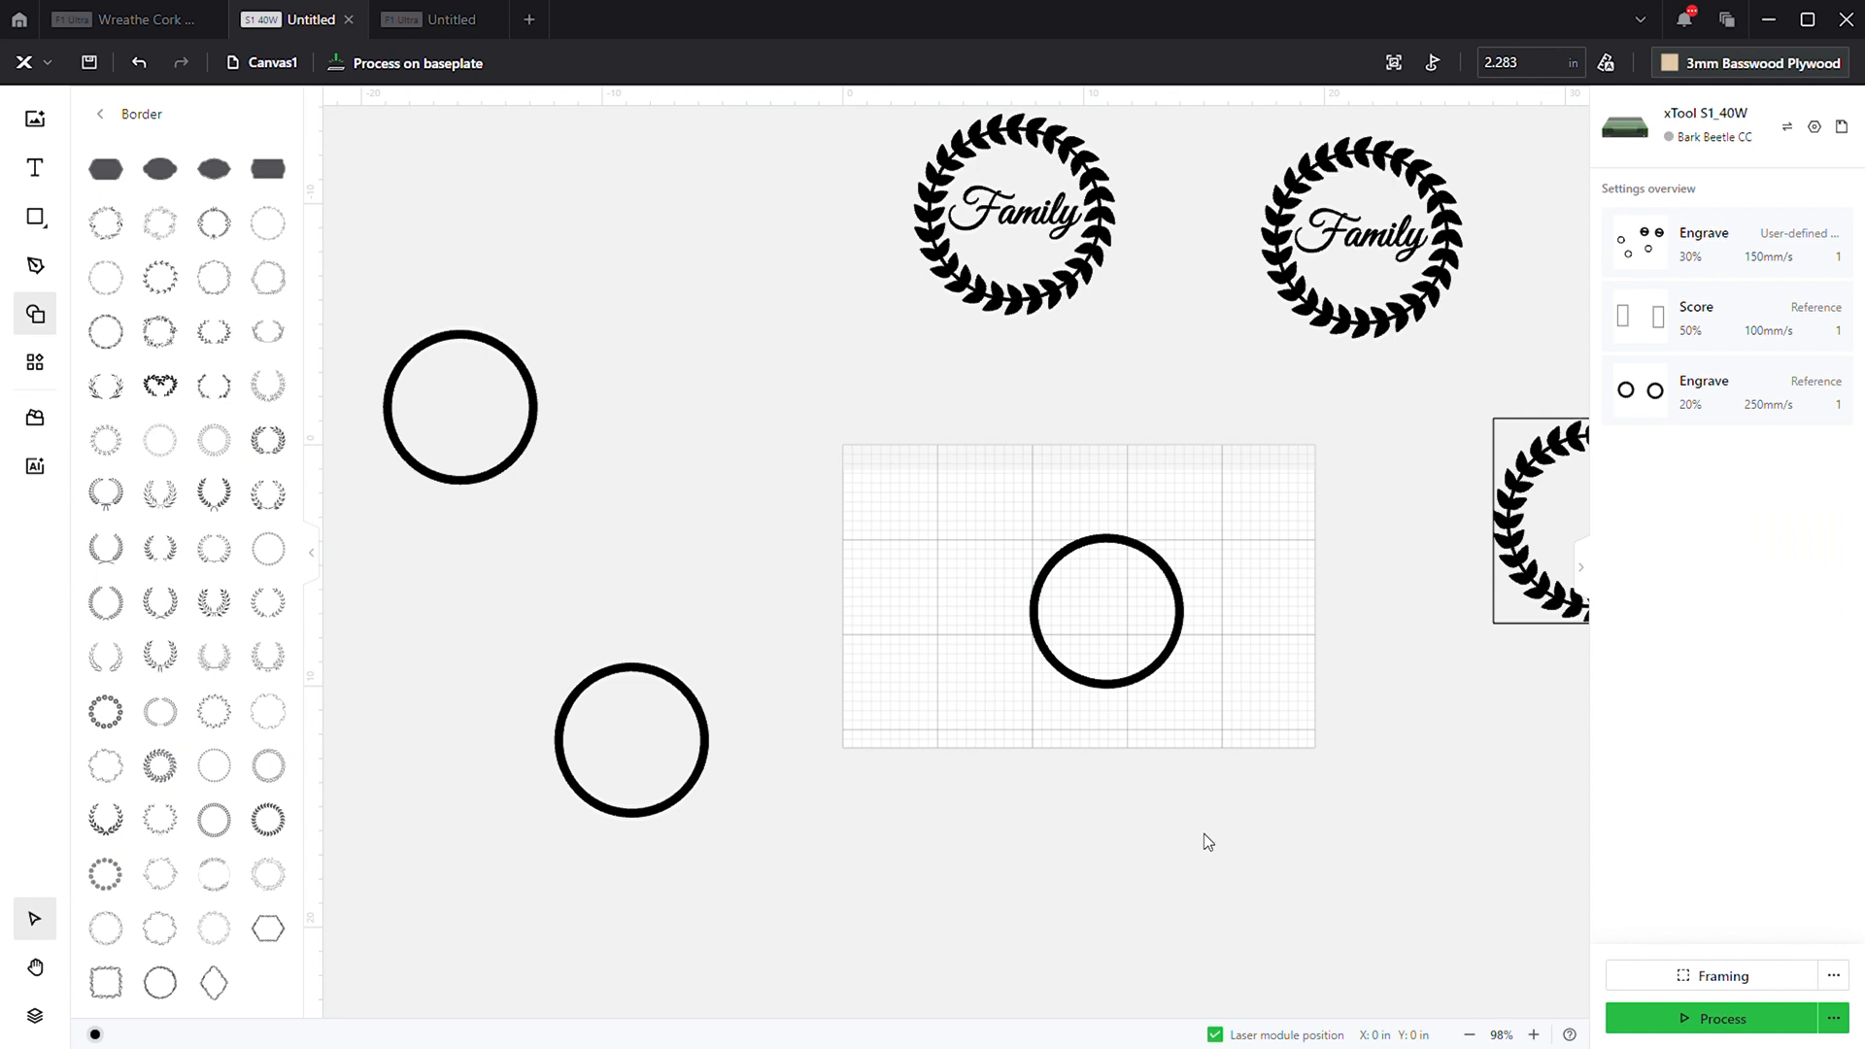
{"action": "left_click", "coordinate": [631, 739]}
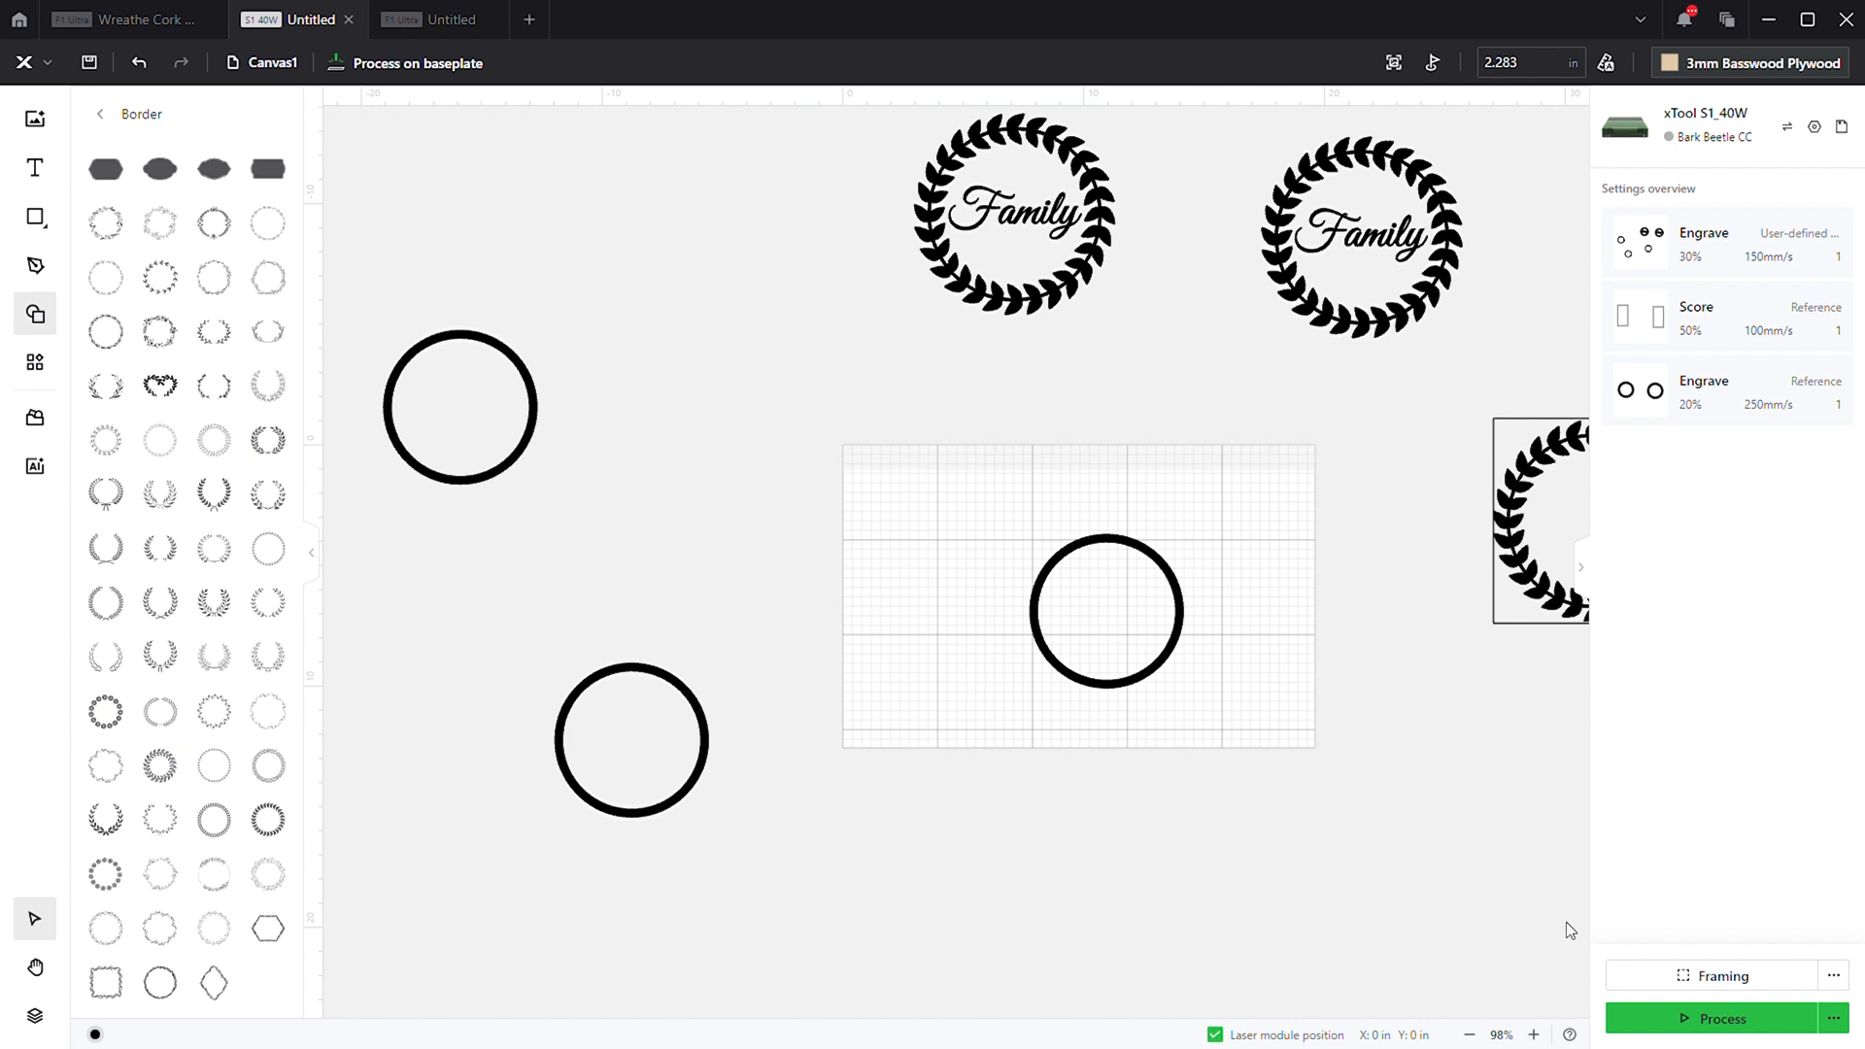
- Start the engraving preview of the circle, estimated at 25:36
{"action": "left_click", "coordinate": [1720, 1019]}
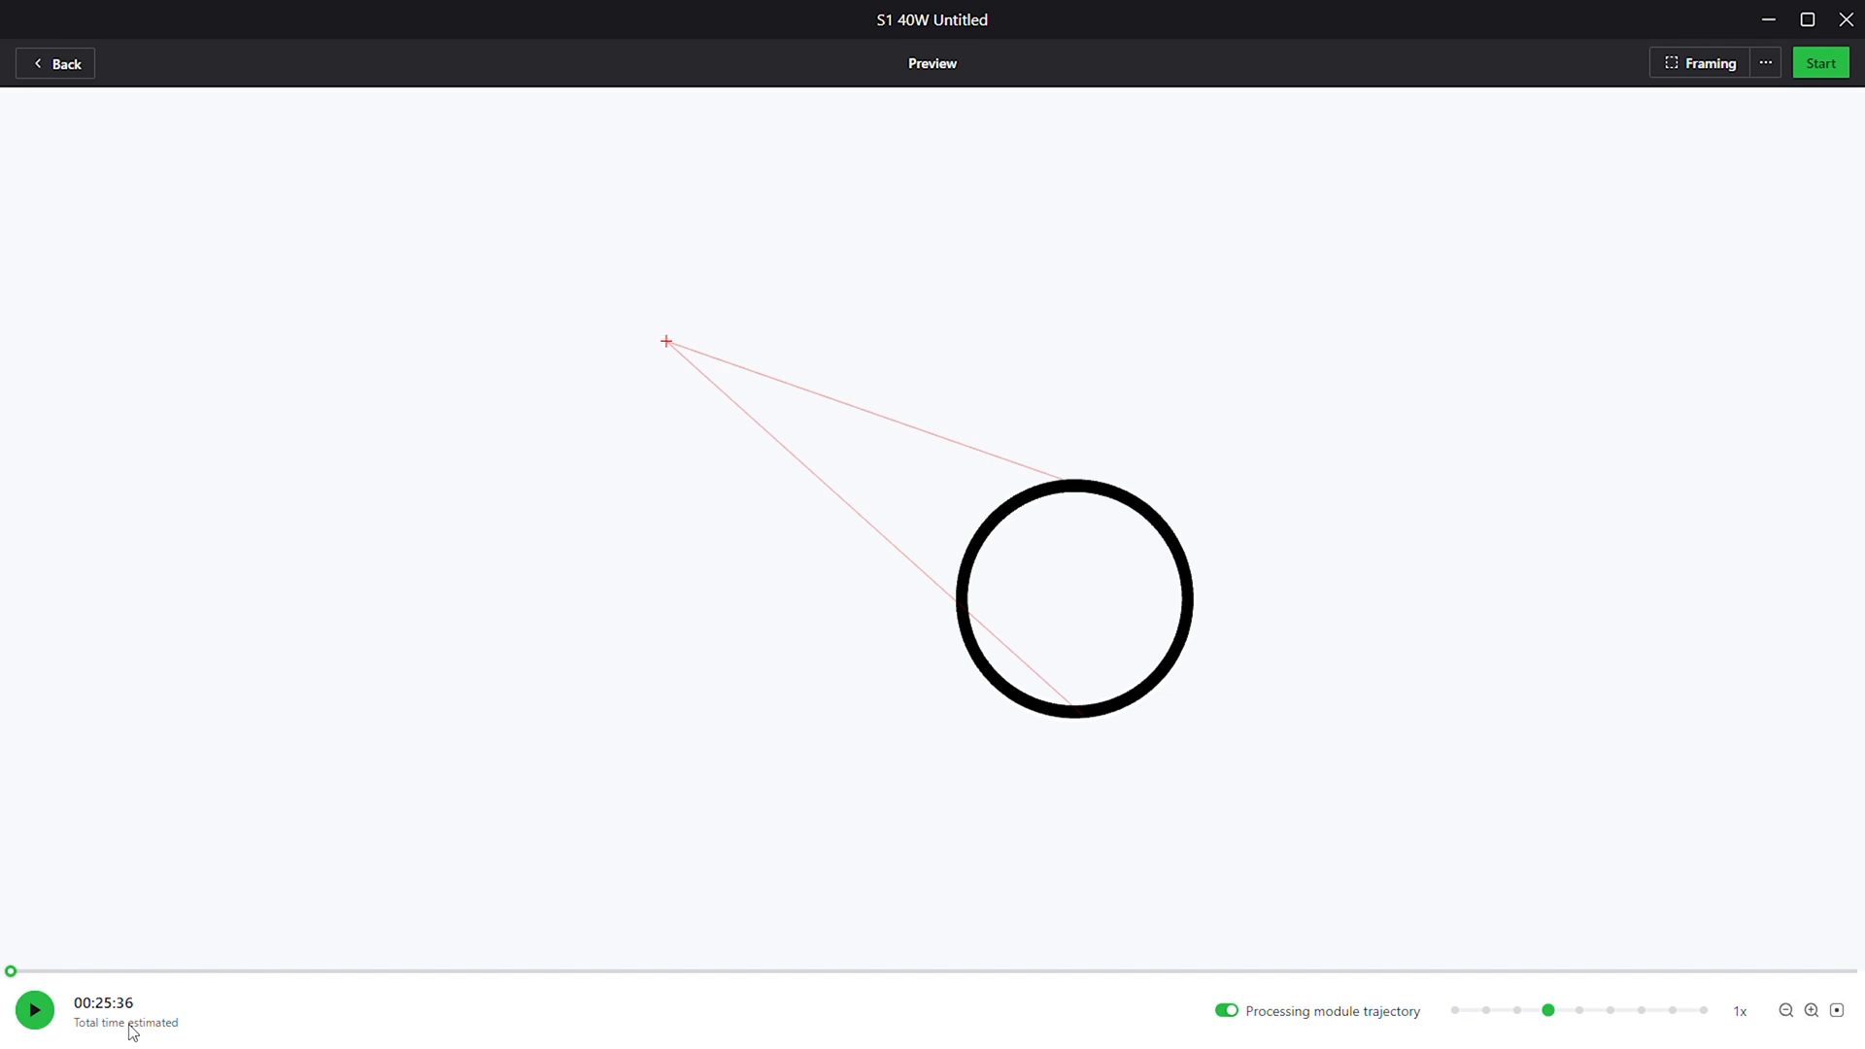
{"action": "mouse_move", "coordinate": [383, 113]}
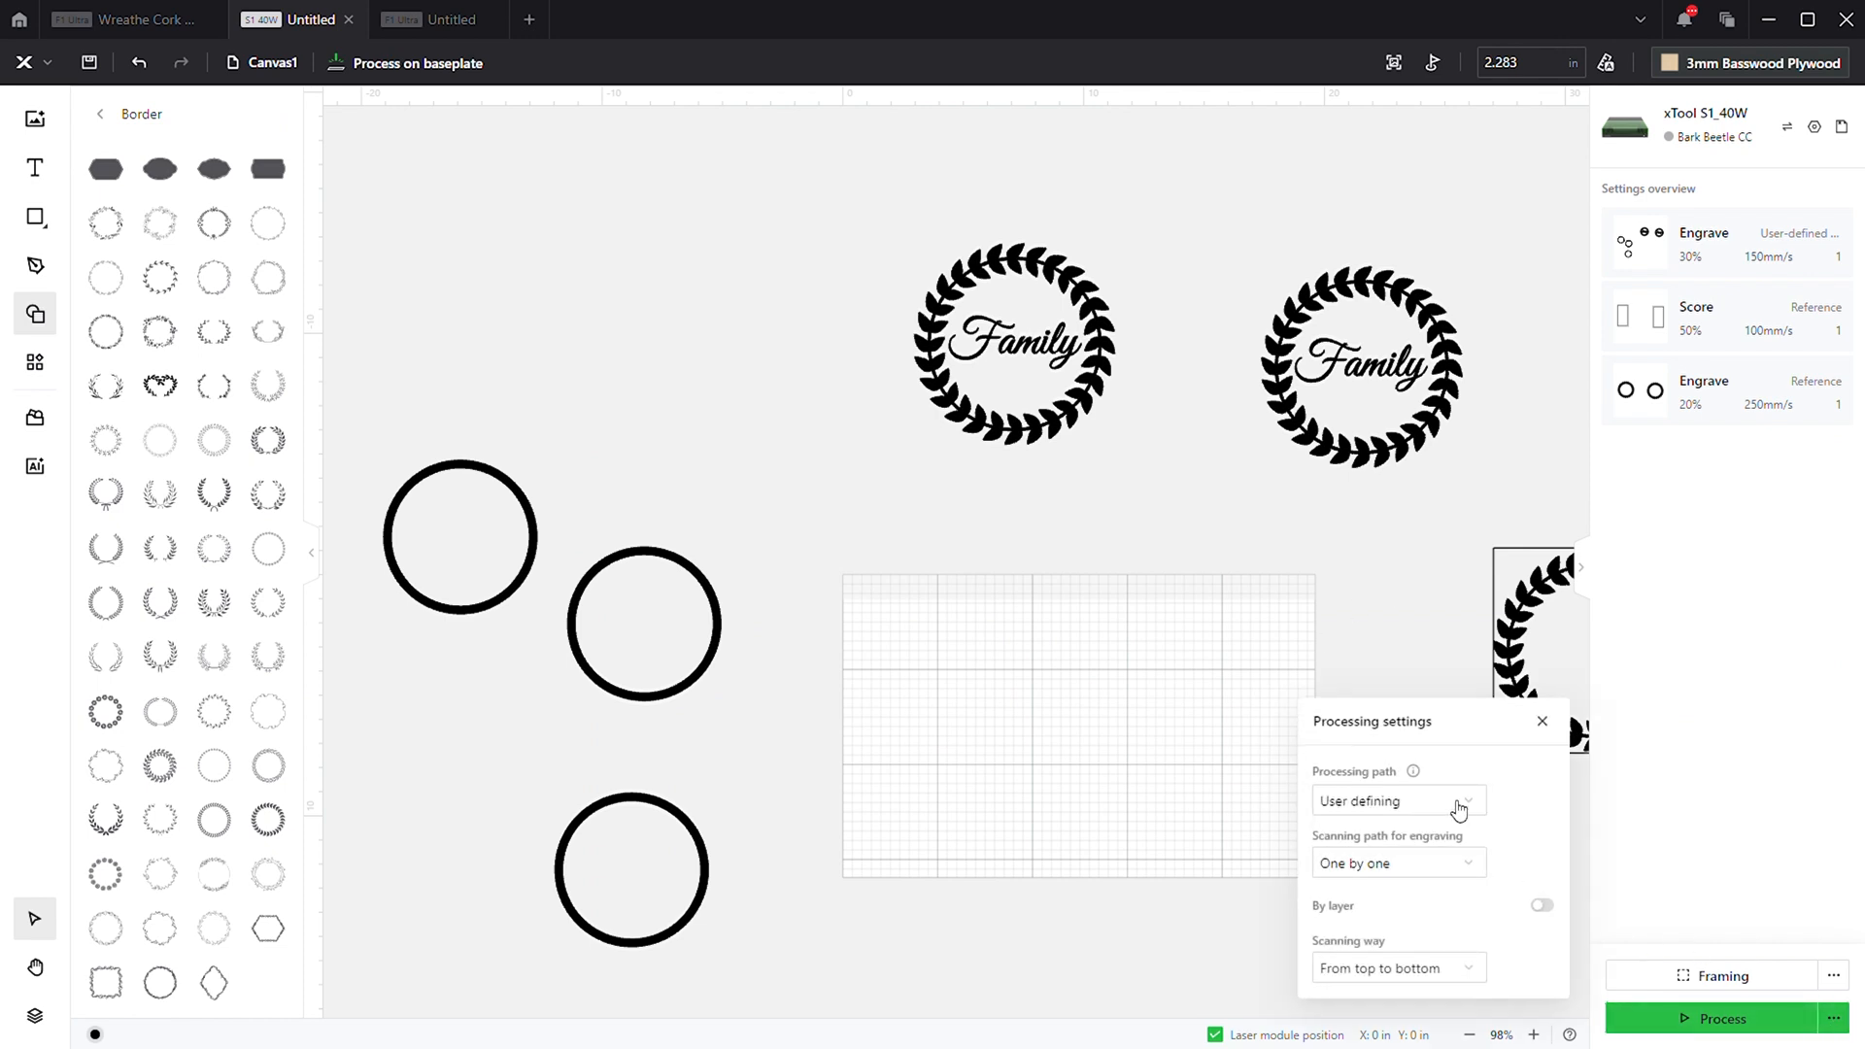
- Dismiss the processing settings before placing the Family wreath
{"action": "left_click", "coordinate": [1398, 799]}
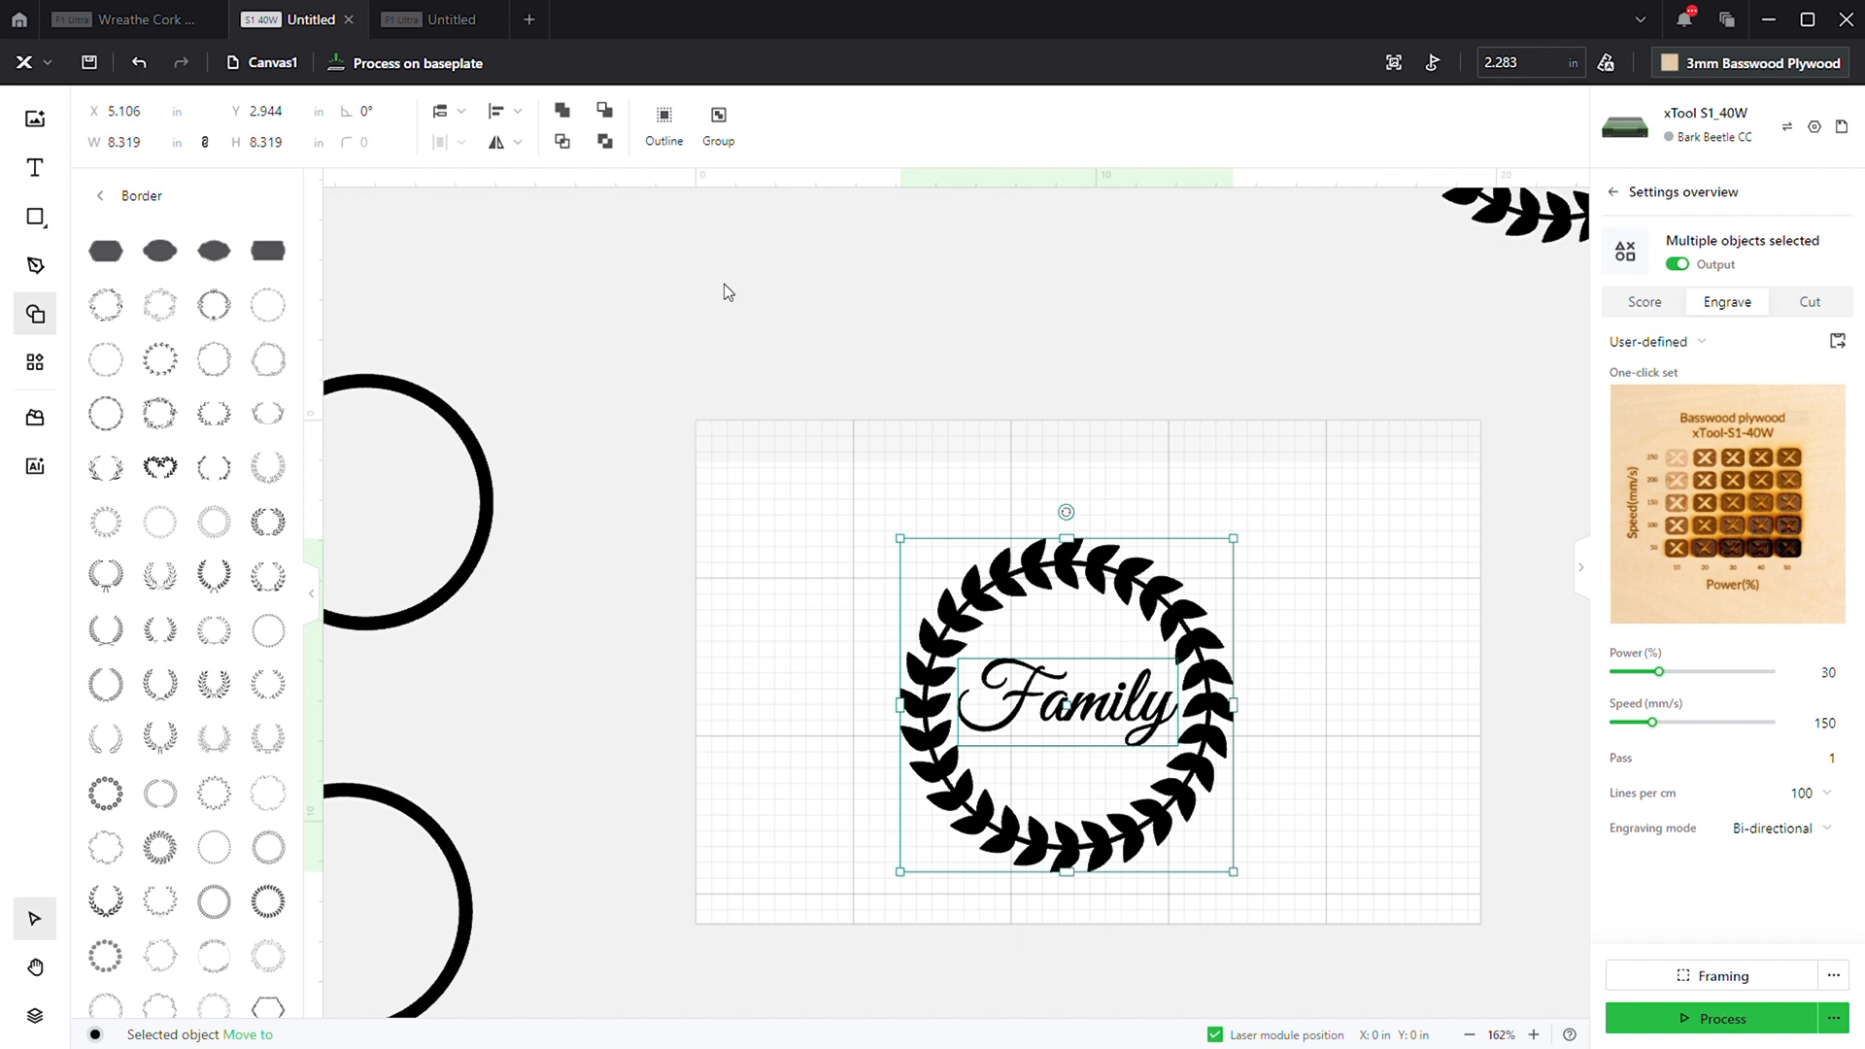
{"action": "mouse_move", "coordinate": [1665, 989]}
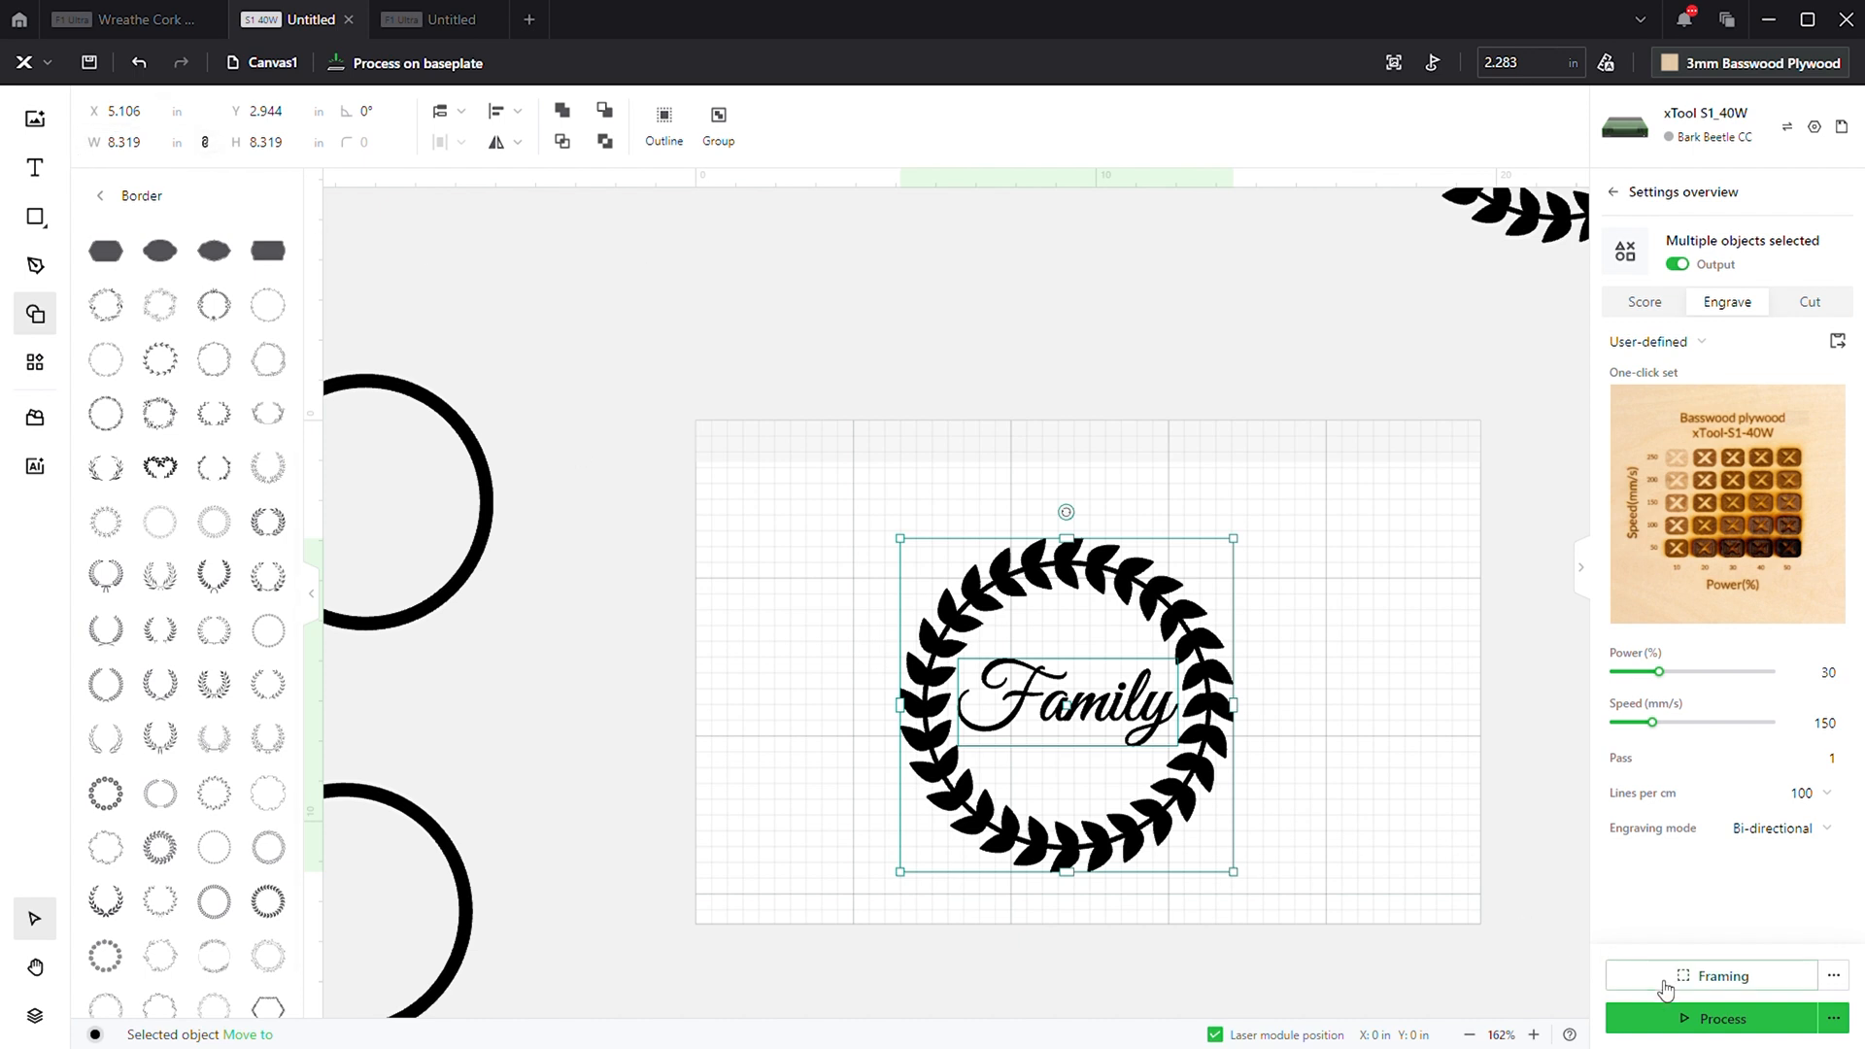
- Run the Family wreath's engraving preview (estimated 40:00) and return to the canvas
{"action": "left_click", "coordinate": [1719, 1019]}
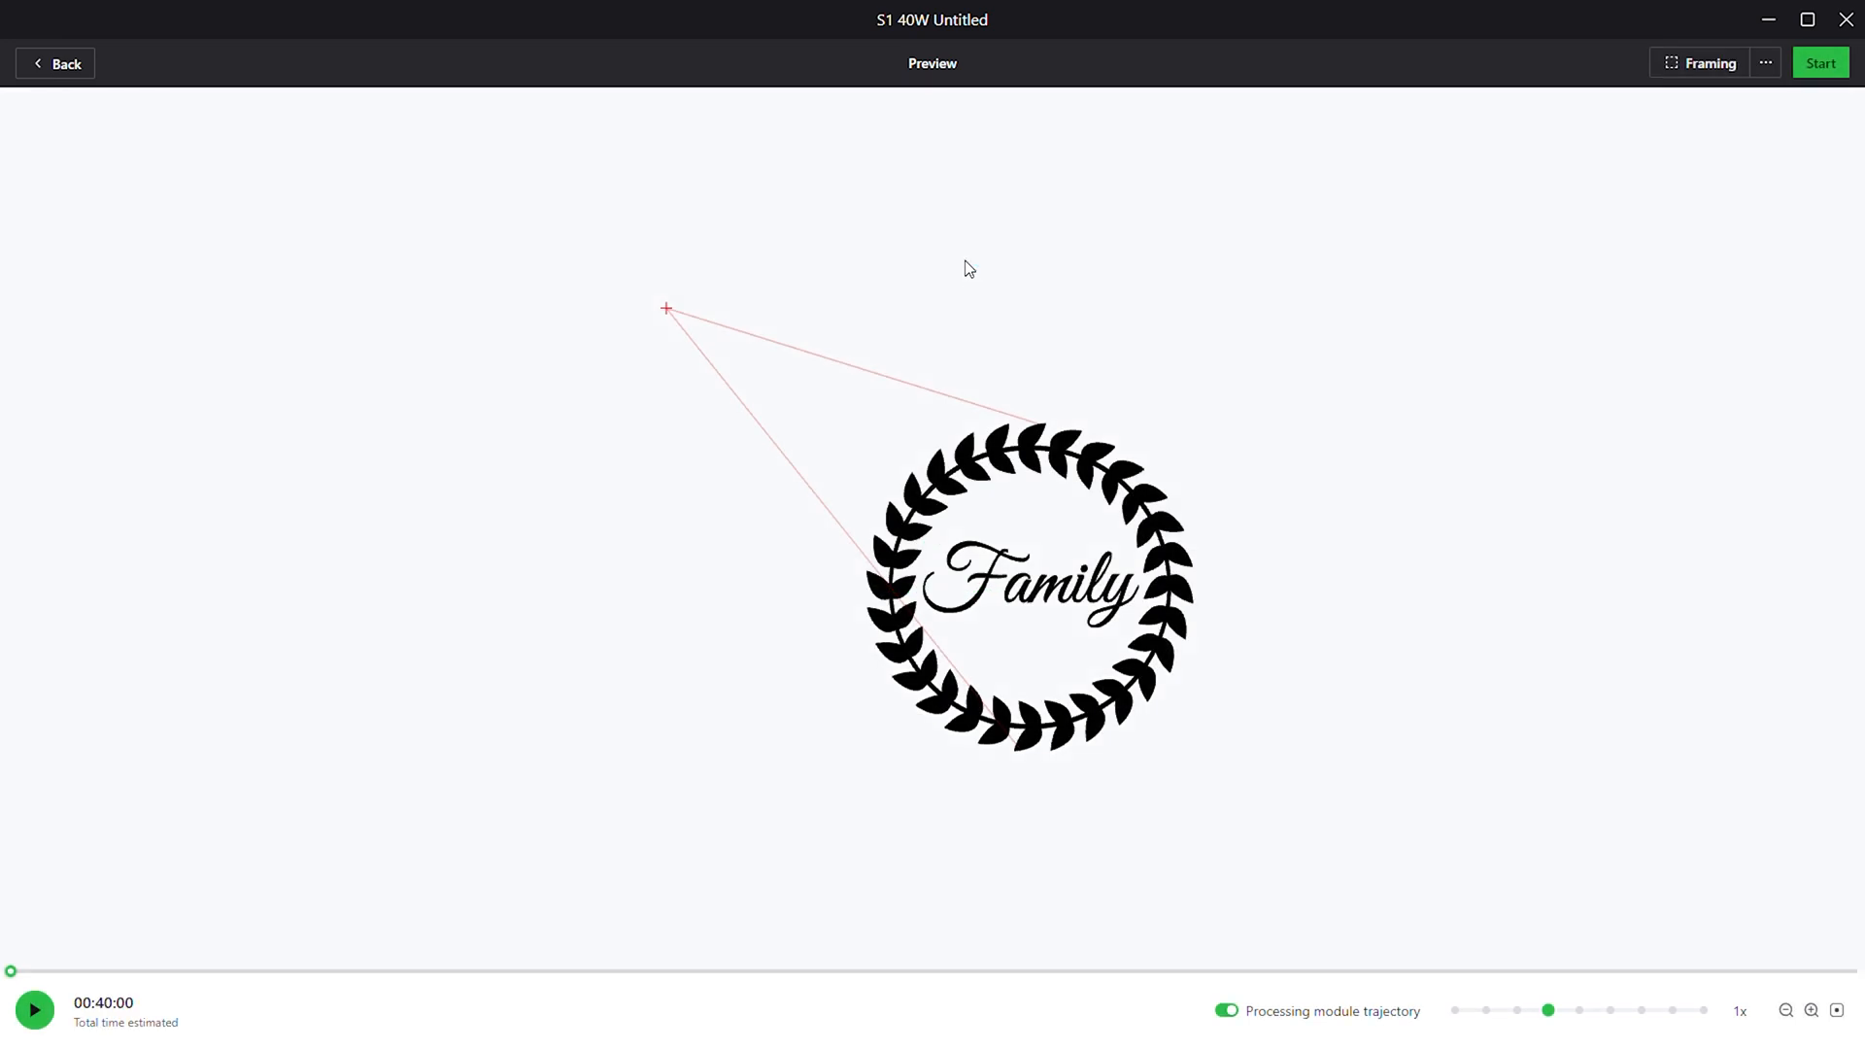
{"action": "mouse_move", "coordinate": [6, 29]}
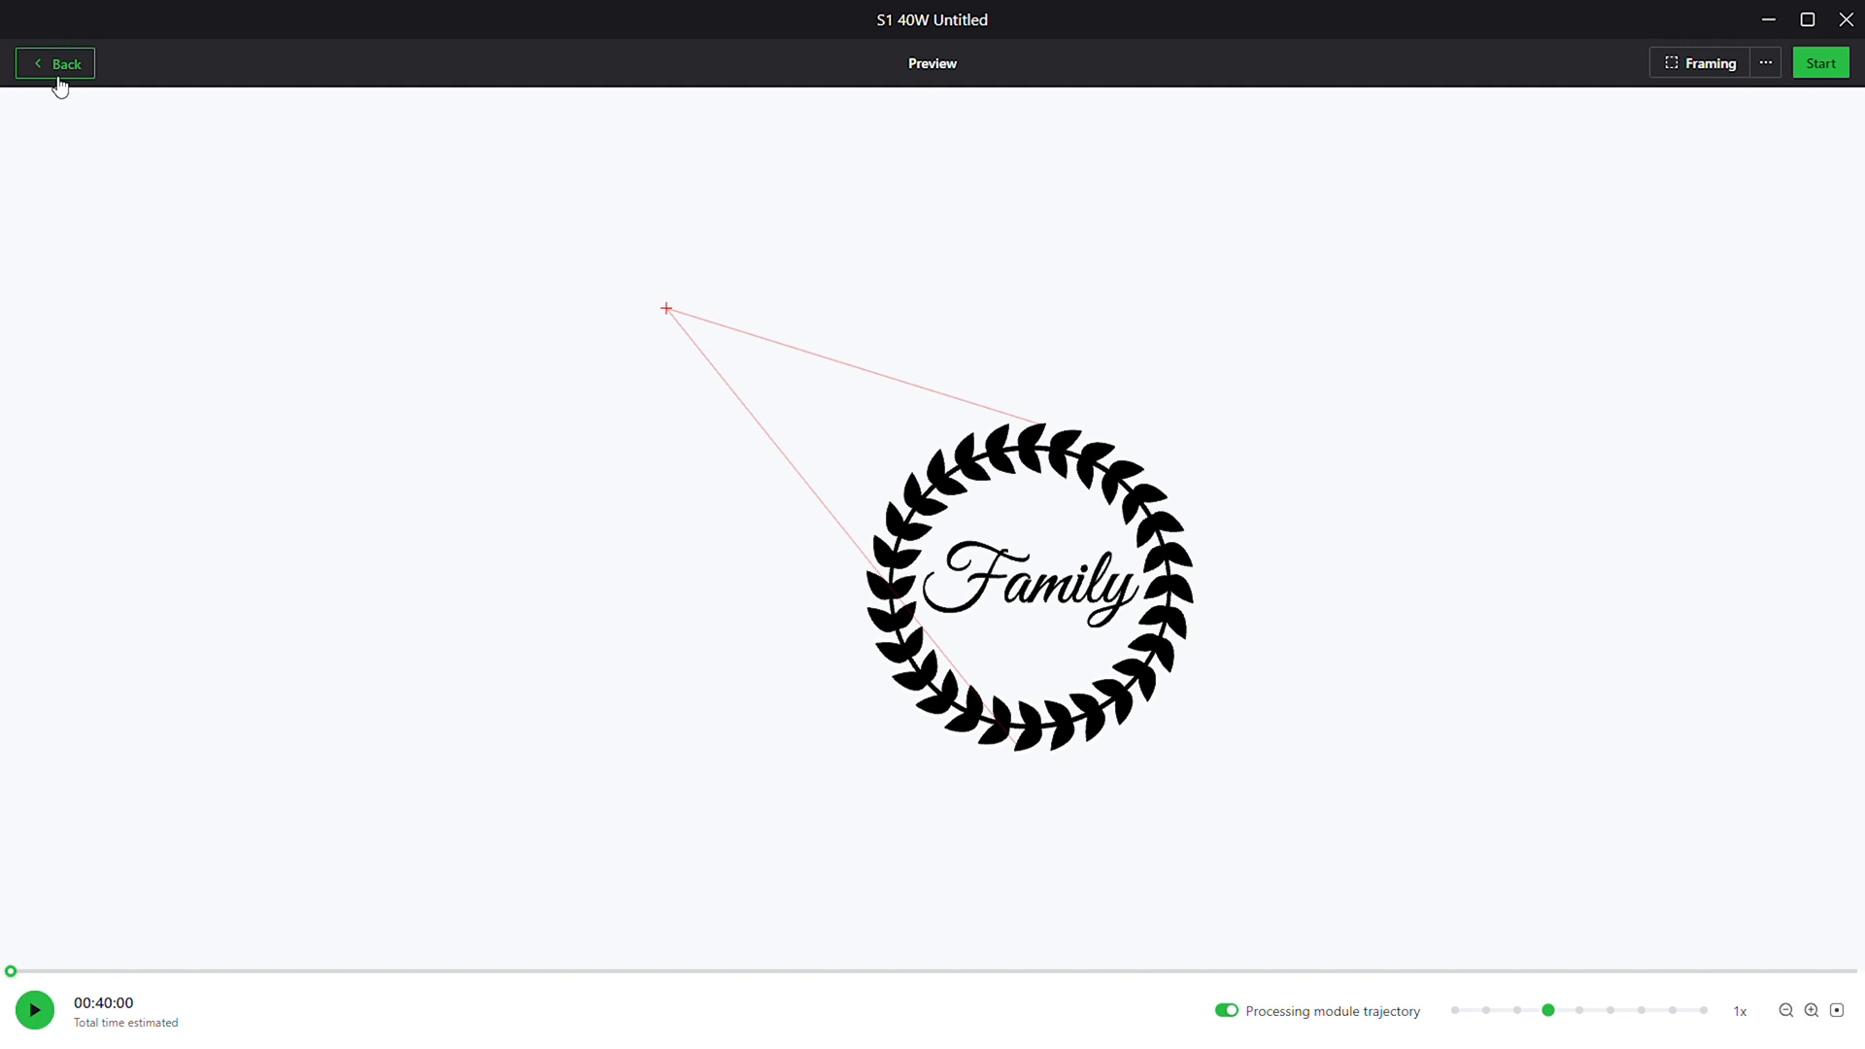
{"action": "left_click", "coordinate": [54, 62]}
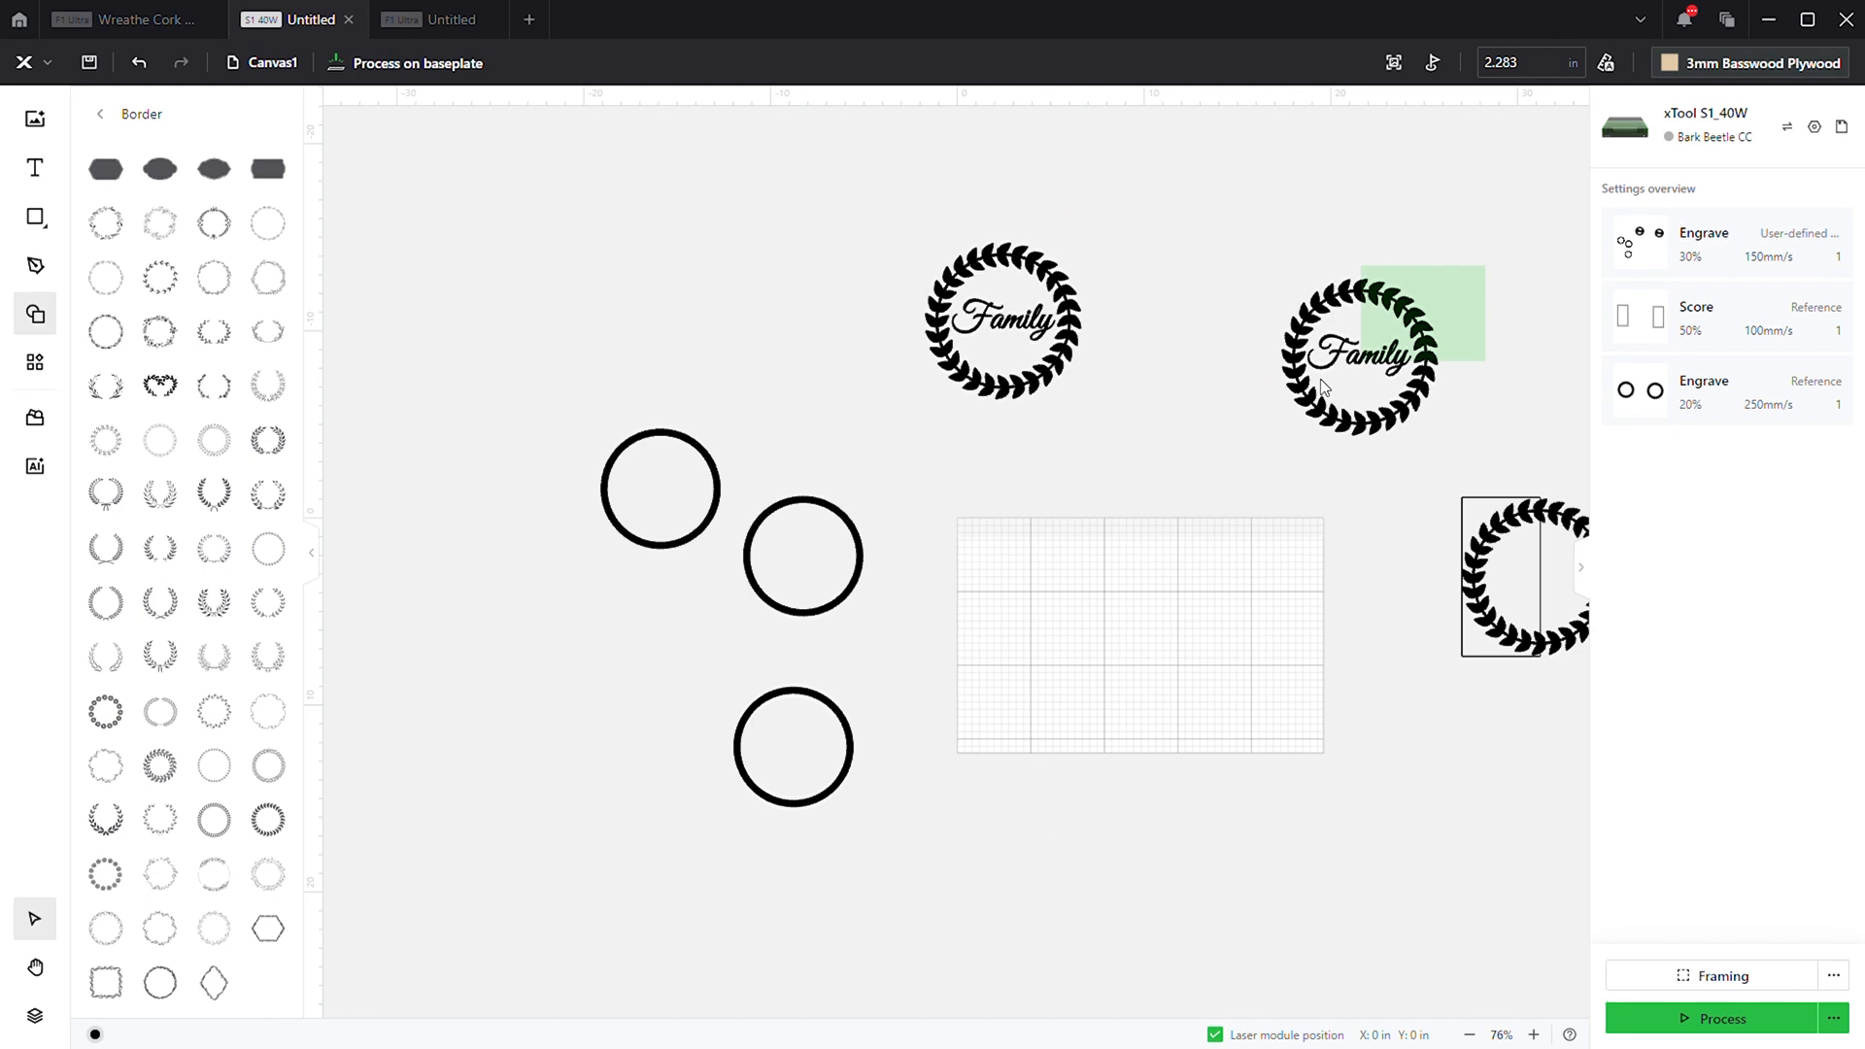
- Select the Family wreath with its text, confirm its settings and start the processing preview
{"action": "left_click_drag", "start_coordinate": [1362, 346], "coordinate": [1131, 665]}
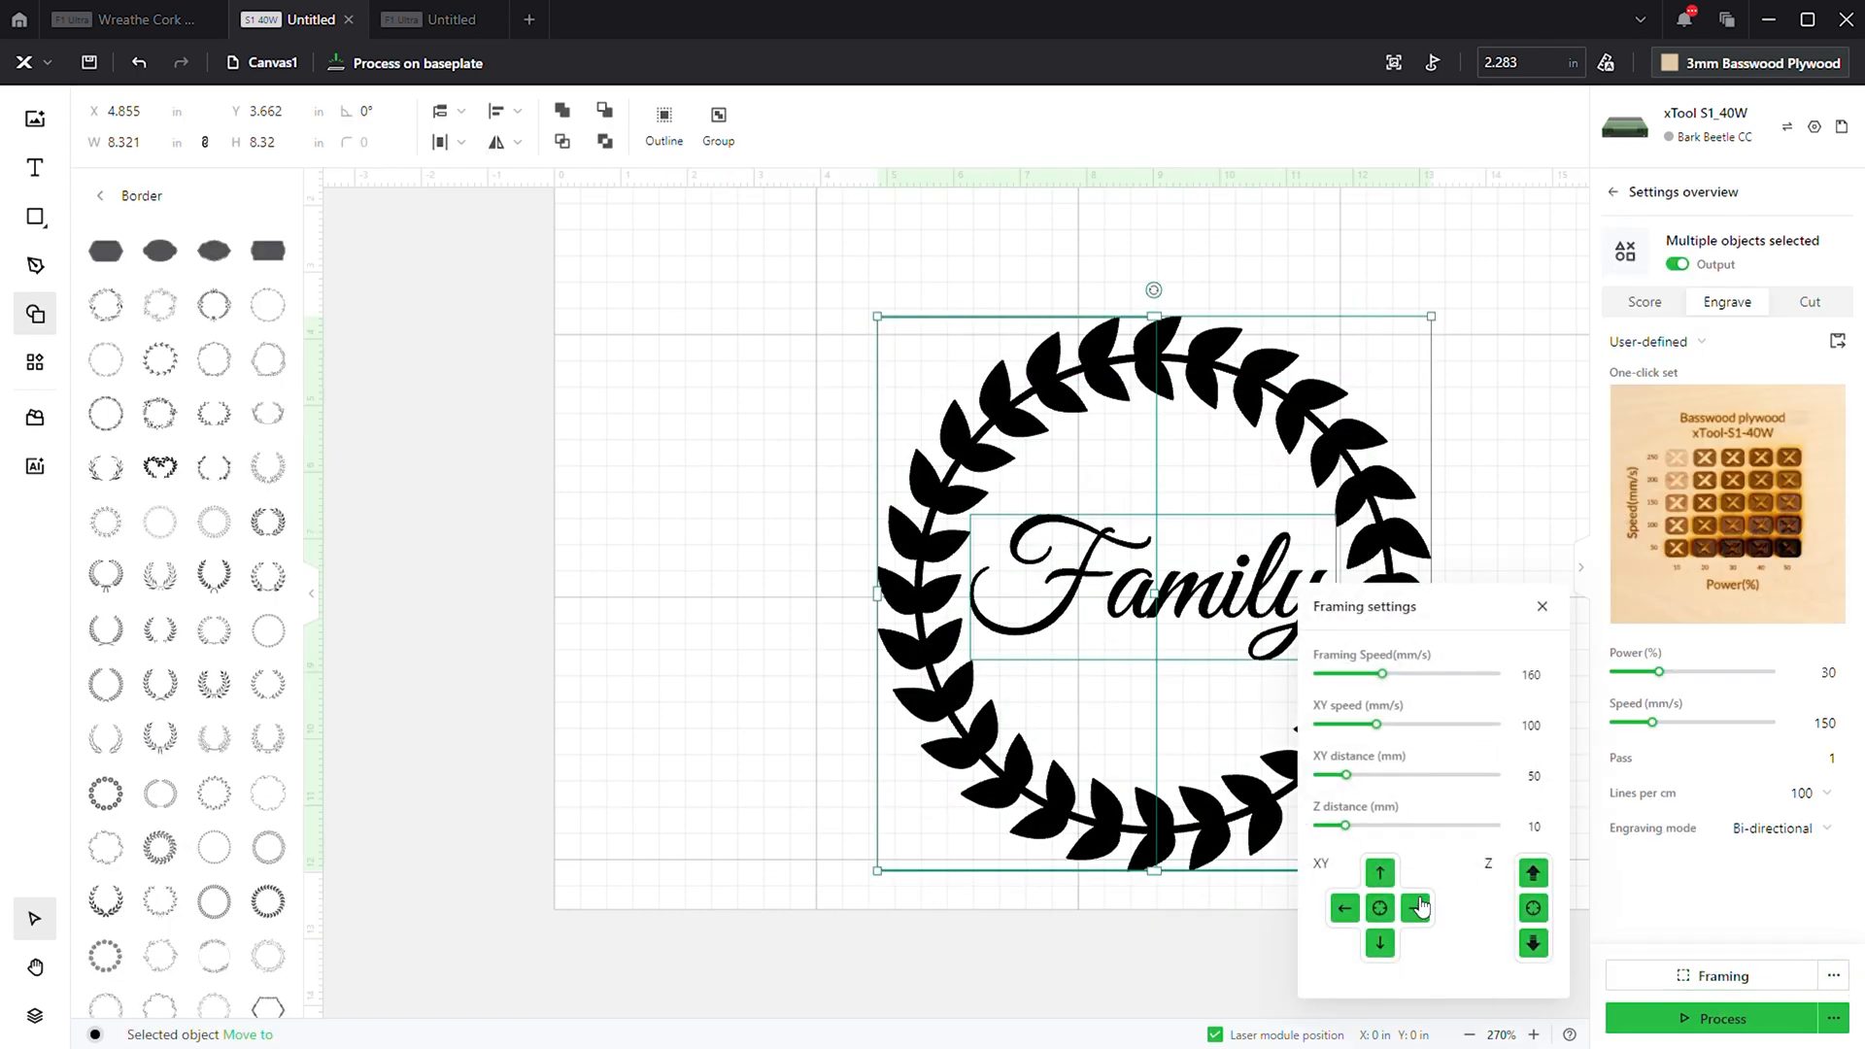
{"action": "left_click", "coordinate": [1541, 607]}
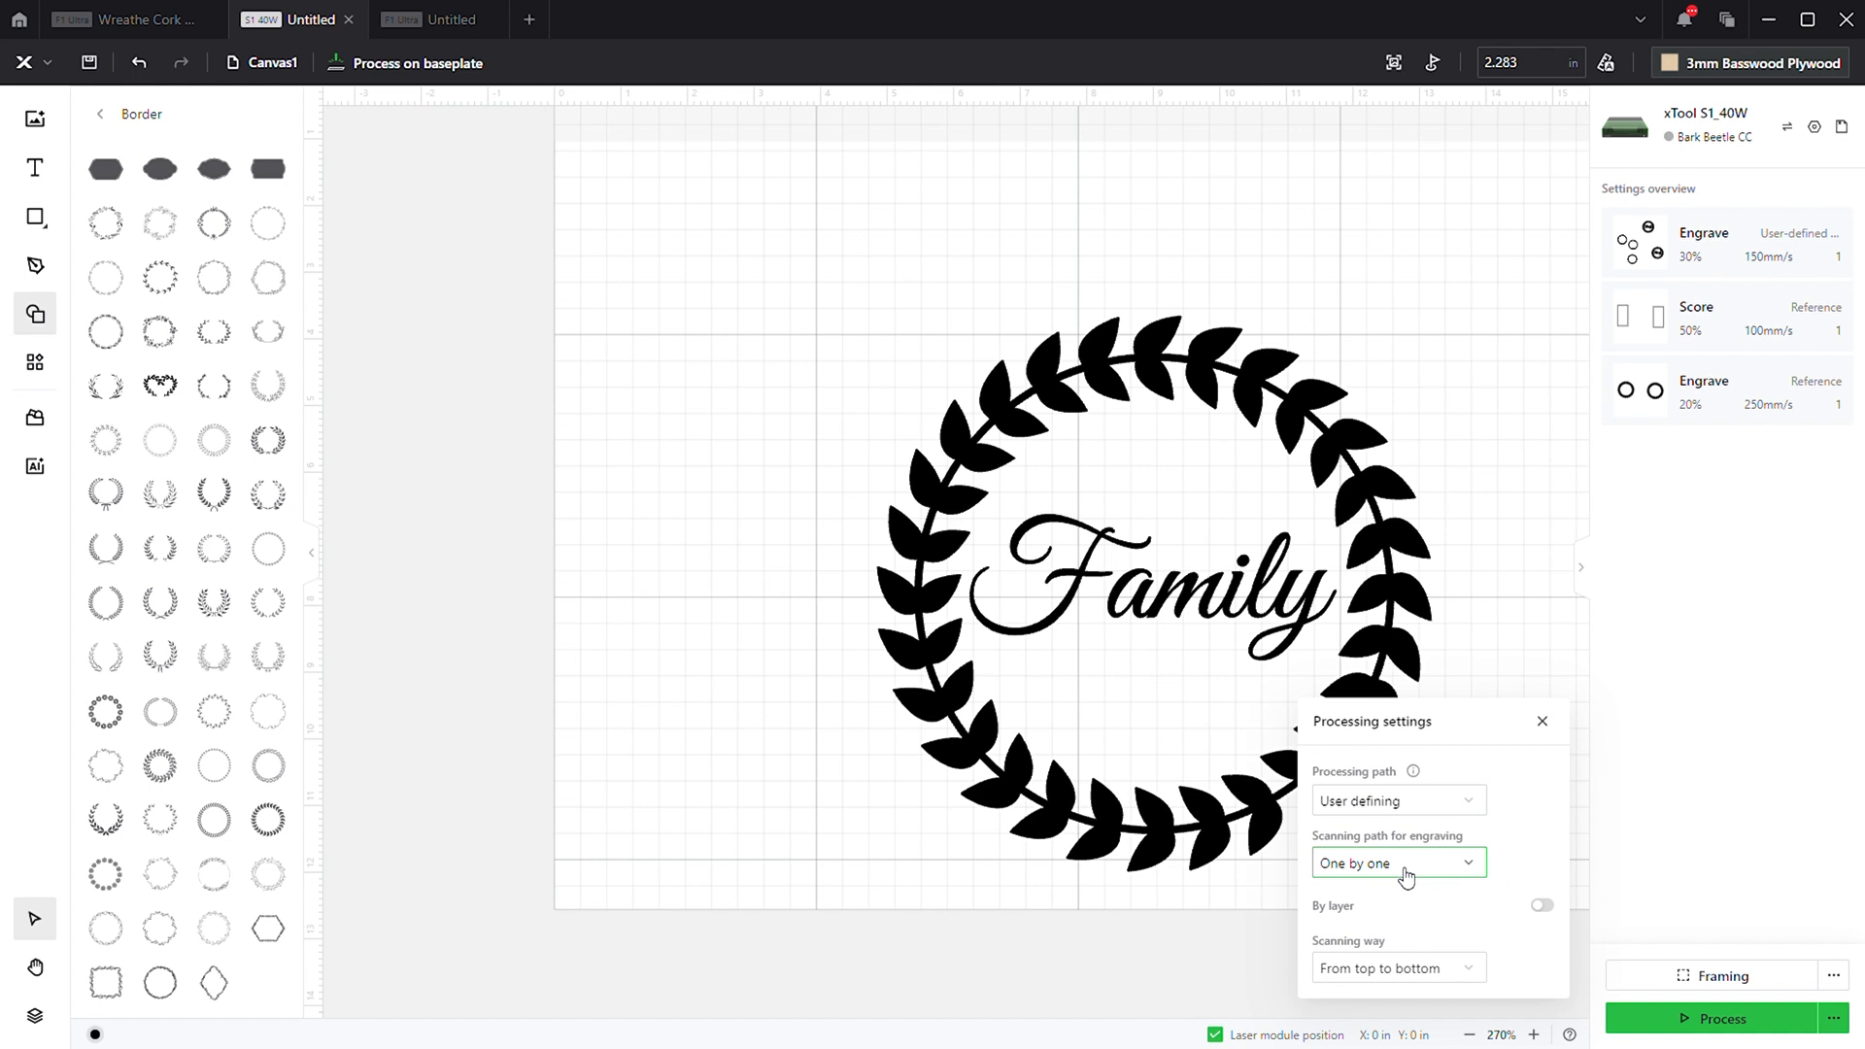
{"action": "left_click", "coordinate": [1720, 1018]}
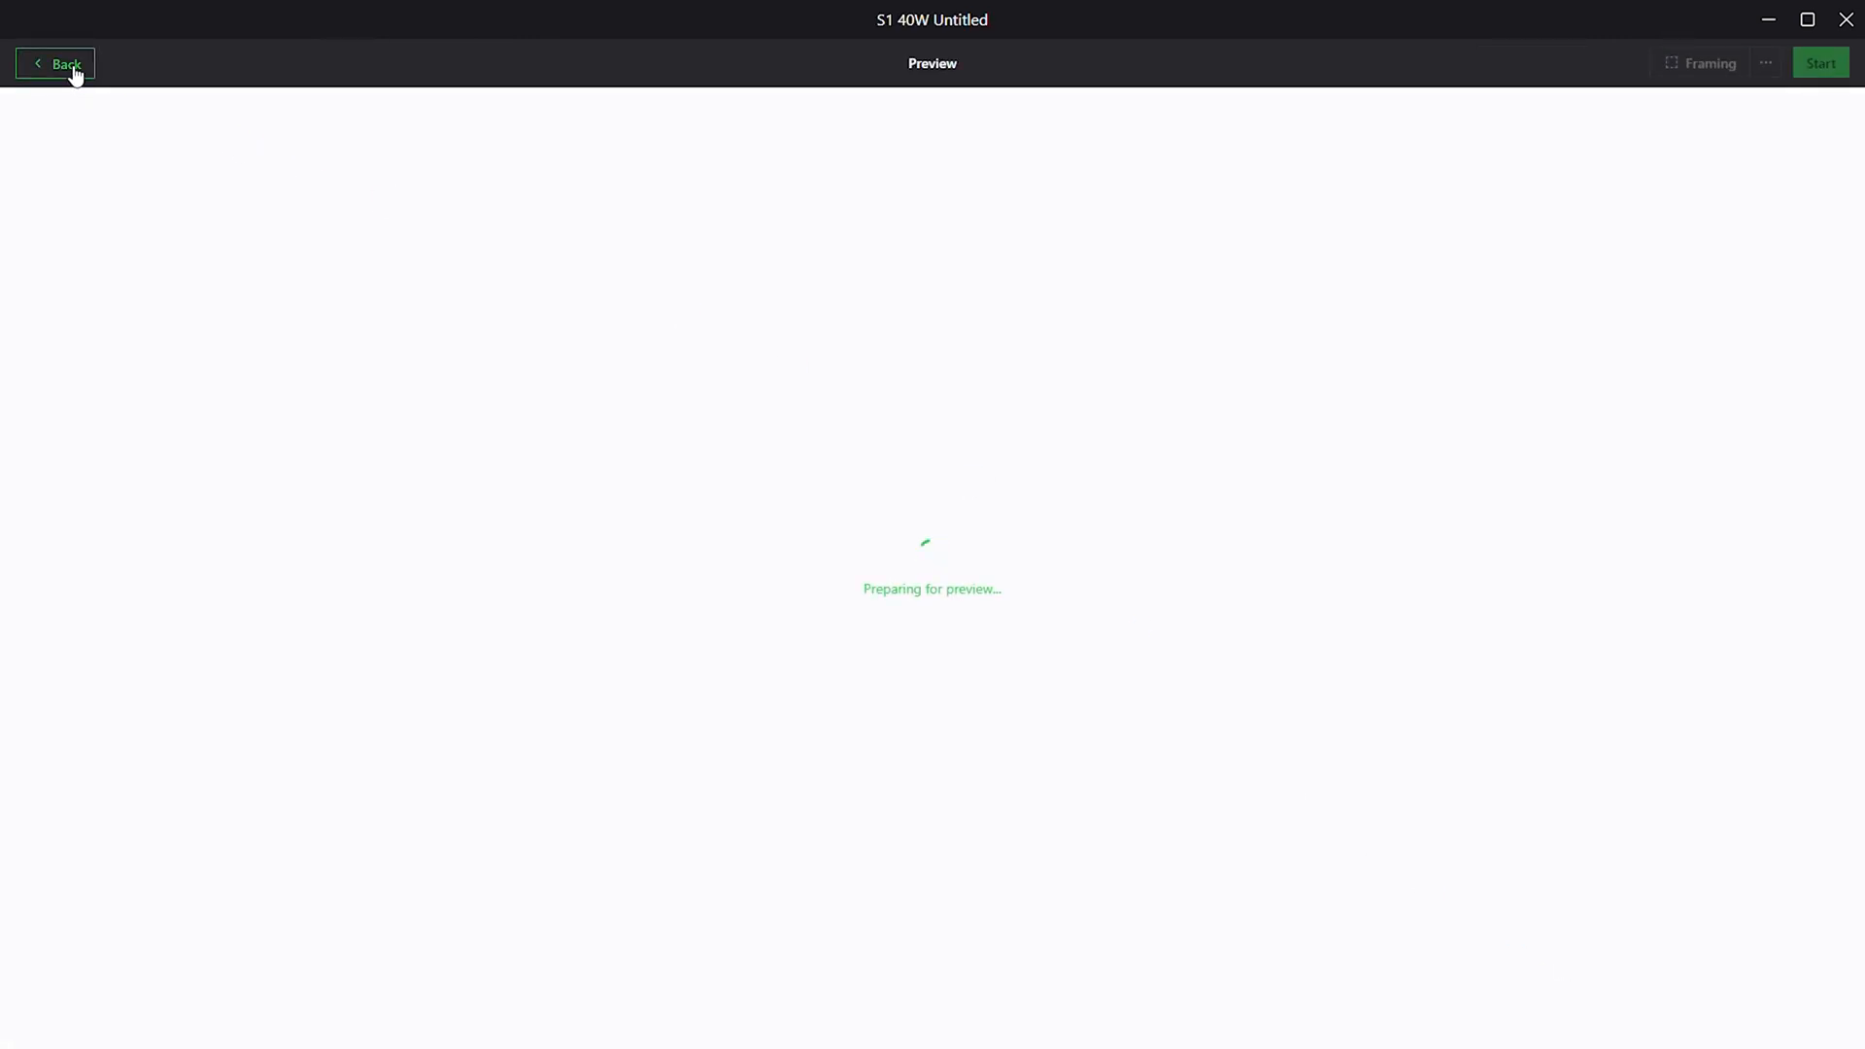
- Restart the wreath's preview, scrub its timeline to the end (28:39 estimate), then return to the canvas
{"action": "left_click", "coordinate": [54, 62]}
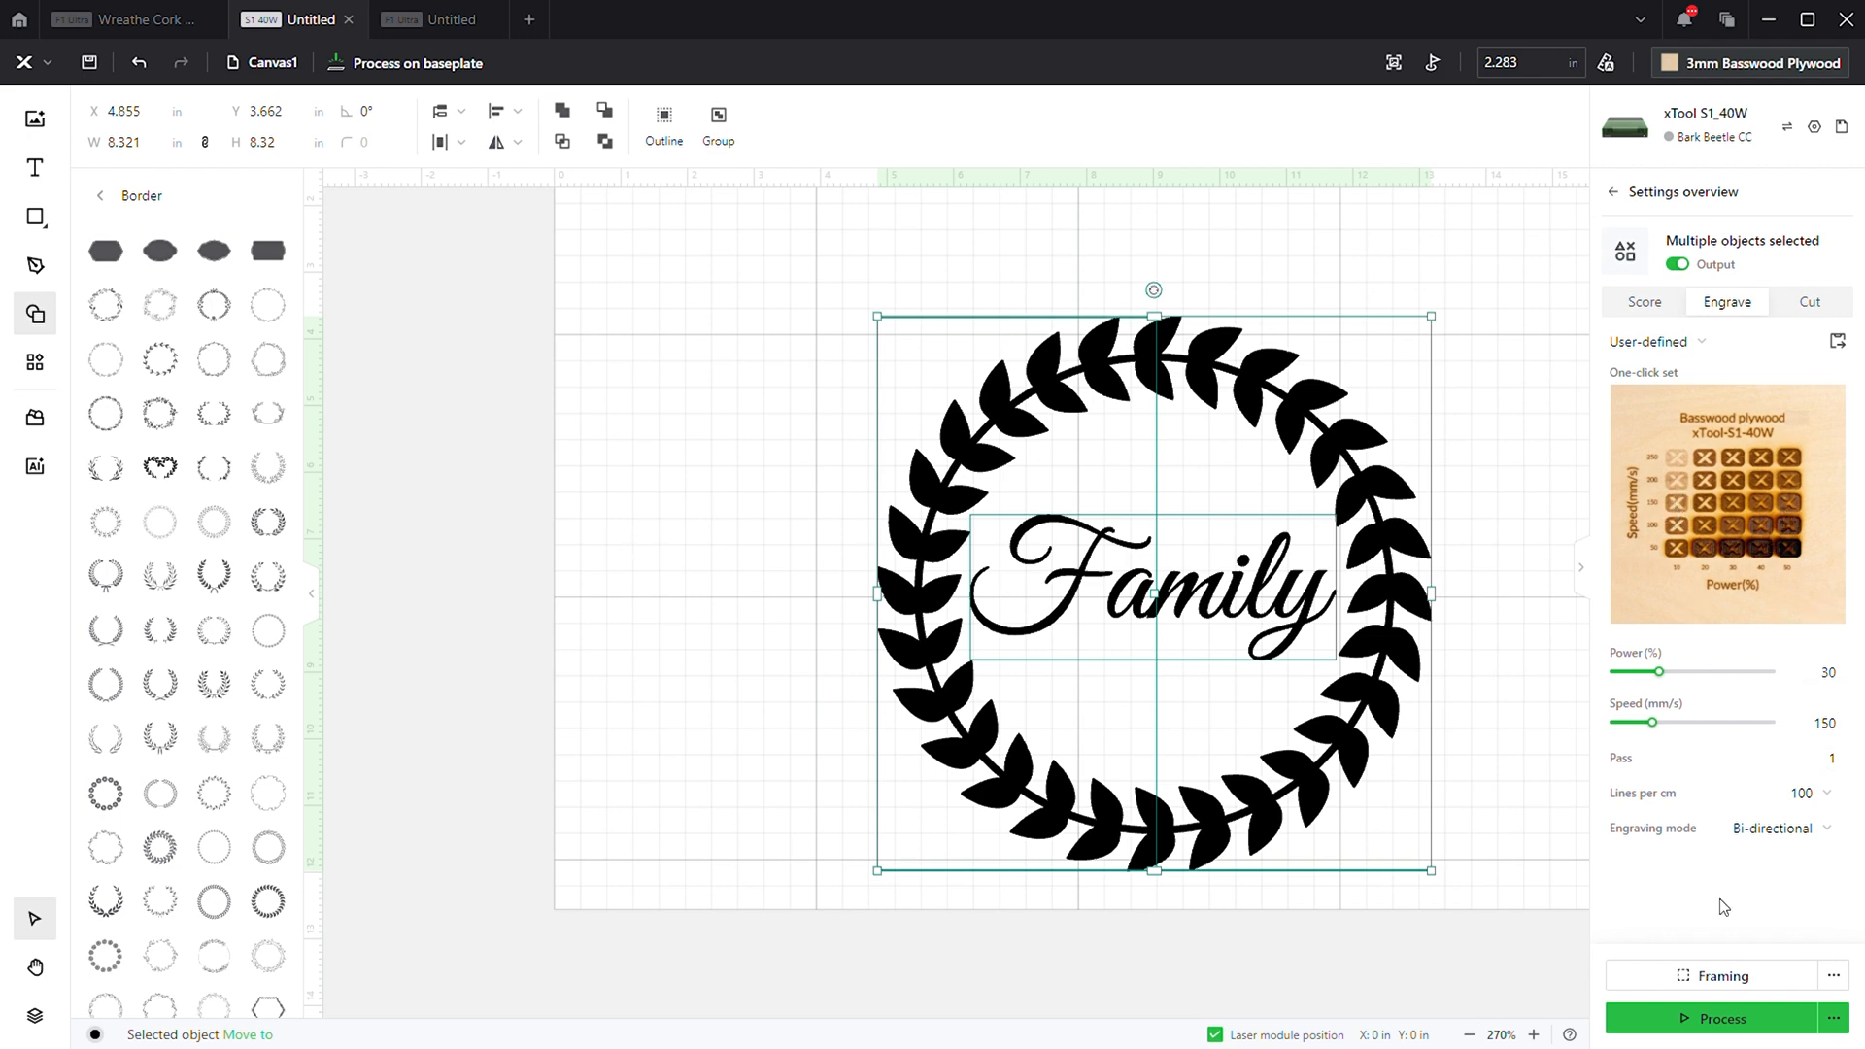
{"action": "left_click", "coordinate": [1720, 1018]}
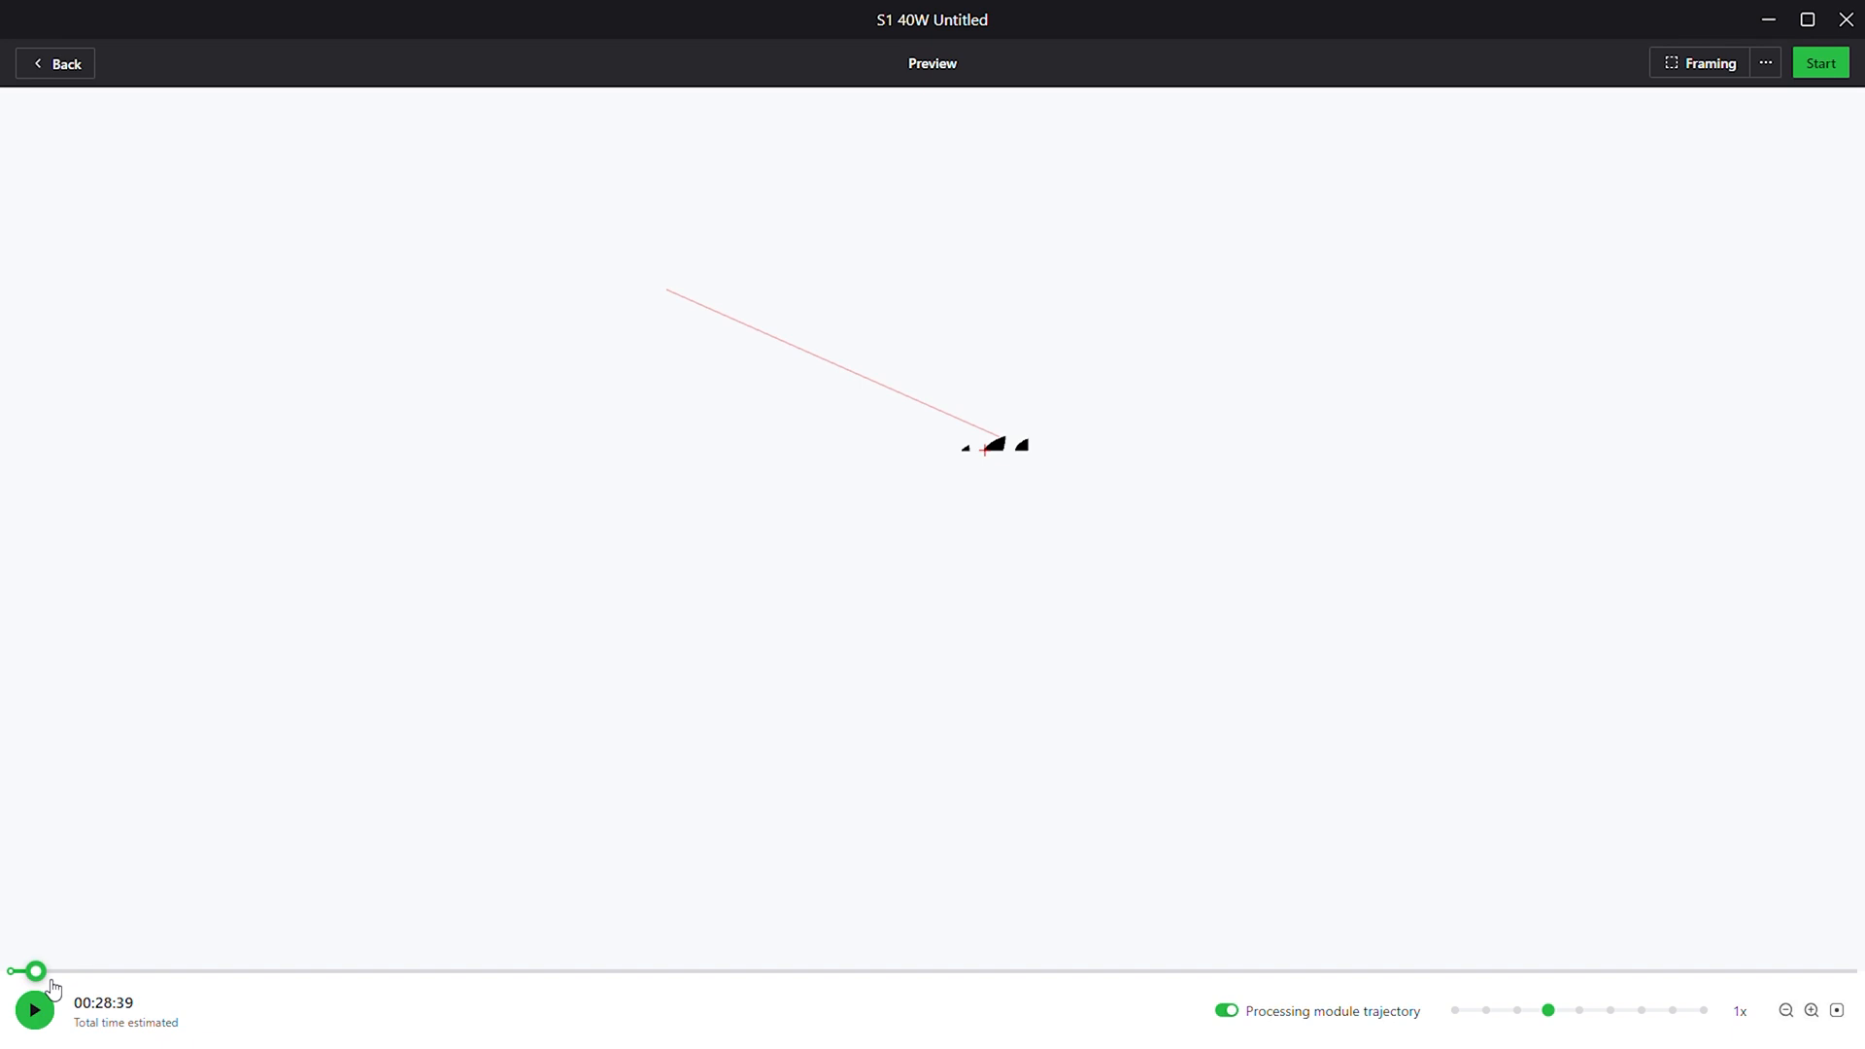
{"action": "left_click_drag", "start_coordinate": [35, 972], "coordinate": [1020, 971]}
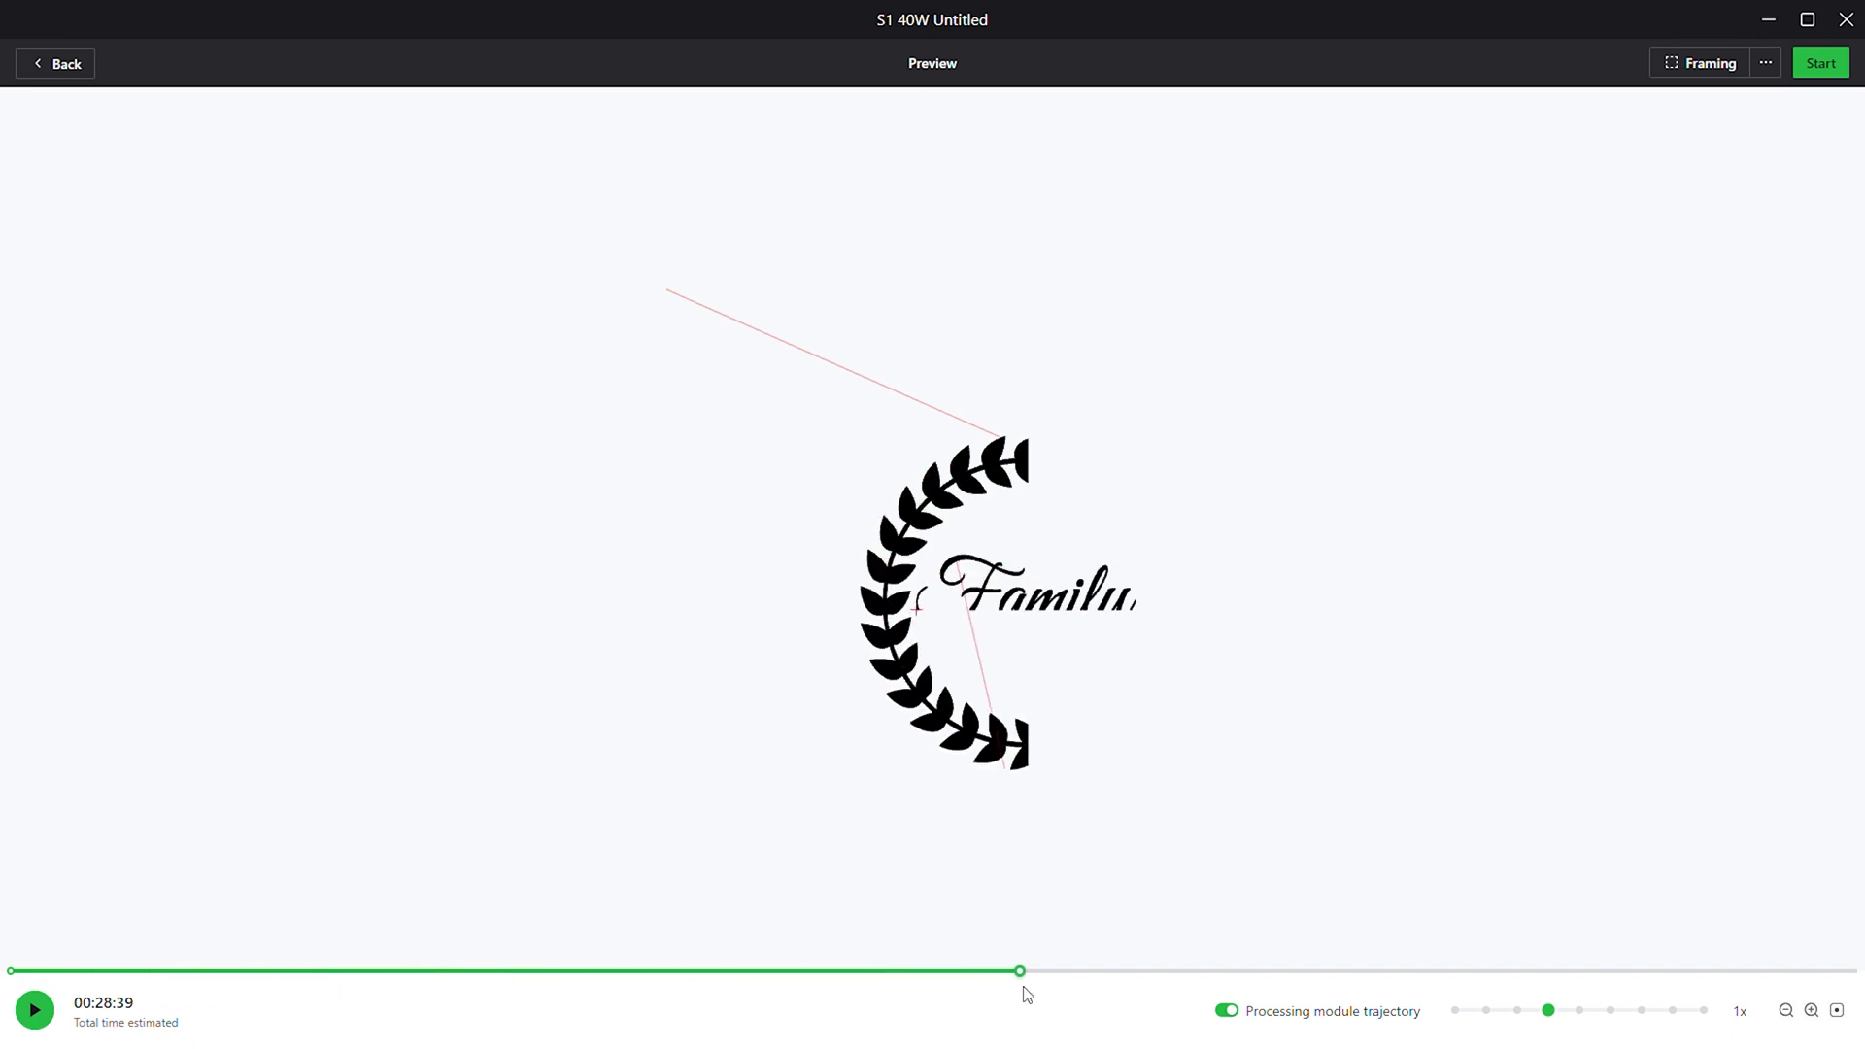
{"action": "left_click_drag", "start_coordinate": [1020, 972], "coordinate": [1531, 972]}
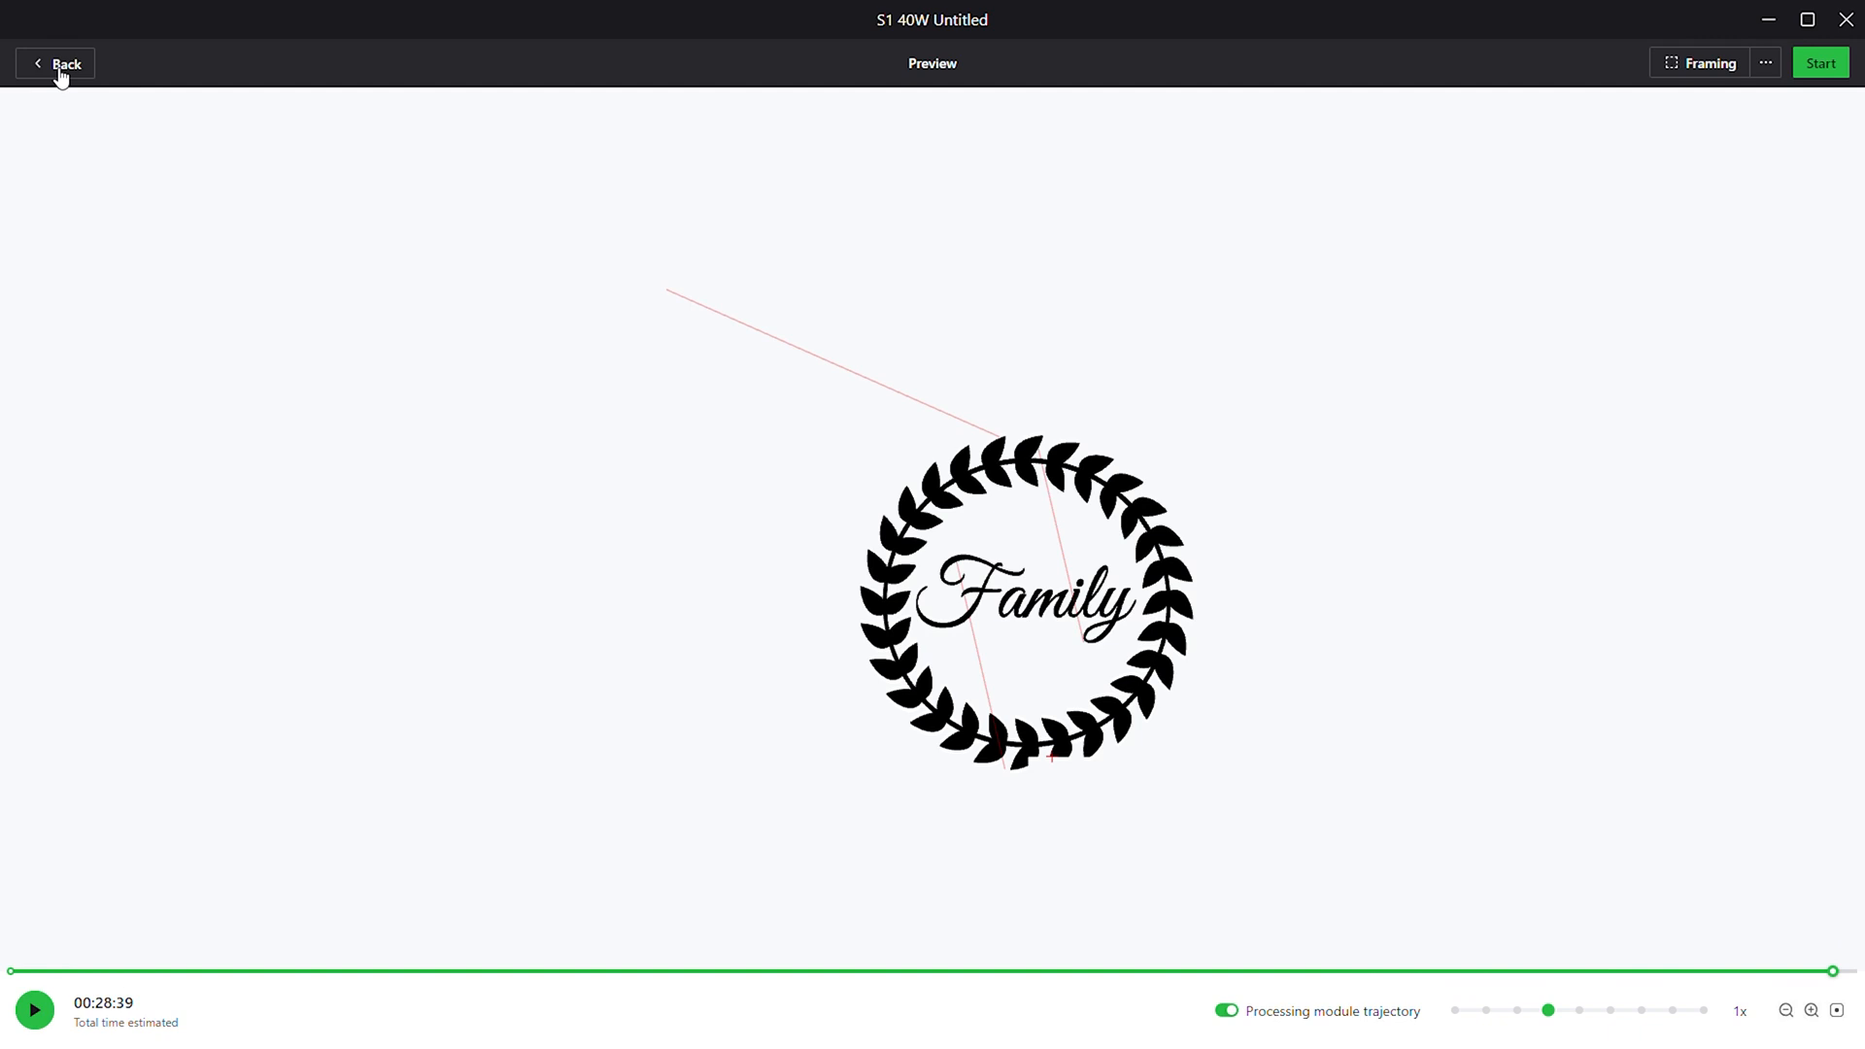
{"action": "left_click", "coordinate": [57, 62]}
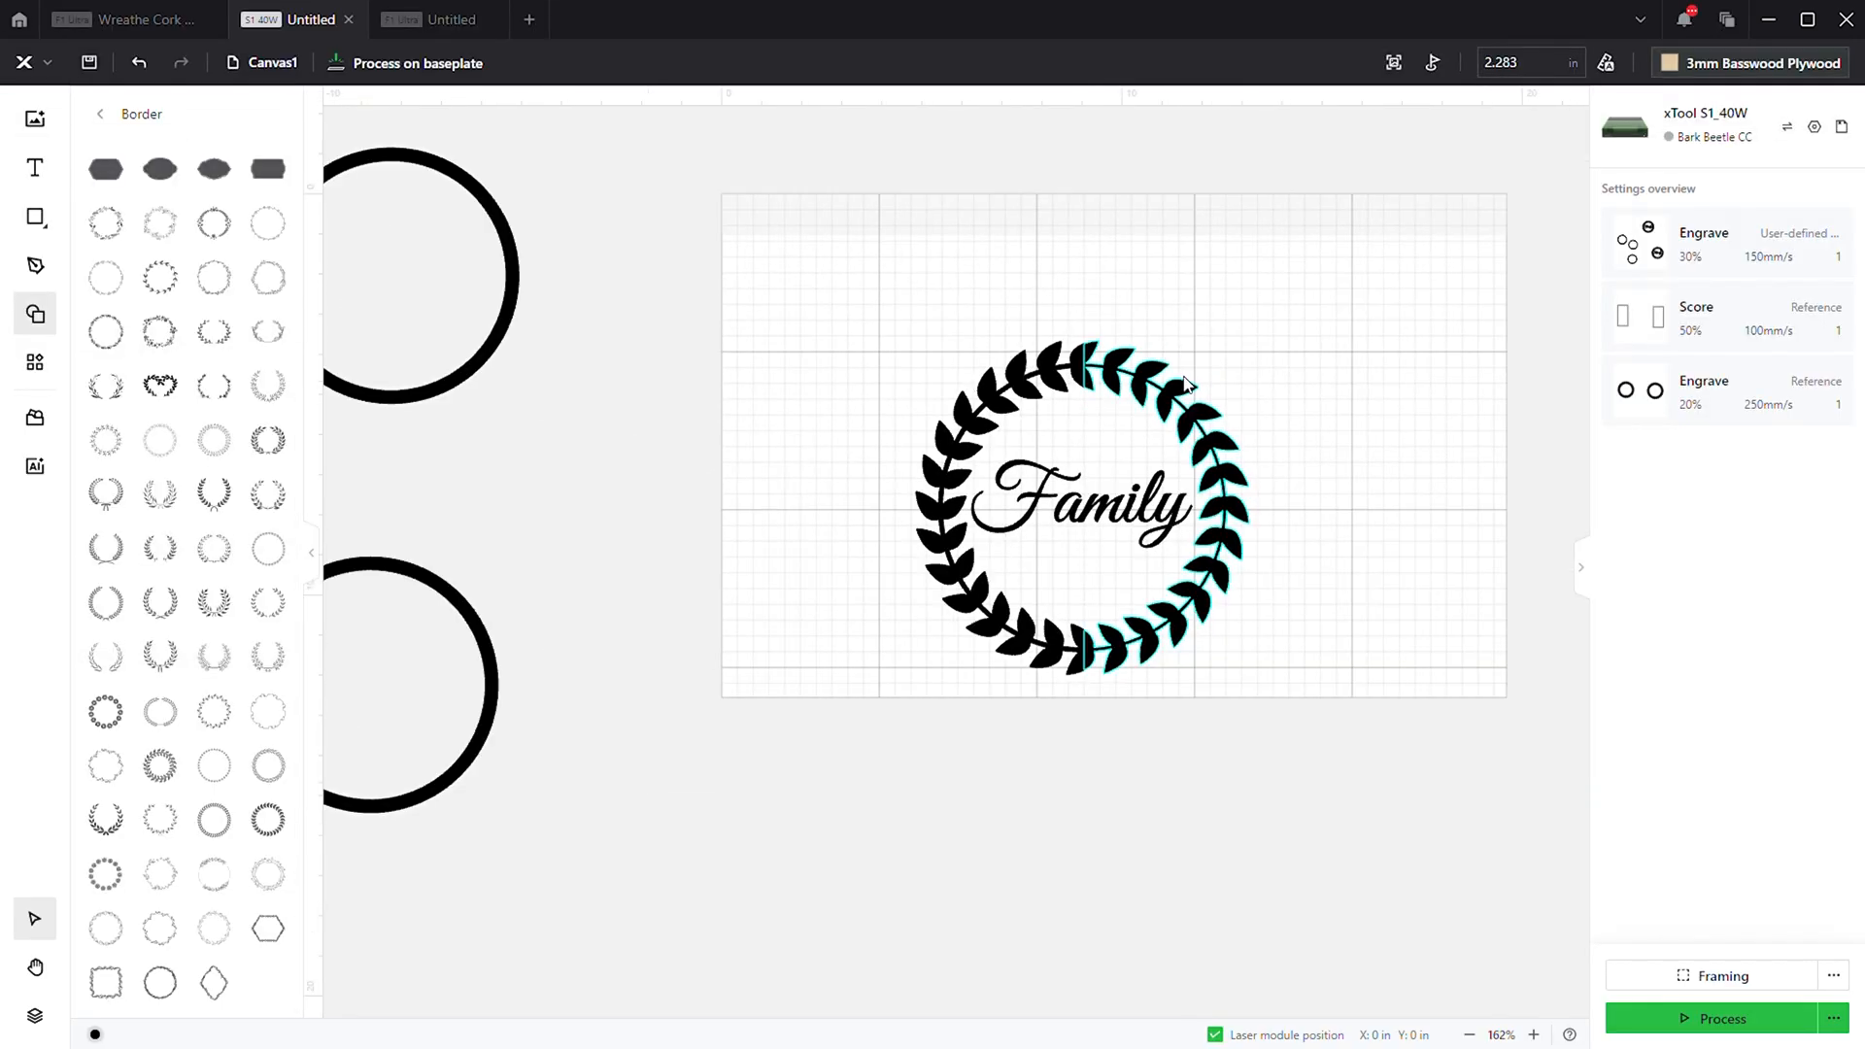
- Move a solid circle off the grid and node-edit away its right half, leaving a left half-ring
{"action": "left_click", "coordinate": [1080, 499]}
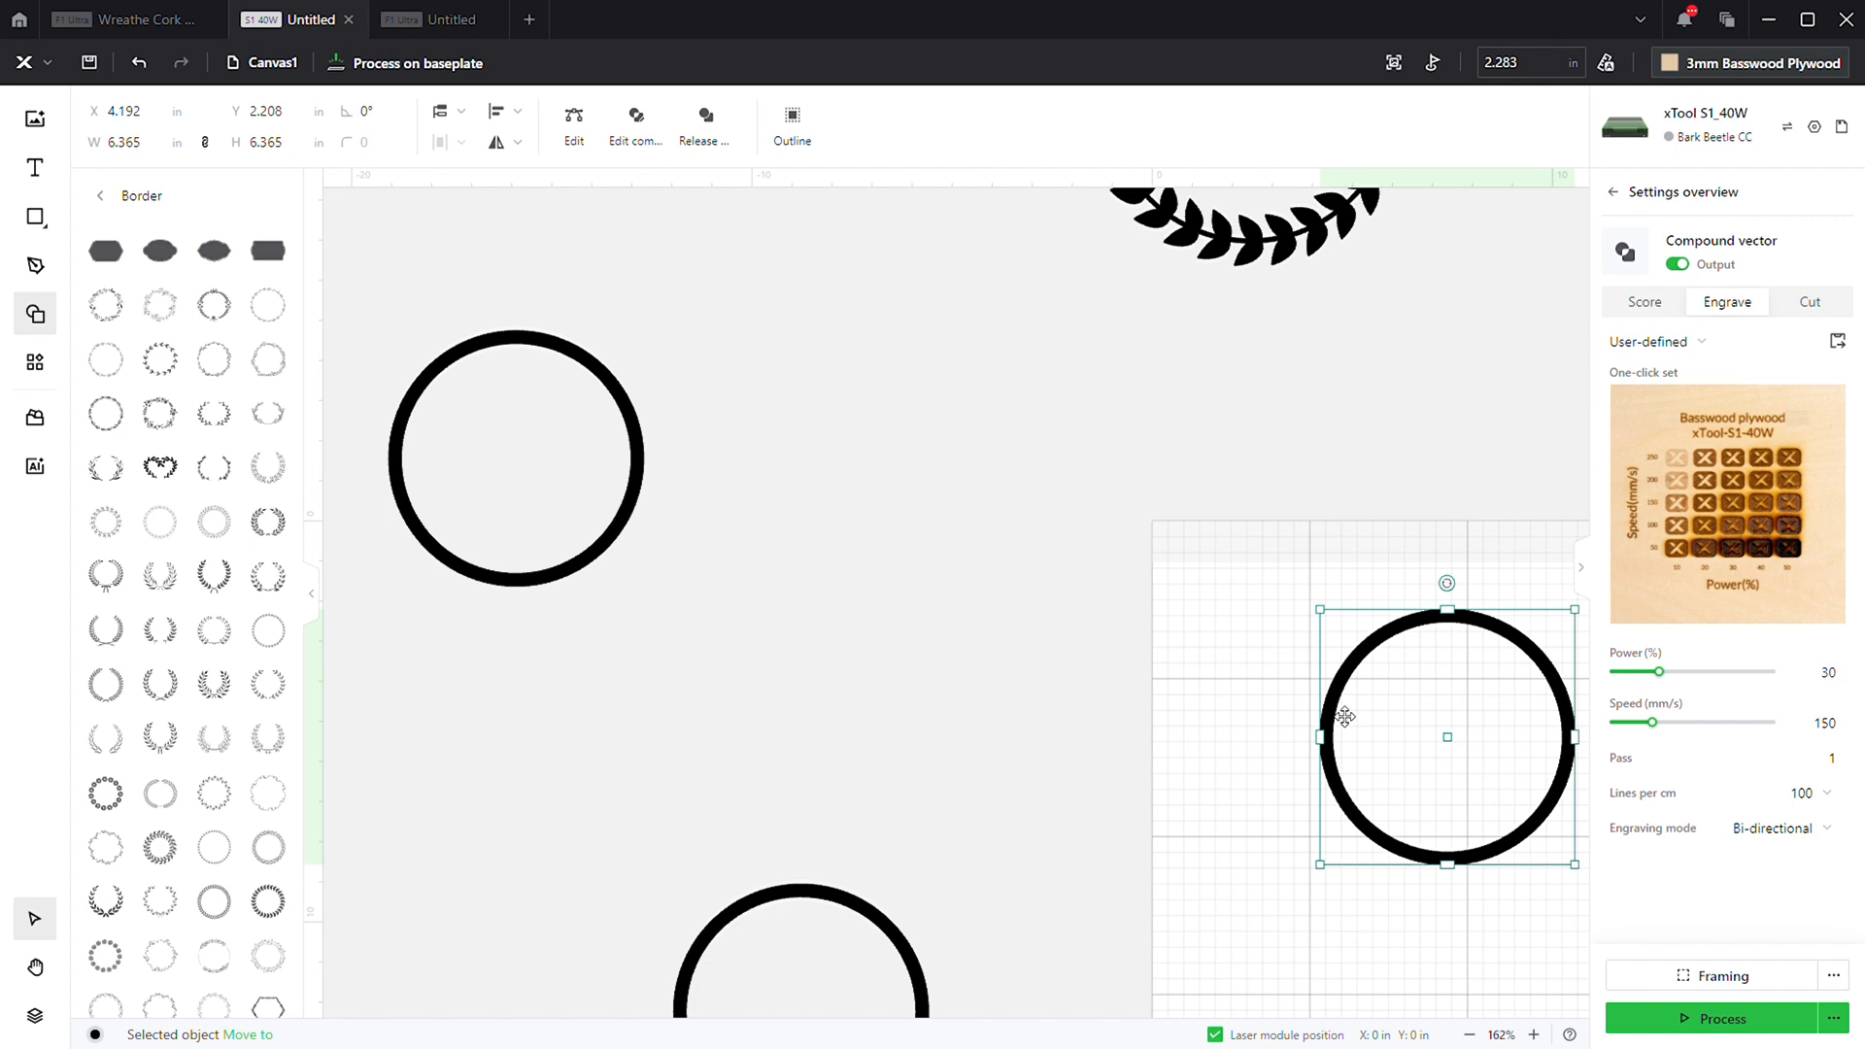
{"action": "left_click_drag", "start_coordinate": [1448, 736], "coordinate": [913, 629]}
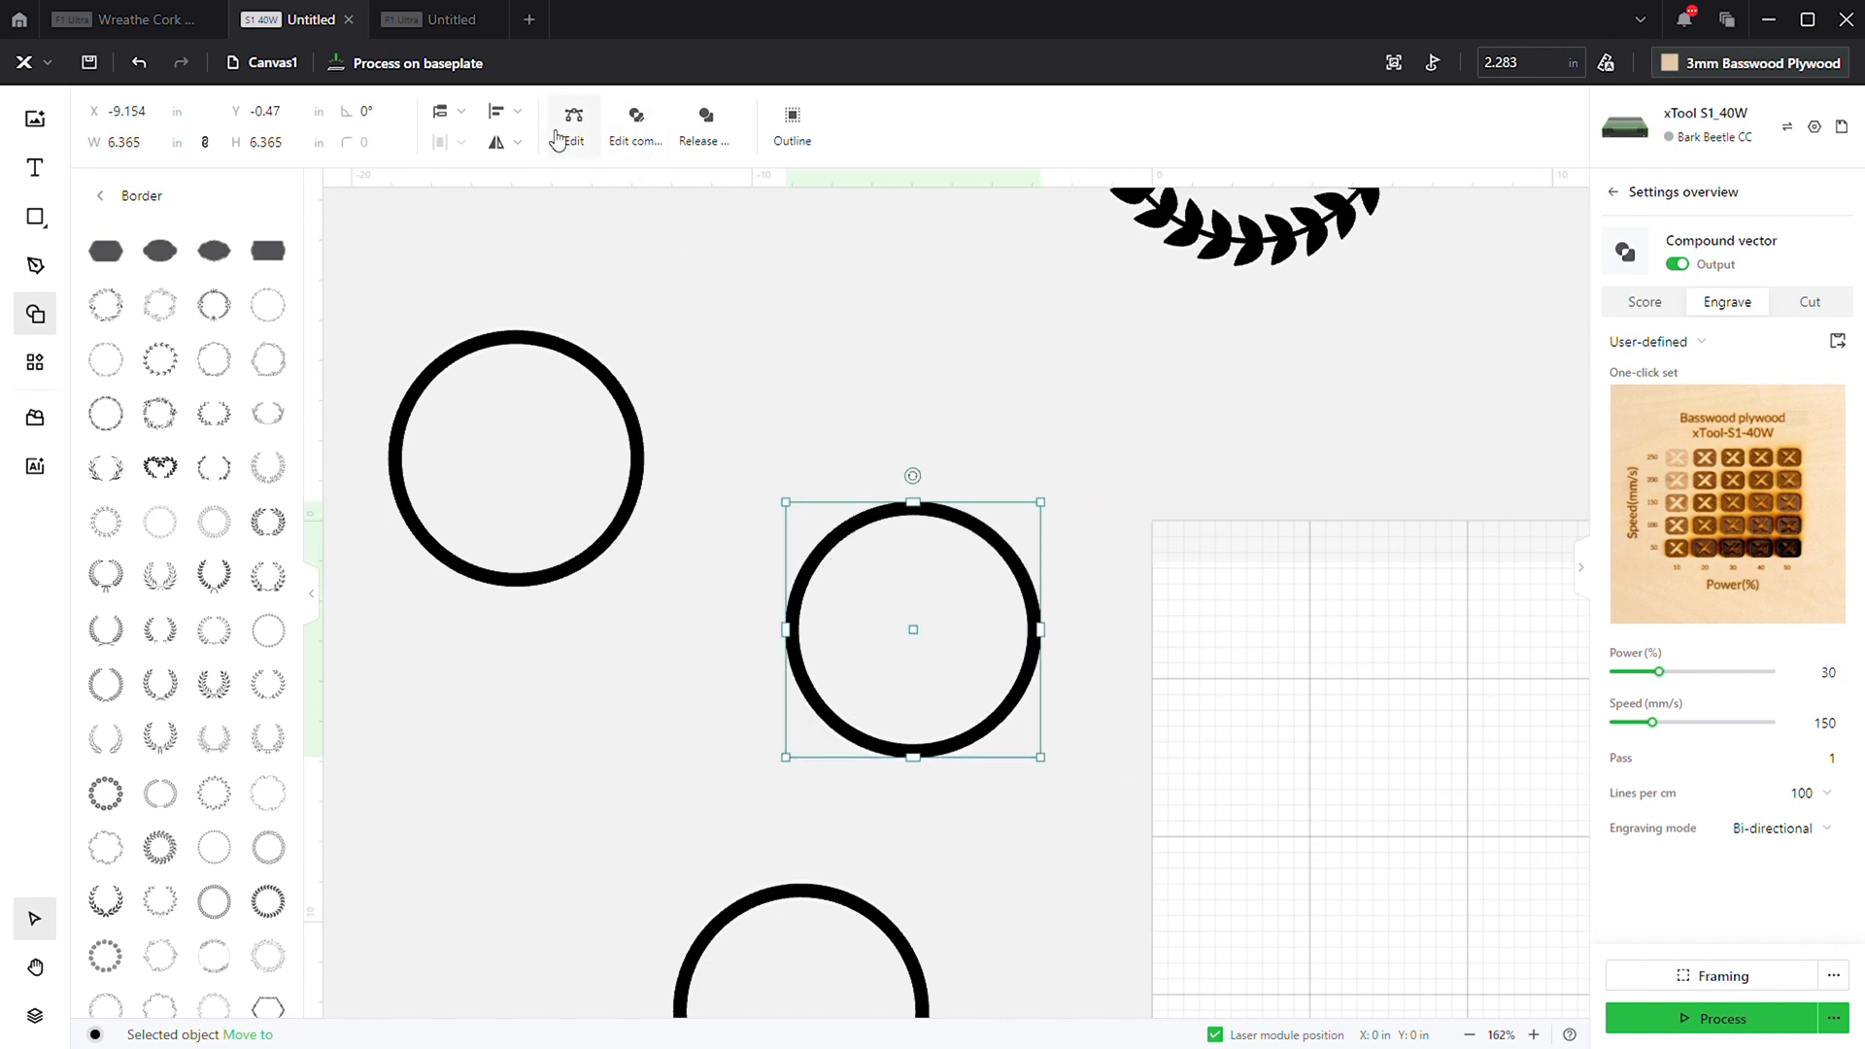
{"action": "left_click", "coordinate": [572, 122]}
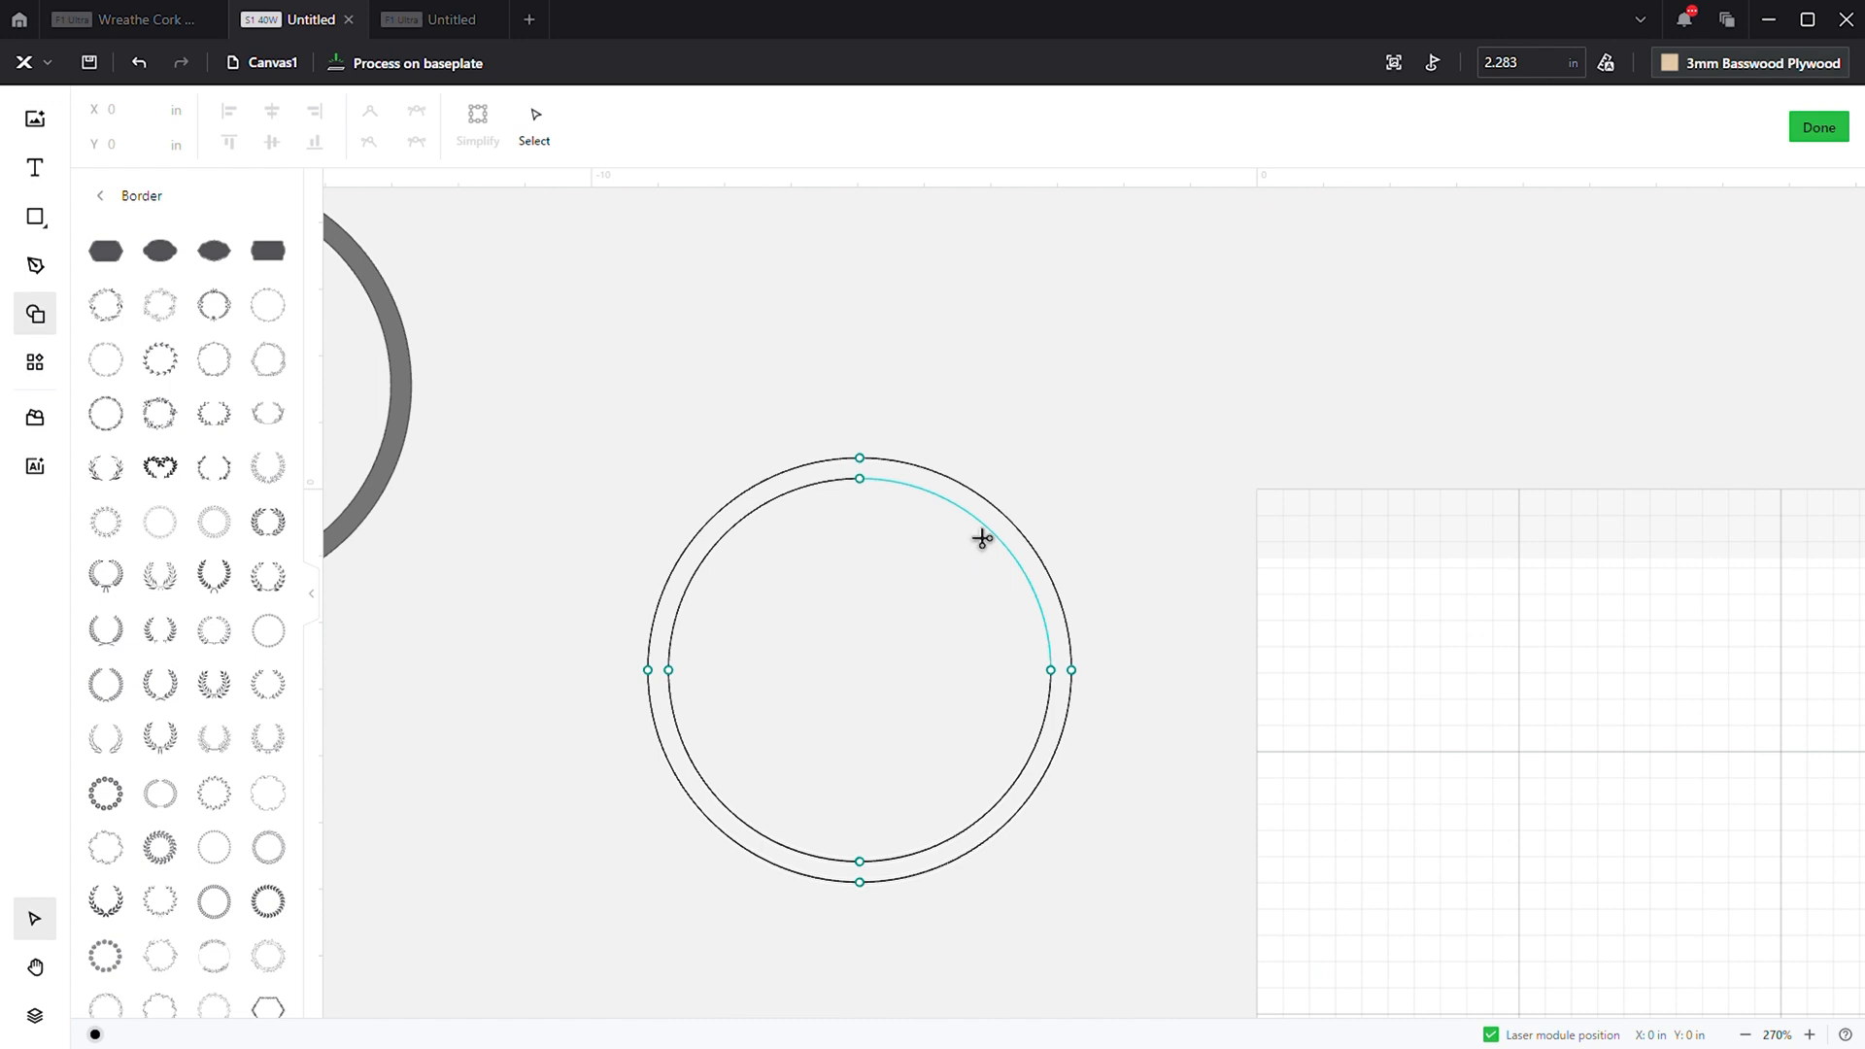
{"action": "mouse_move", "coordinate": [1008, 554]}
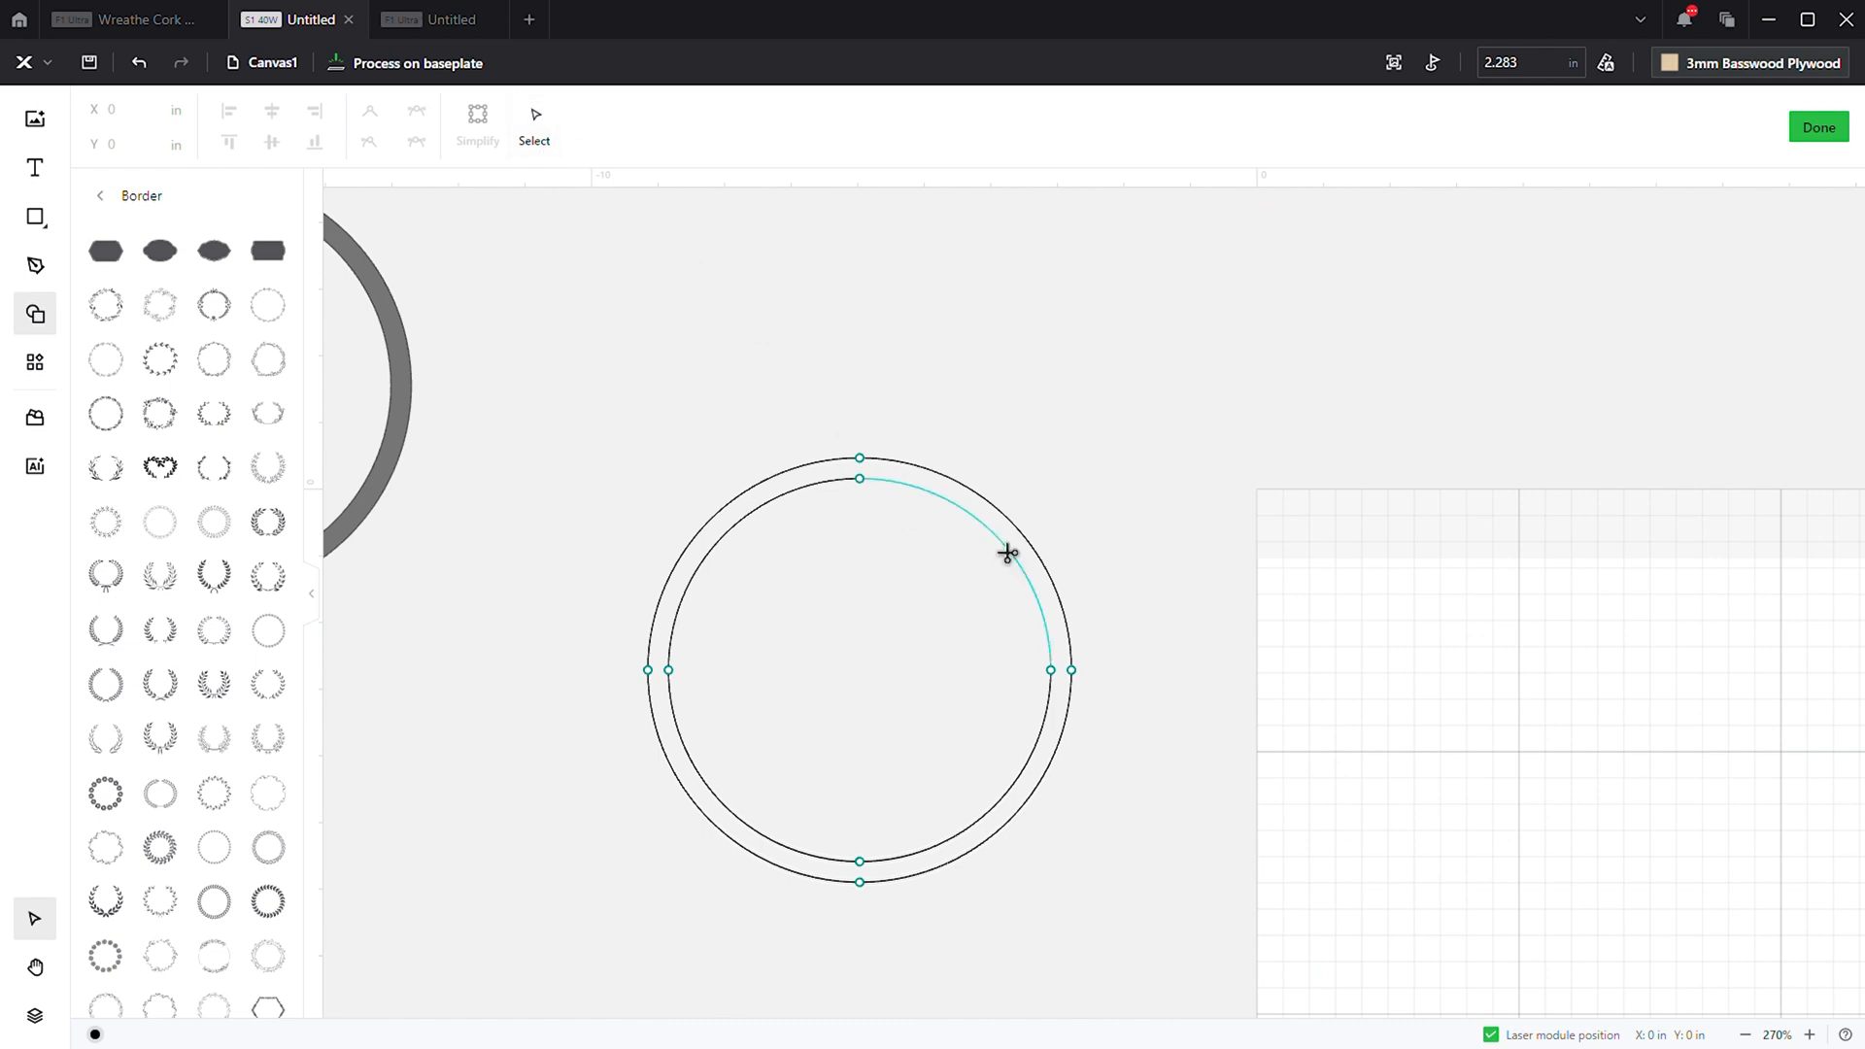
{"action": "mouse_move", "coordinate": [1030, 570]}
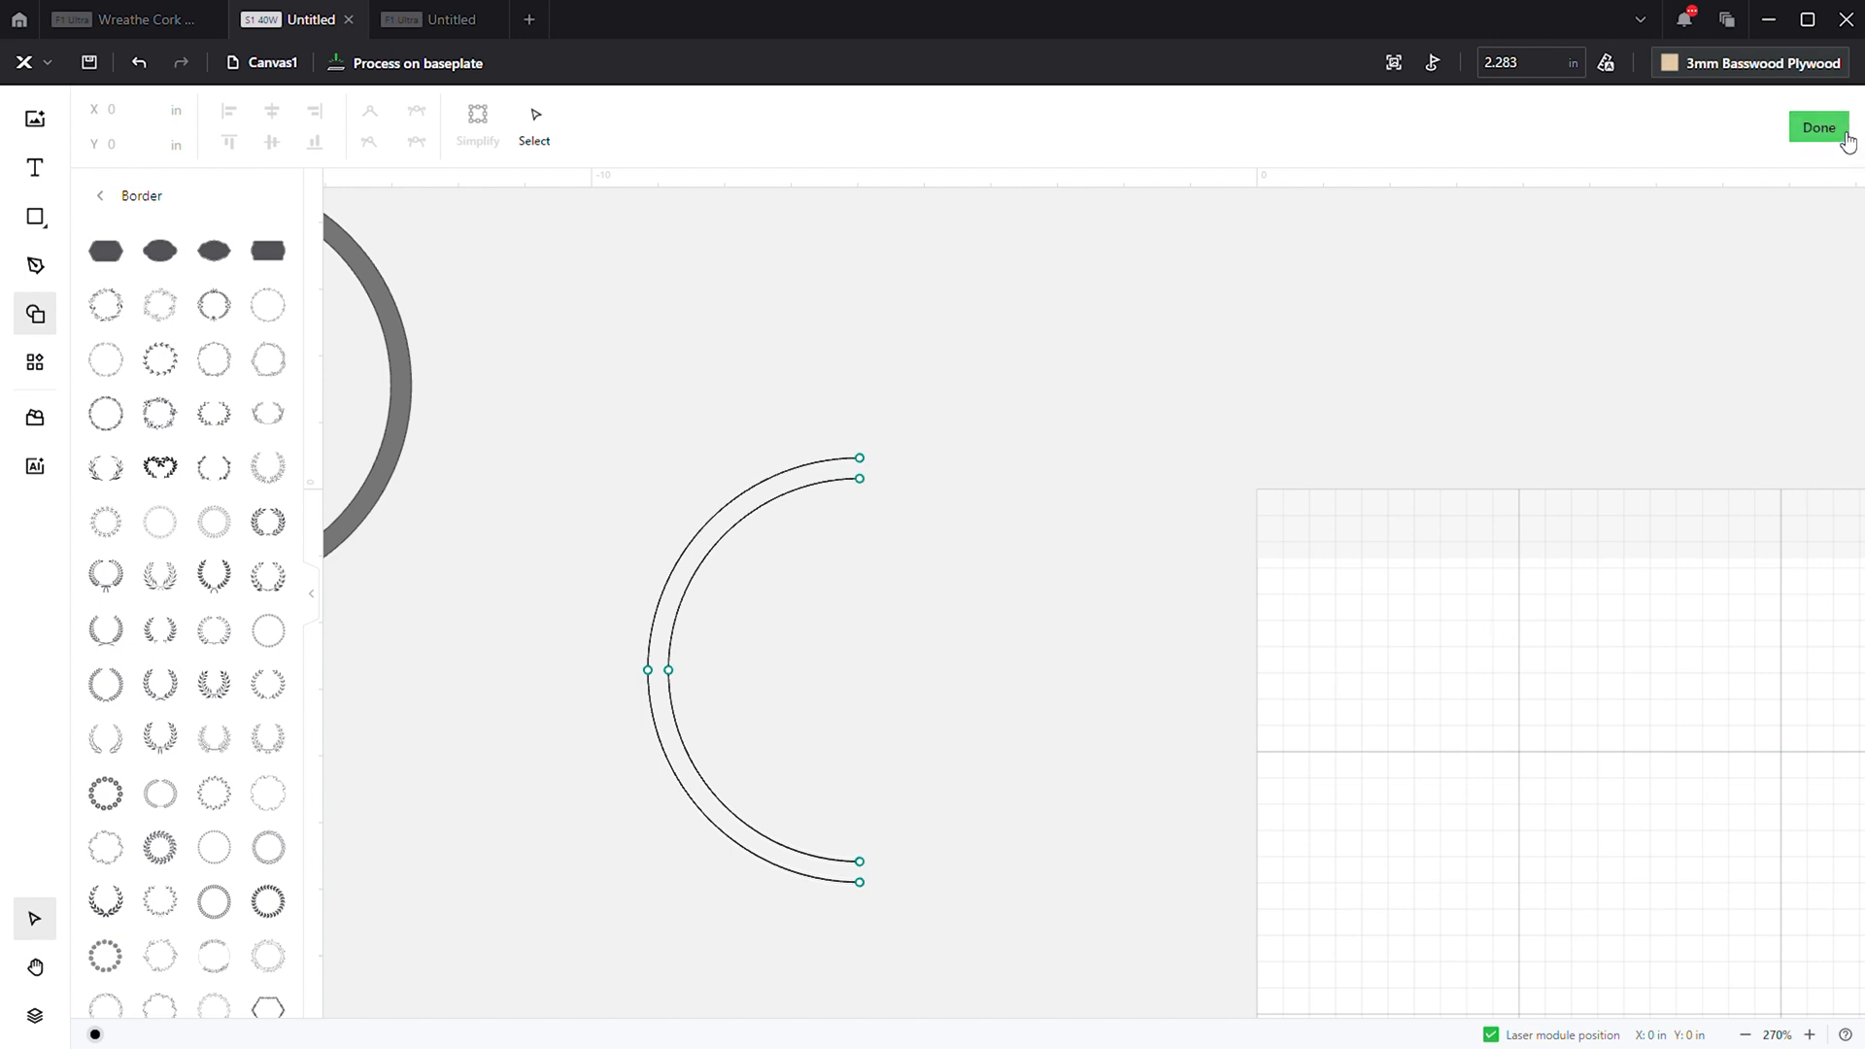
{"action": "left_click", "coordinate": [1819, 129]}
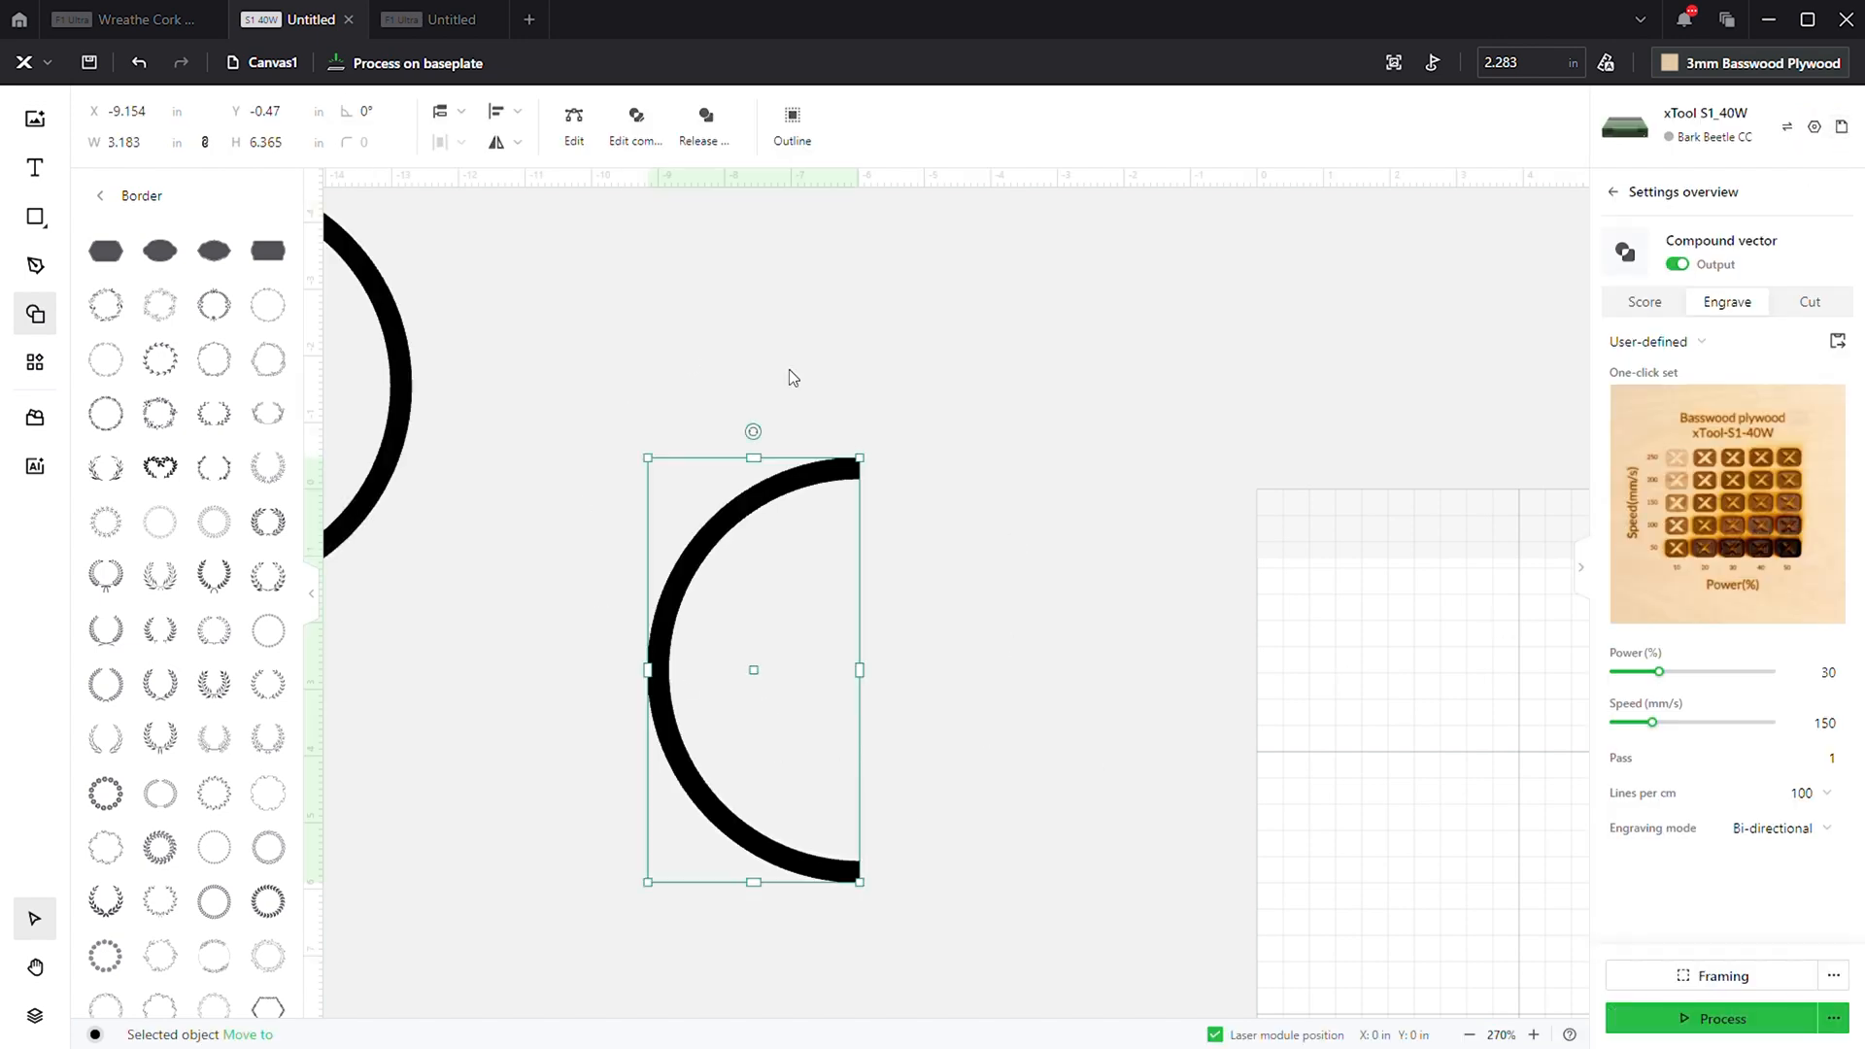
{"action": "mouse_move", "coordinate": [739, 292]}
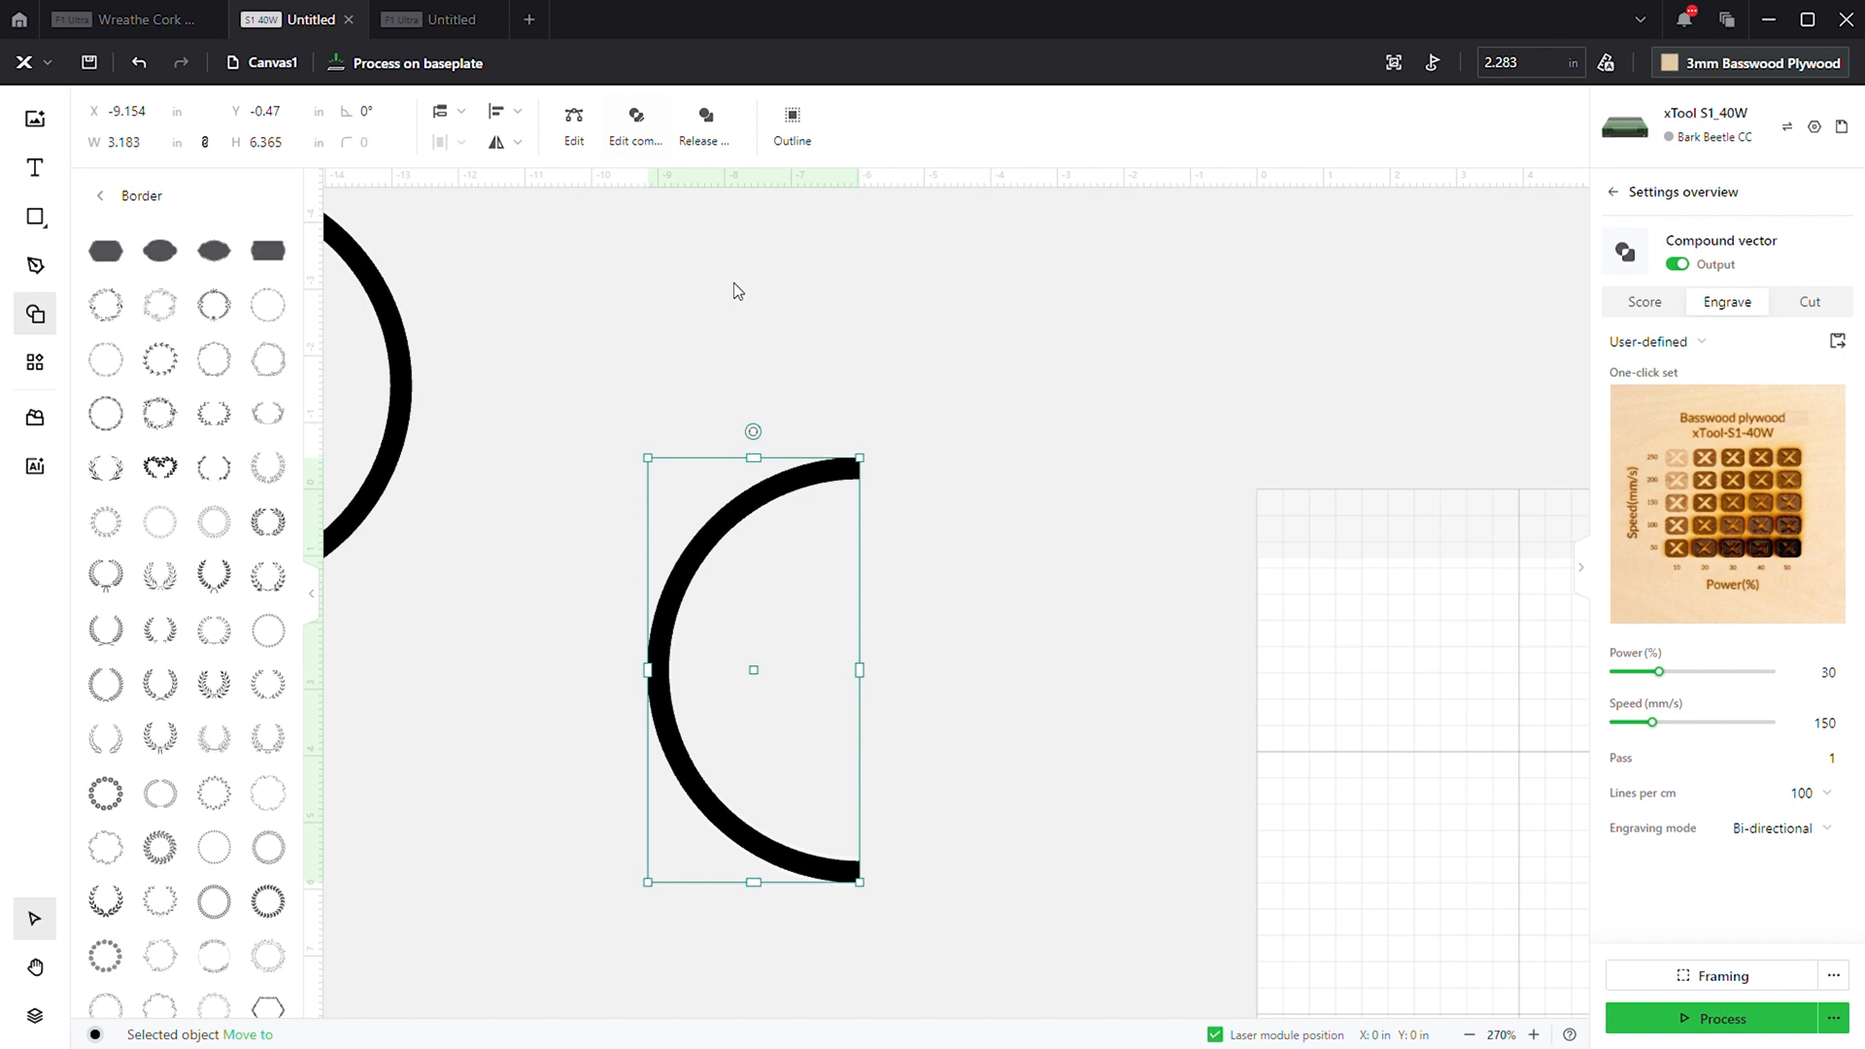
{"action": "mouse_move", "coordinate": [727, 337]}
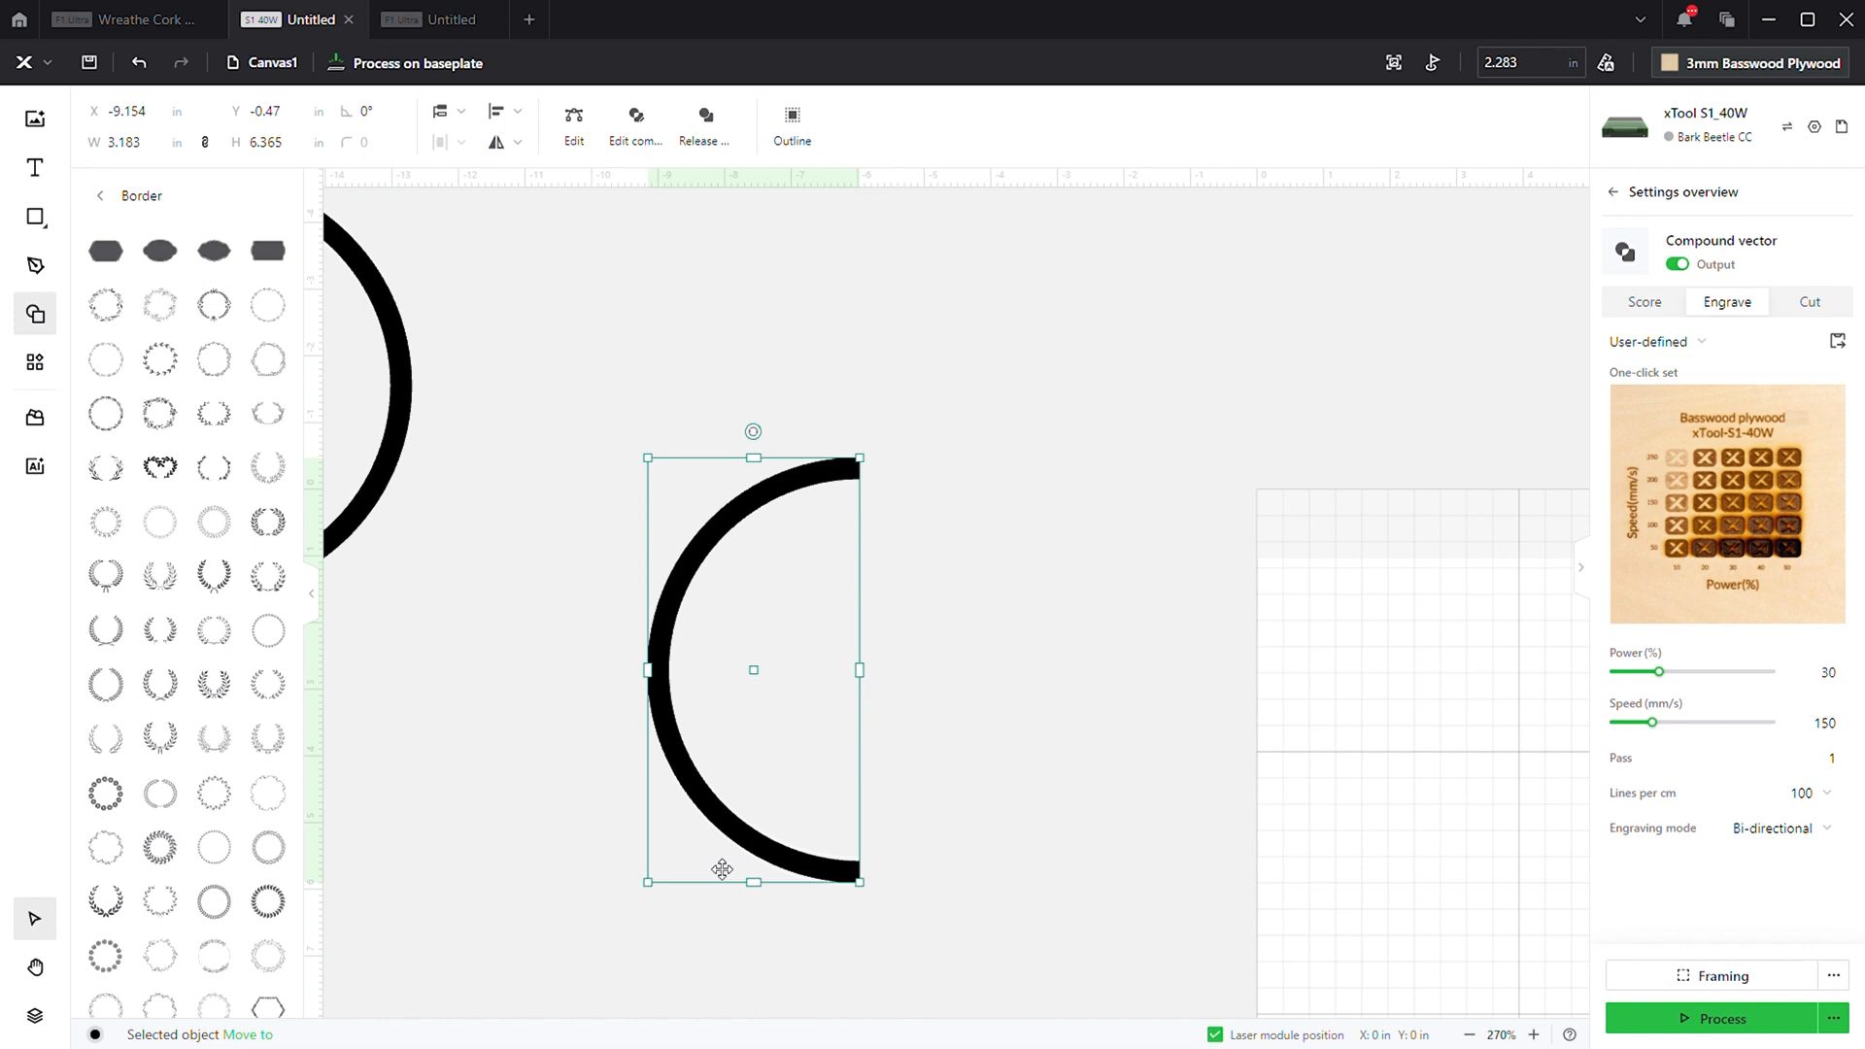
- Place a copy of the half circle to the right and reflect it horizontally
{"action": "left_click_drag", "start_coordinate": [723, 869], "coordinate": [728, 855]}
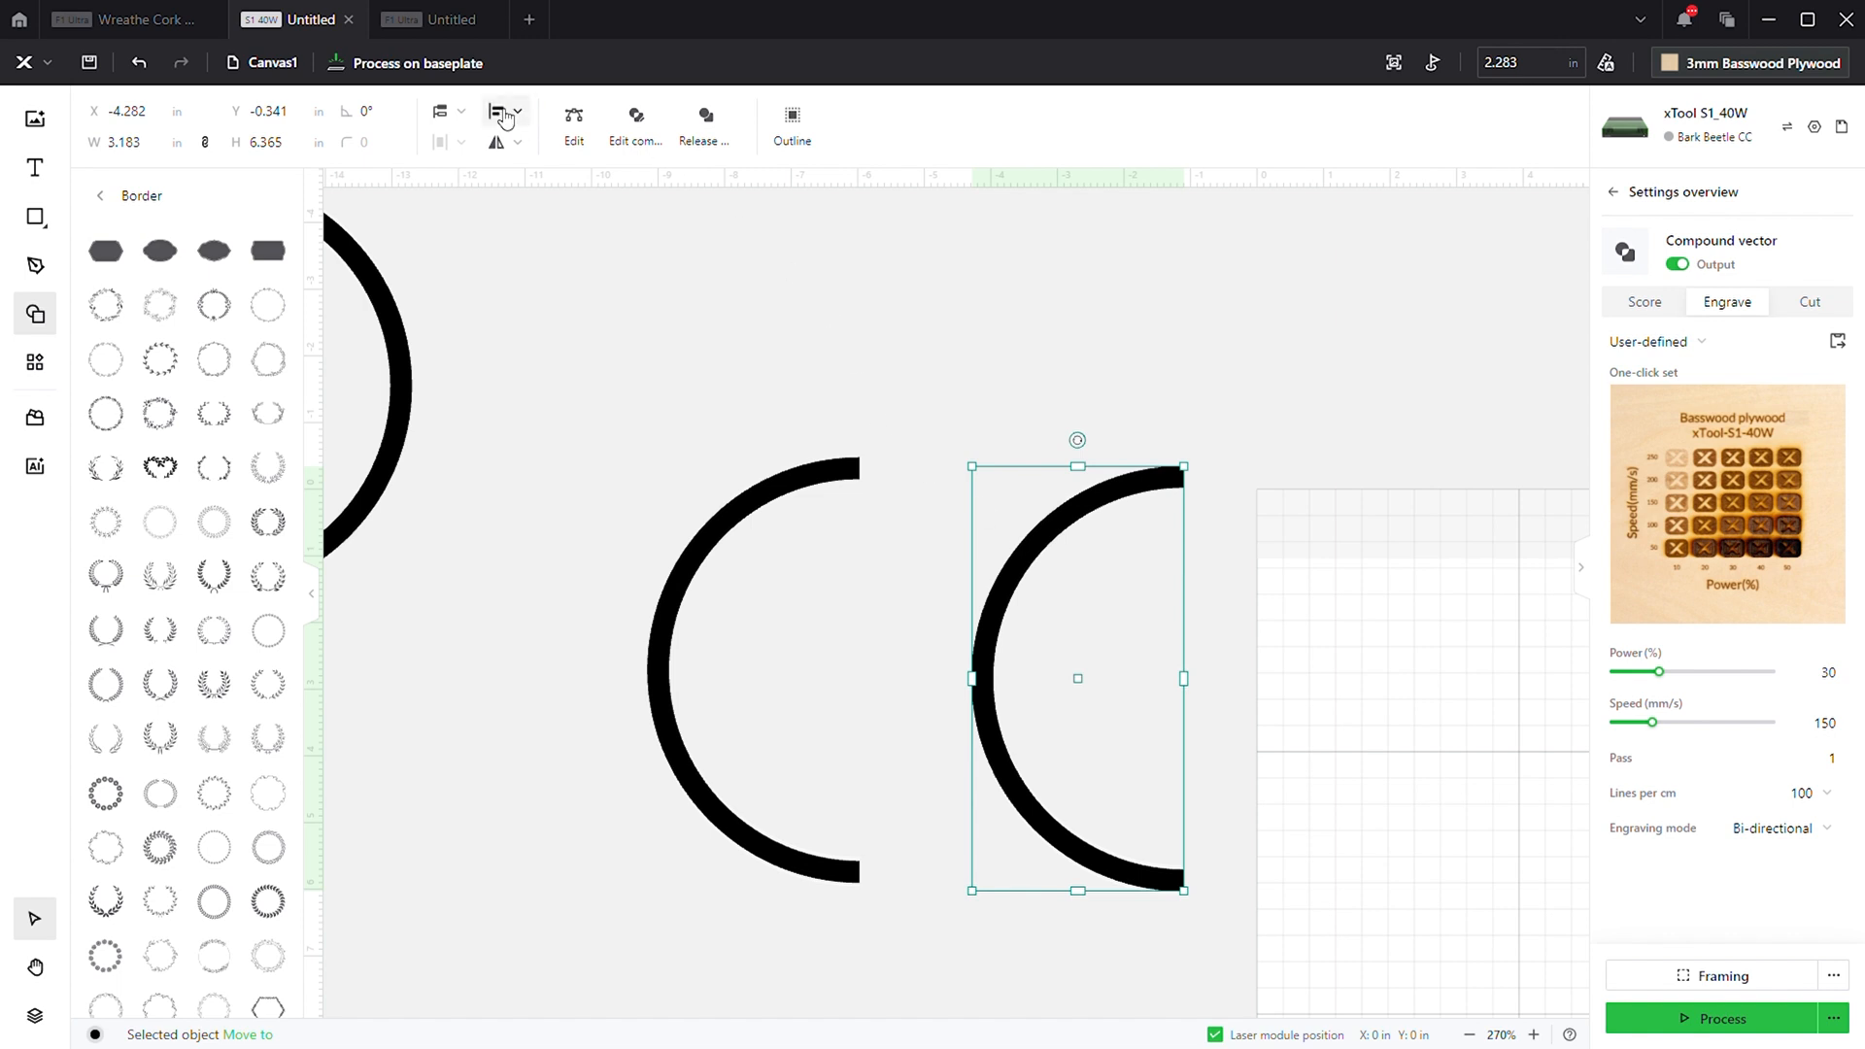
{"action": "left_click", "coordinate": [505, 115]}
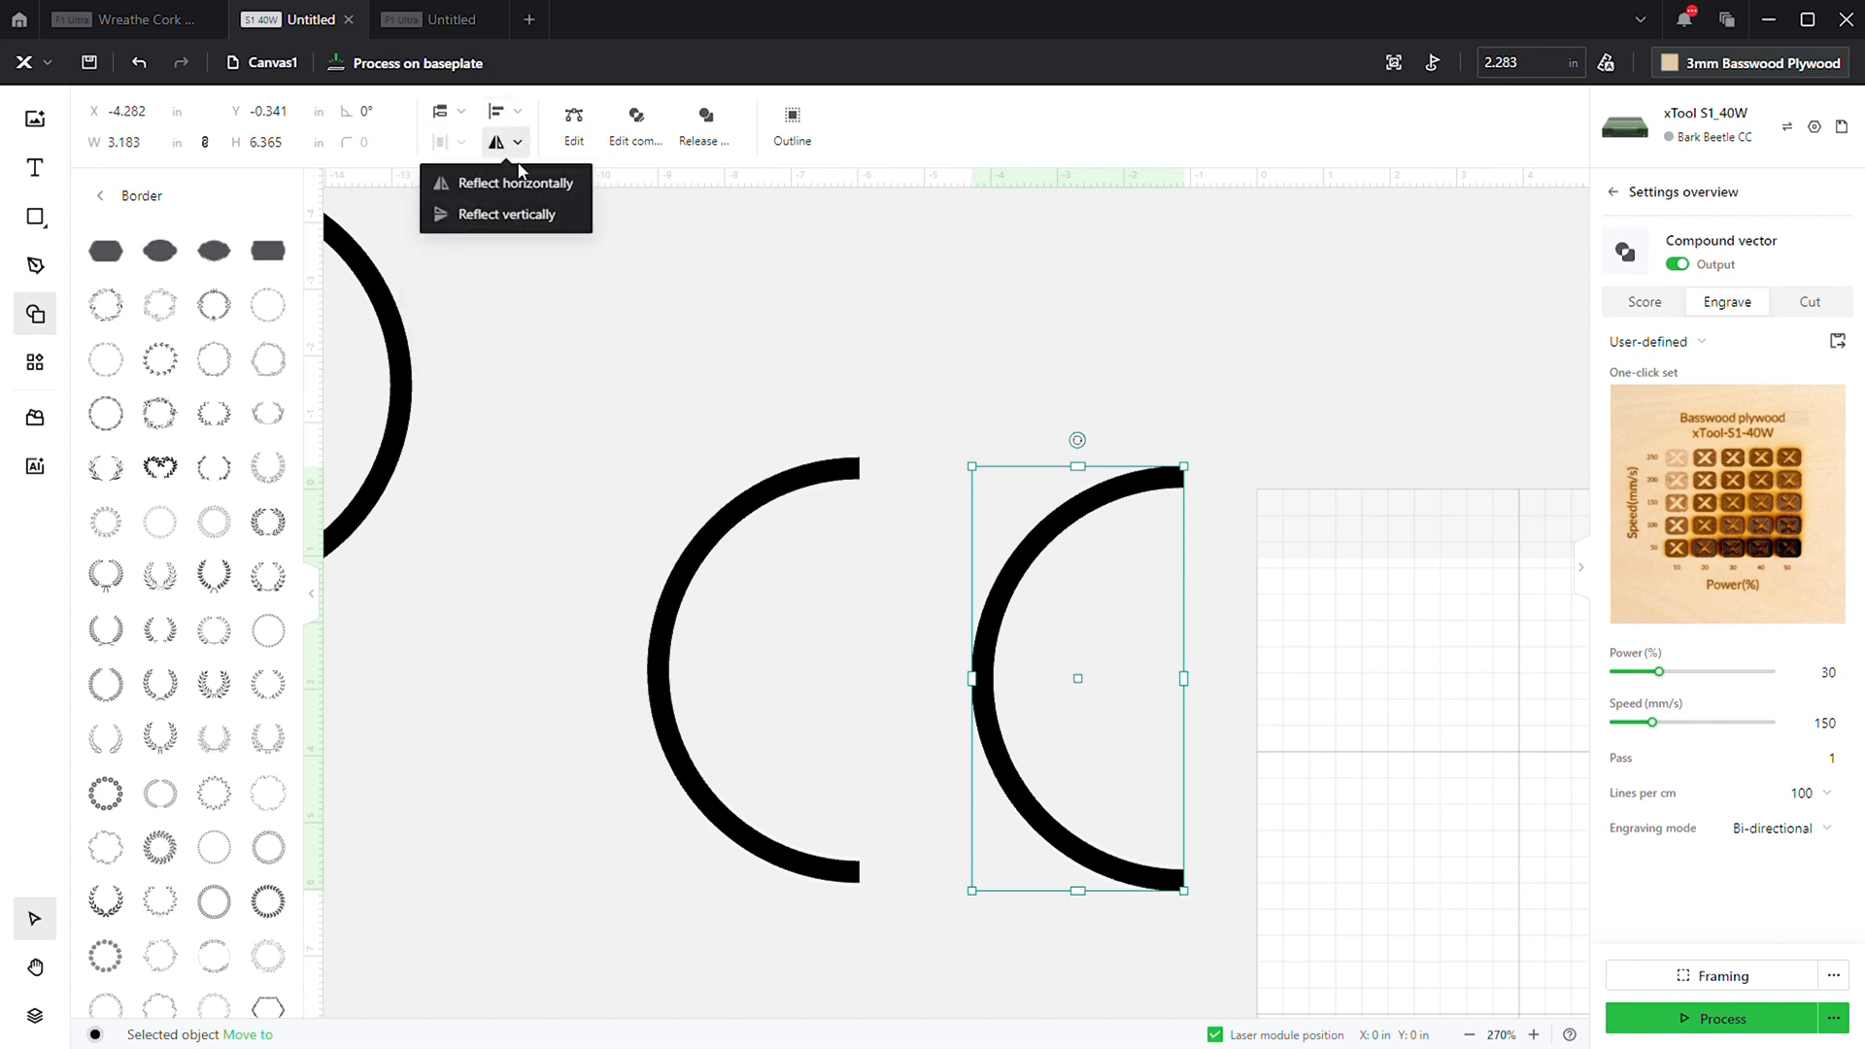
{"action": "left_click", "coordinate": [517, 183]}
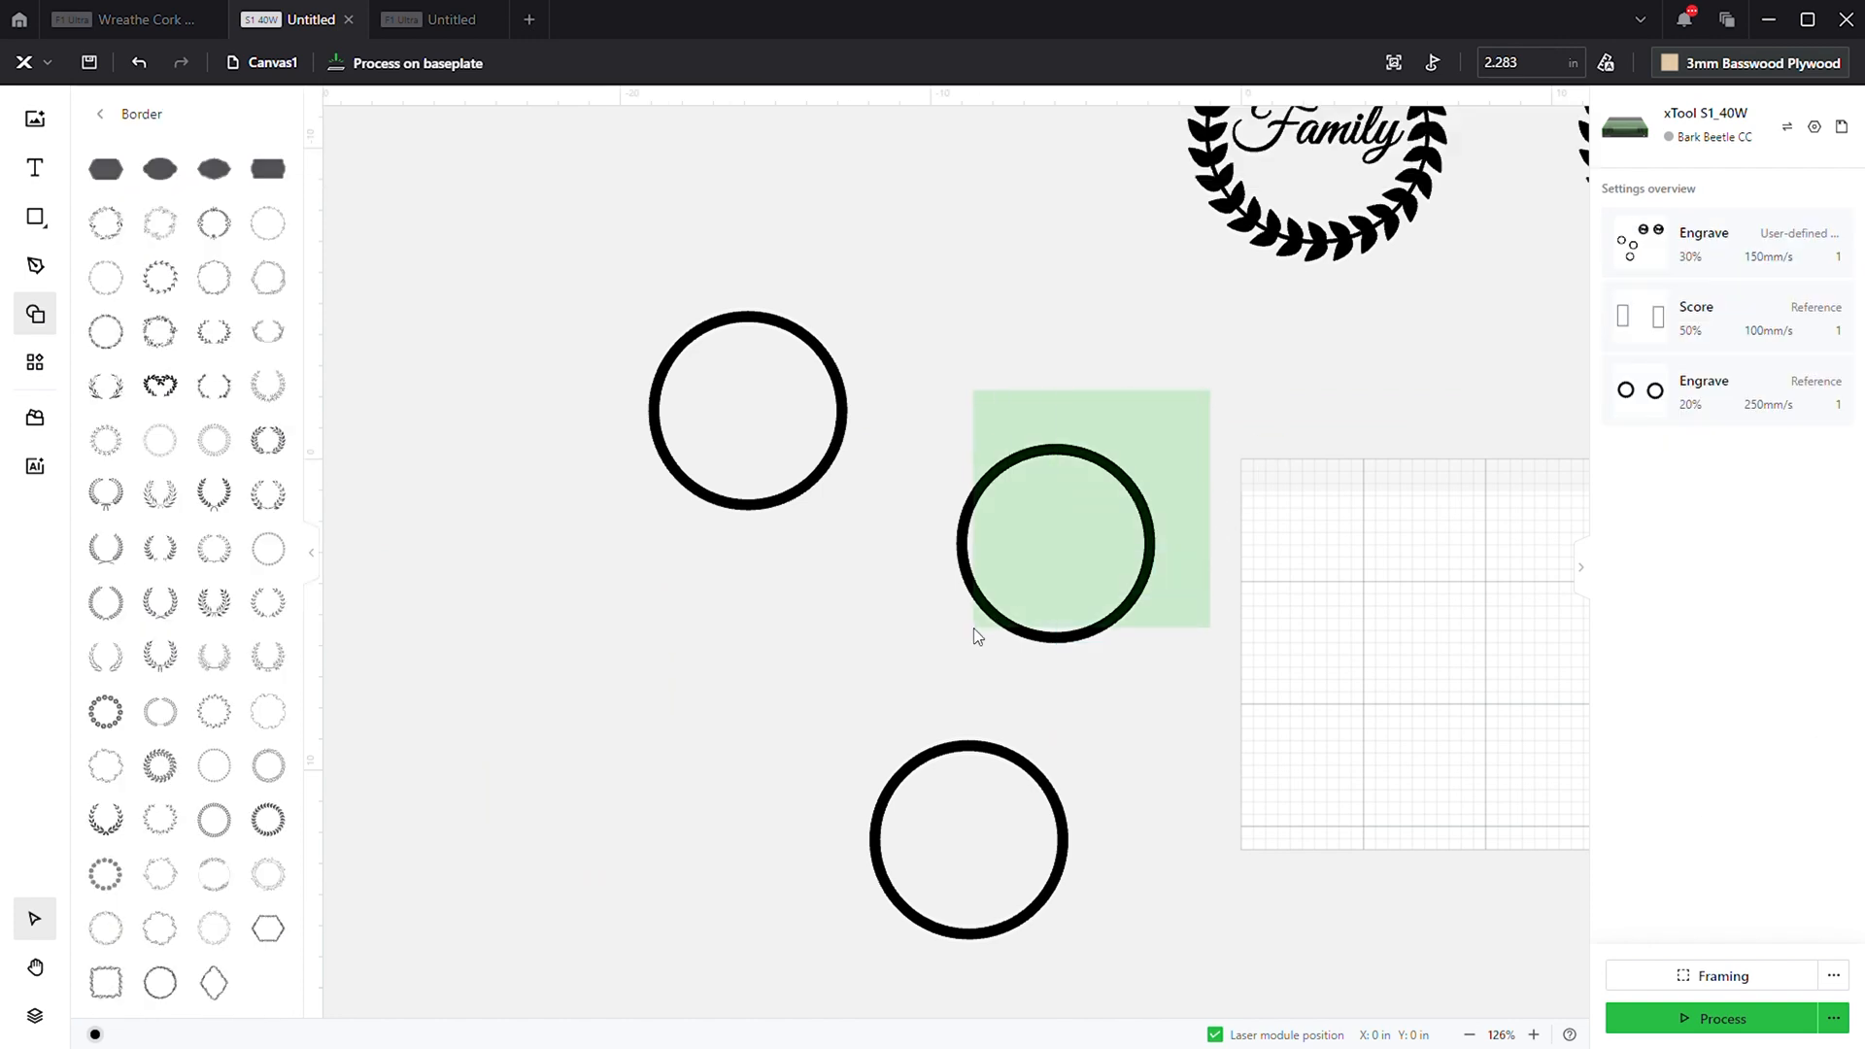
- Select both circle halves and align them into one complete circle
{"action": "left_click", "coordinate": [1055, 544]}
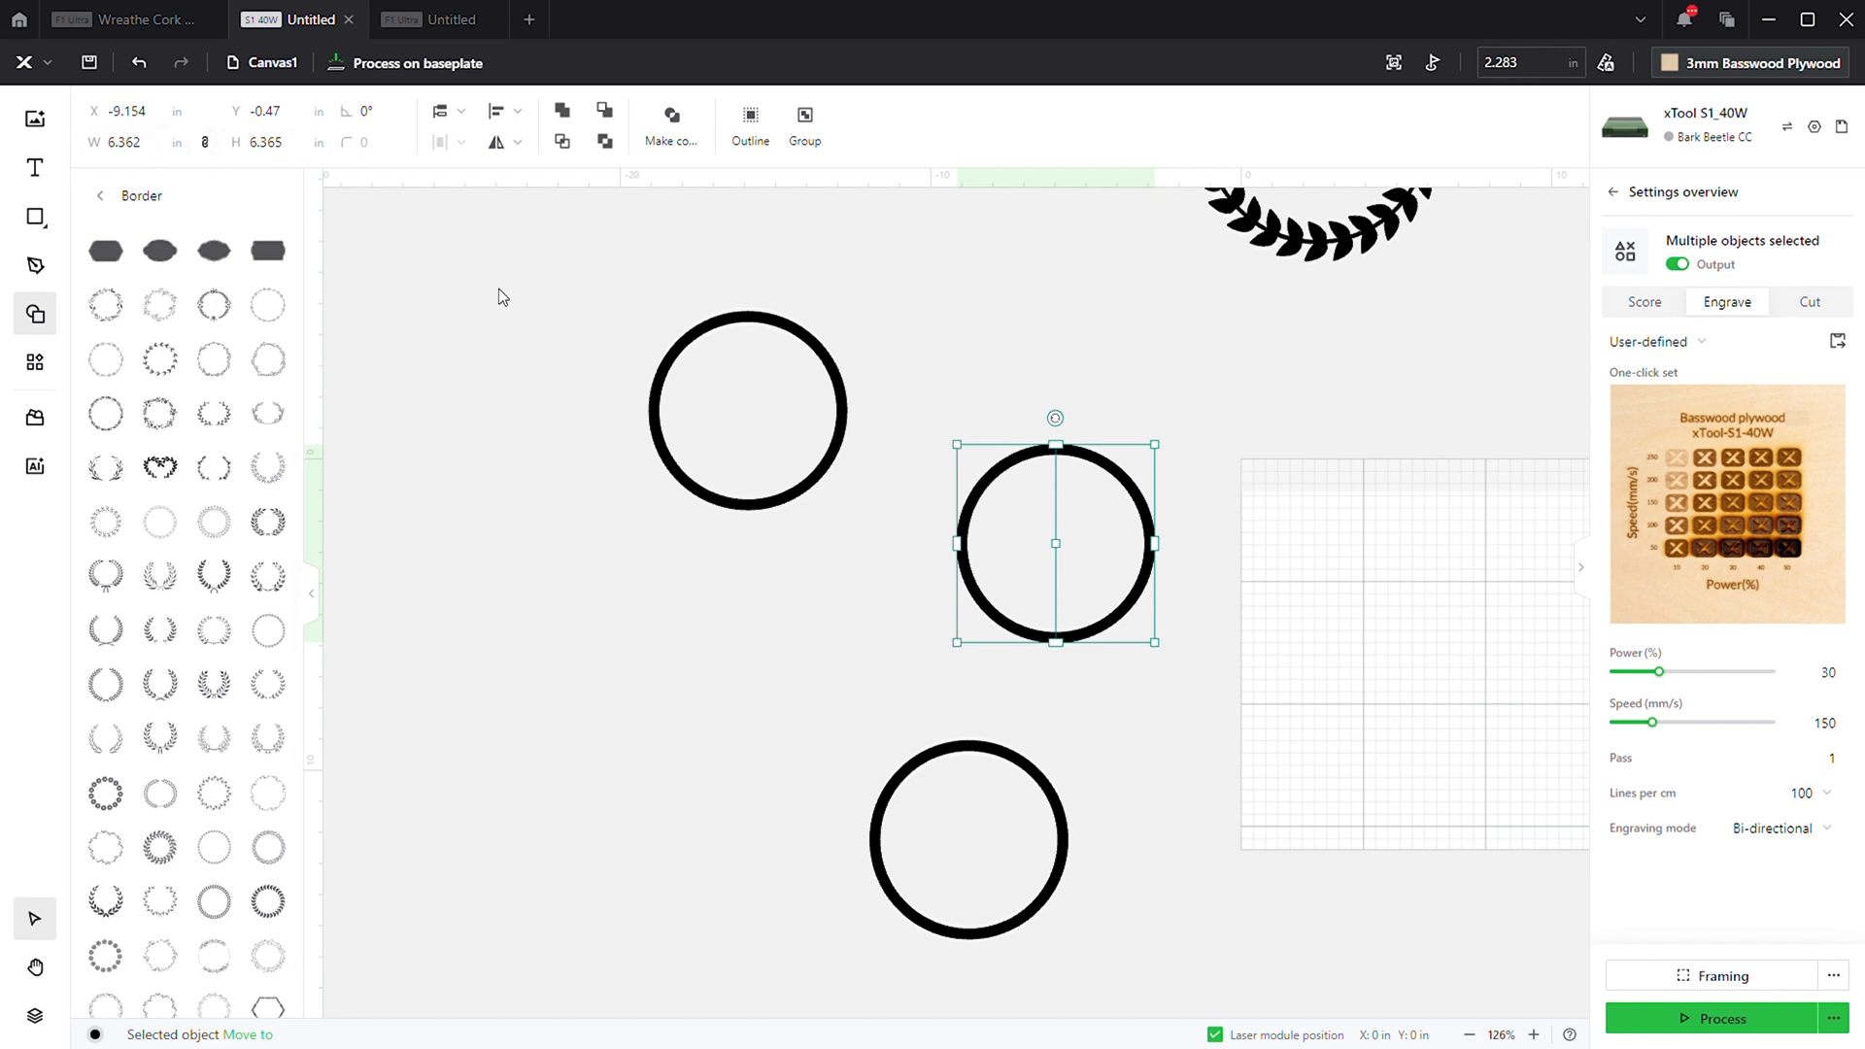
{"action": "mouse_move", "coordinate": [1376, 406]}
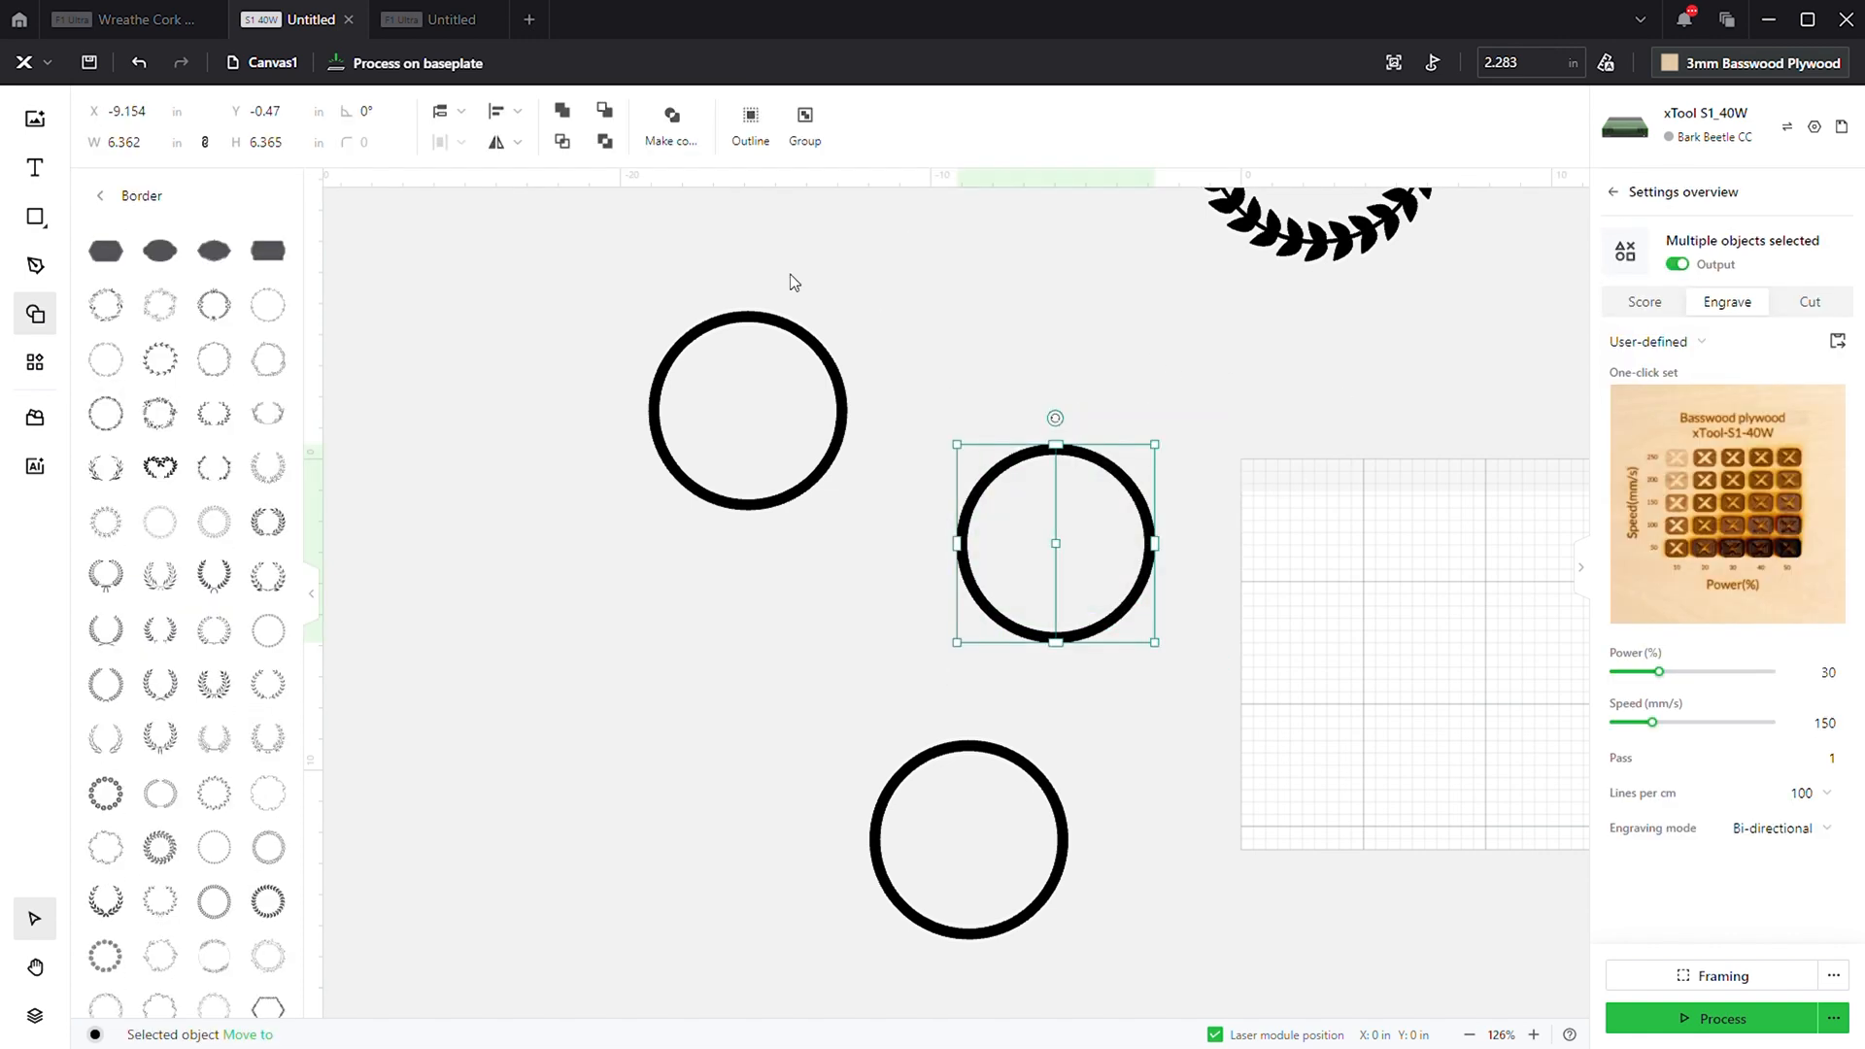
{"action": "left_click", "coordinate": [506, 111]}
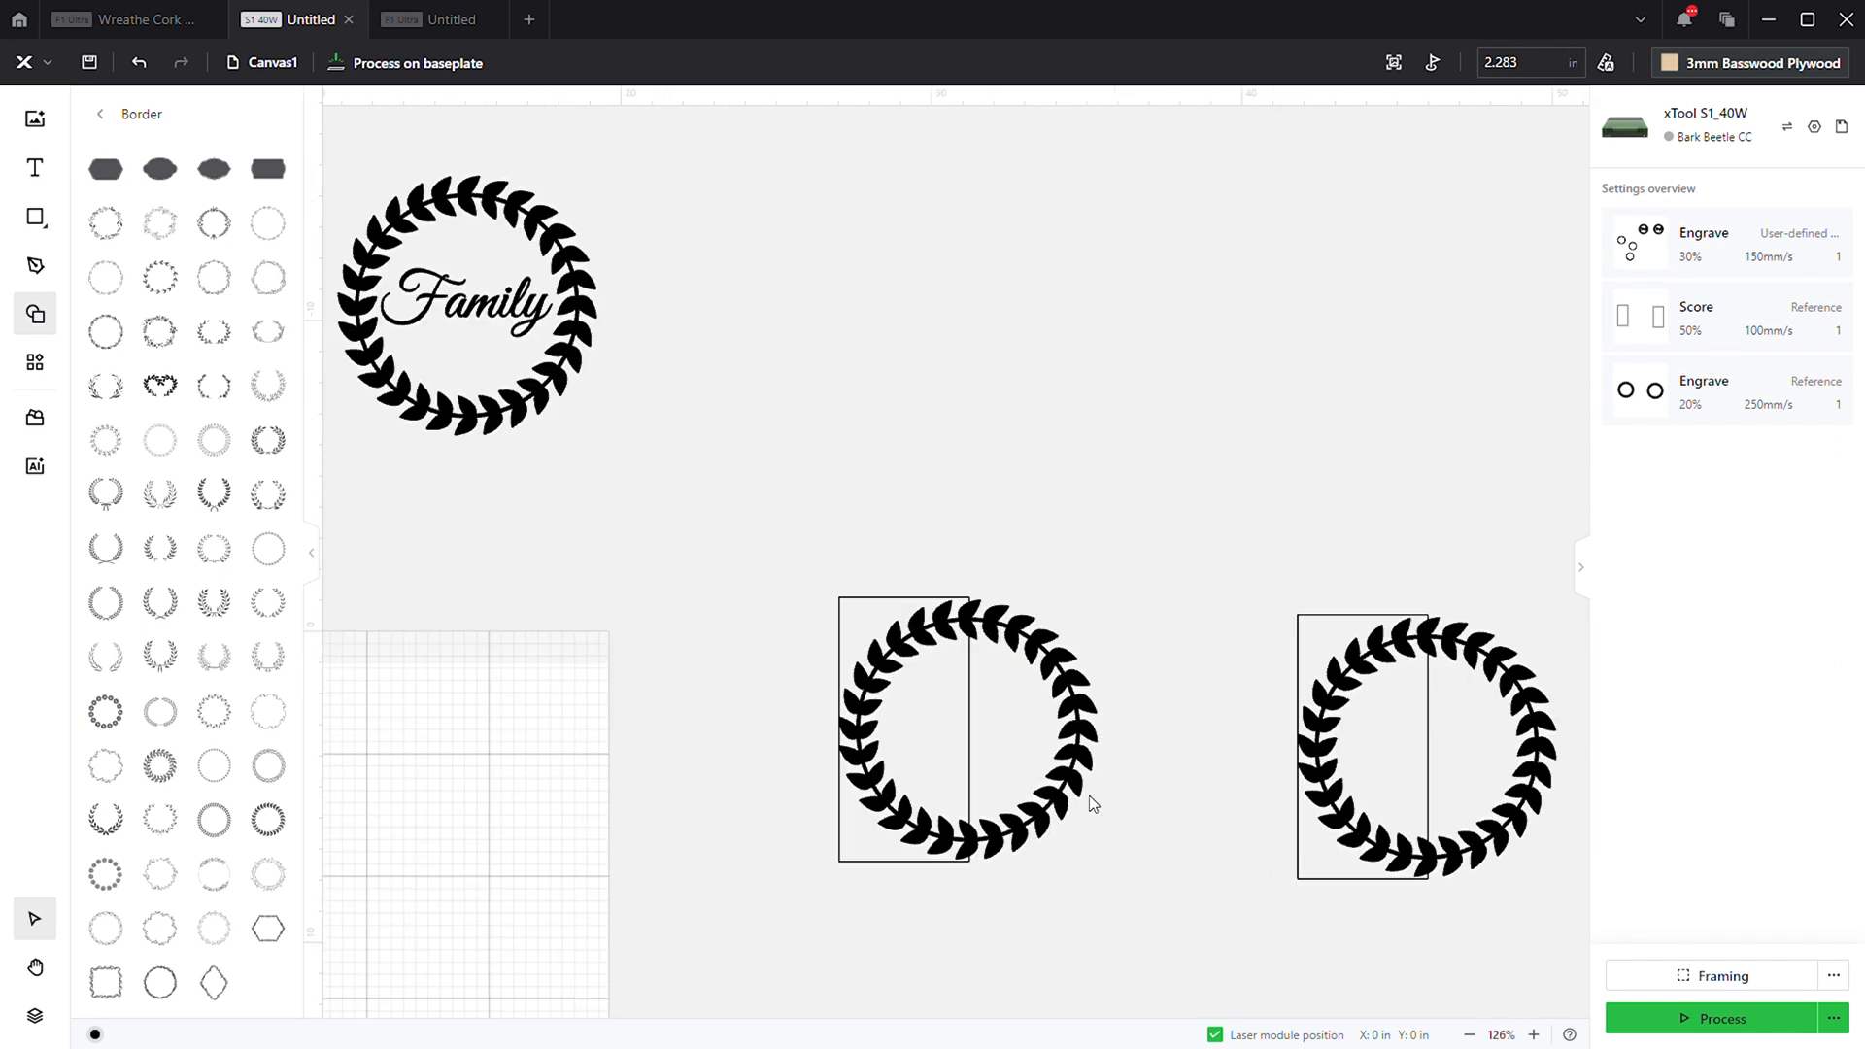
- Move the tall rectangle left so it straddles the middle wreath's left edge
{"action": "left_click", "coordinate": [969, 733]}
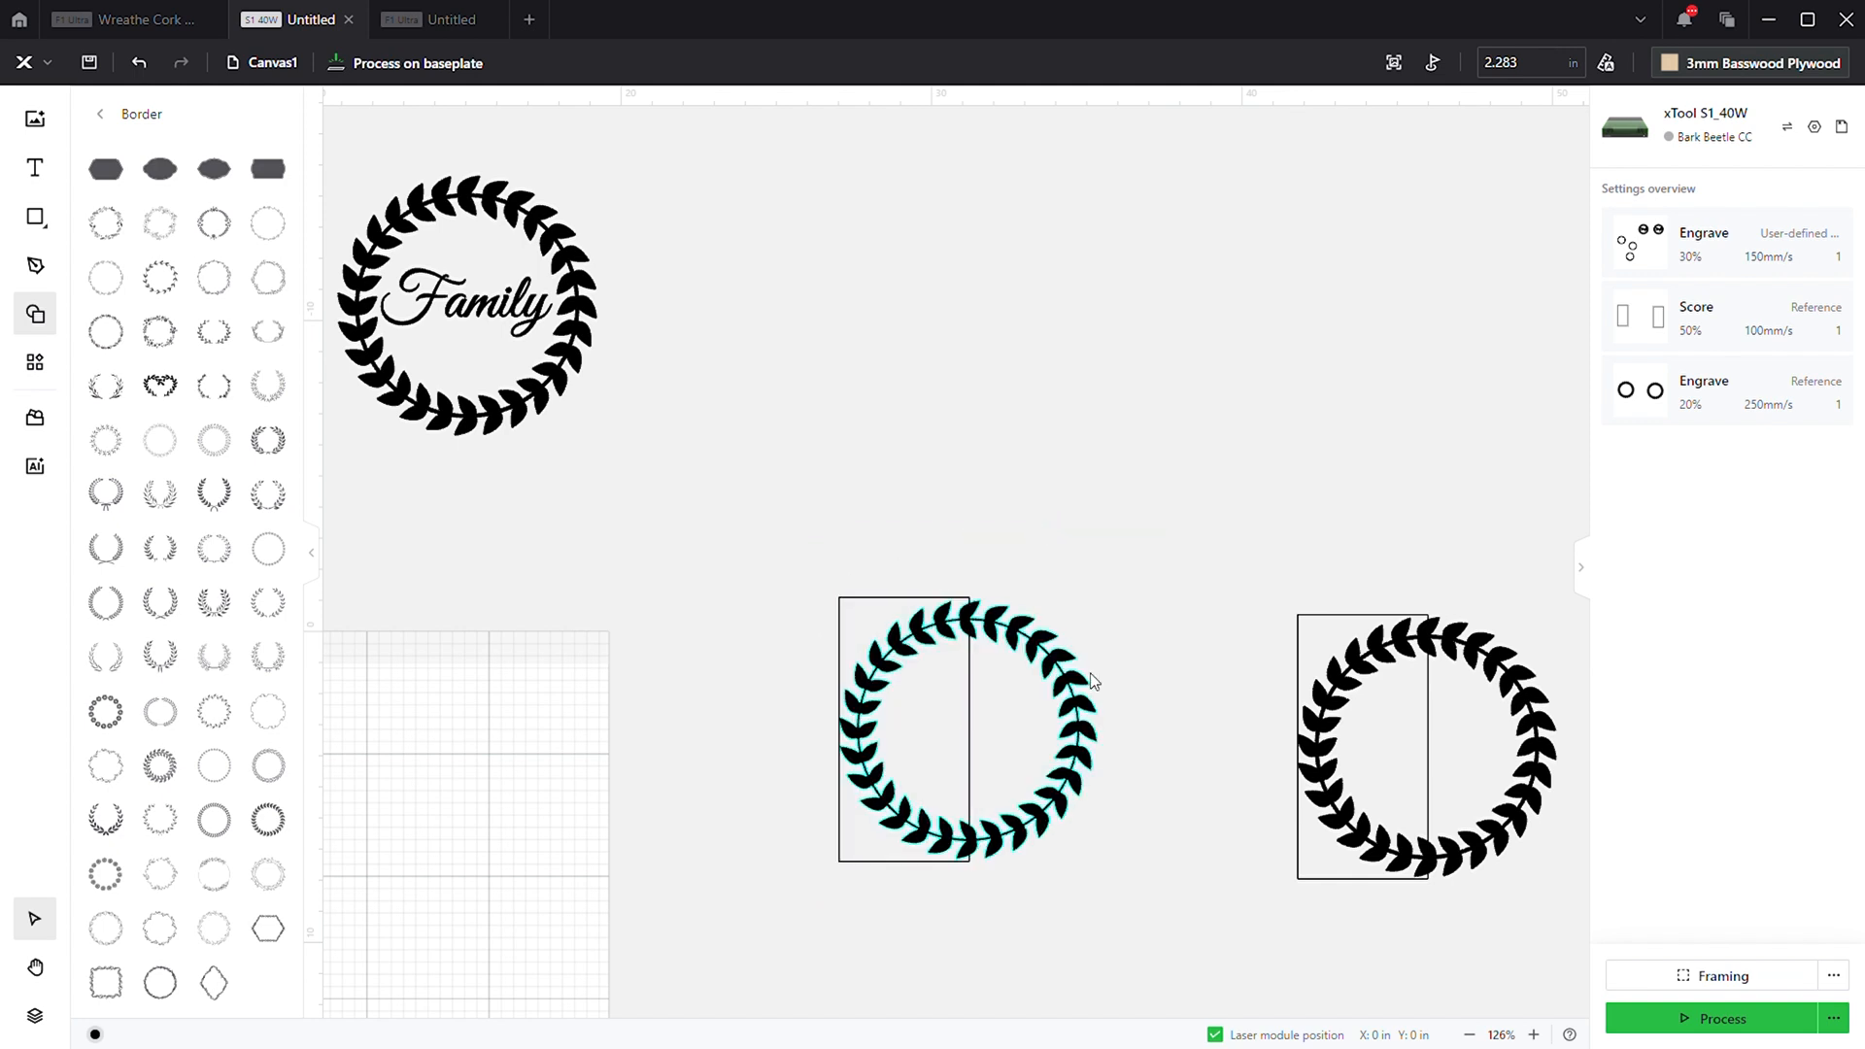
{"action": "left_click", "coordinate": [968, 729]}
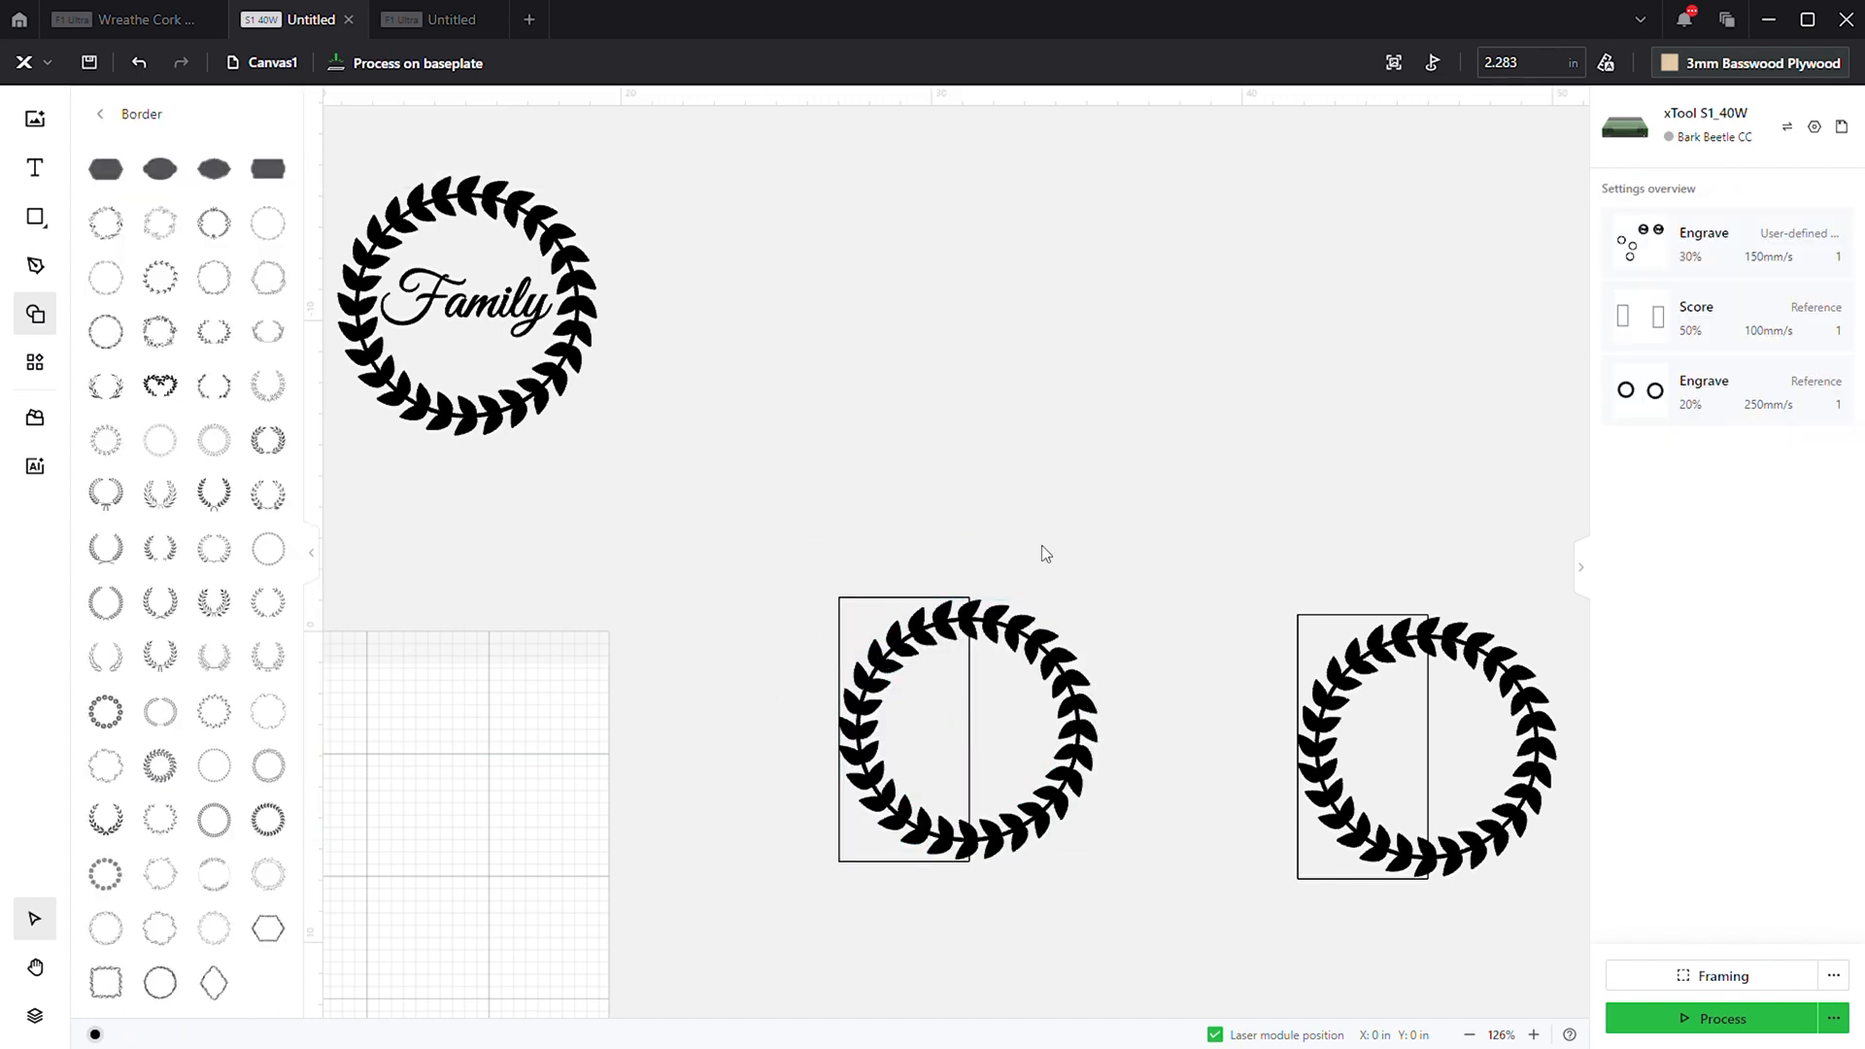
{"action": "left_click", "coordinate": [904, 729]}
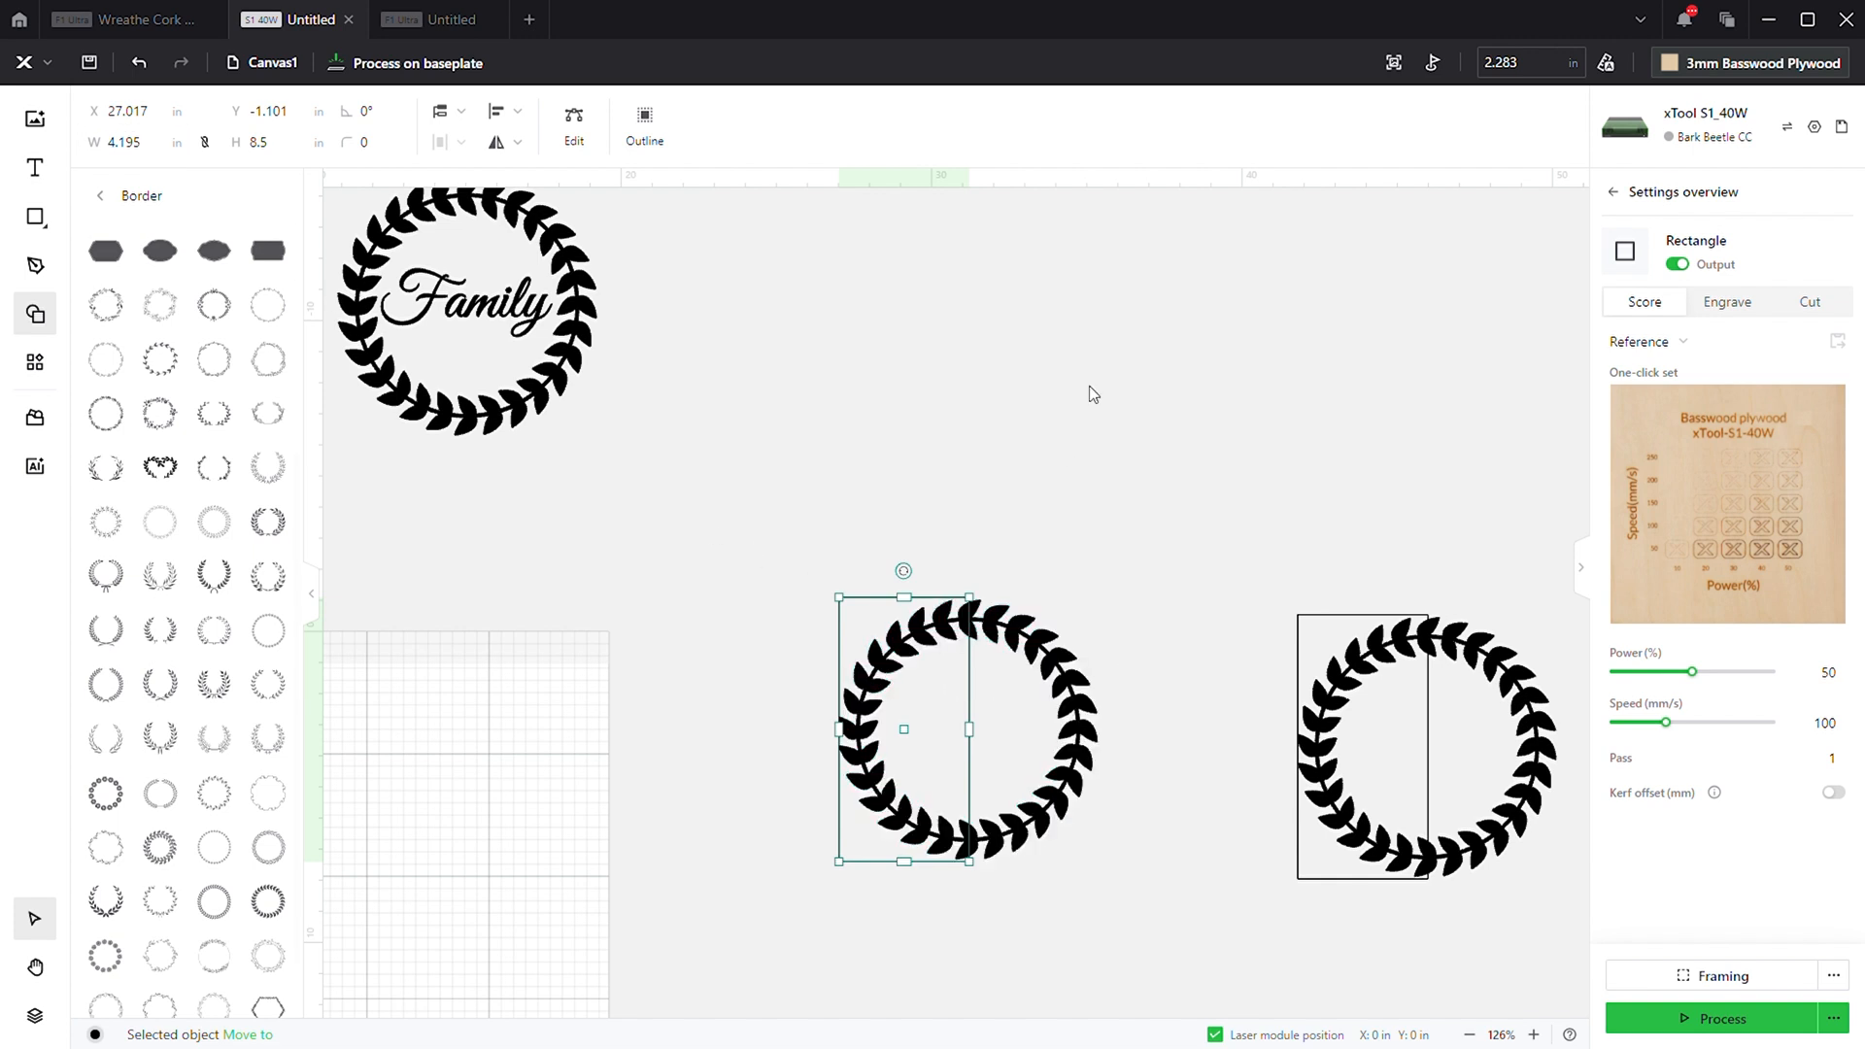
{"action": "mouse_move", "coordinate": [1098, 474]}
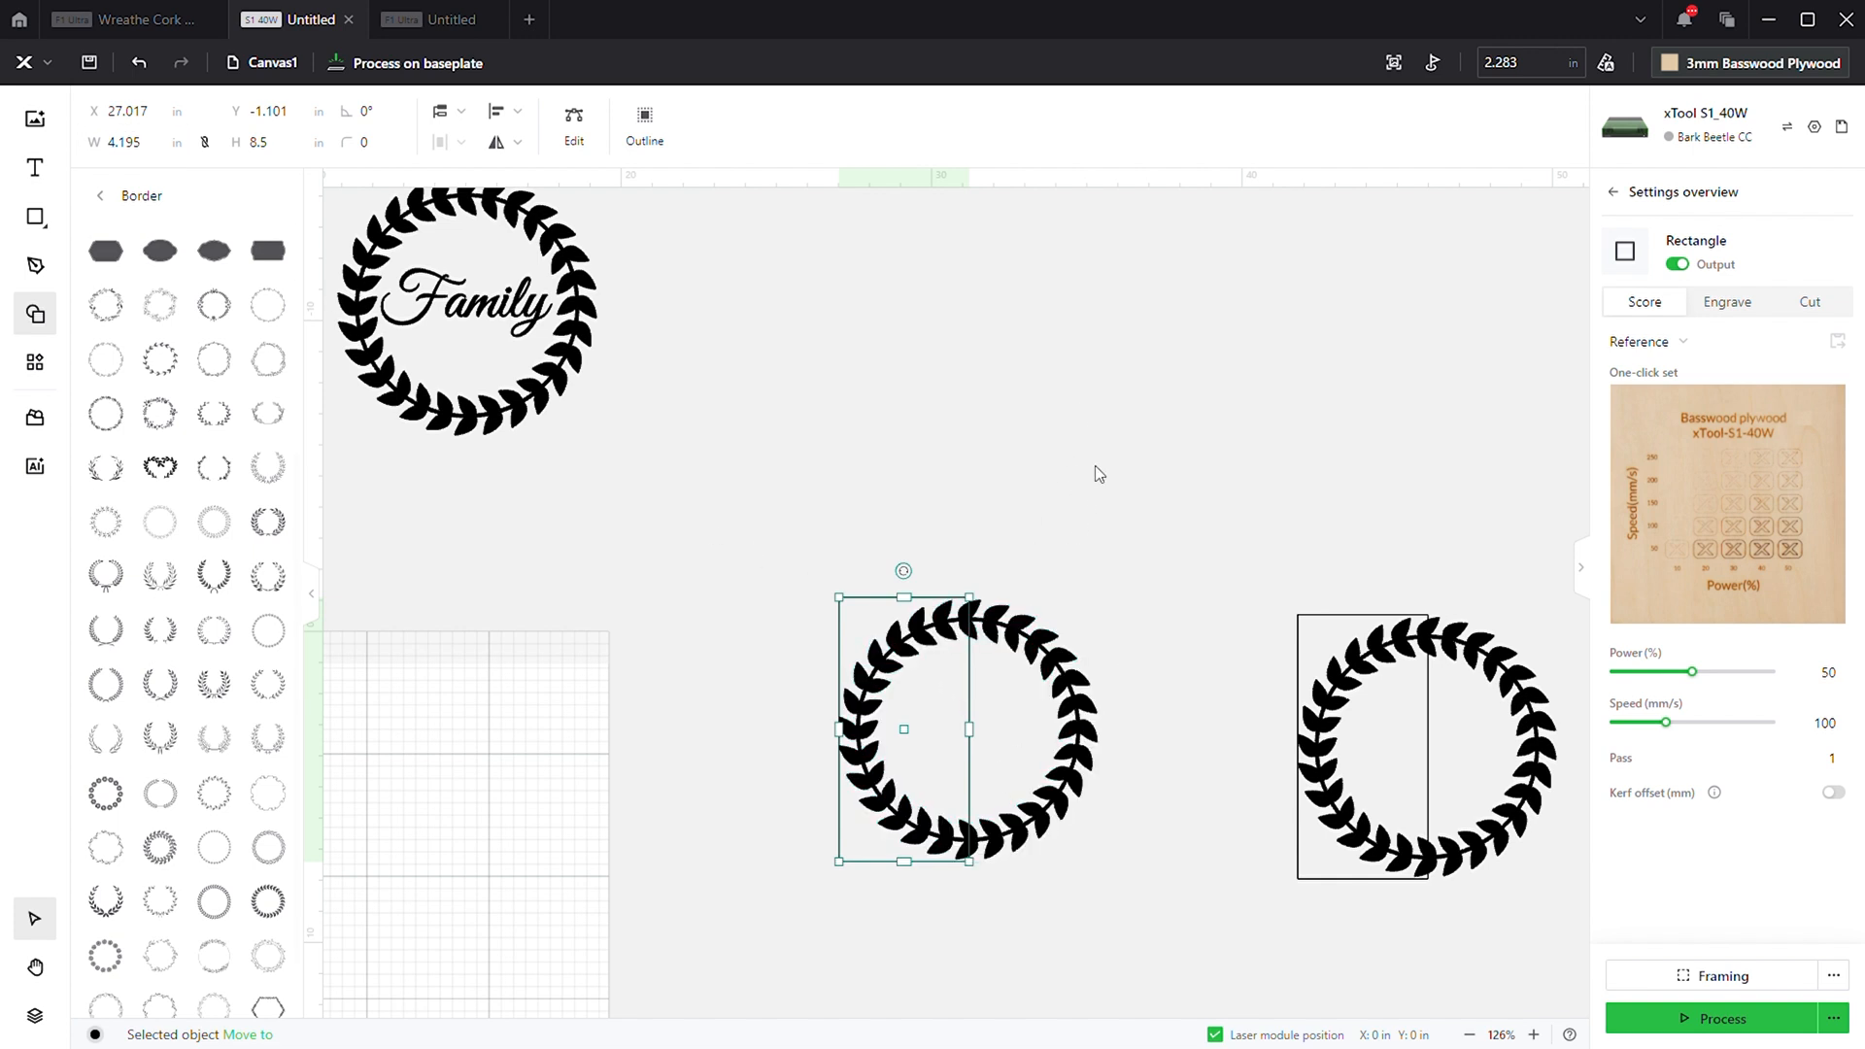
{"action": "left_click_drag", "start_coordinate": [903, 729], "coordinate": [775, 804]}
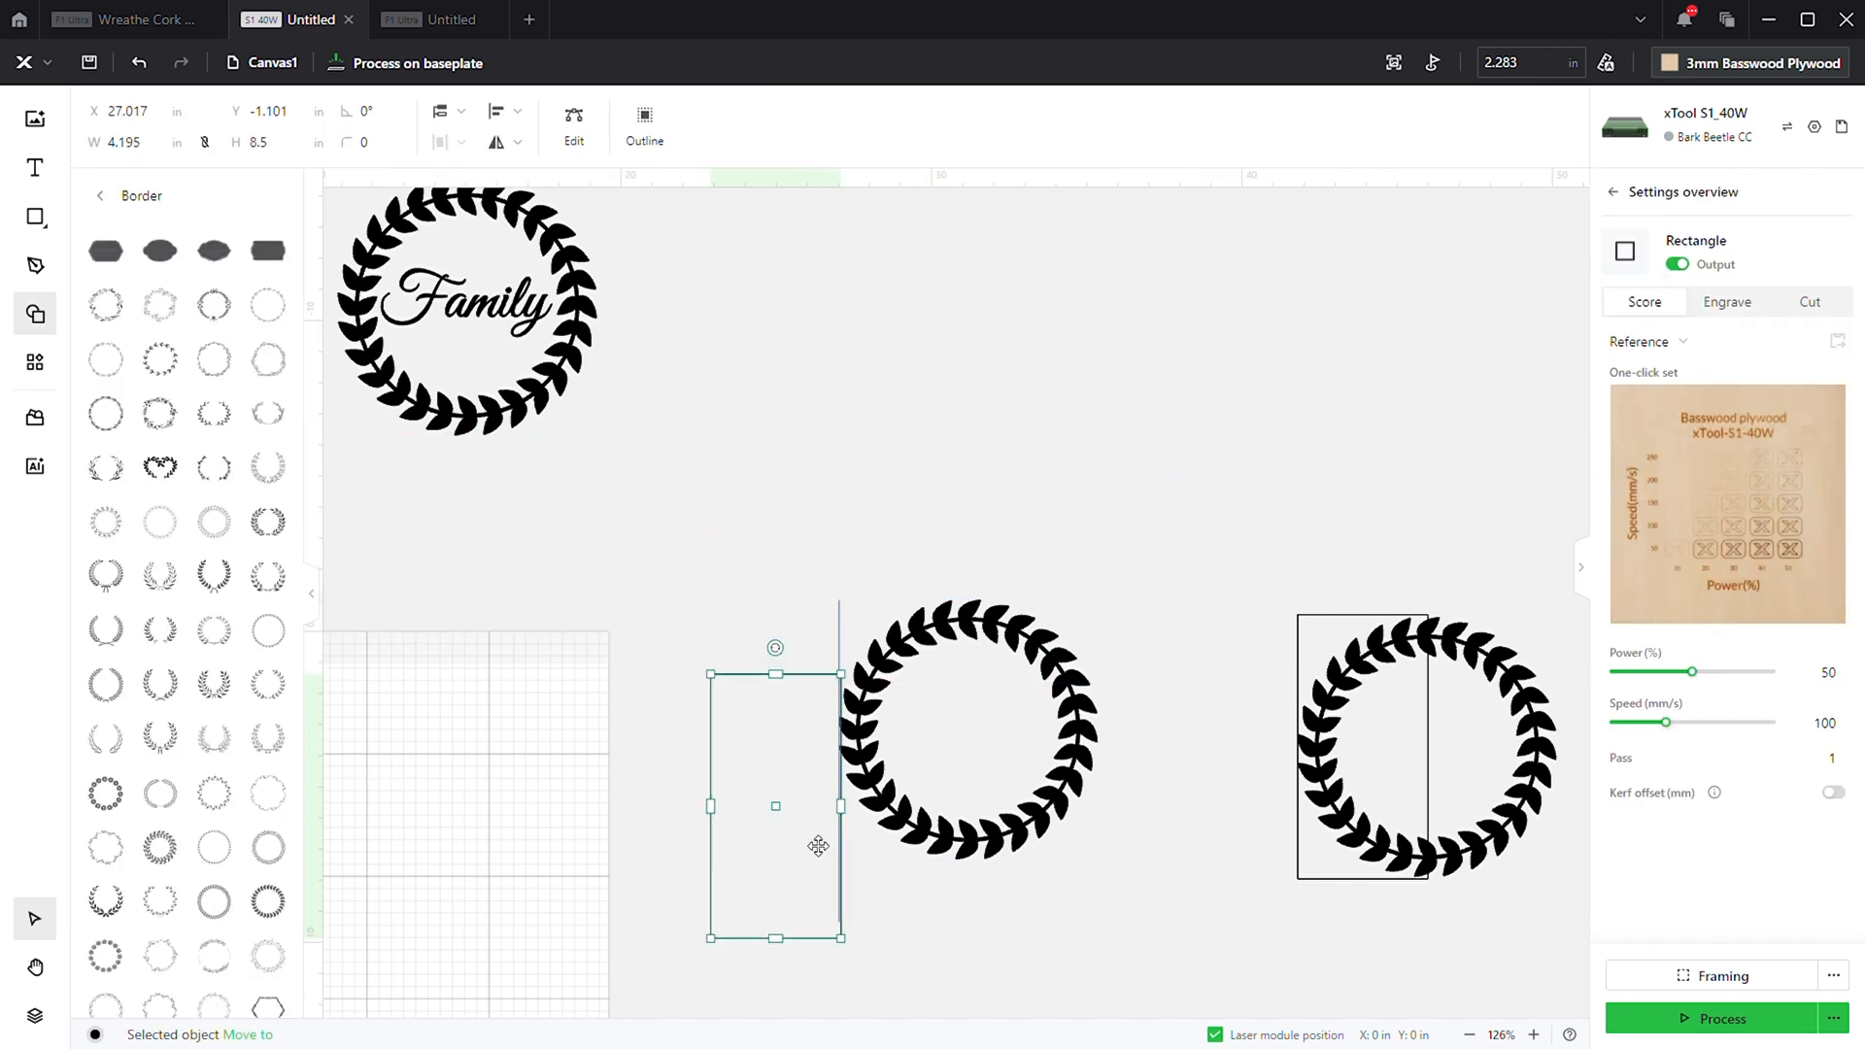
{"action": "left_click_drag", "start_coordinate": [776, 804], "coordinate": [839, 719]}
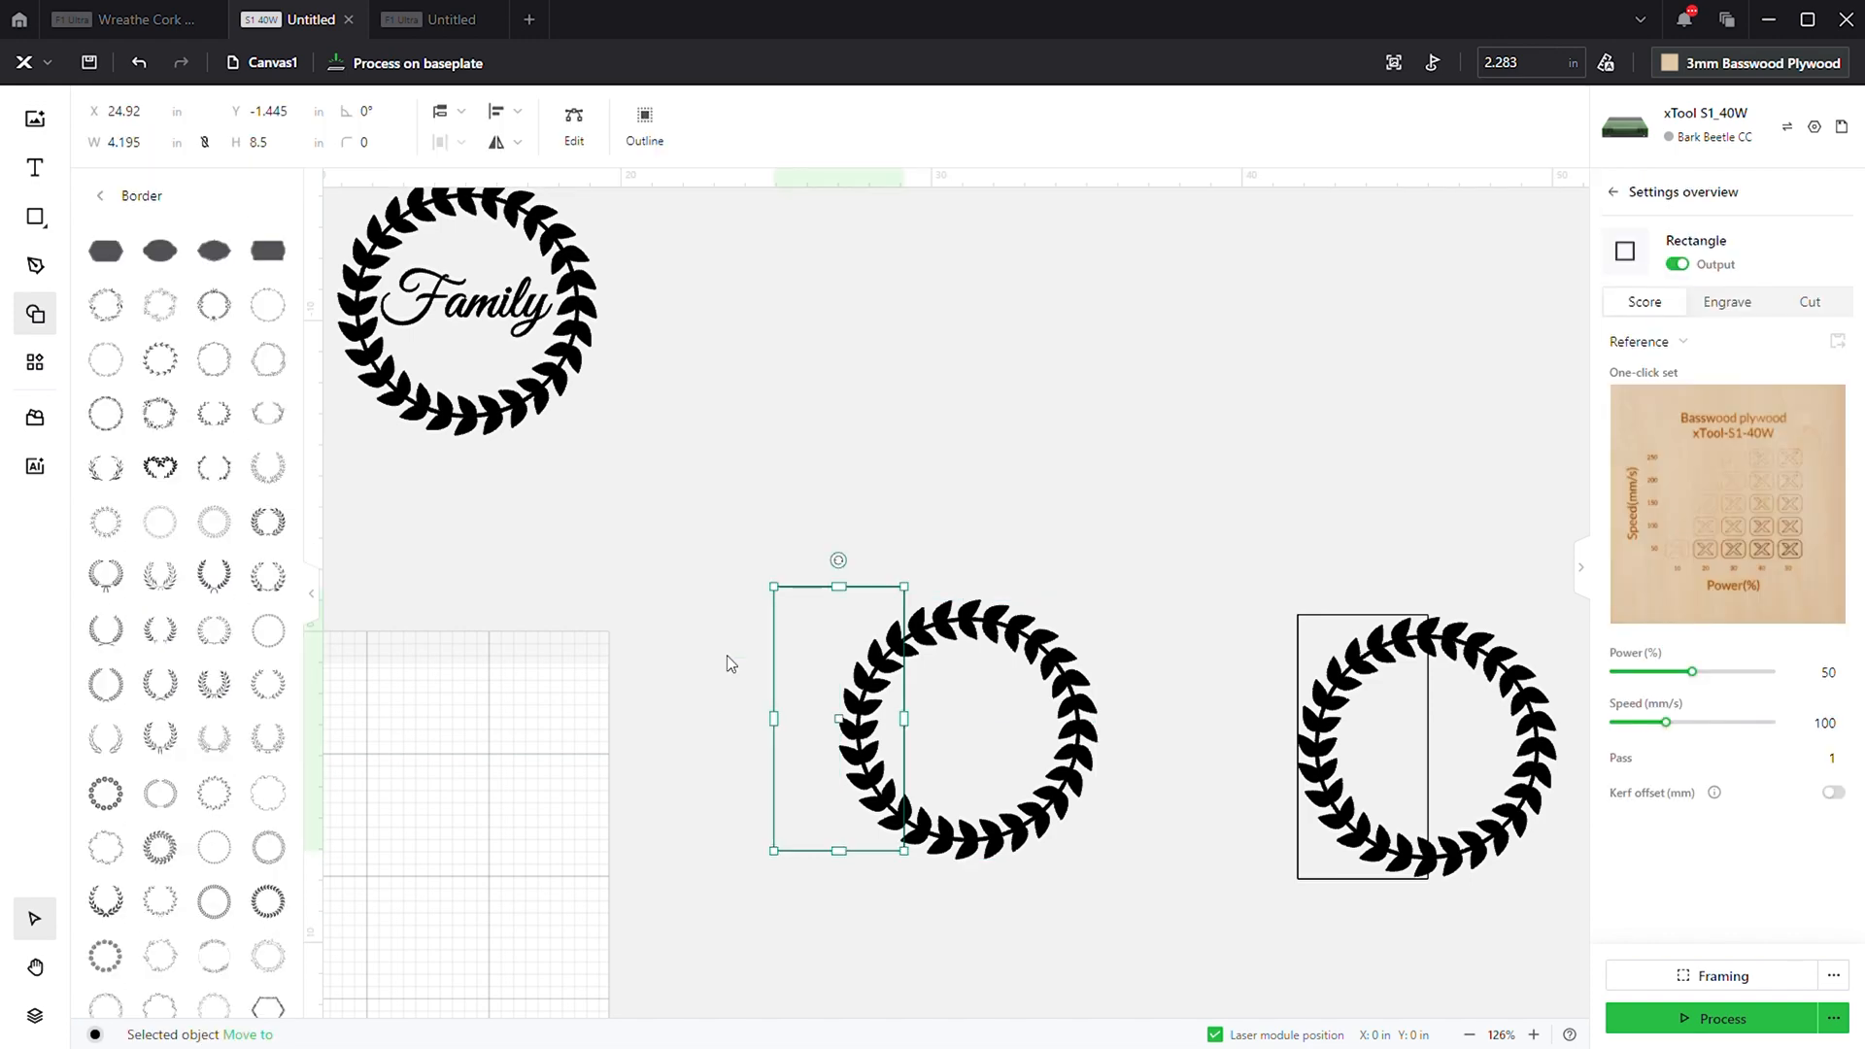
{"action": "mouse_move", "coordinate": [1084, 449]}
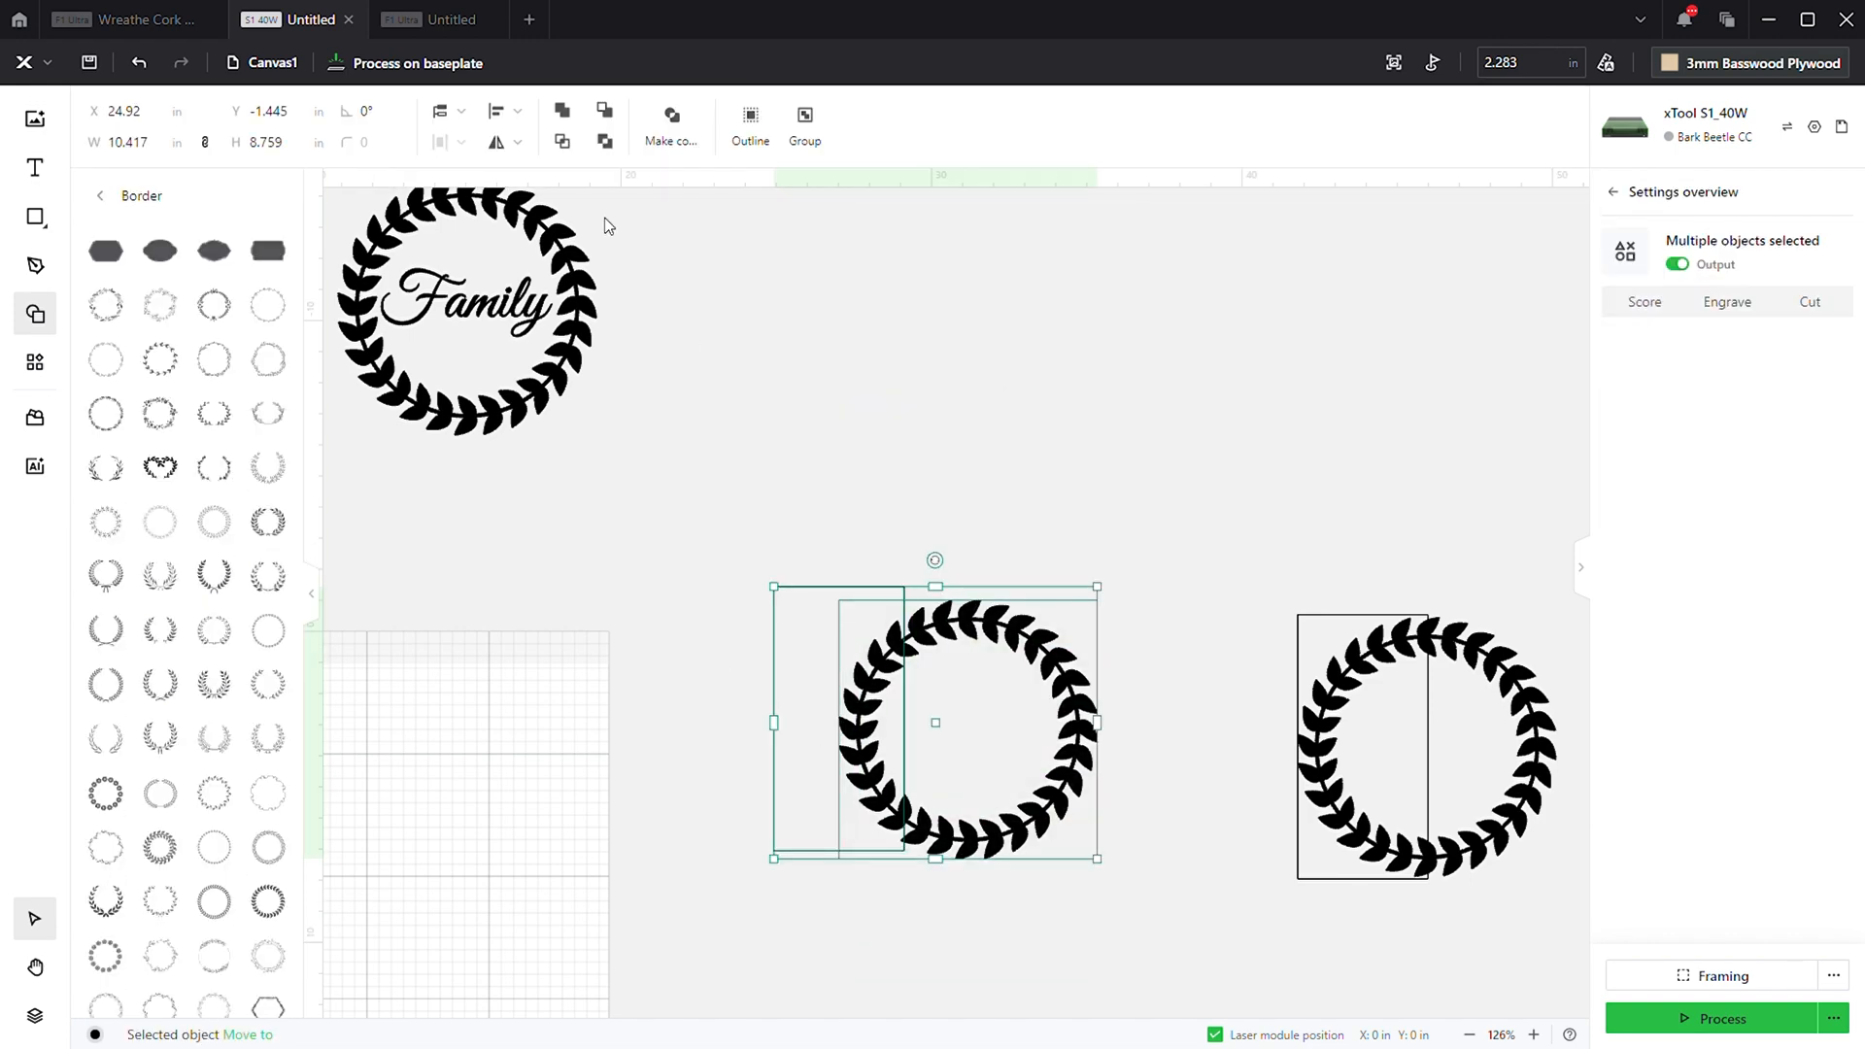
- Align the wreath's left edge to the rectangle and reselect both objects
{"action": "left_click", "coordinate": [517, 111]}
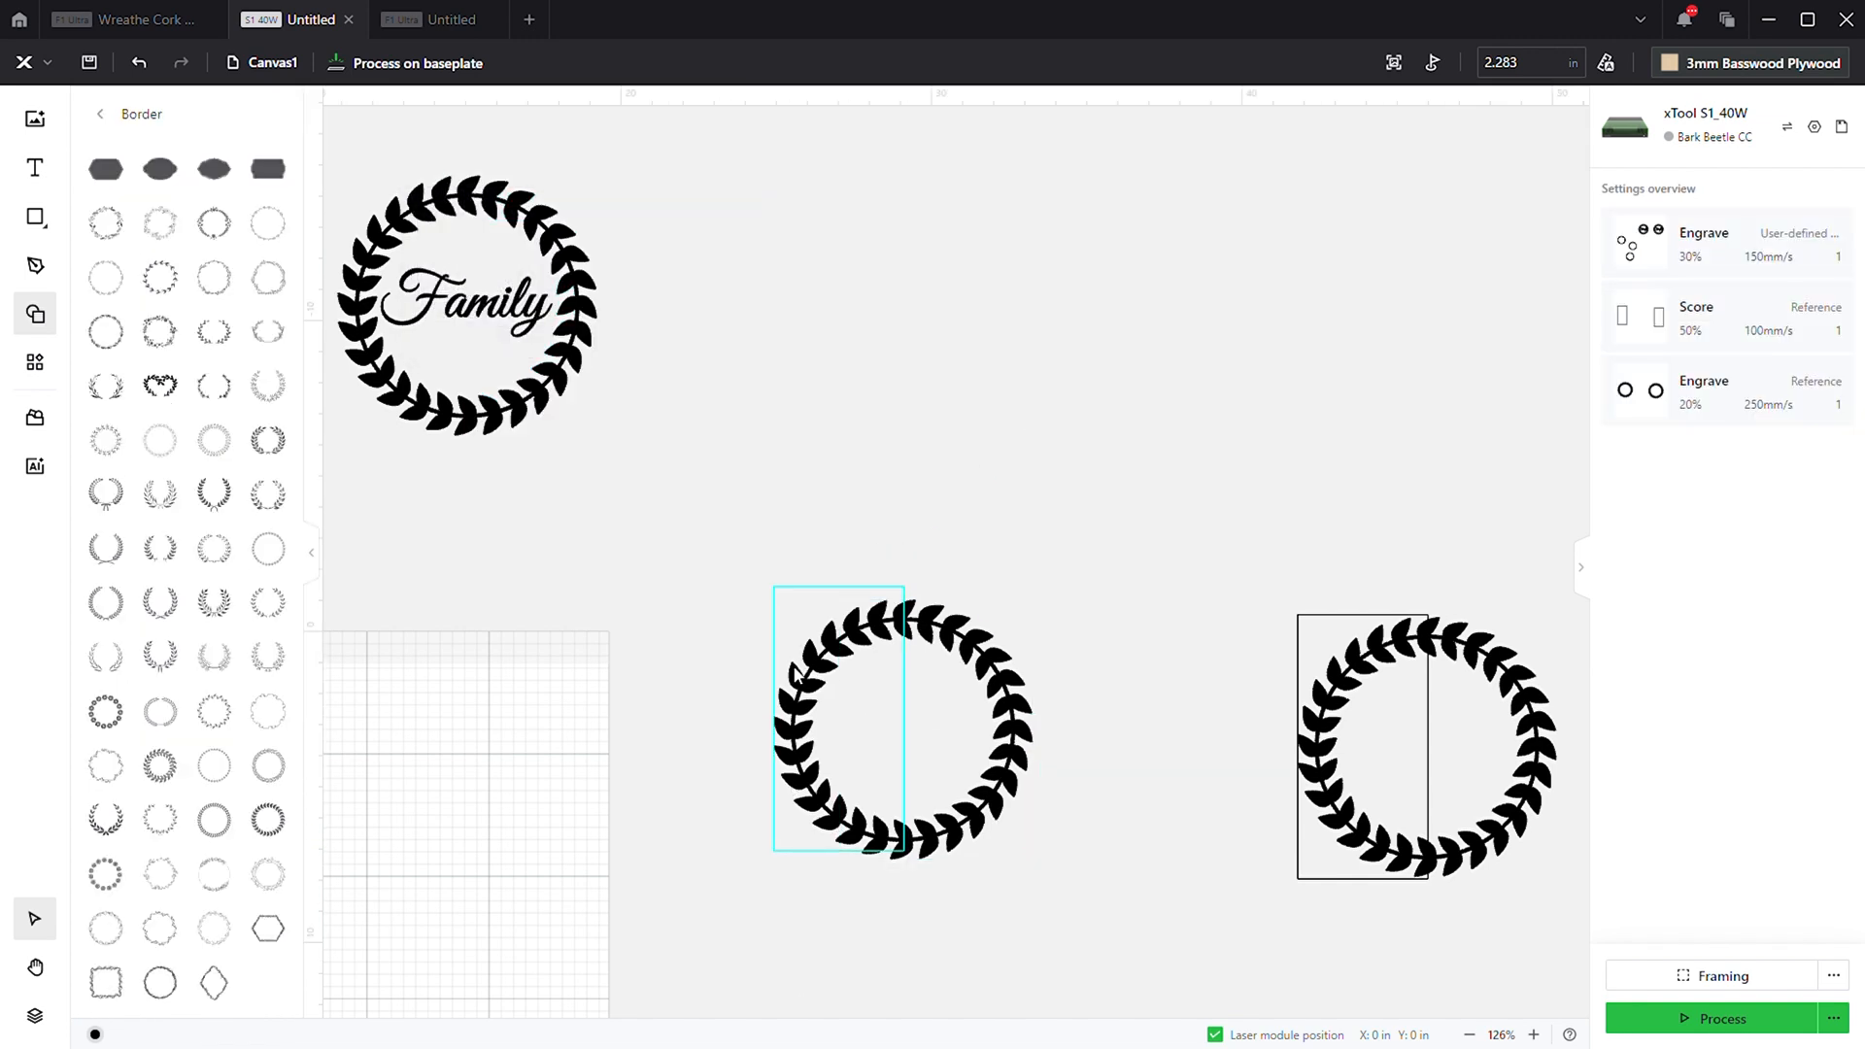
{"action": "mouse_move", "coordinate": [878, 692]}
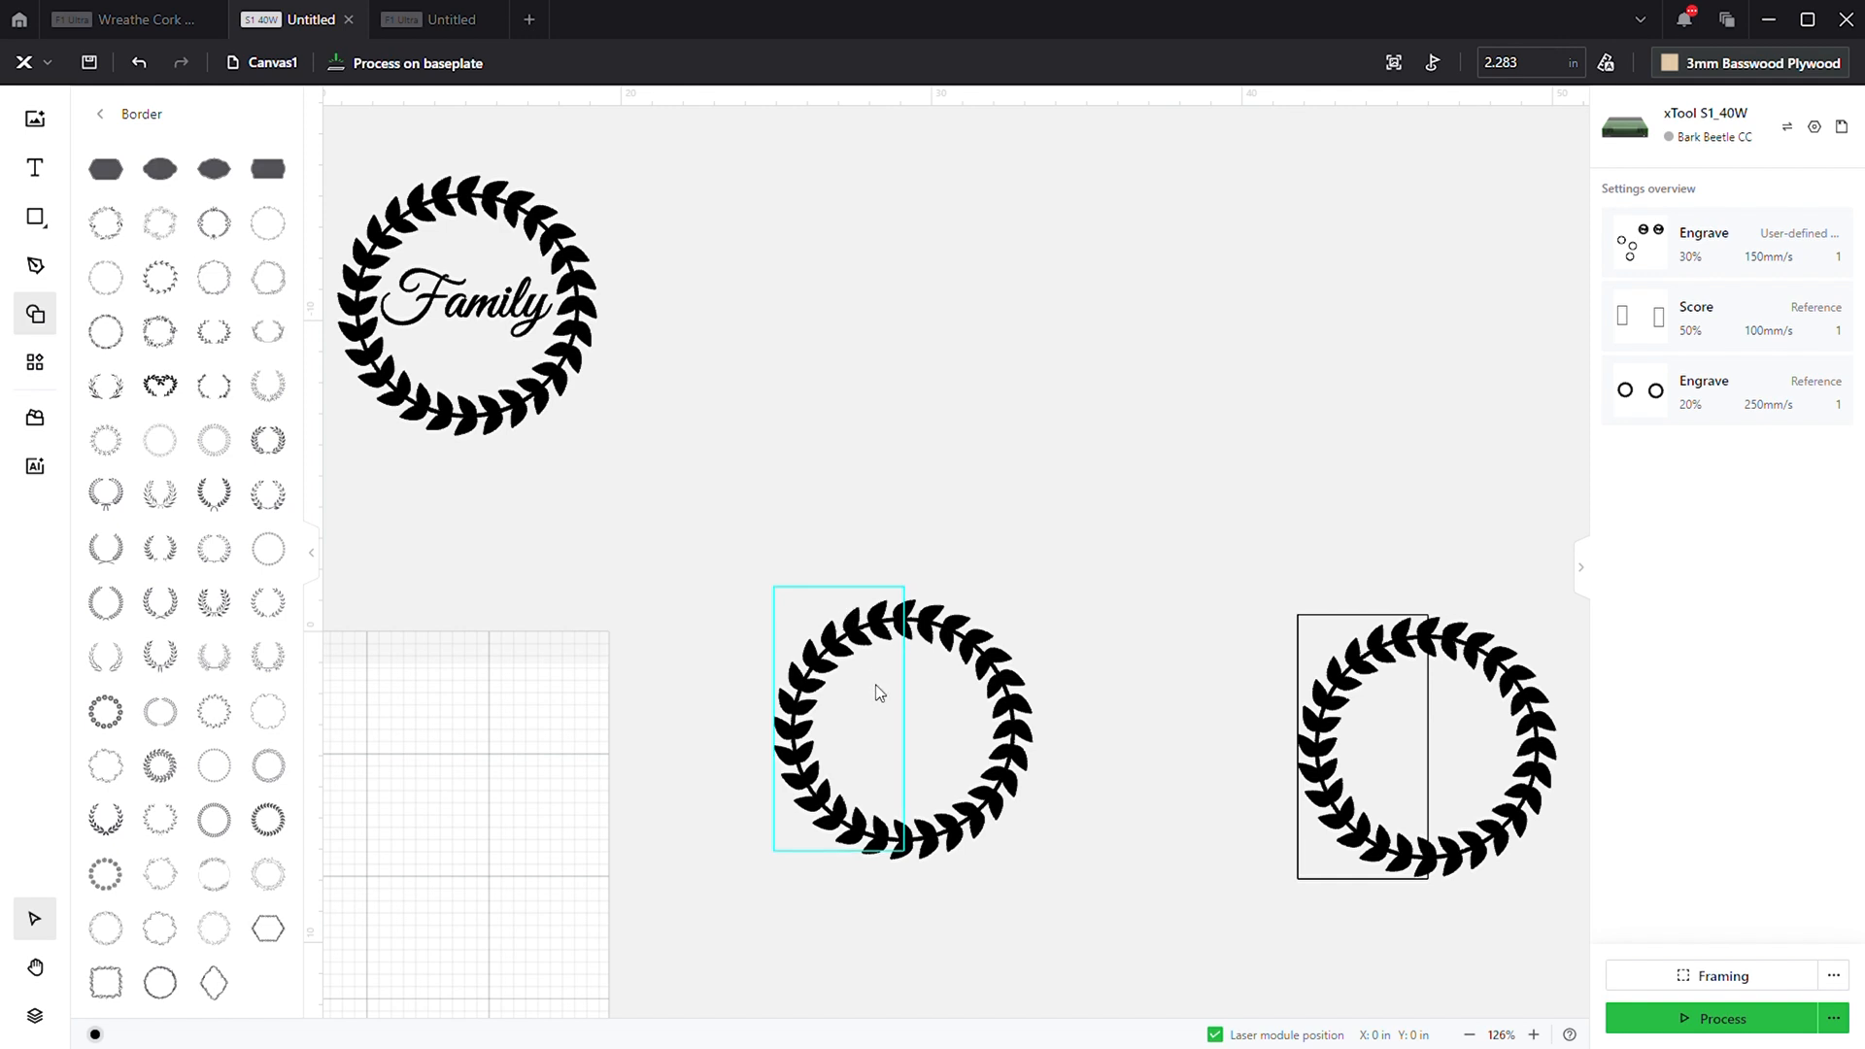
{"action": "left_click", "coordinate": [838, 719]}
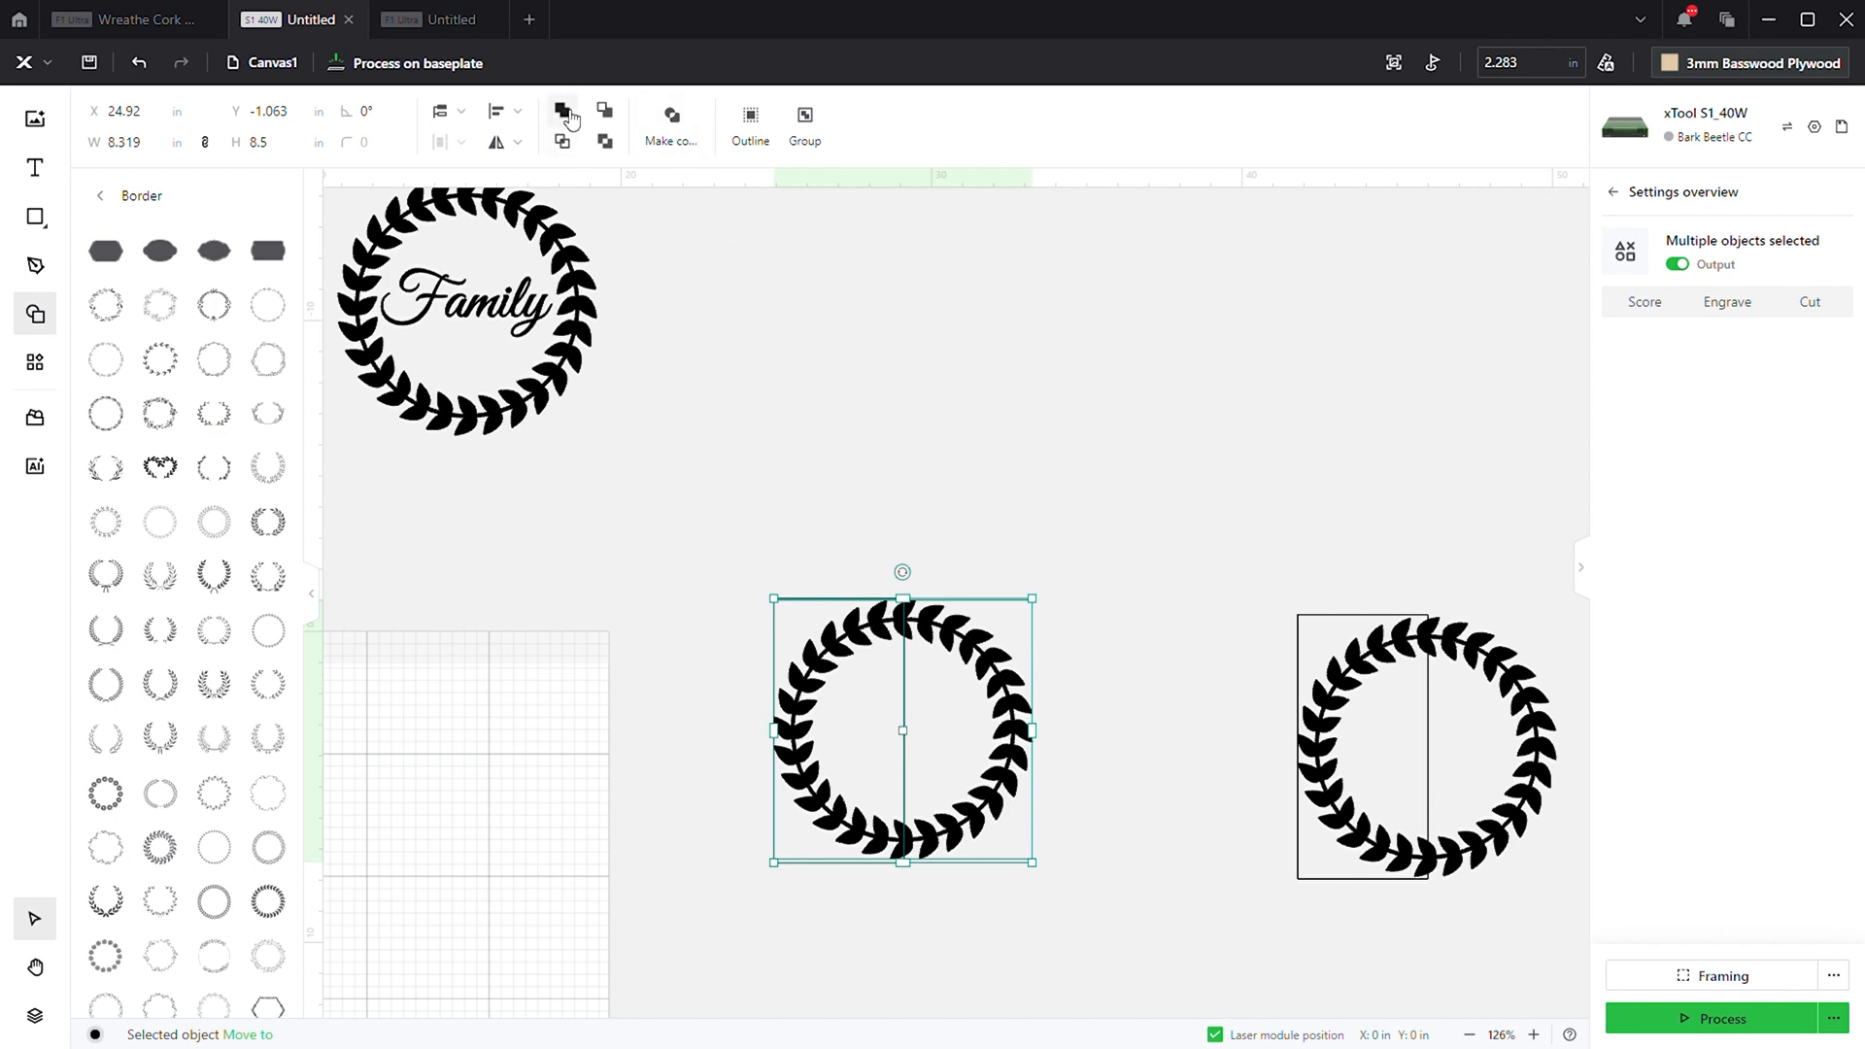
{"action": "mouse_move", "coordinate": [563, 142]}
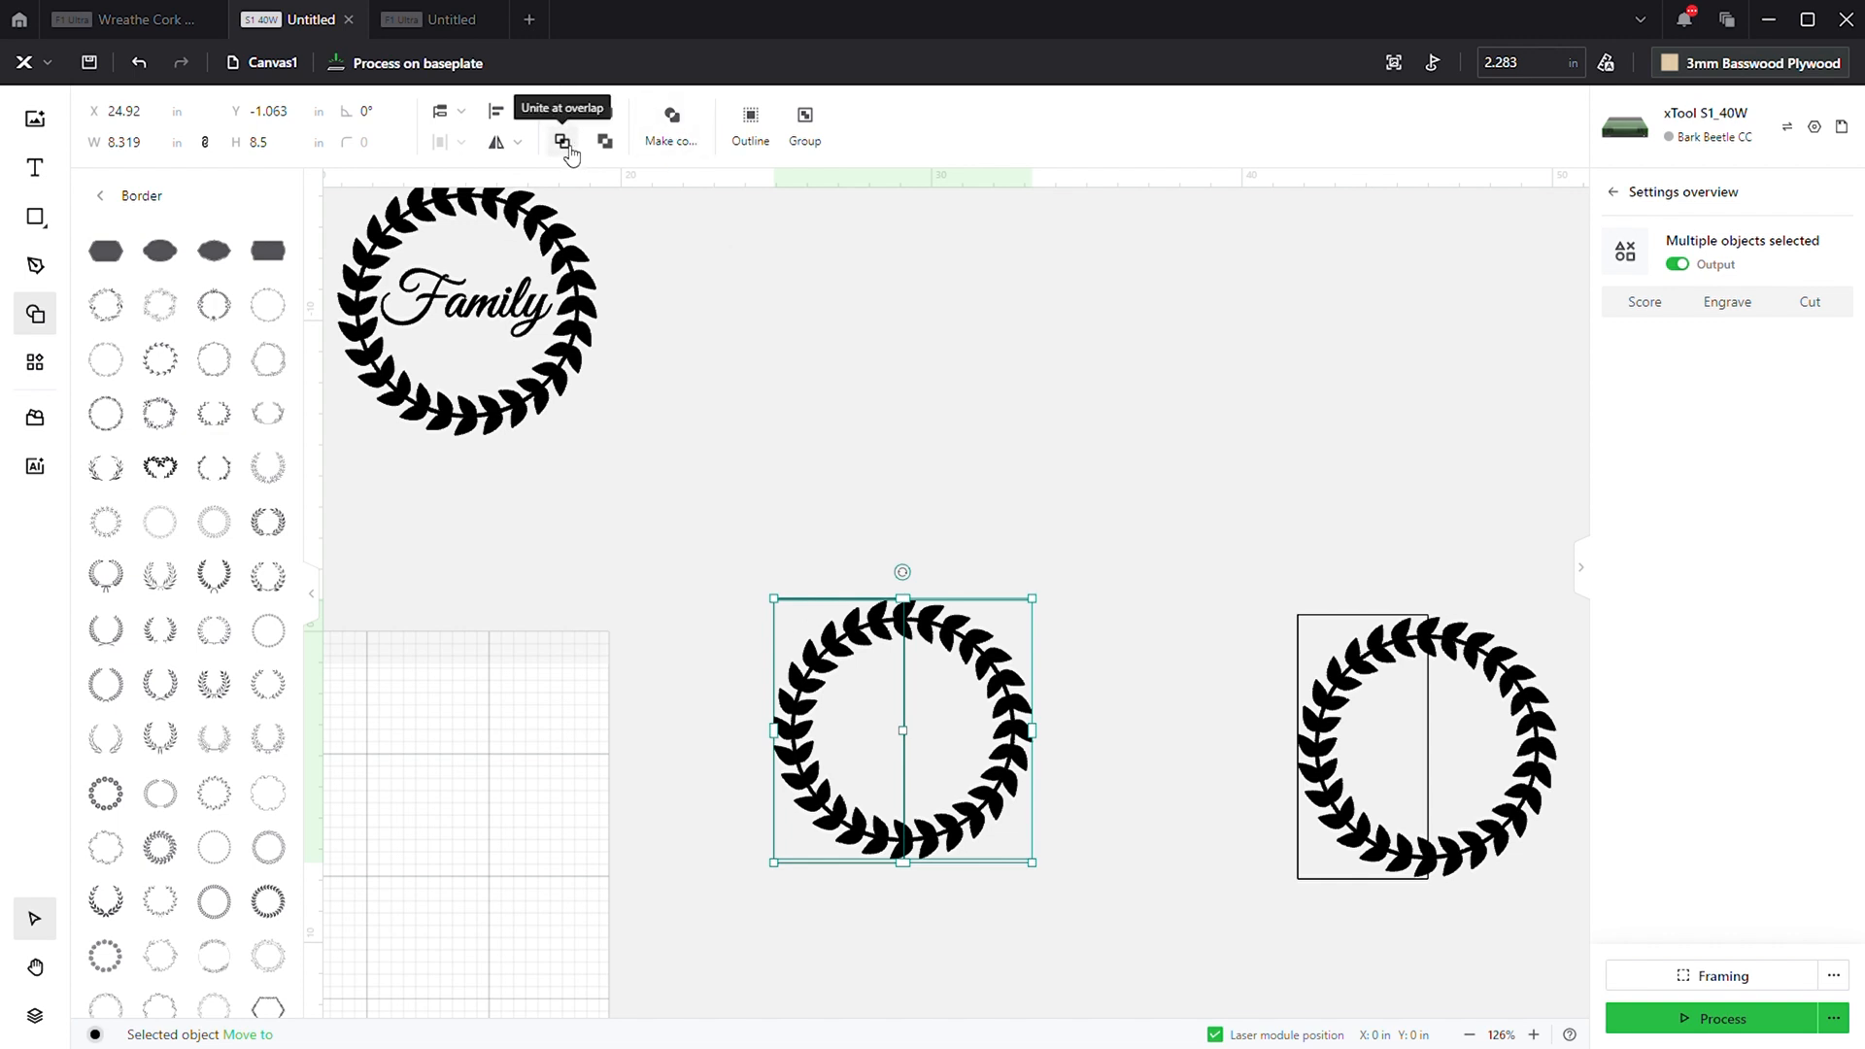
- Unite at overlap for the middle pair, then Subtract the rectangle from the right wreath
{"action": "left_click", "coordinate": [561, 130]}
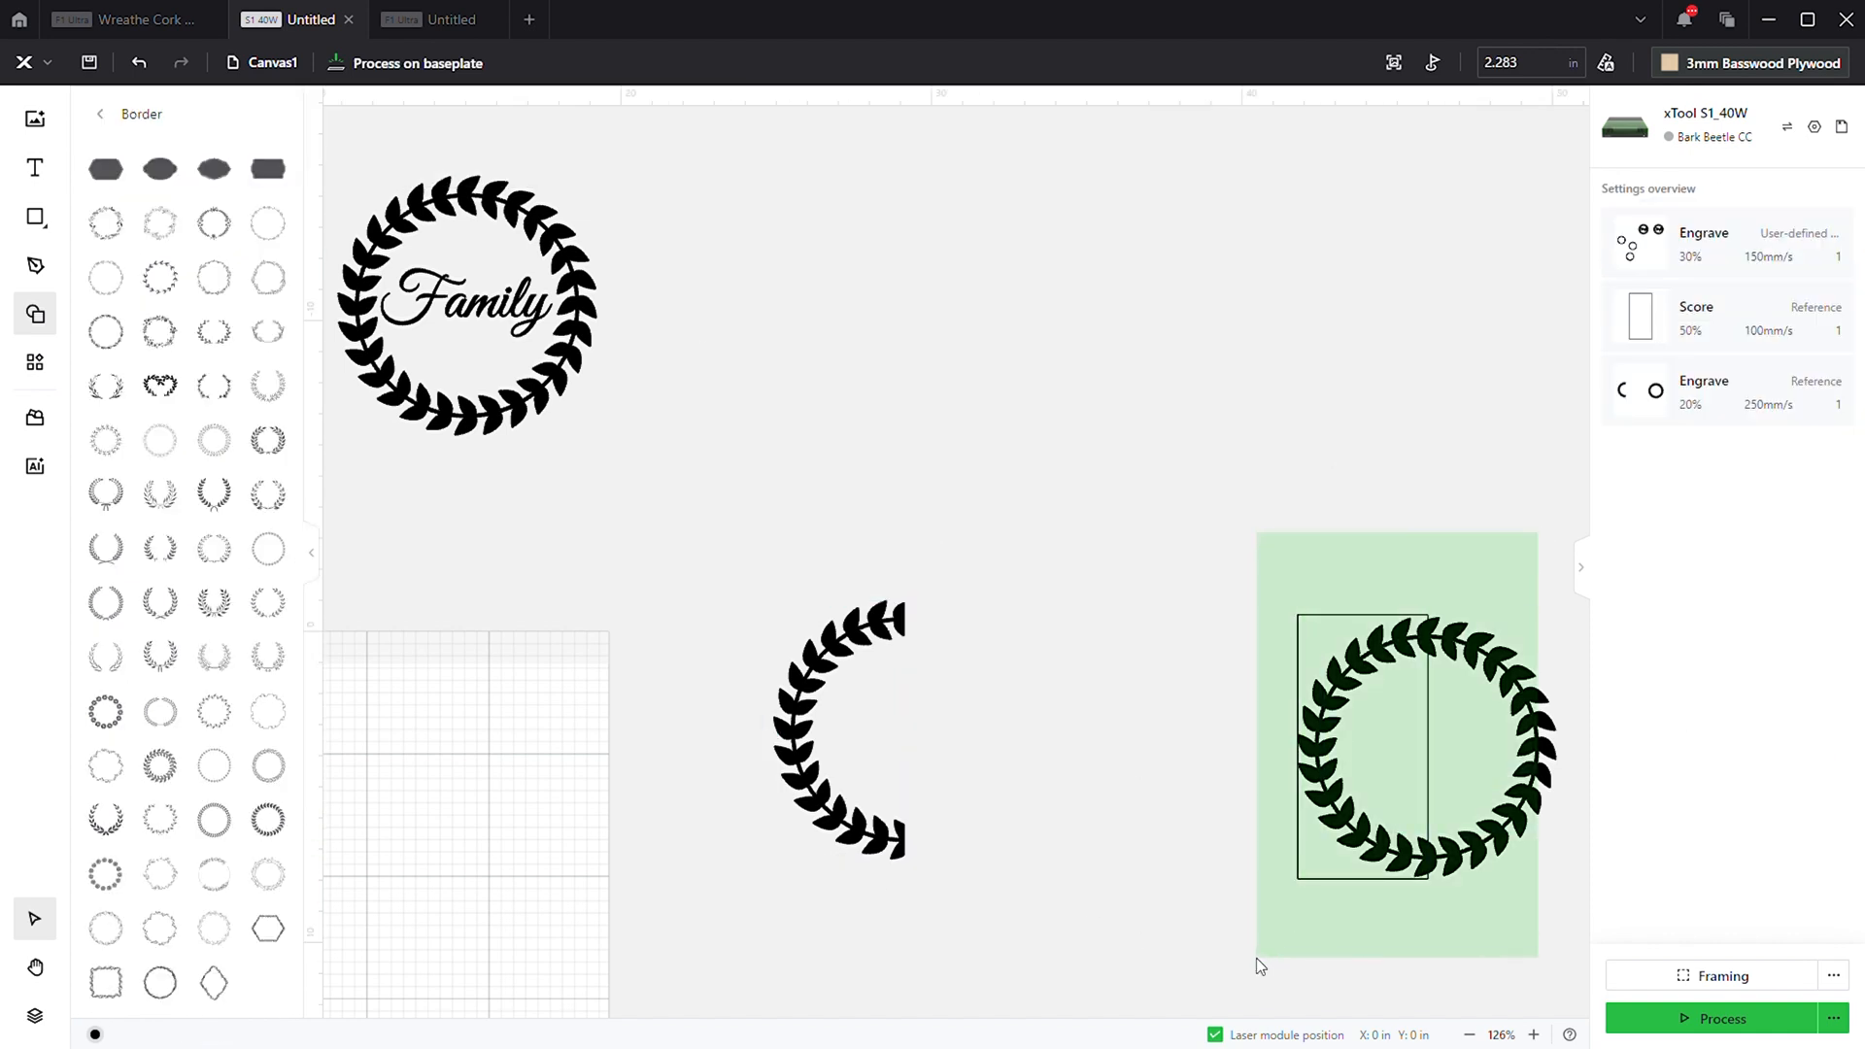
{"action": "left_click", "coordinate": [1422, 746]}
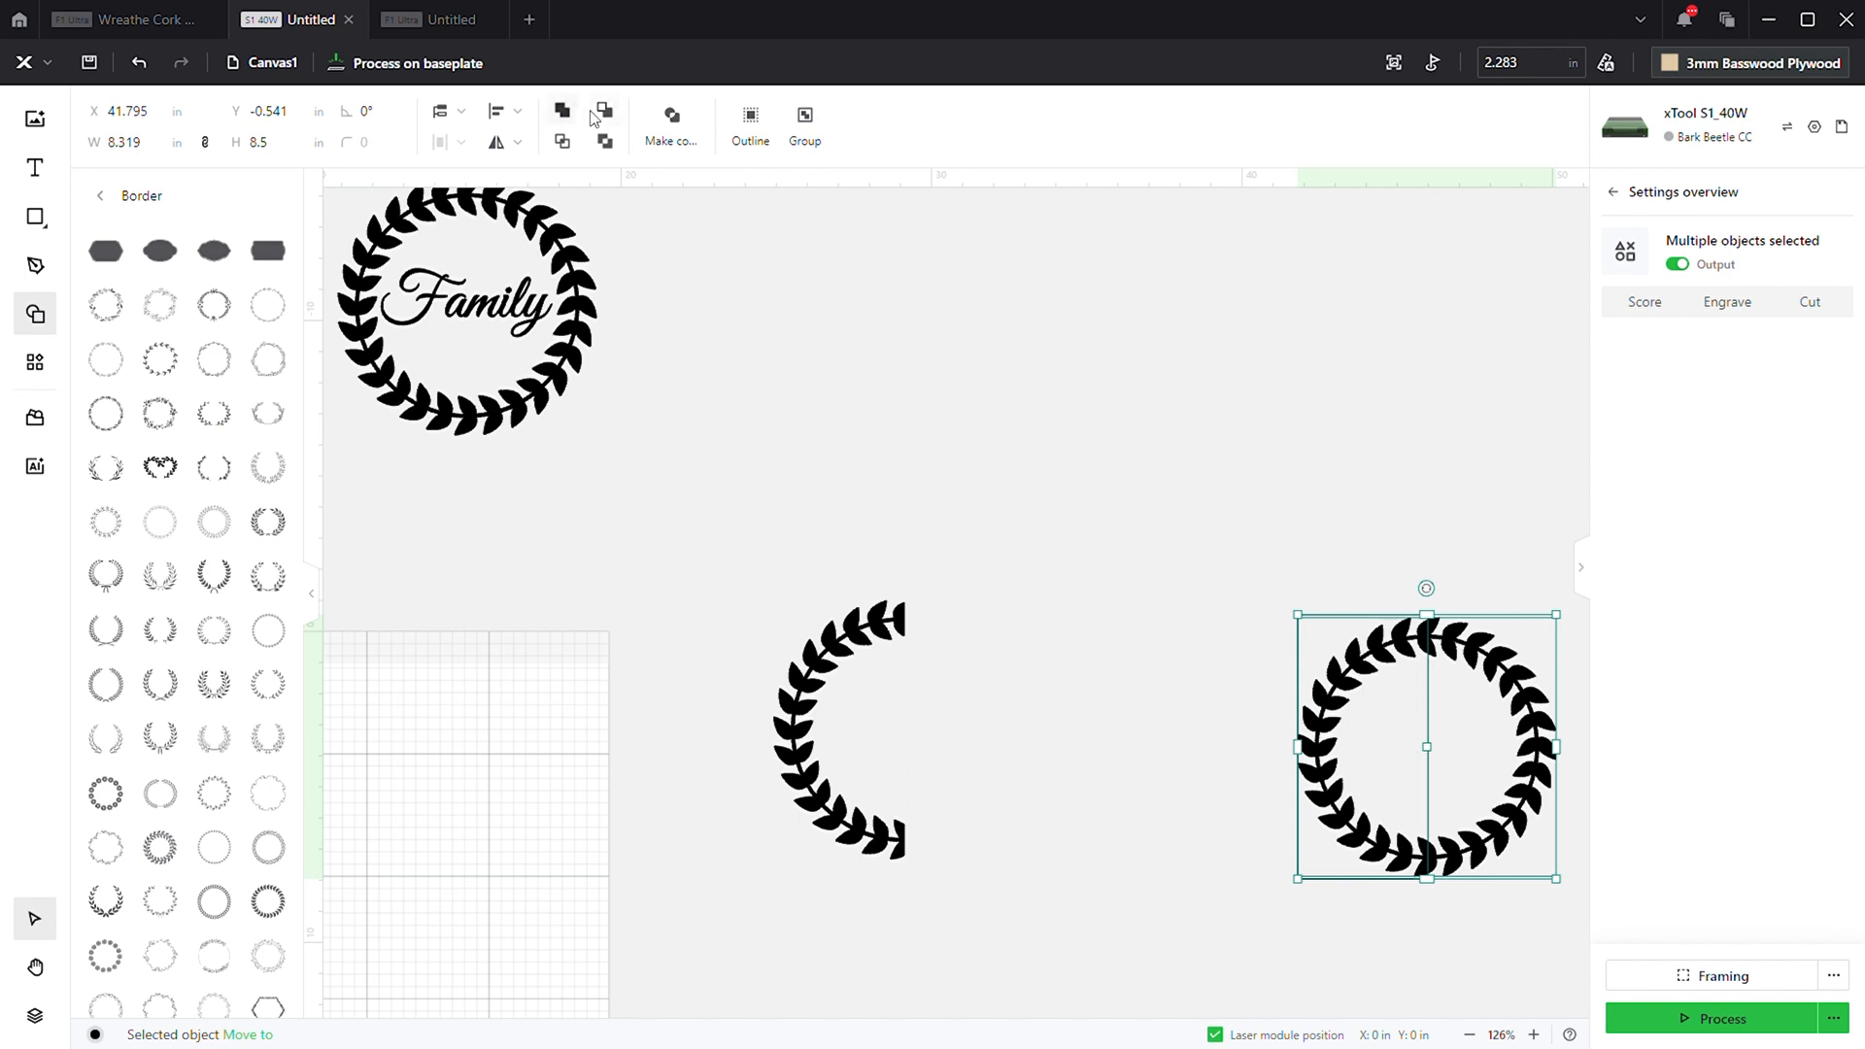
{"action": "mouse_move", "coordinate": [604, 113]}
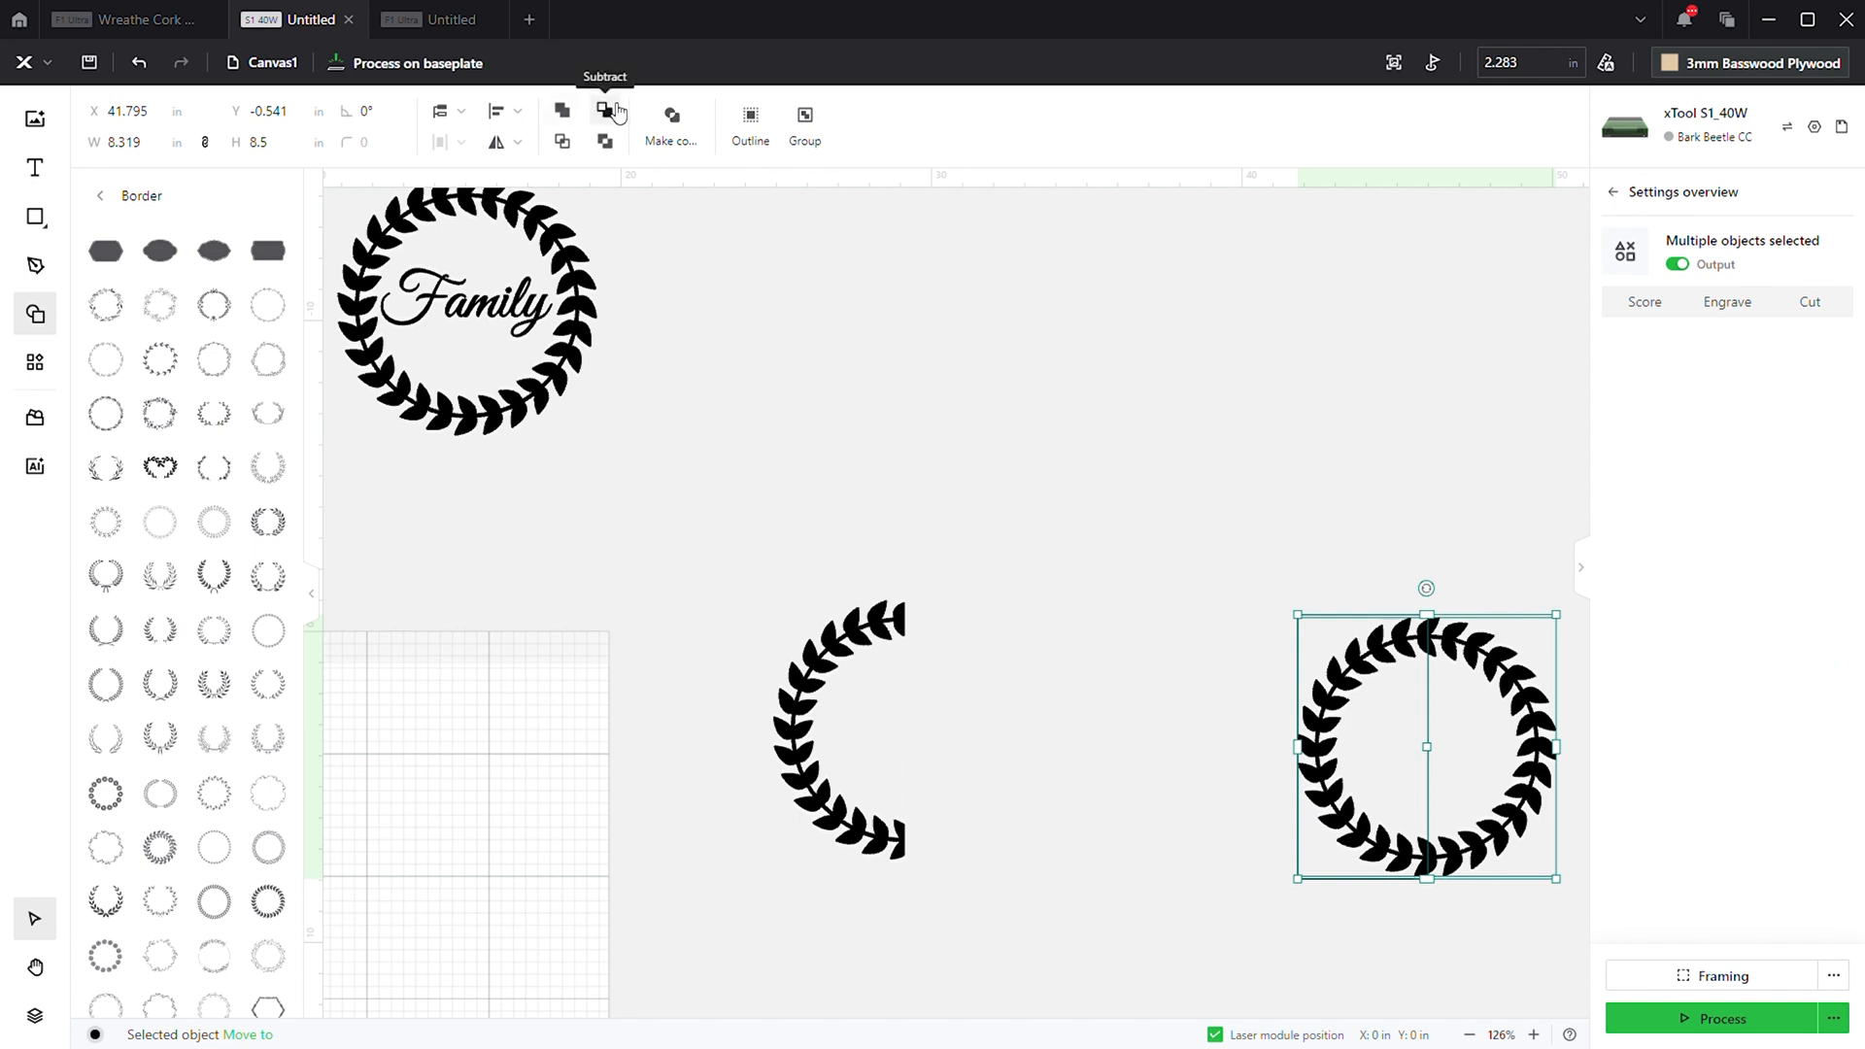
{"action": "left_click", "coordinate": [604, 119]}
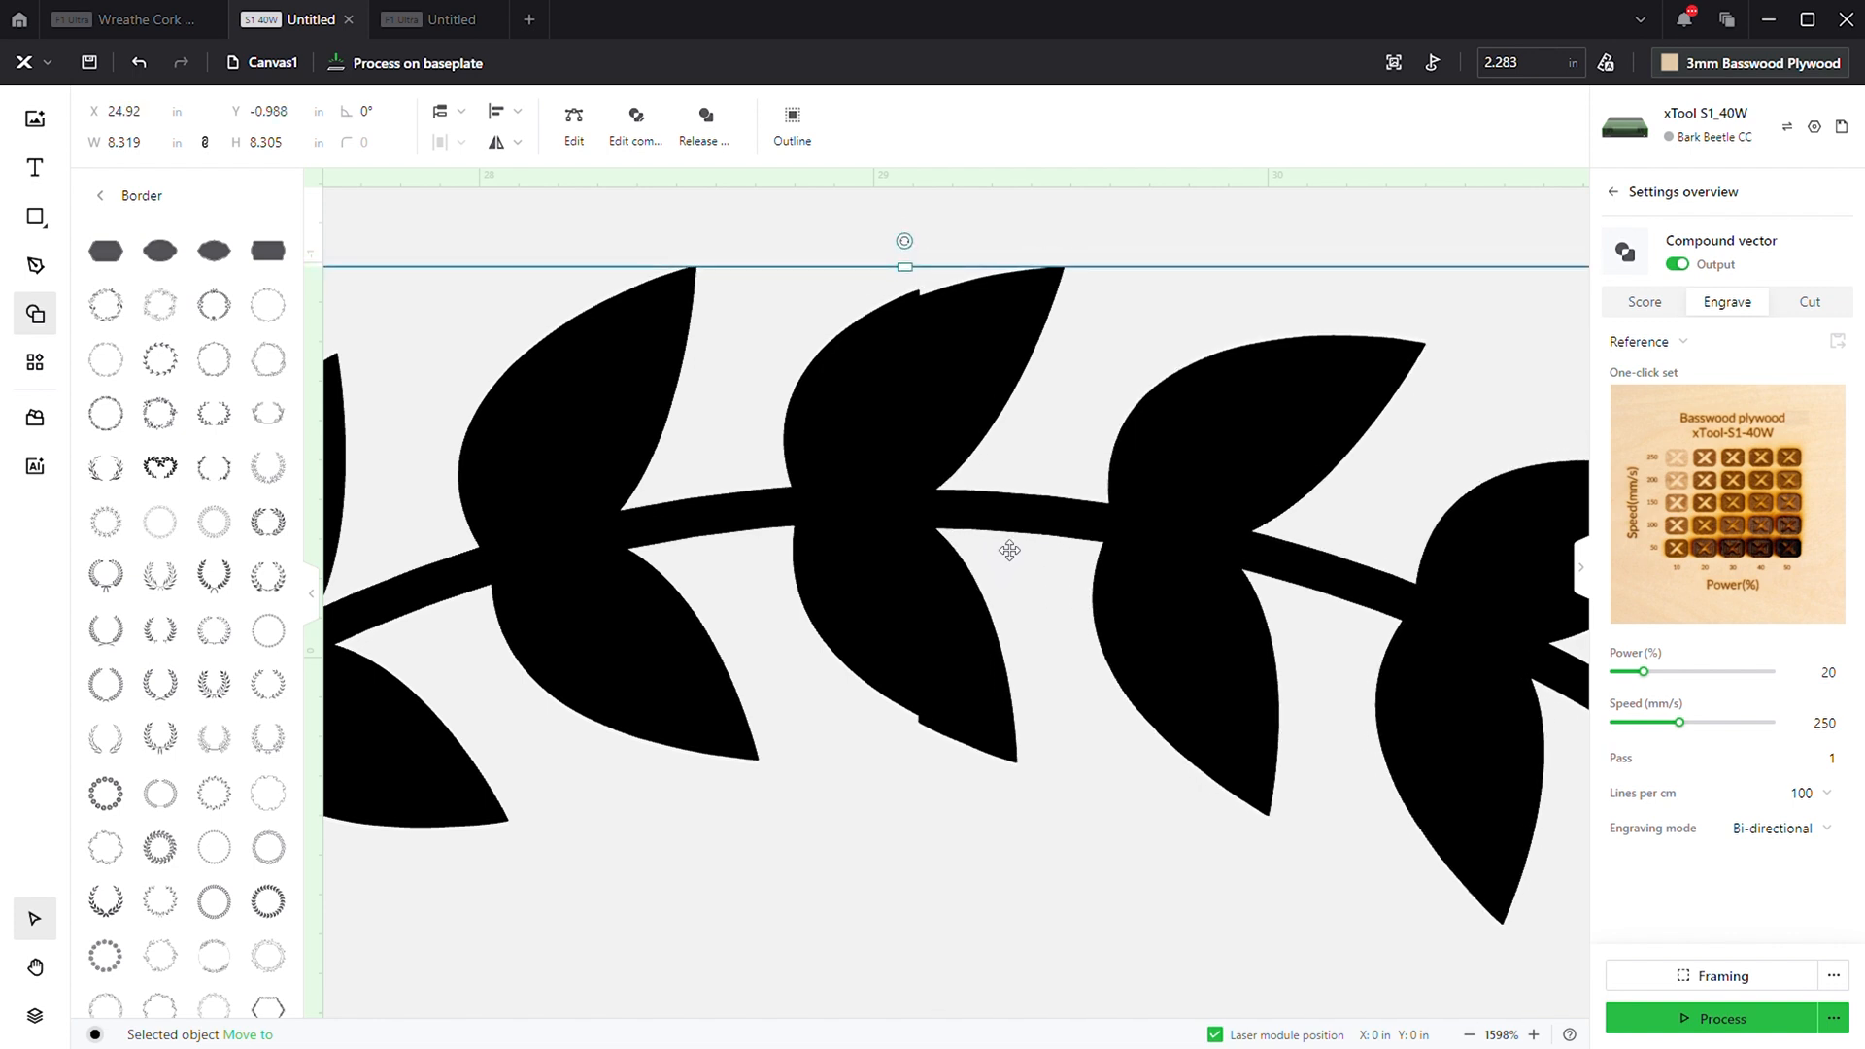
- Slide the right wreath half against the left half and align both into one wreath
{"action": "left_click_drag", "start_coordinate": [1009, 550], "coordinate": [983, 509]}
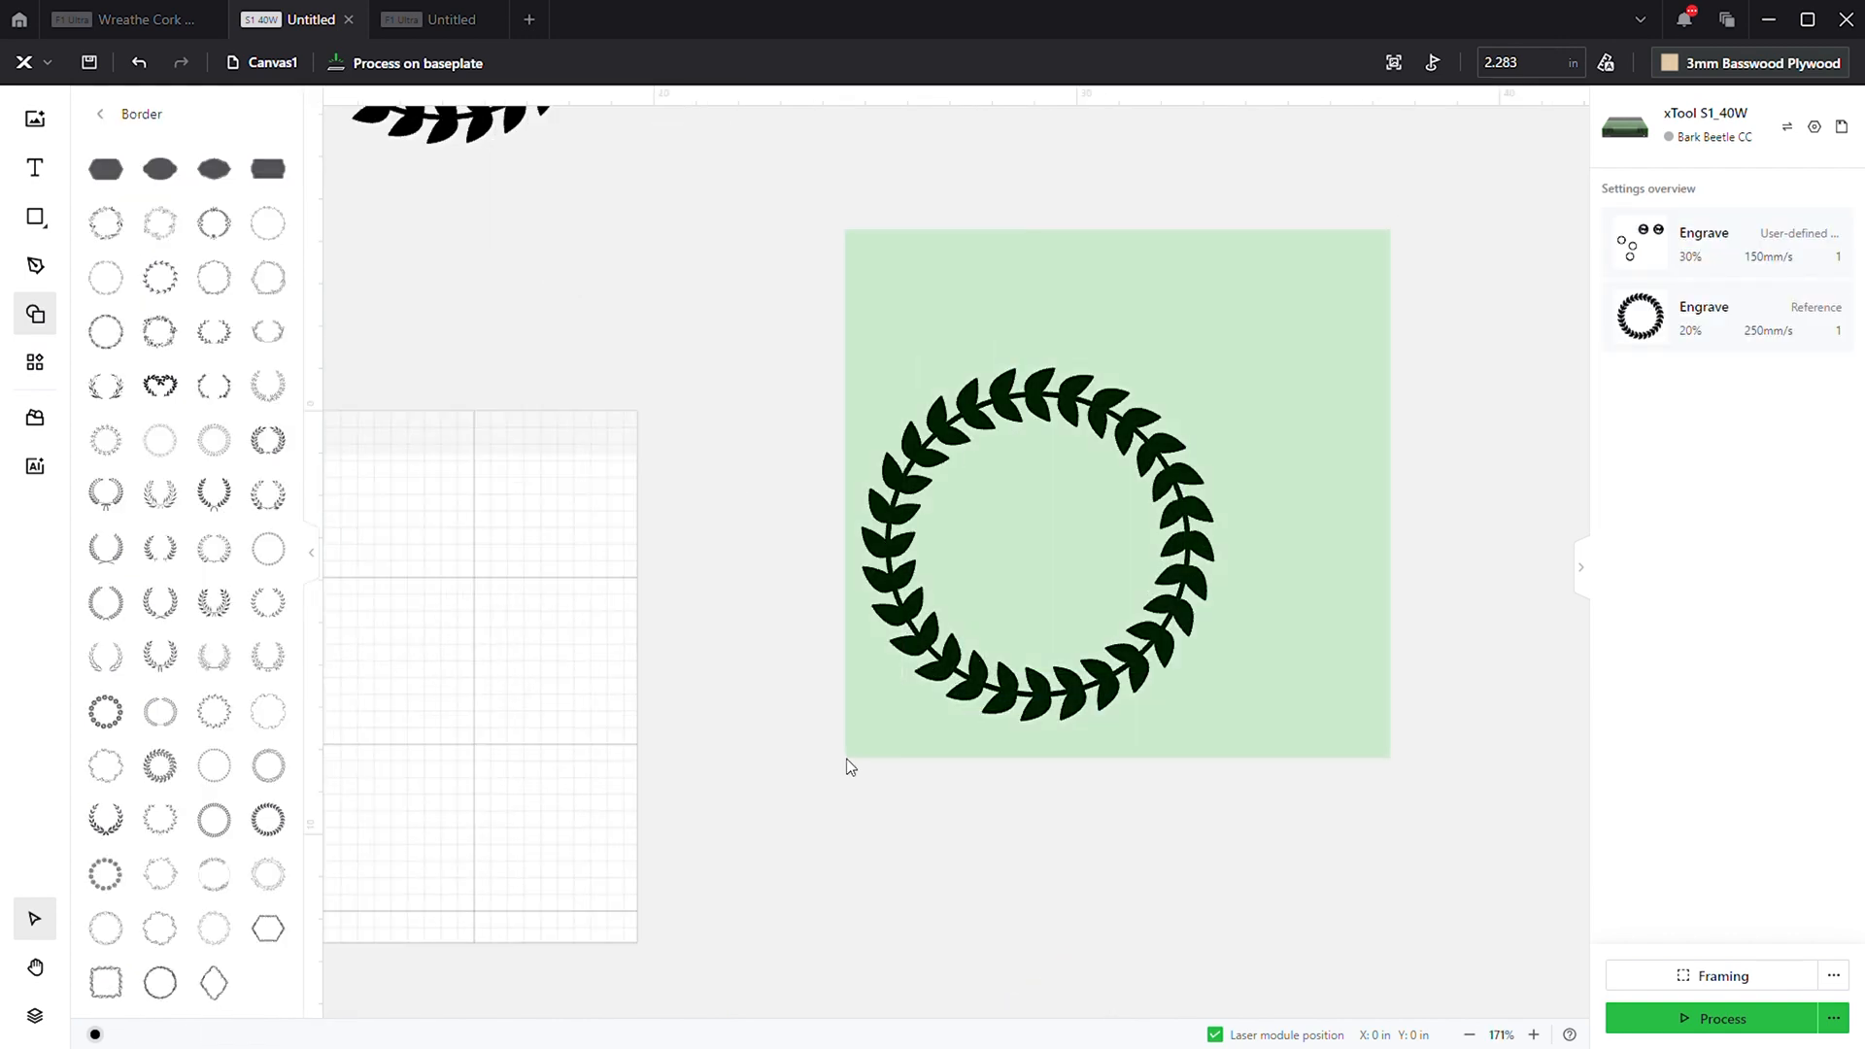
{"action": "left_click", "coordinate": [1036, 544]}
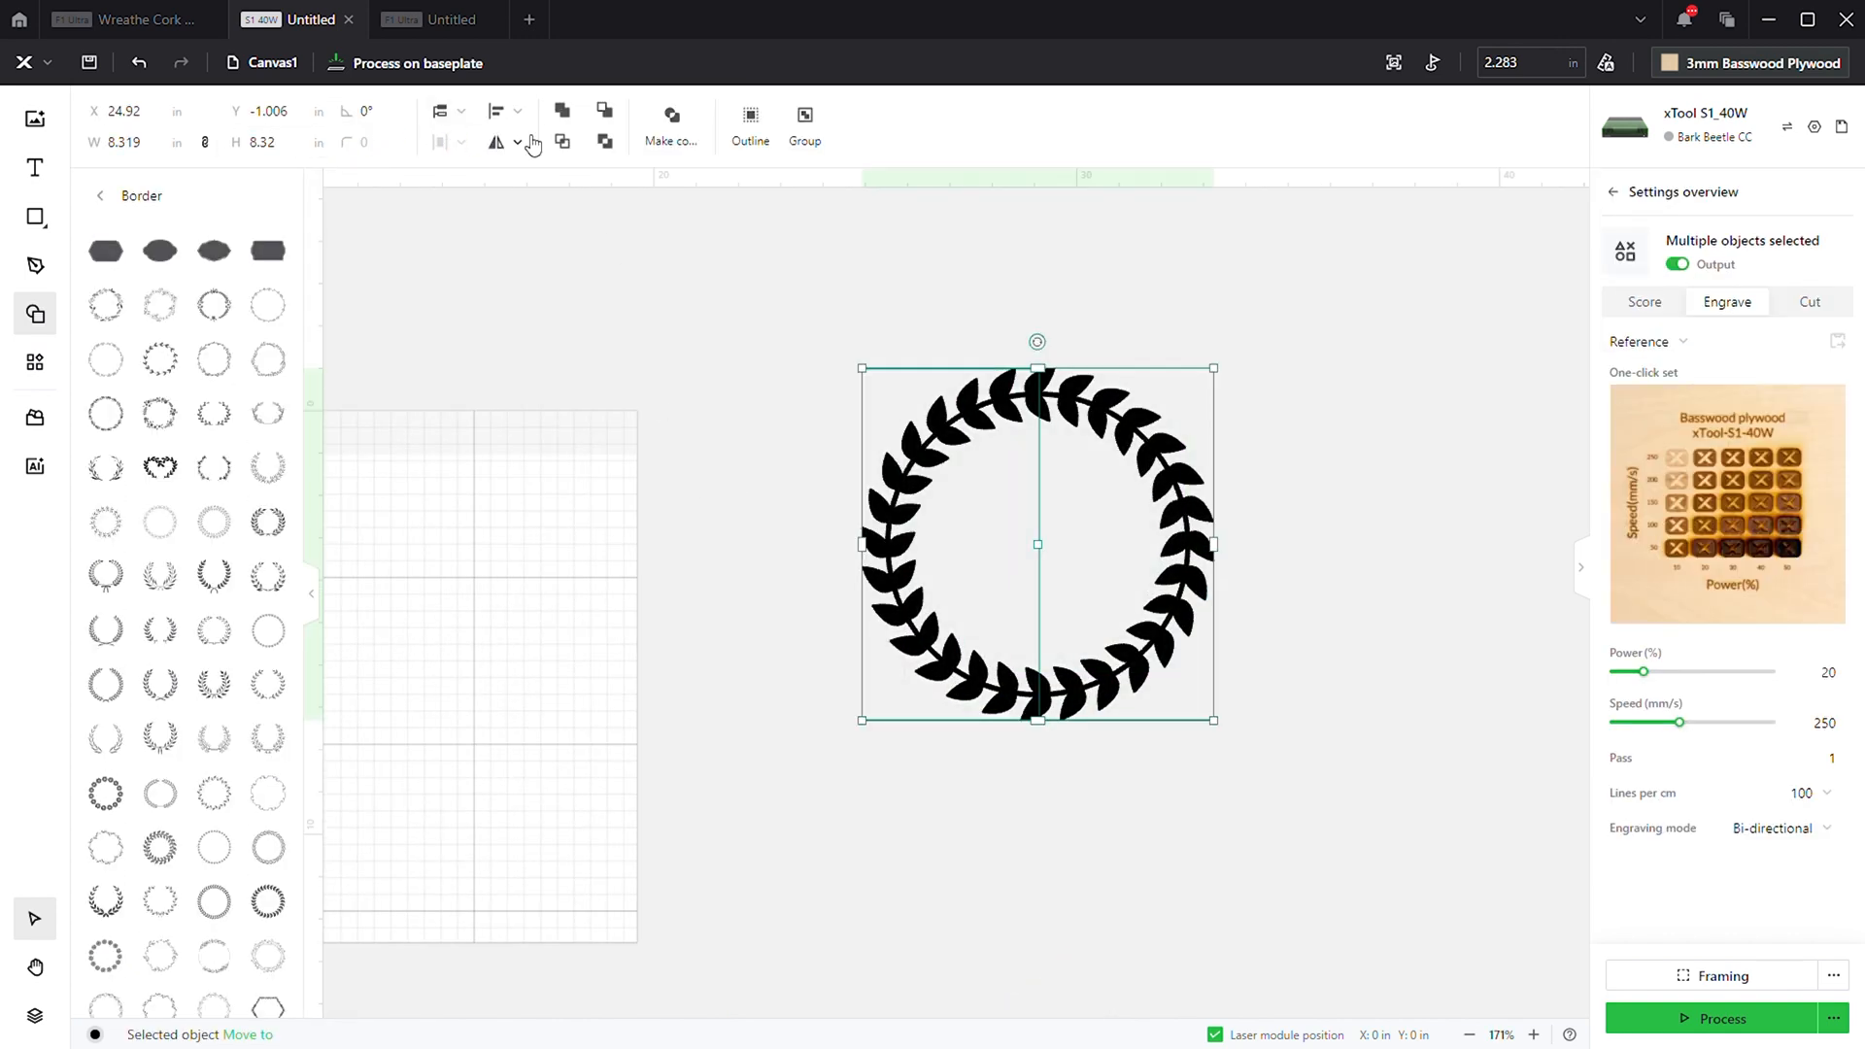
{"action": "left_click", "coordinate": [517, 111]}
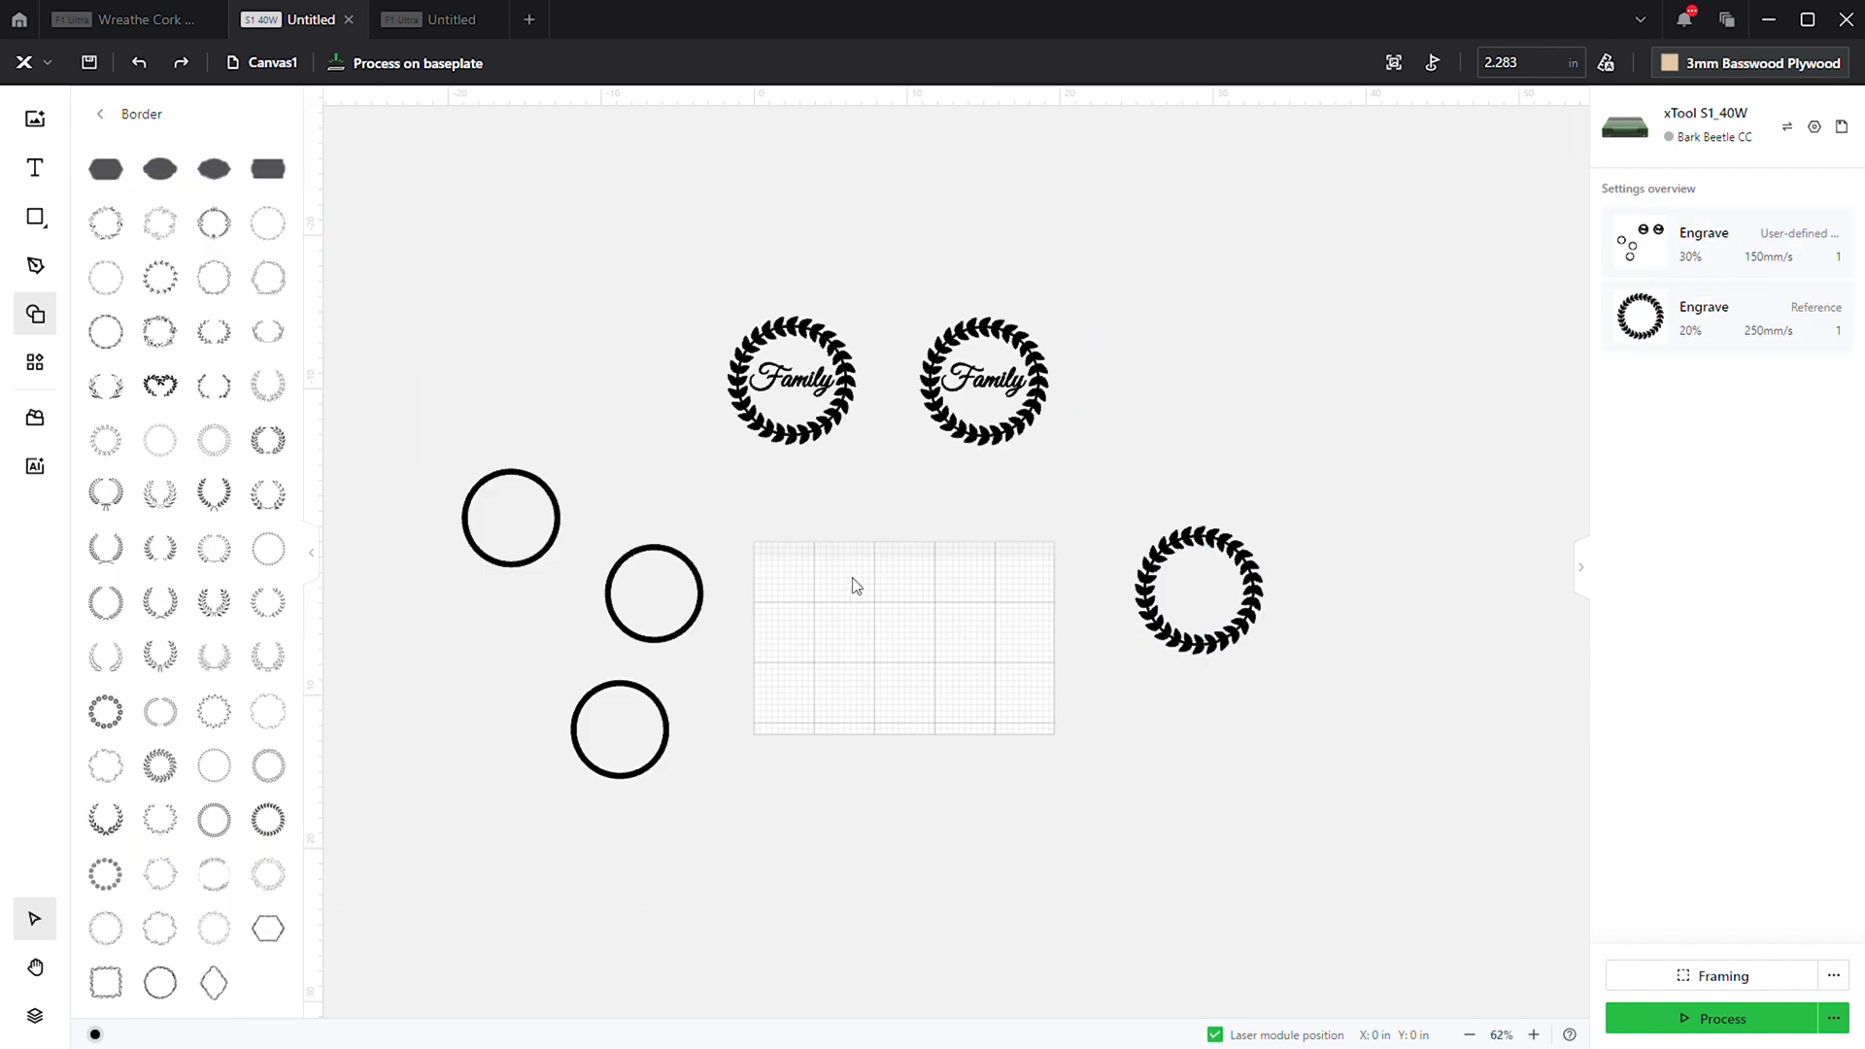
- Select the Family wreath design to inspect its engrave settings
{"action": "left_click", "coordinate": [791, 381]}
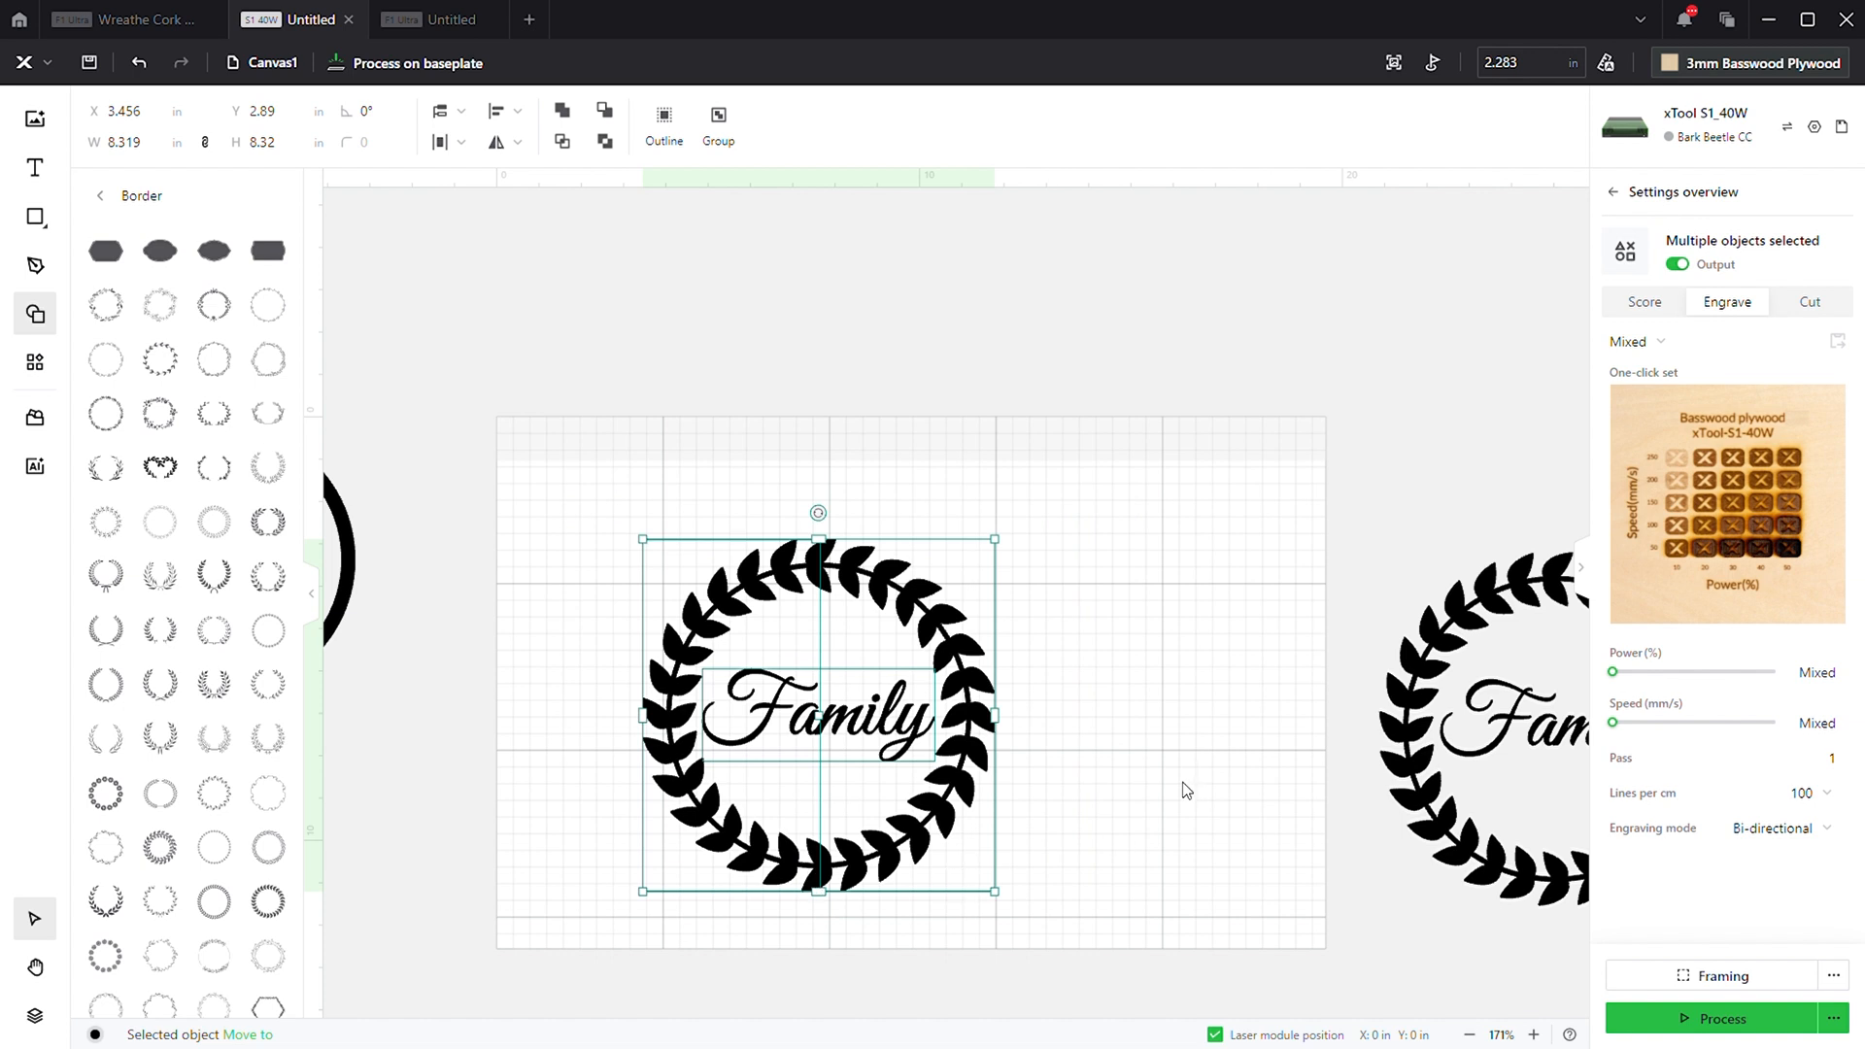
{"action": "mouse_move", "coordinate": [1126, 618]}
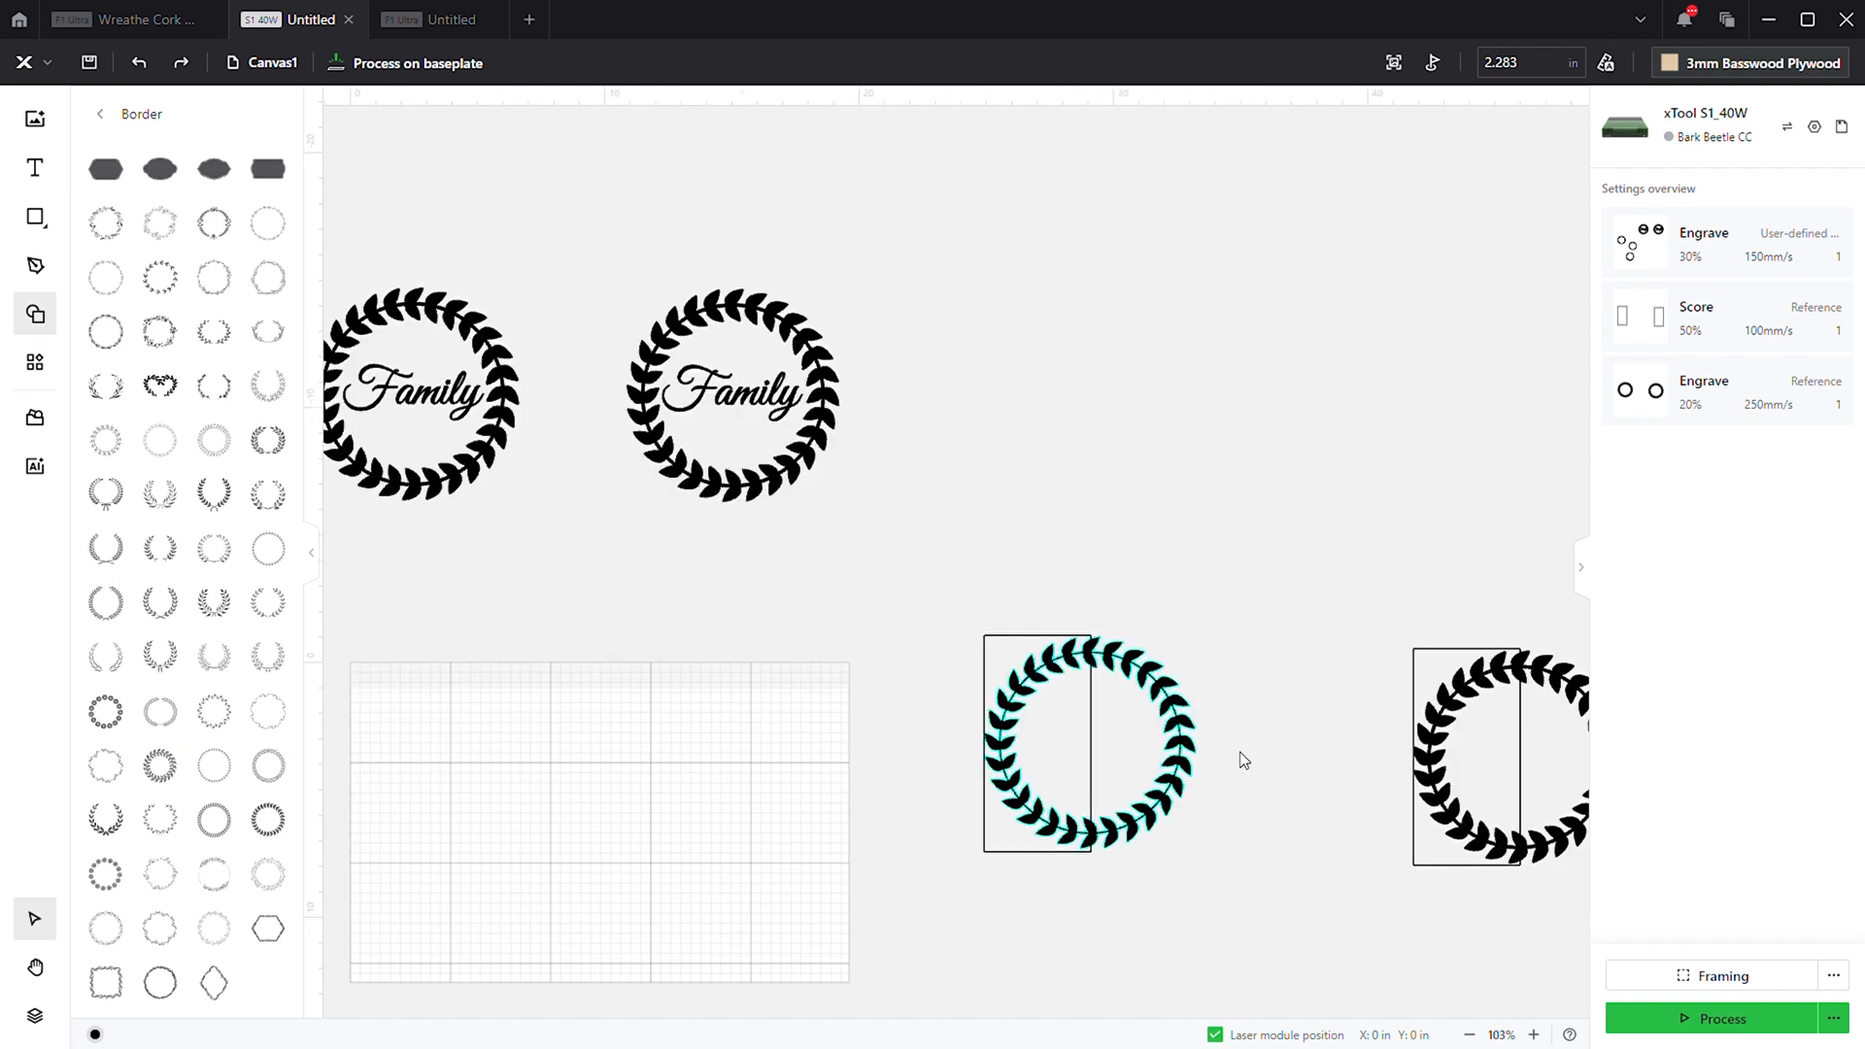
- Select the whole wreath together with its overlaid rectangle
{"action": "left_click", "coordinate": [1088, 740]}
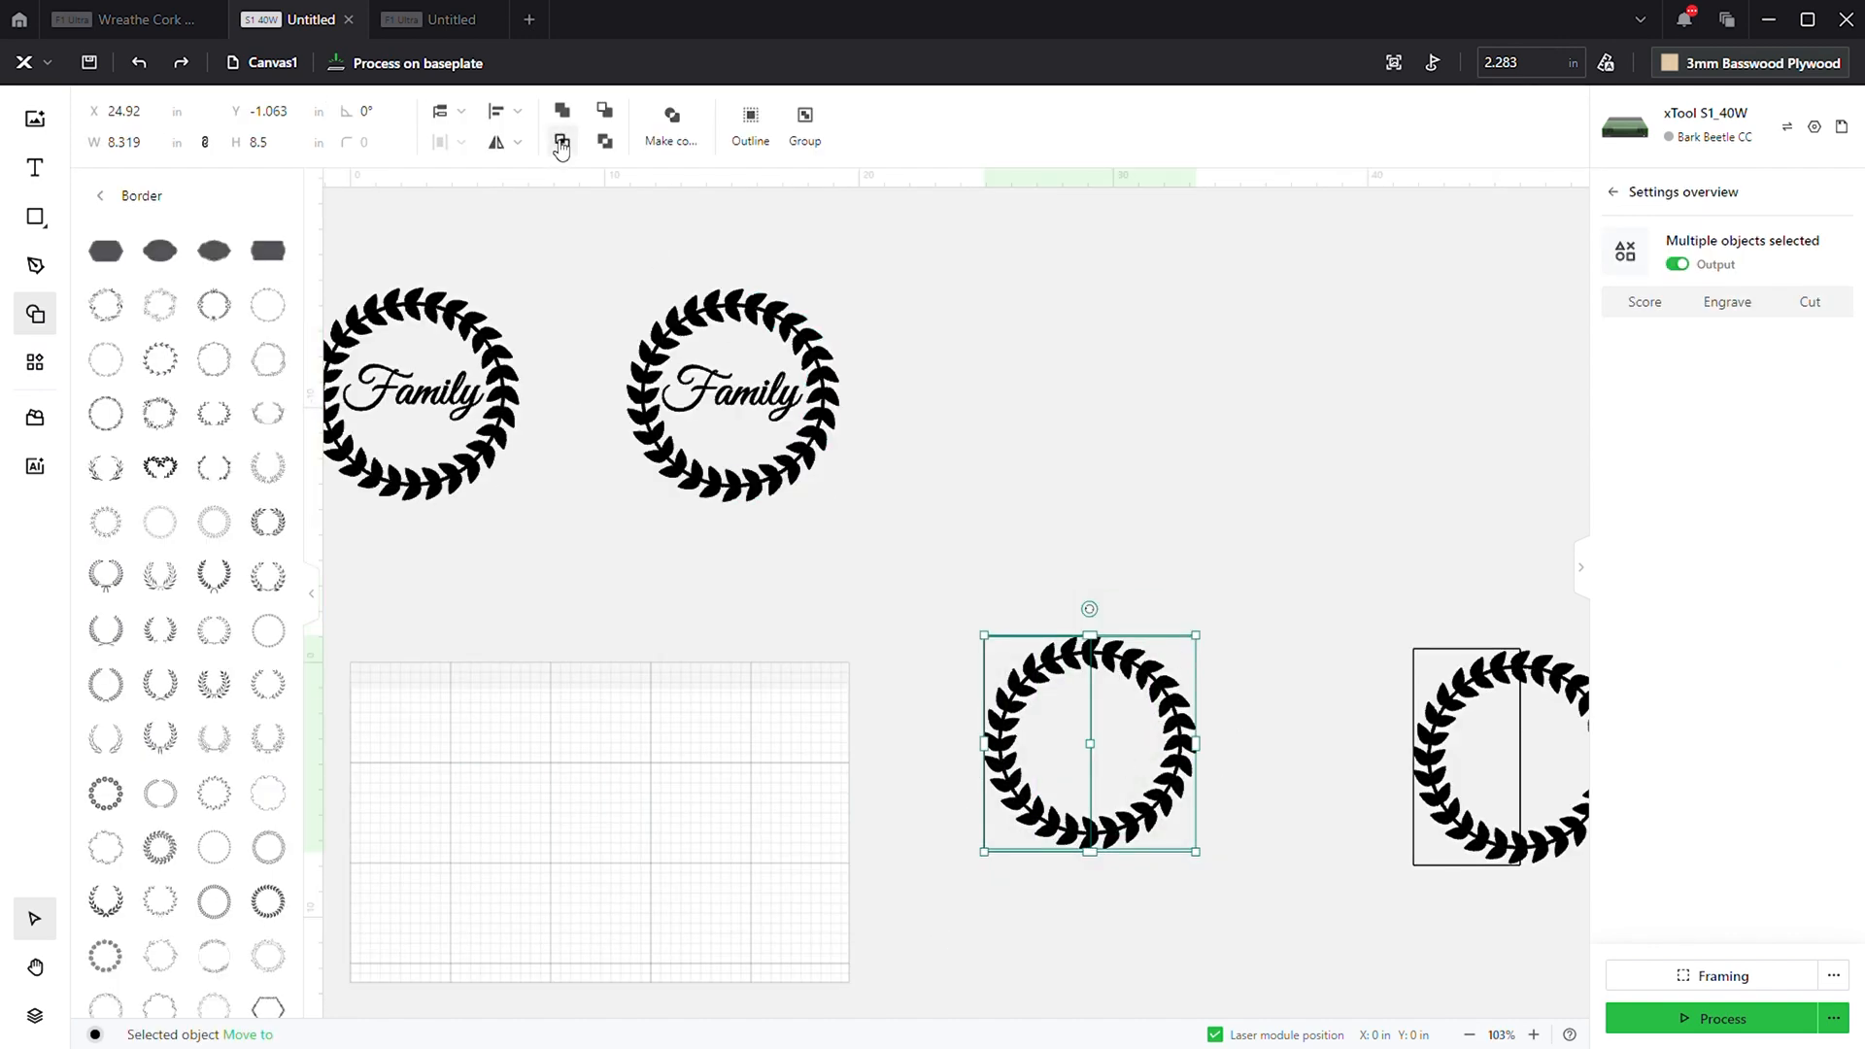
{"action": "mouse_move", "coordinate": [561, 142]}
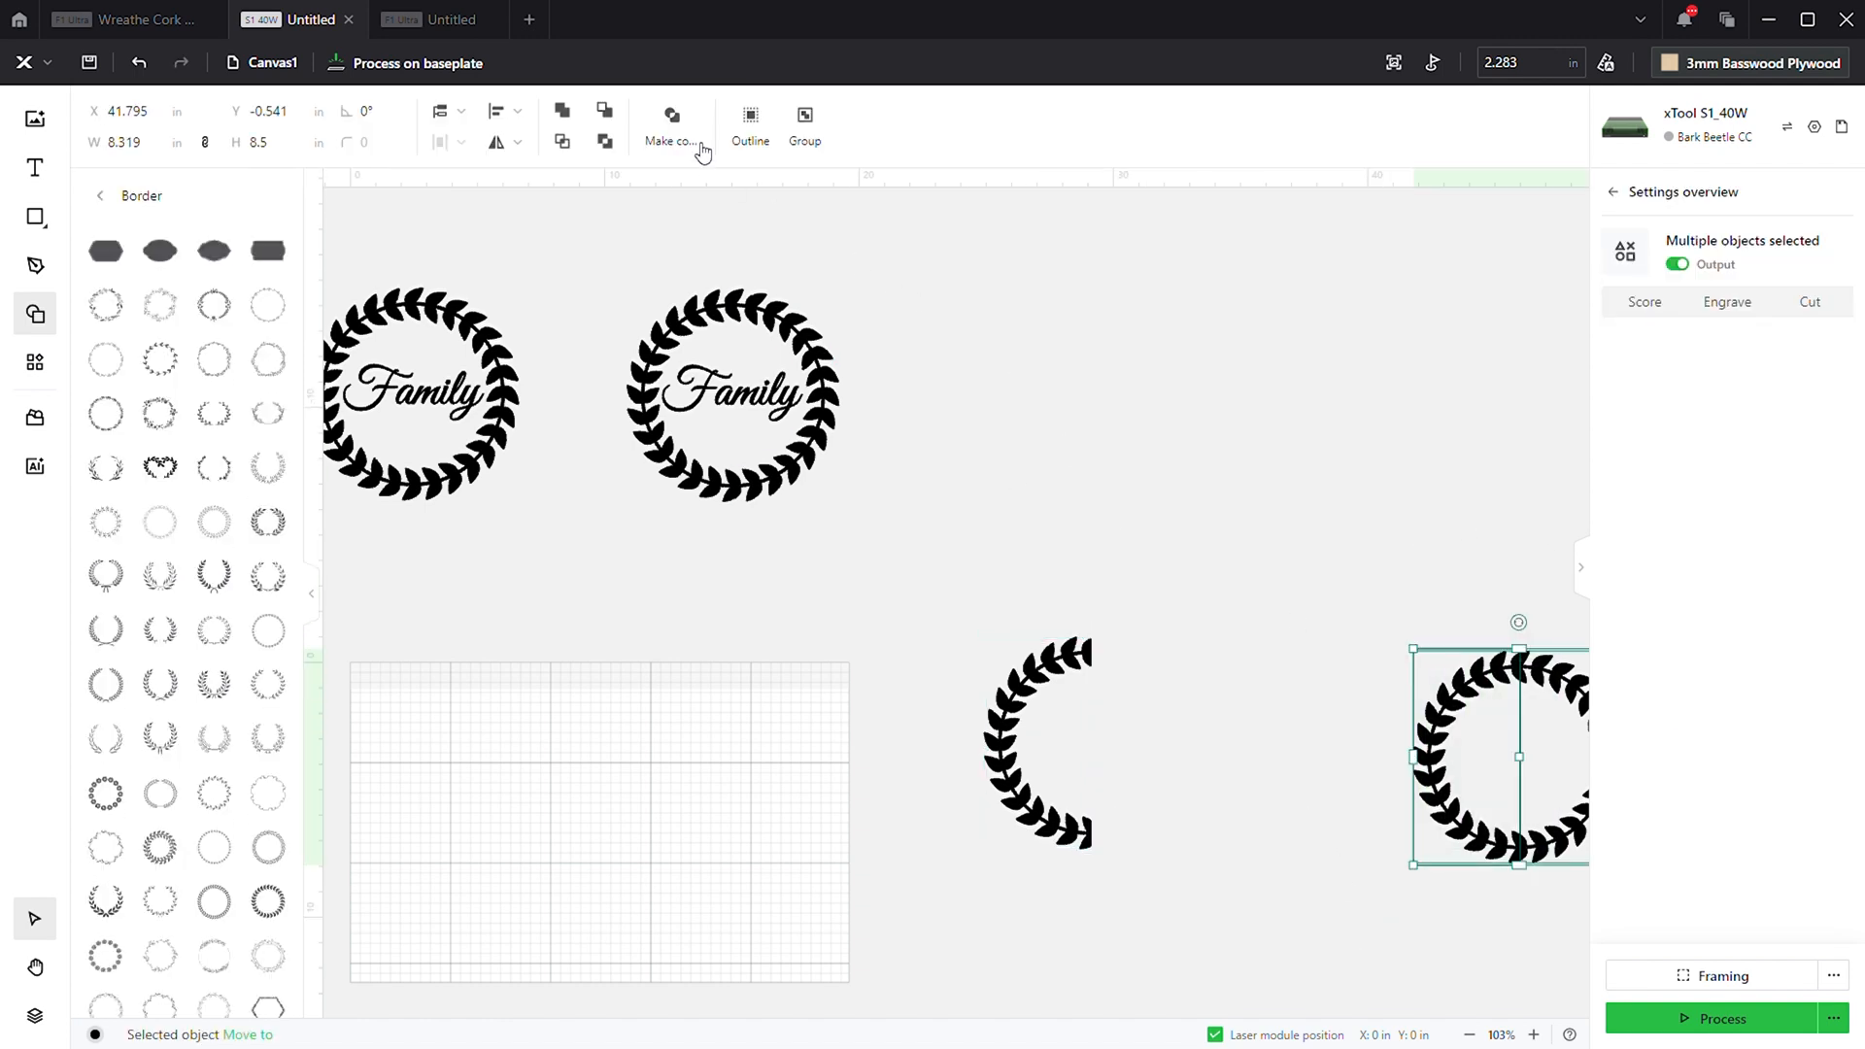
{"action": "mouse_move", "coordinate": [604, 109]}
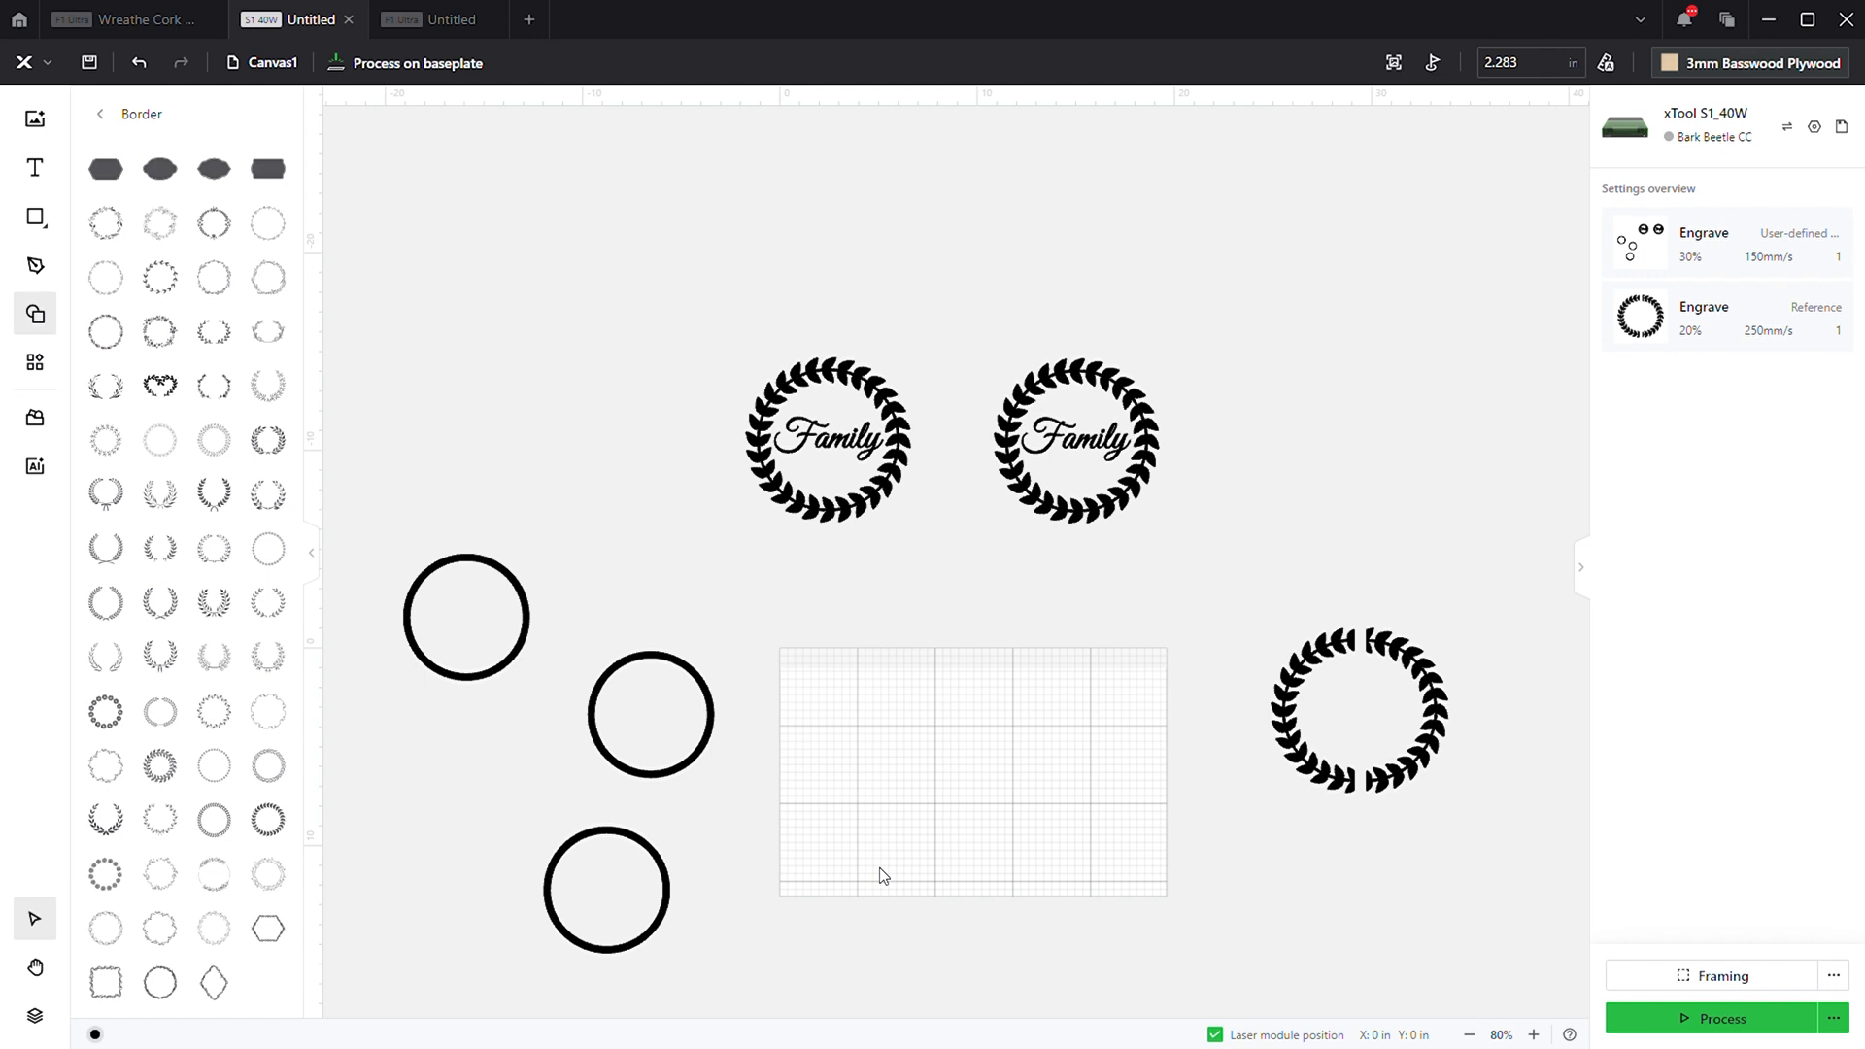
{"action": "mouse_move", "coordinate": [1854, 968]}
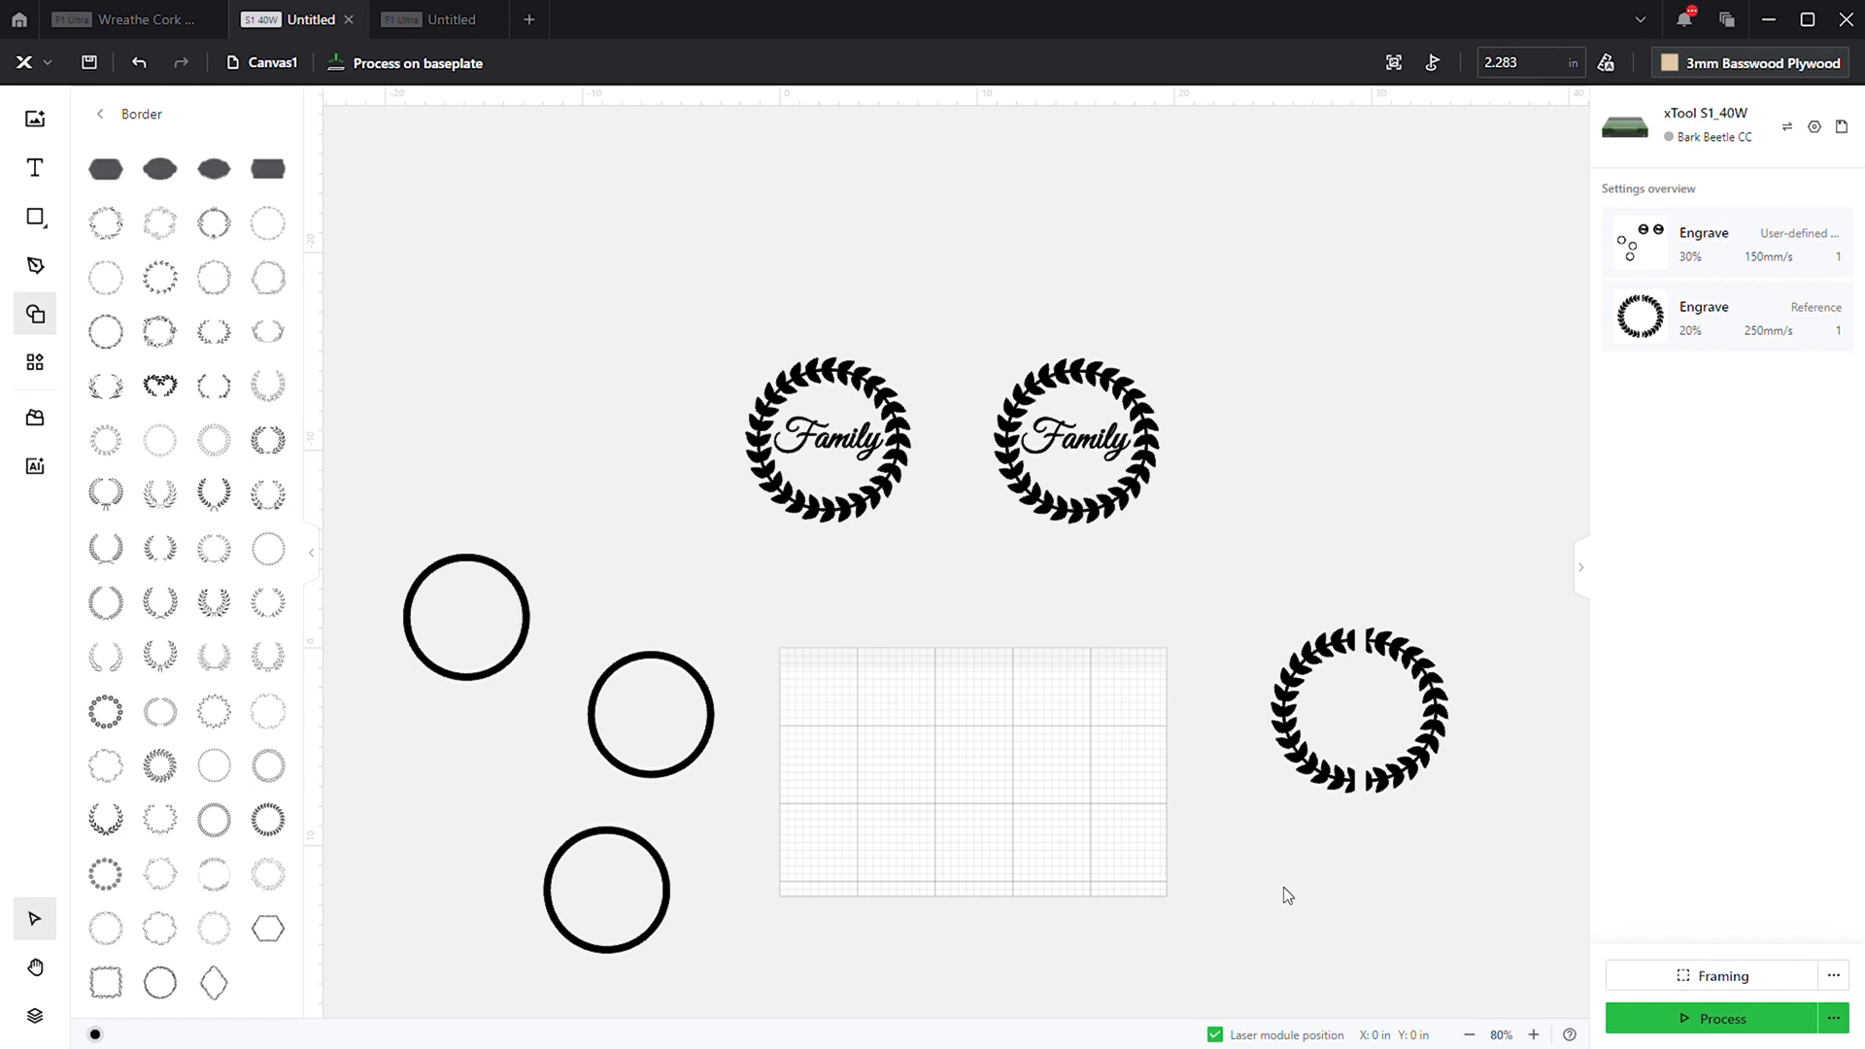
{"action": "mouse_move", "coordinate": [1395, 324]}
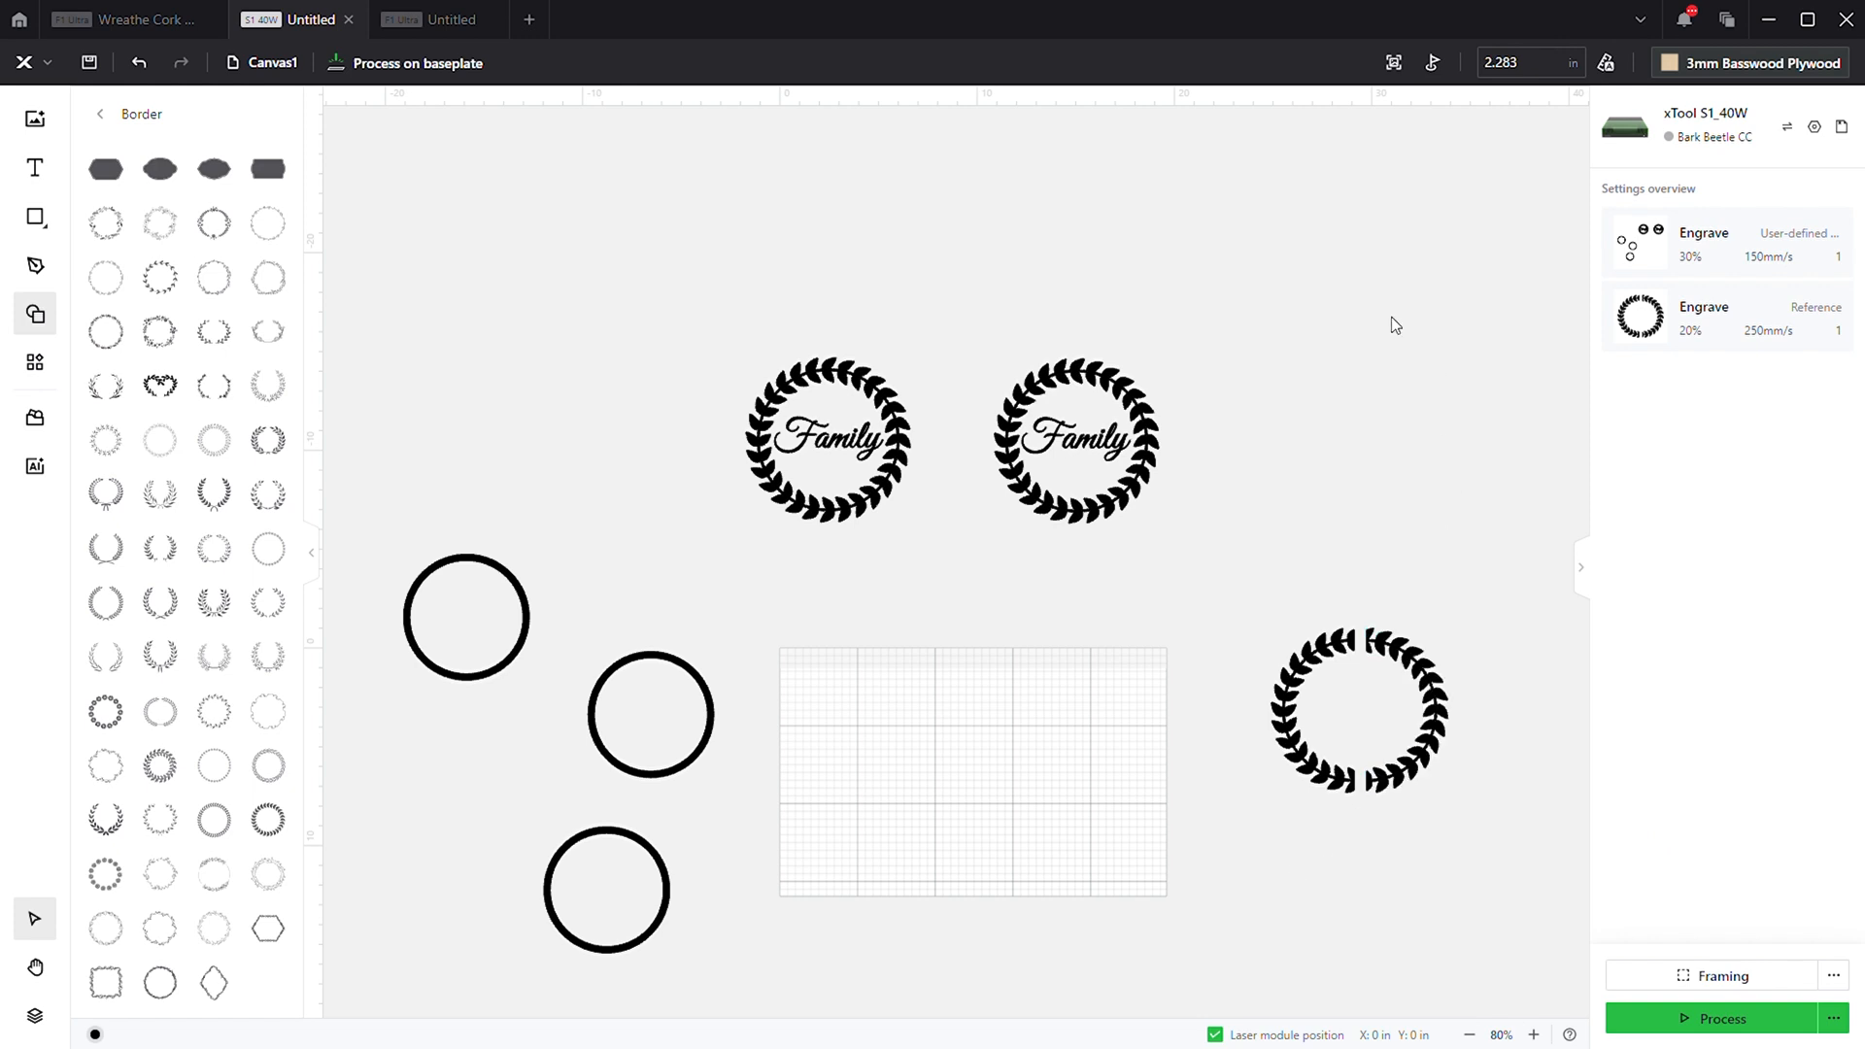